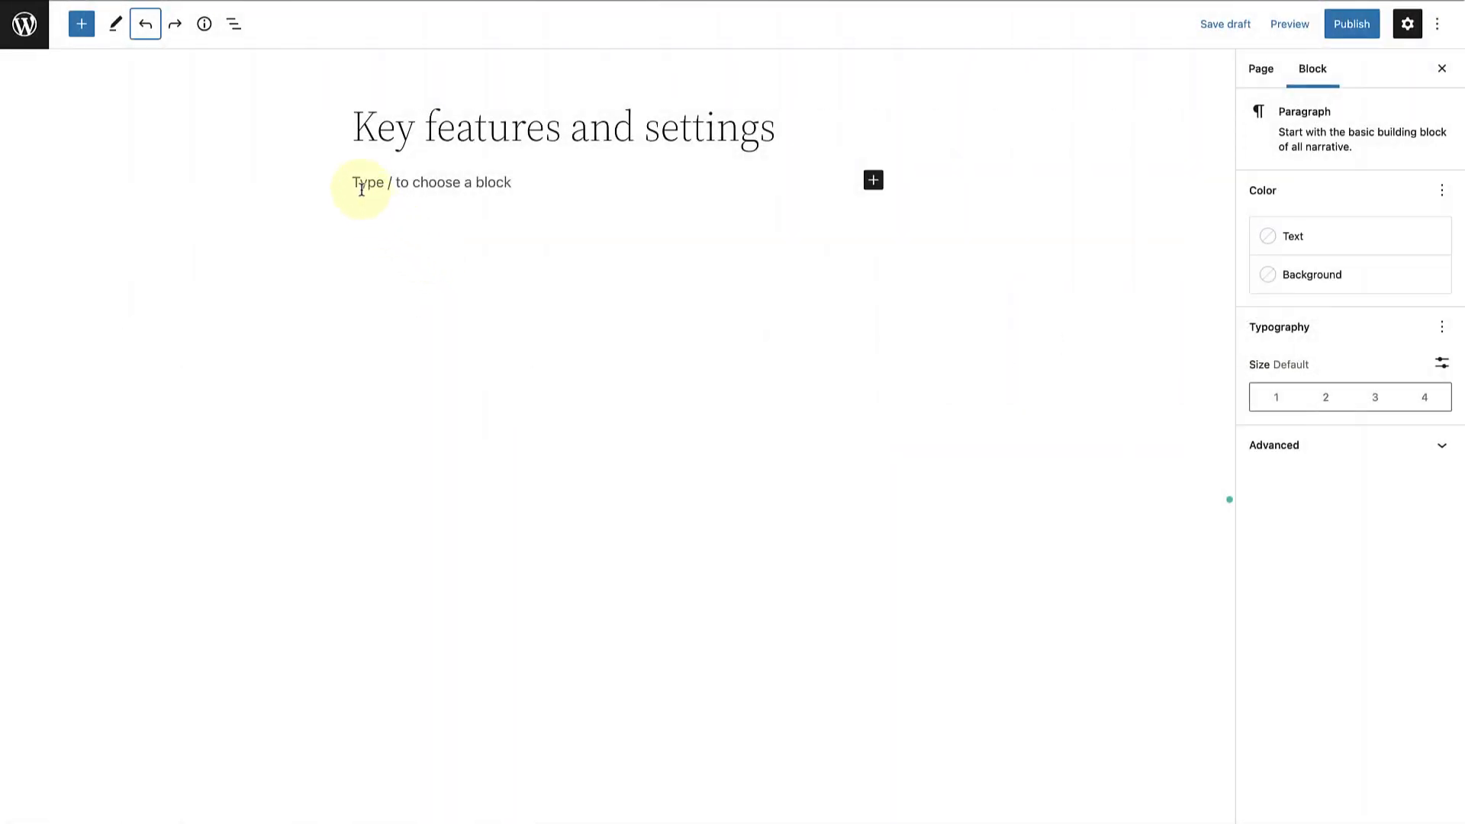
- Insert a Cover block via the /cover slash command below the page title
{"action": "type", "text": "/cover"}
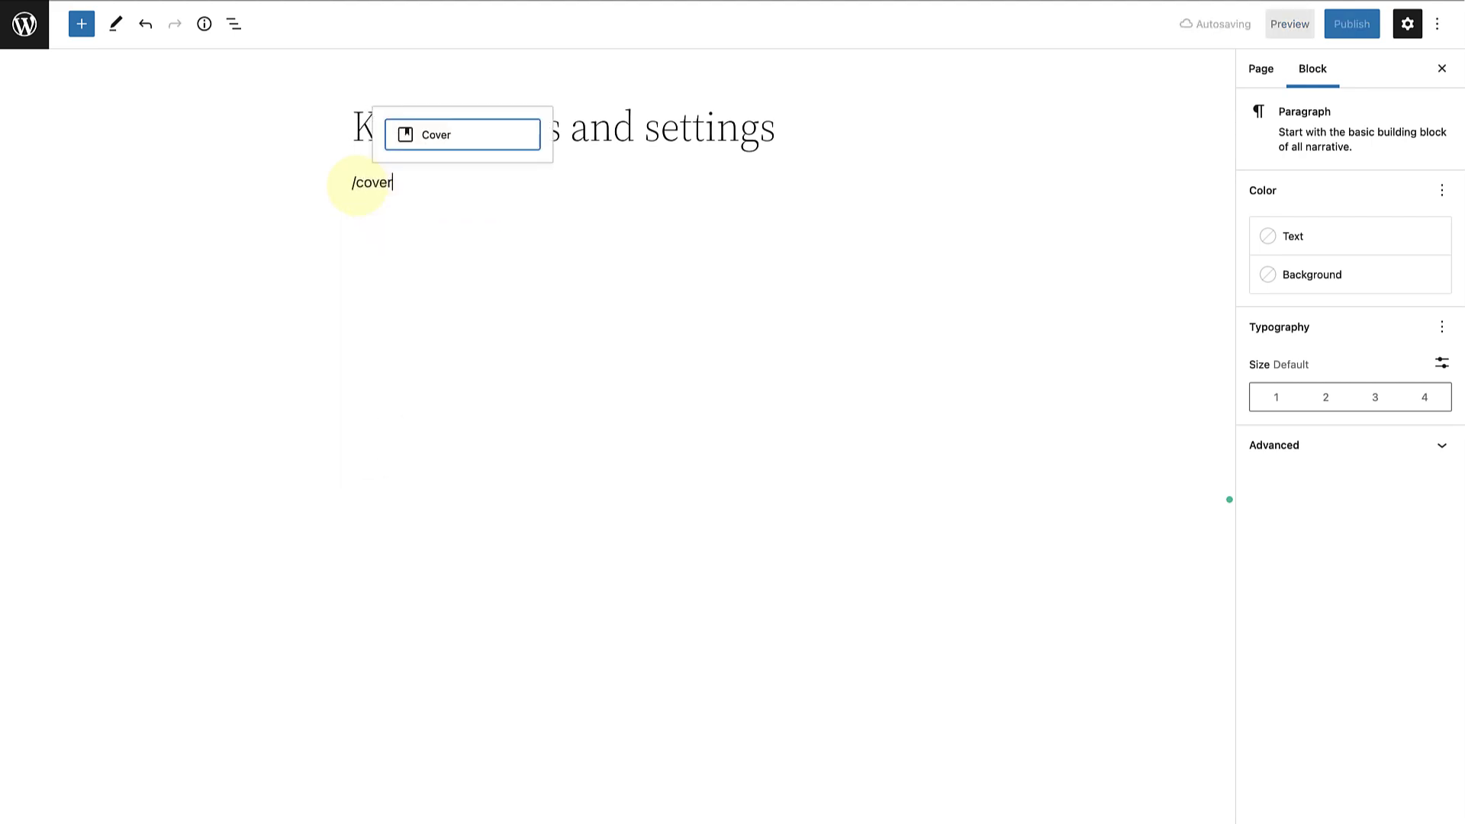
{"action": "left_click", "coordinate": [435, 134]}
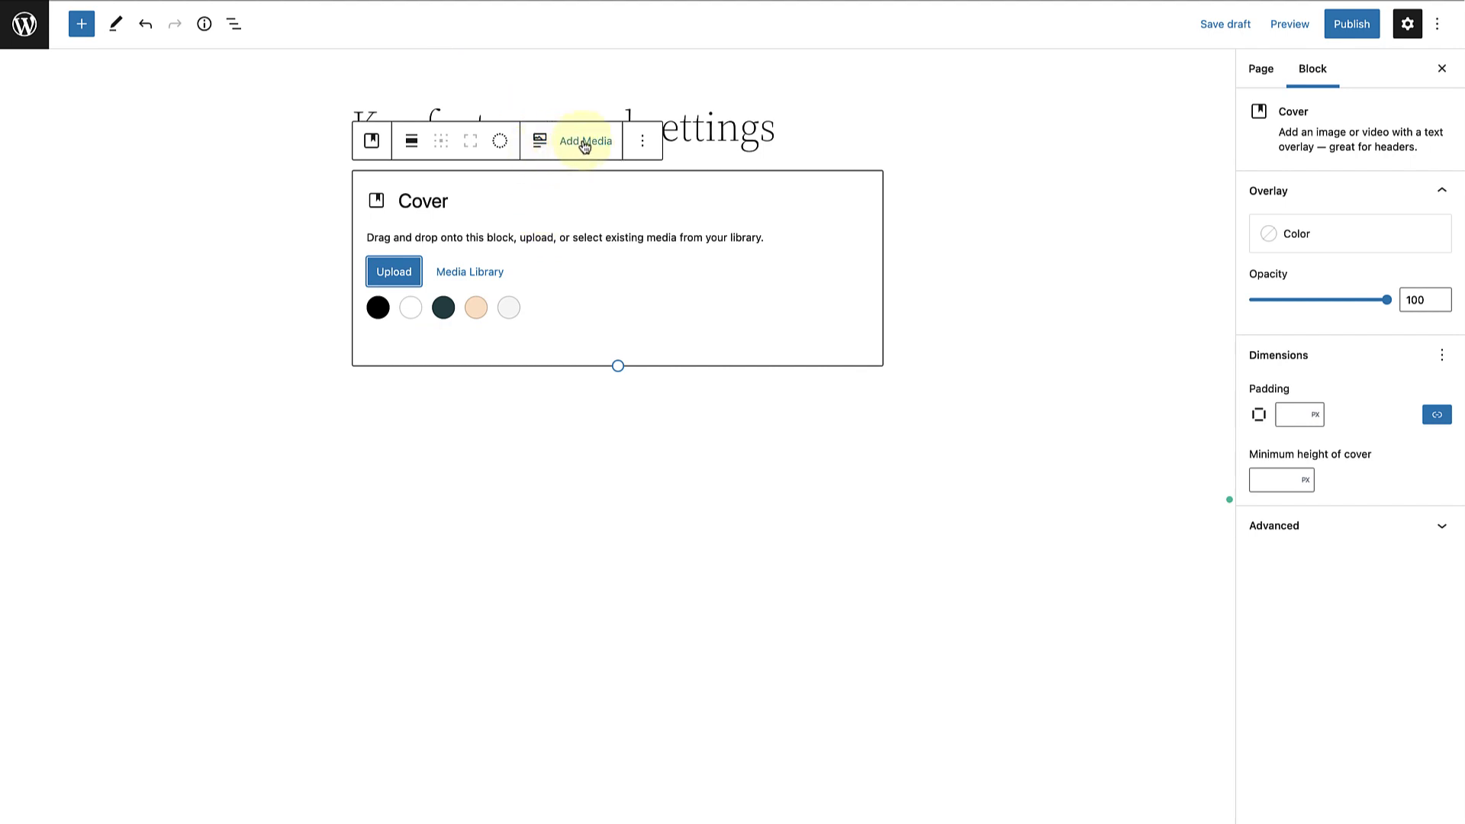
- Set the forest path photo from the Media Library as the cover background
{"action": "left_click", "coordinate": [583, 140]}
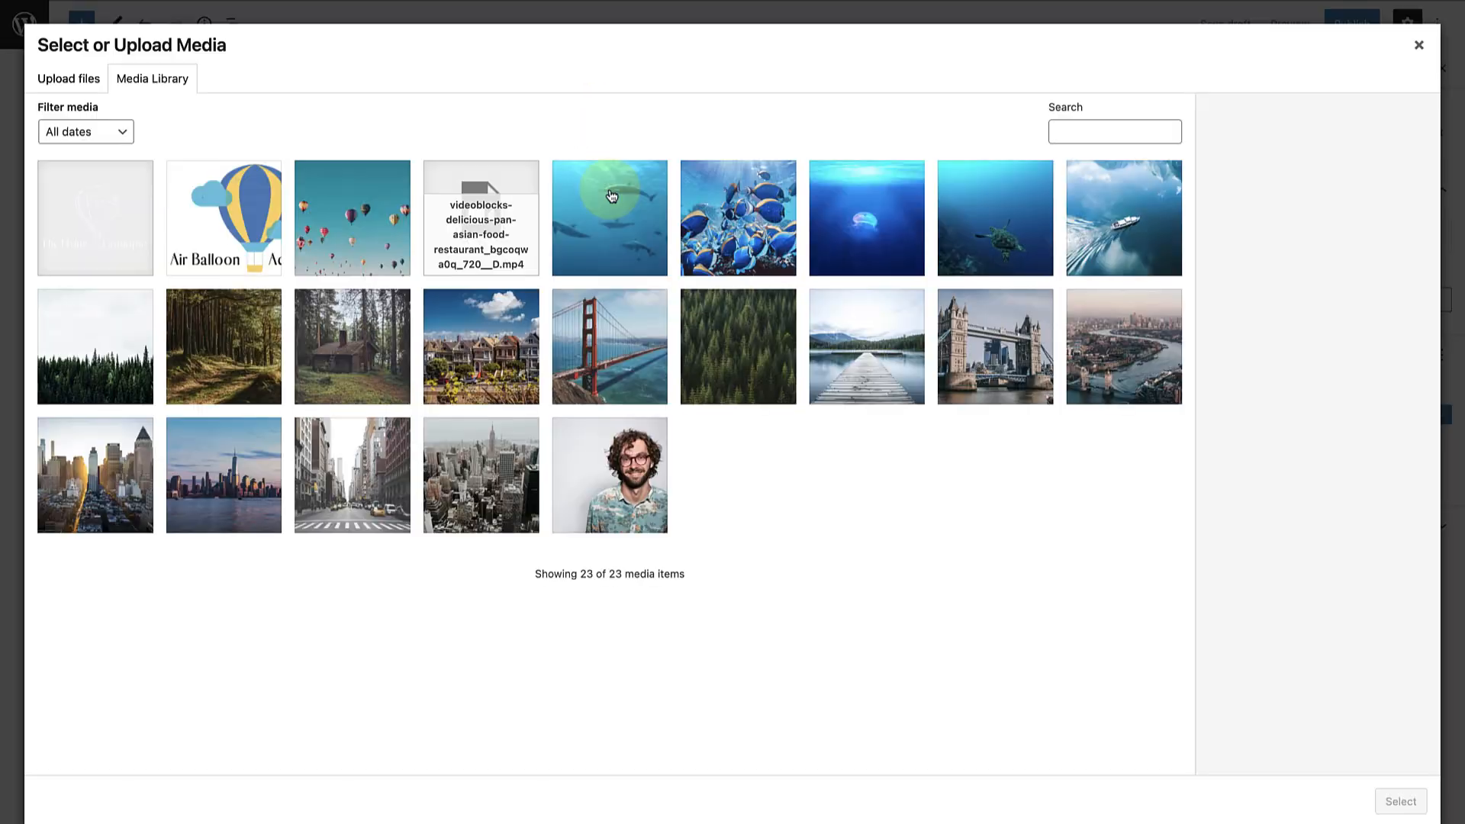
{"action": "left_click", "coordinate": [223, 345]}
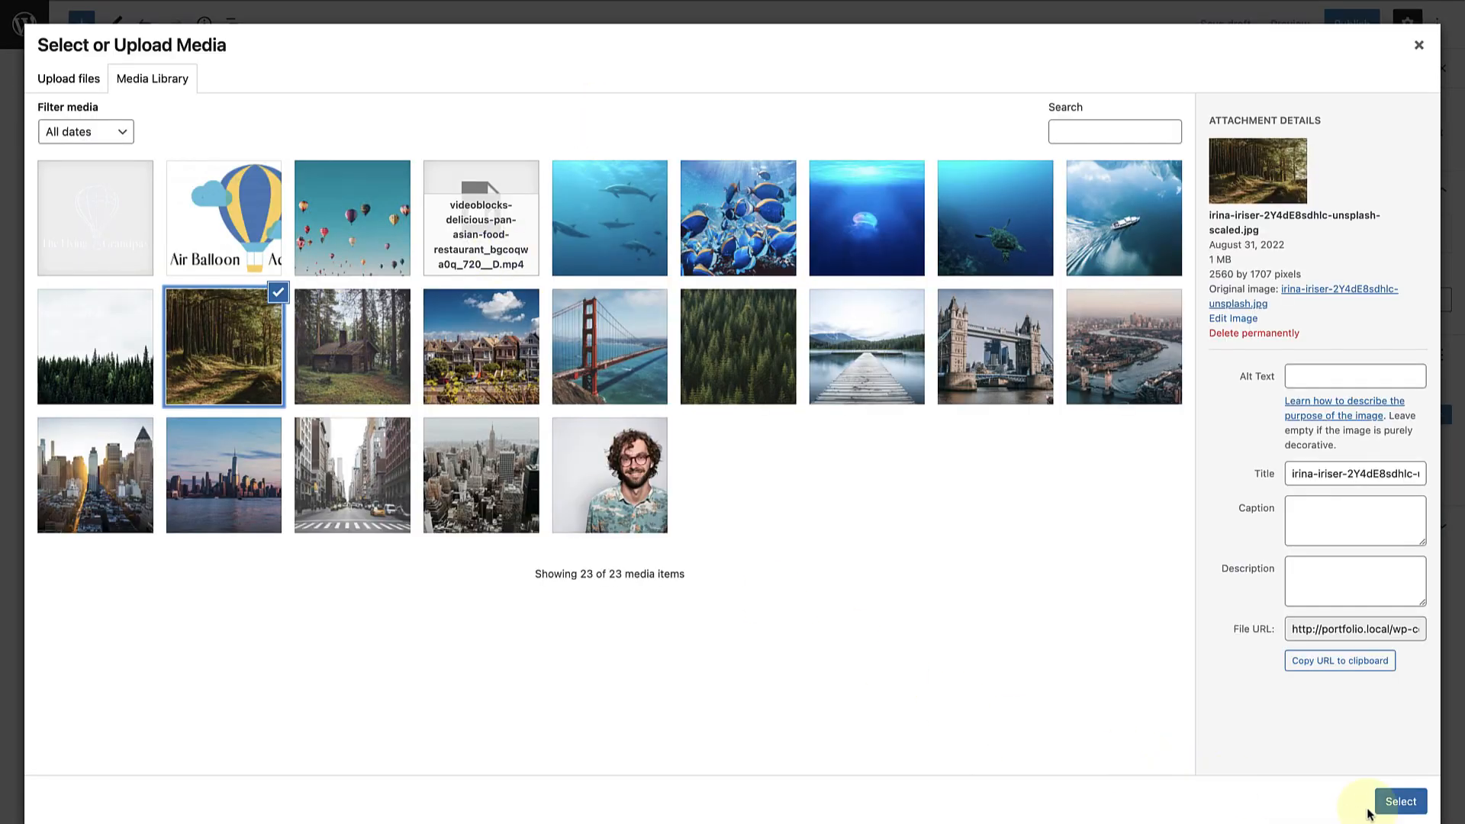
{"action": "left_click", "coordinate": [1399, 801]}
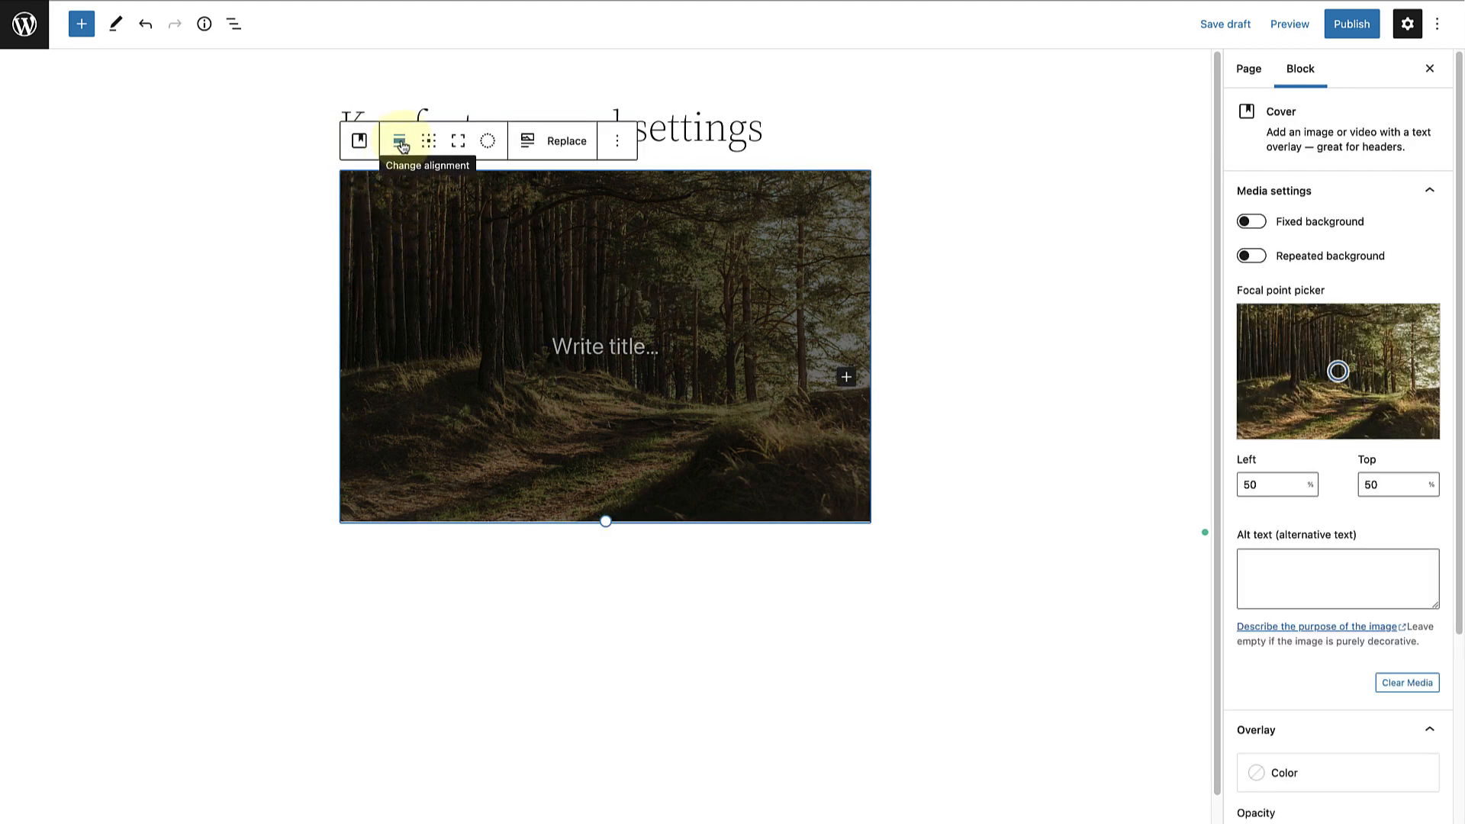
- Align the forest cover to full width and toggle full screen height
{"action": "left_click", "coordinate": [399, 140]}
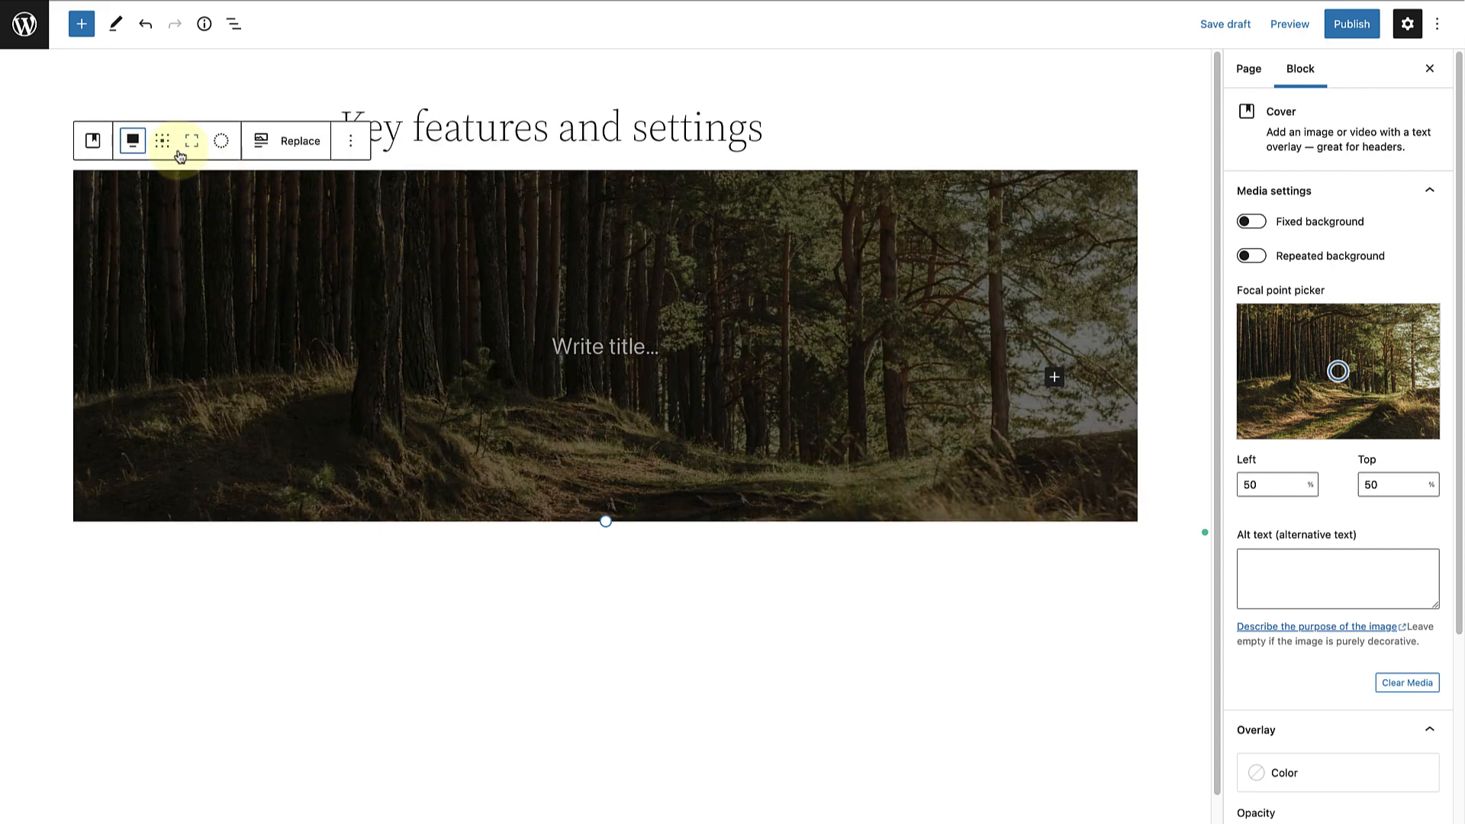
{"action": "mouse_move", "coordinate": [161, 141]}
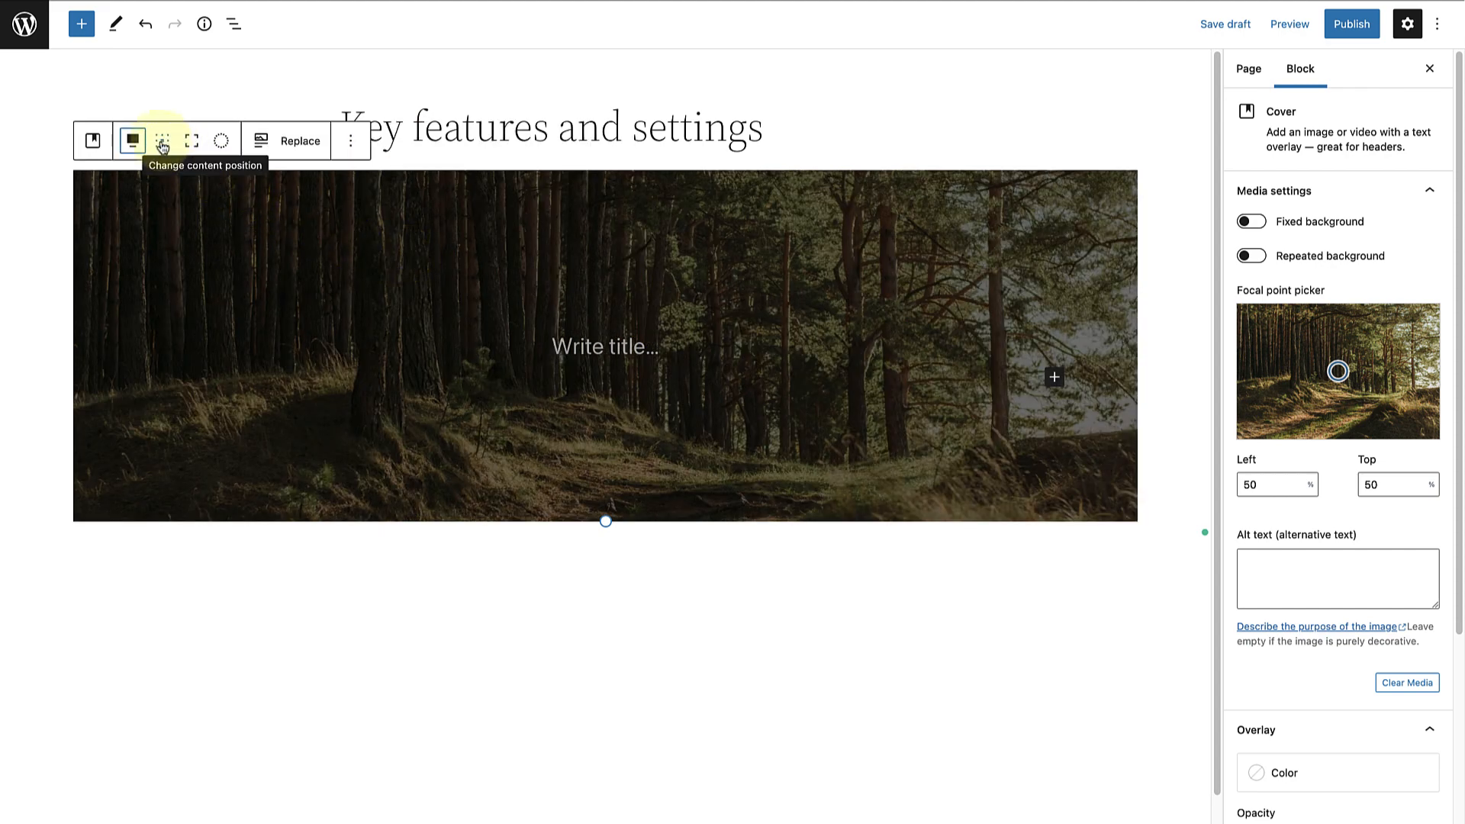
{"action": "left_click", "coordinate": [160, 141]}
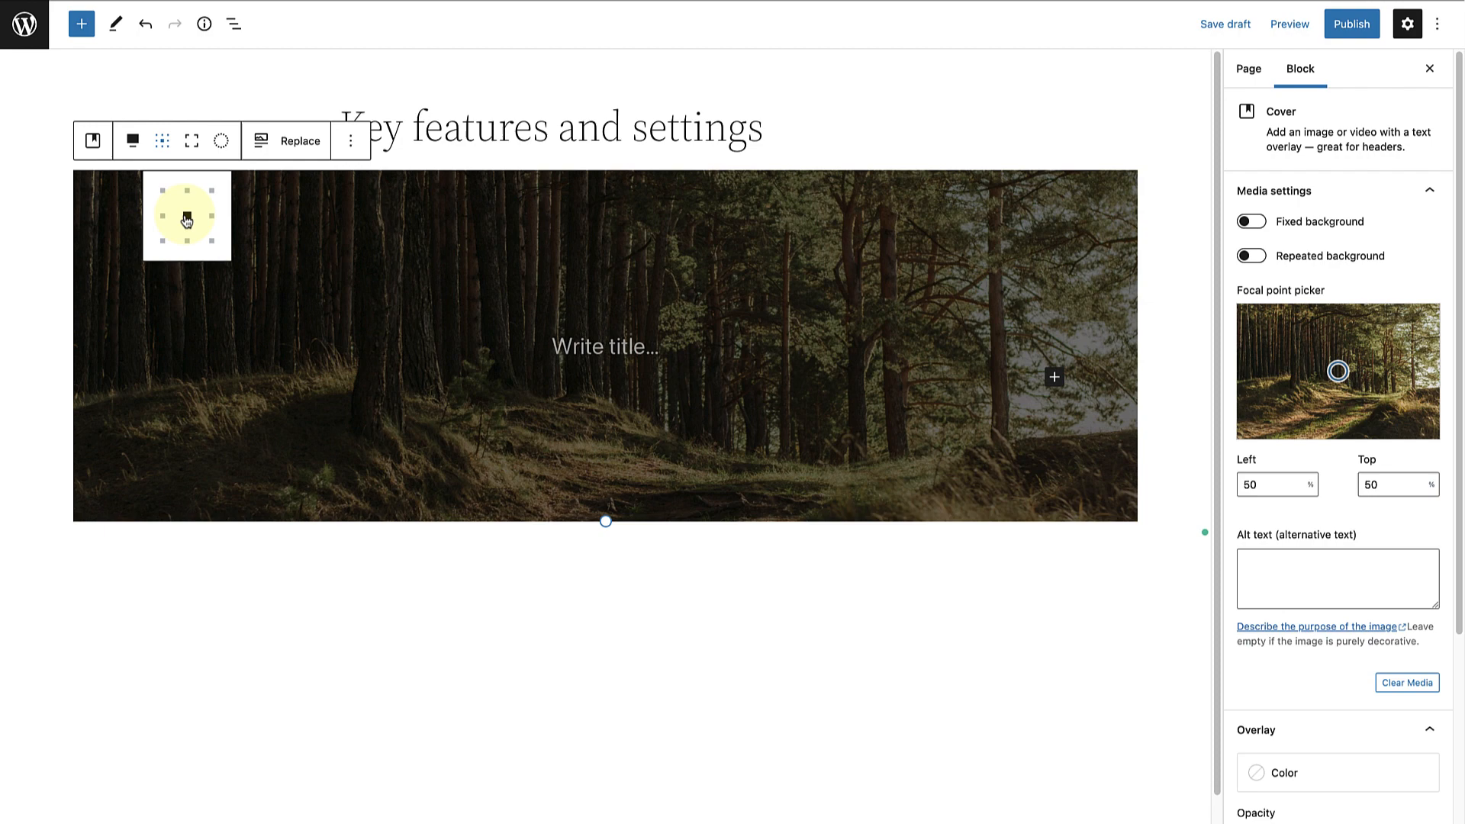
{"action": "mouse_move", "coordinate": [192, 140]}
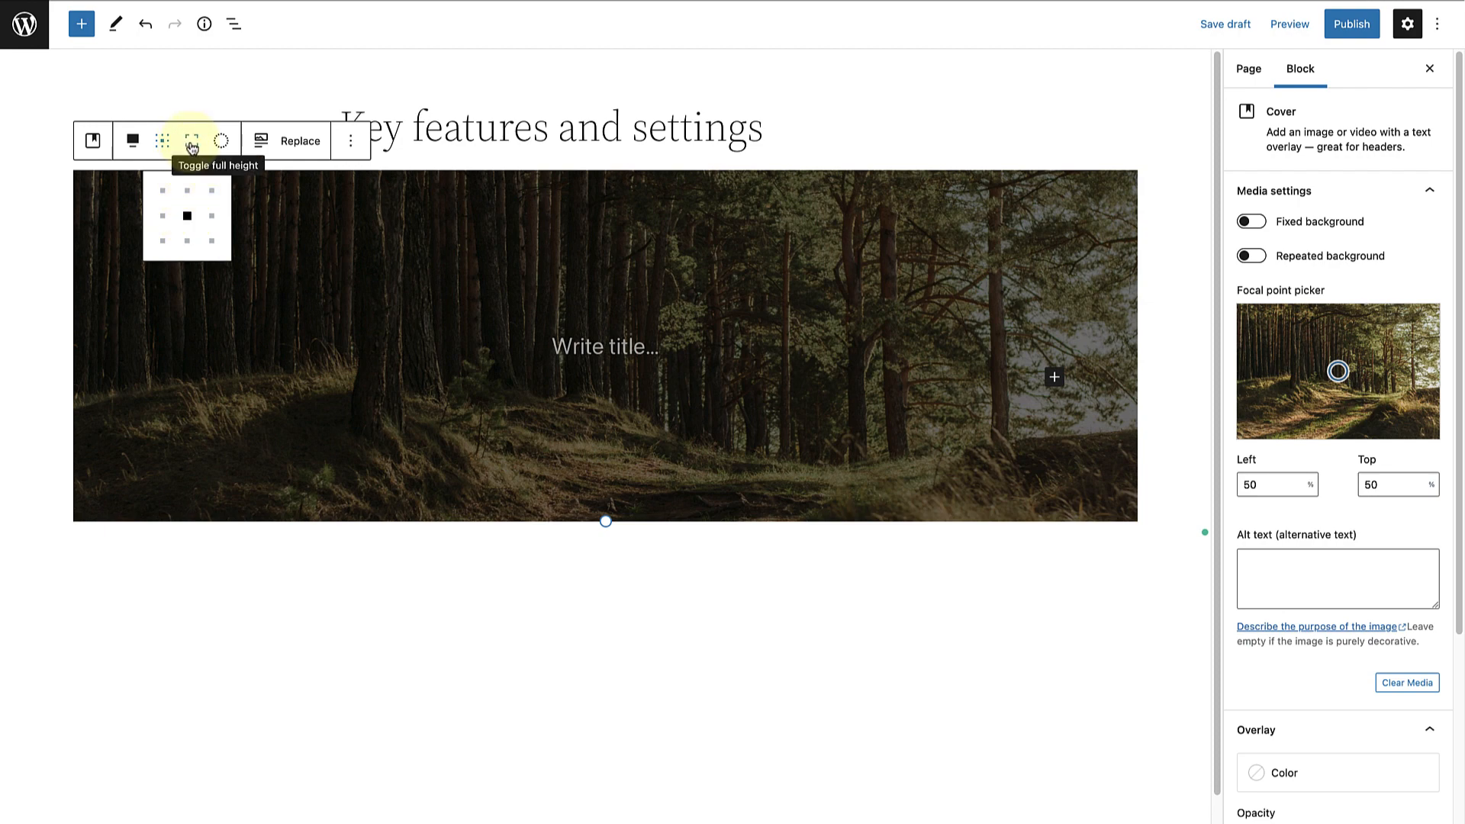
{"action": "left_click", "coordinate": [191, 140]}
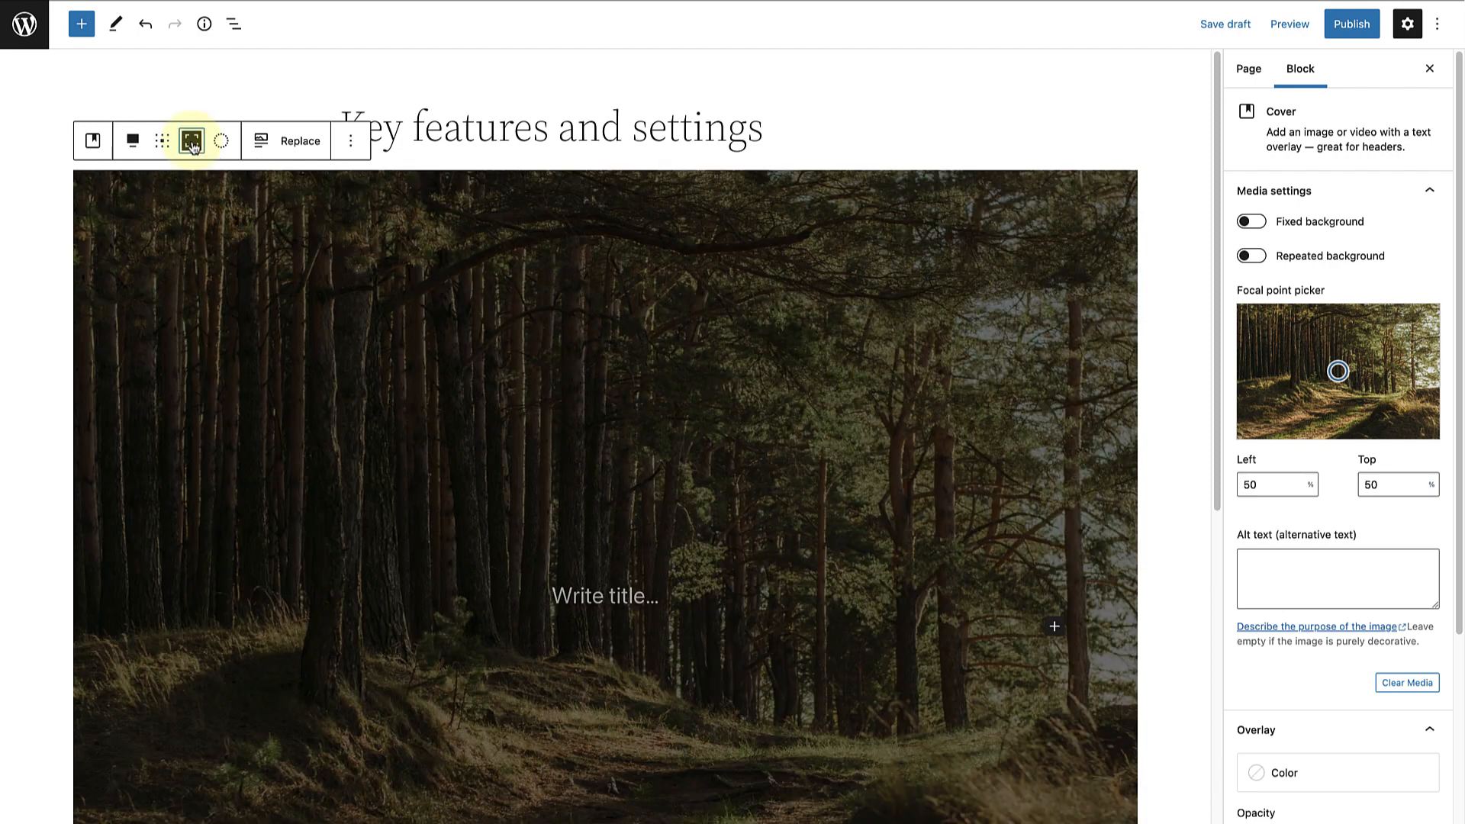
{"action": "left_click", "coordinate": [221, 138]}
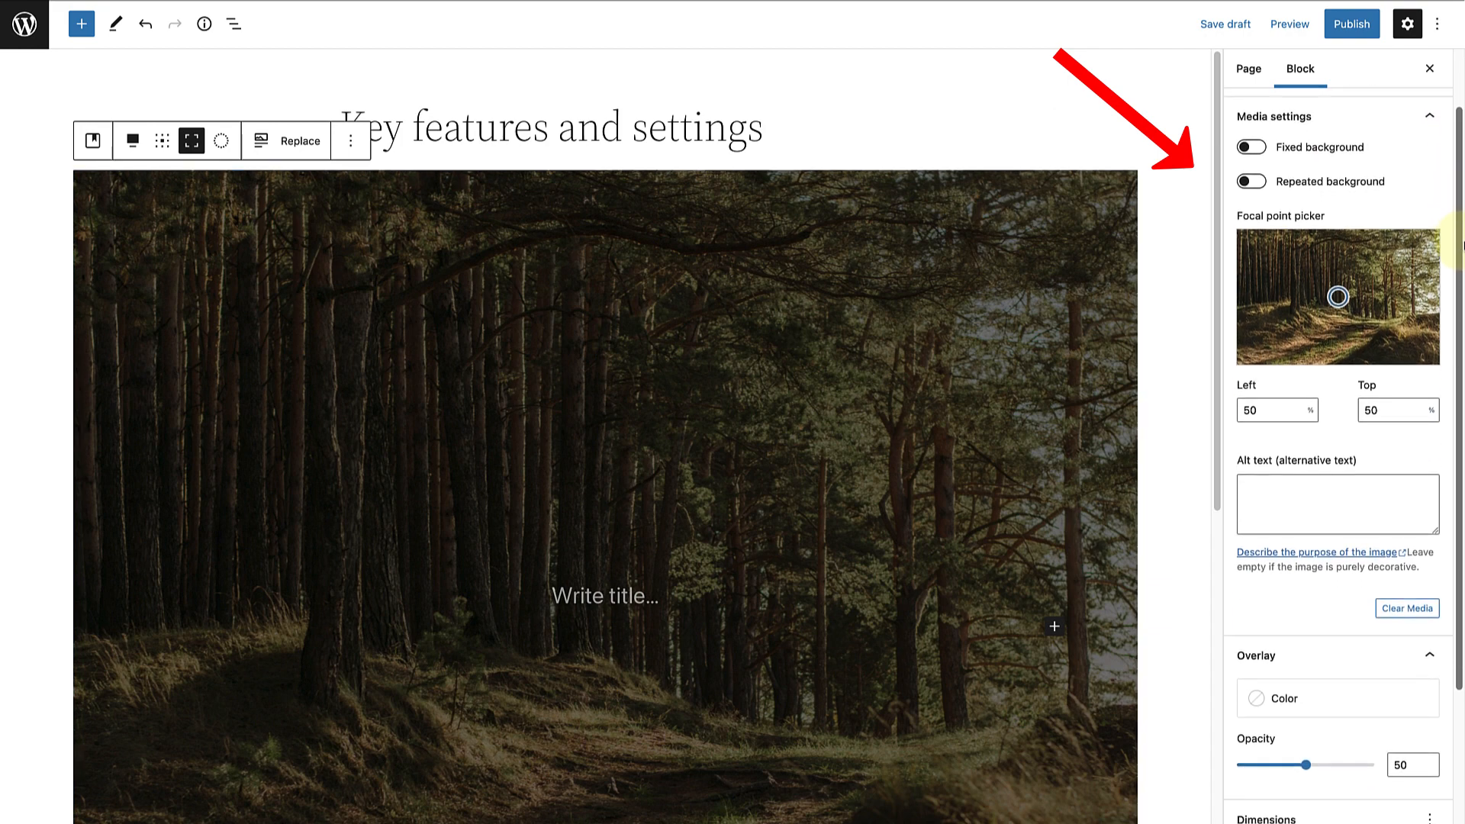
- Try the fixed background effect, turn it back off, and set the focal point to 56% top
{"action": "left_click", "coordinate": [1249, 139]}
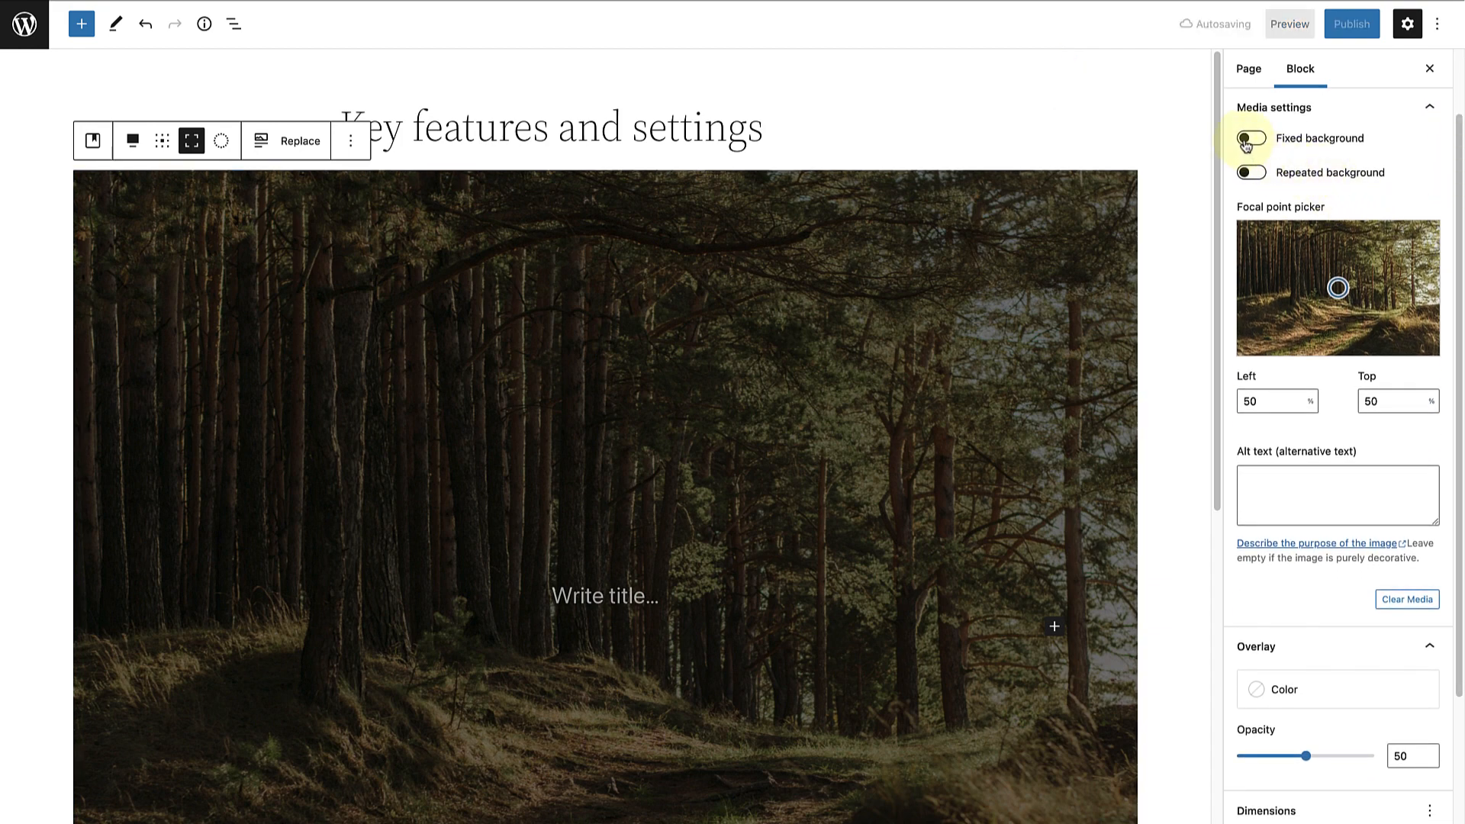
{"action": "left_click", "coordinate": [1262, 137]}
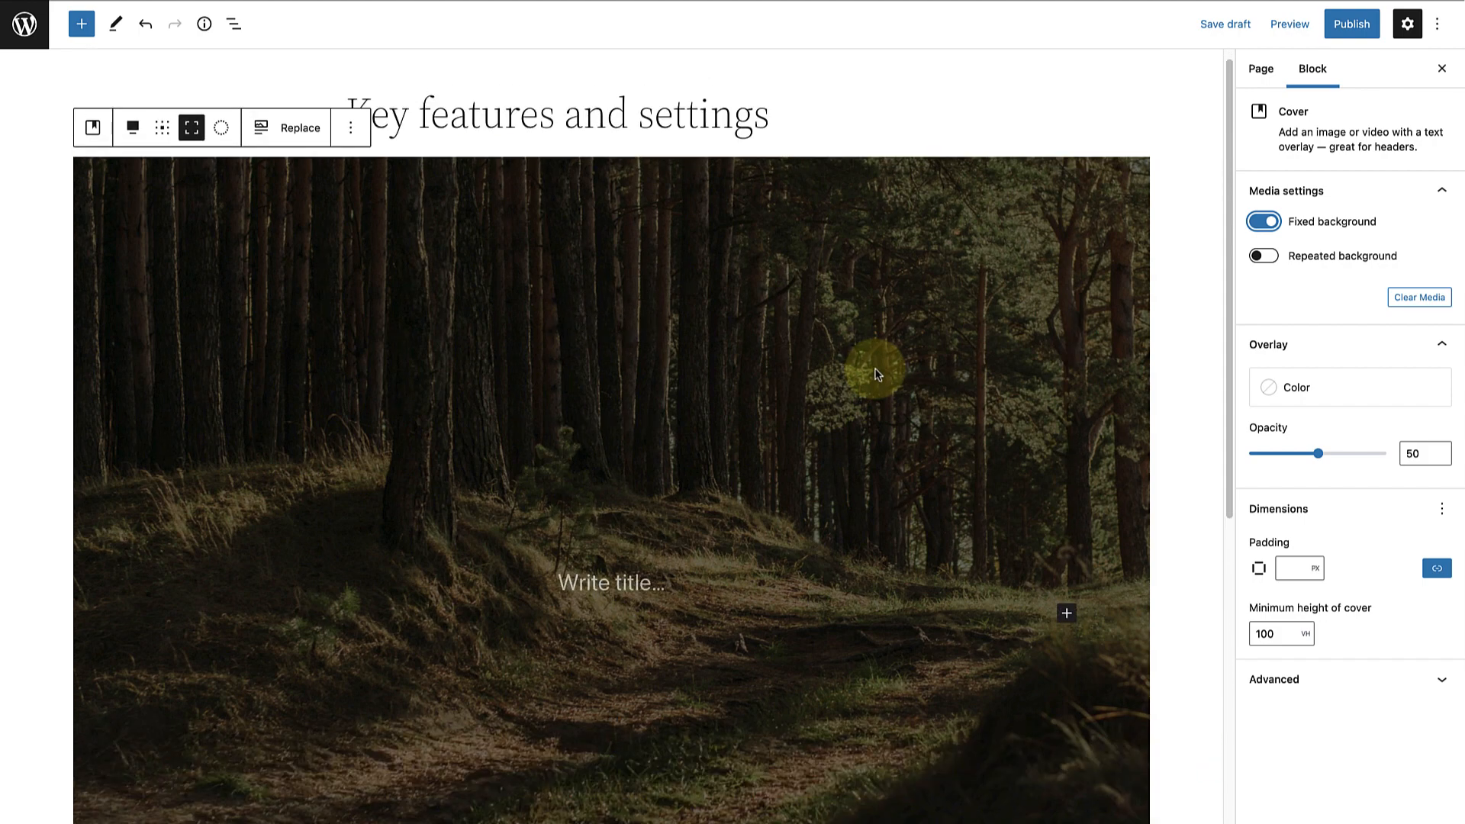
{"action": "left_click", "coordinate": [1262, 221]}
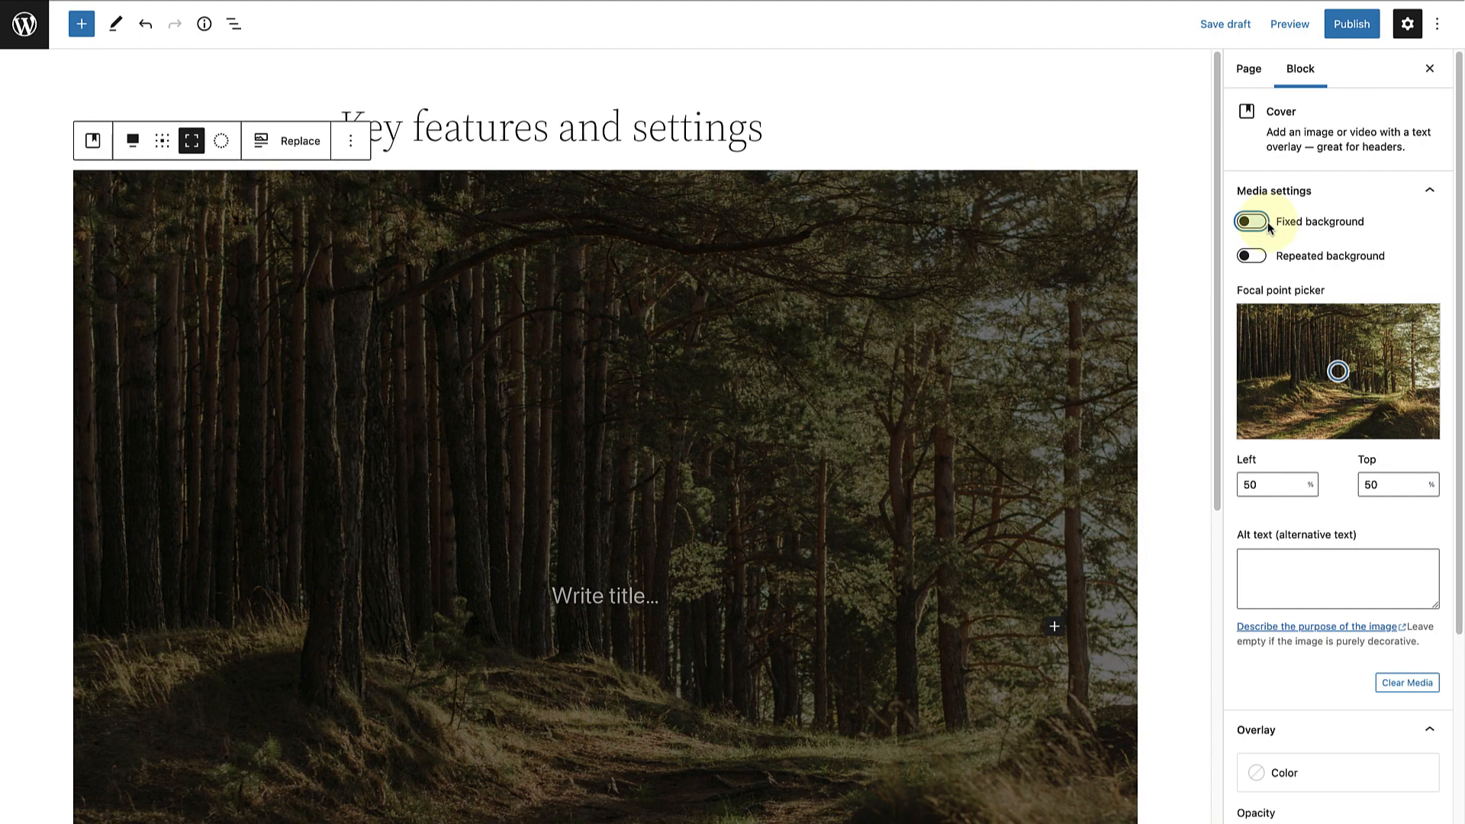
{"action": "scroll", "scroll_direction": "down", "scroll_amount": 3}
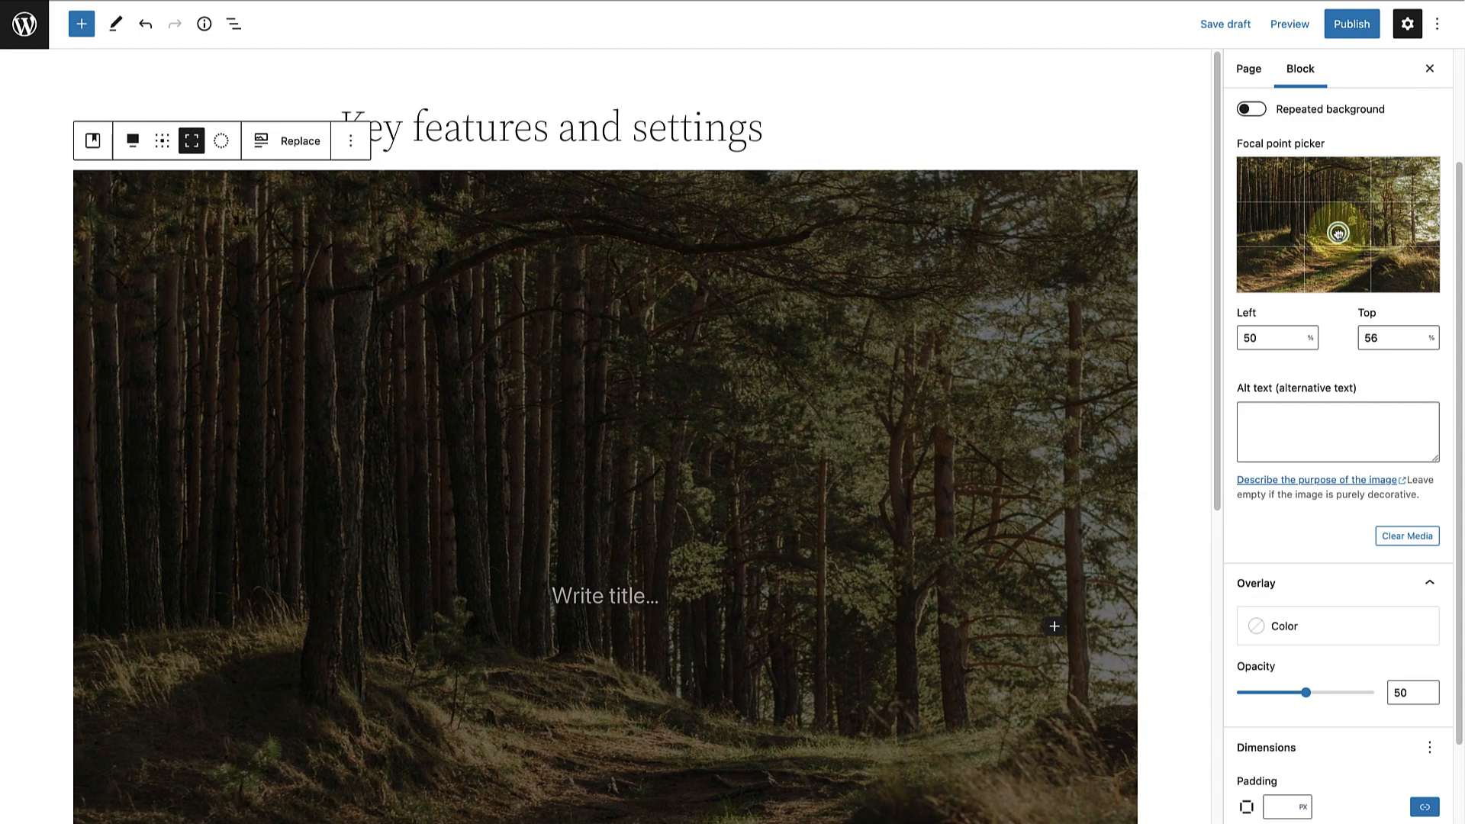
{"action": "scroll", "scroll_direction": "down", "scroll_amount": 3}
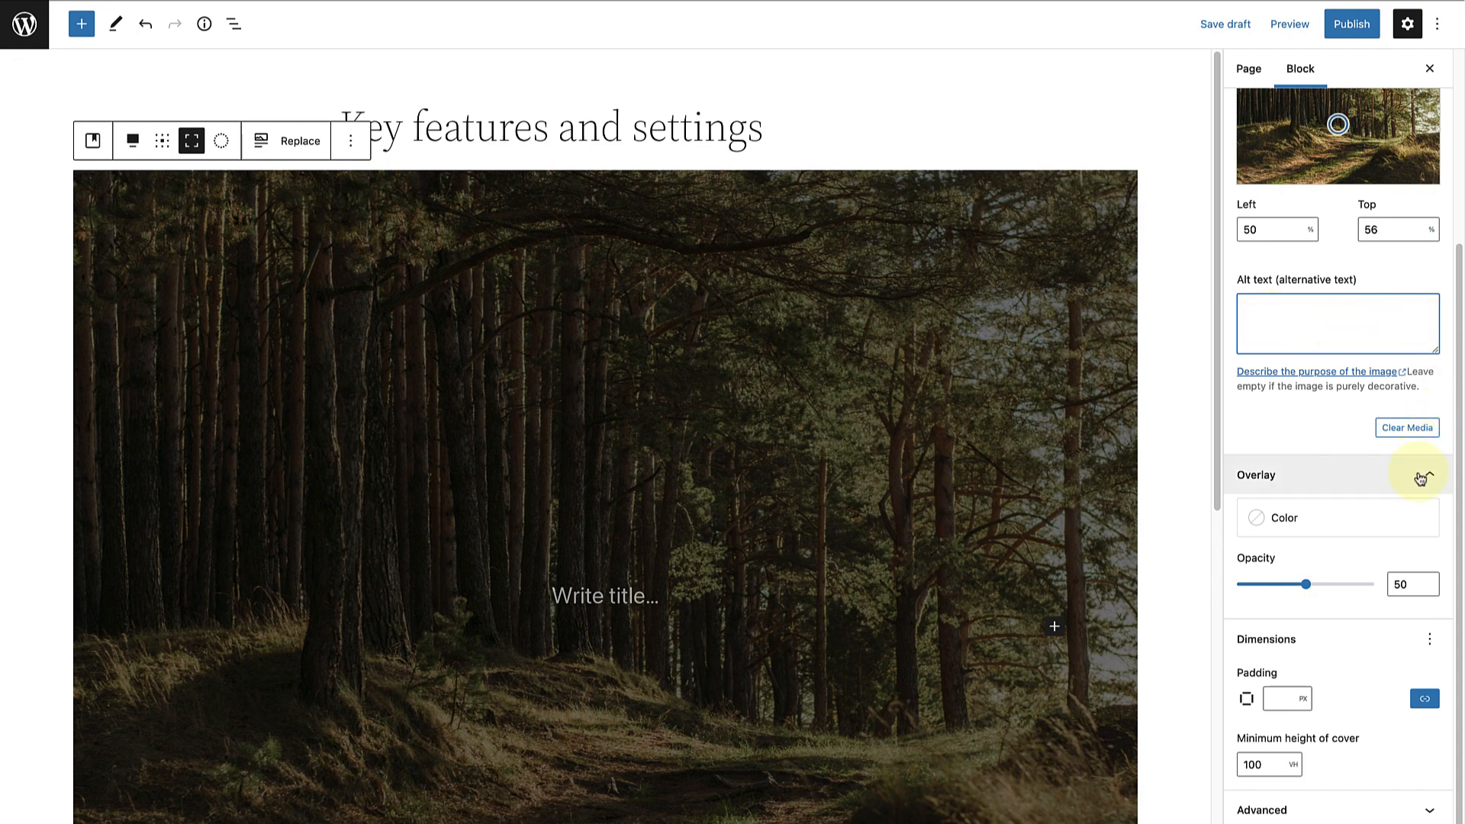
- Apply the Primary colour overlay and settle its opacity at 30%
{"action": "left_click", "coordinate": [1416, 474]}
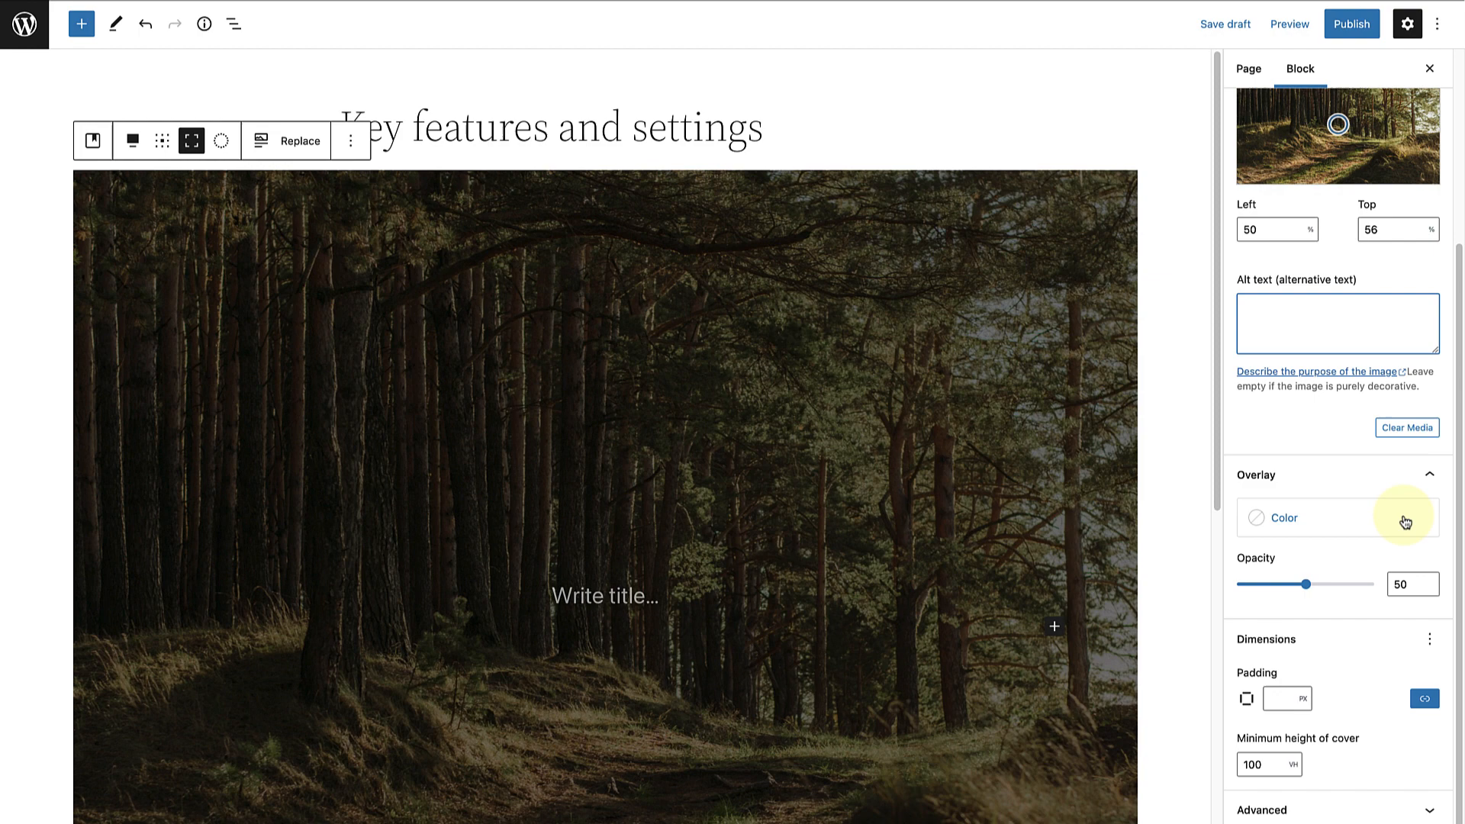
{"action": "left_click", "coordinate": [1283, 517]}
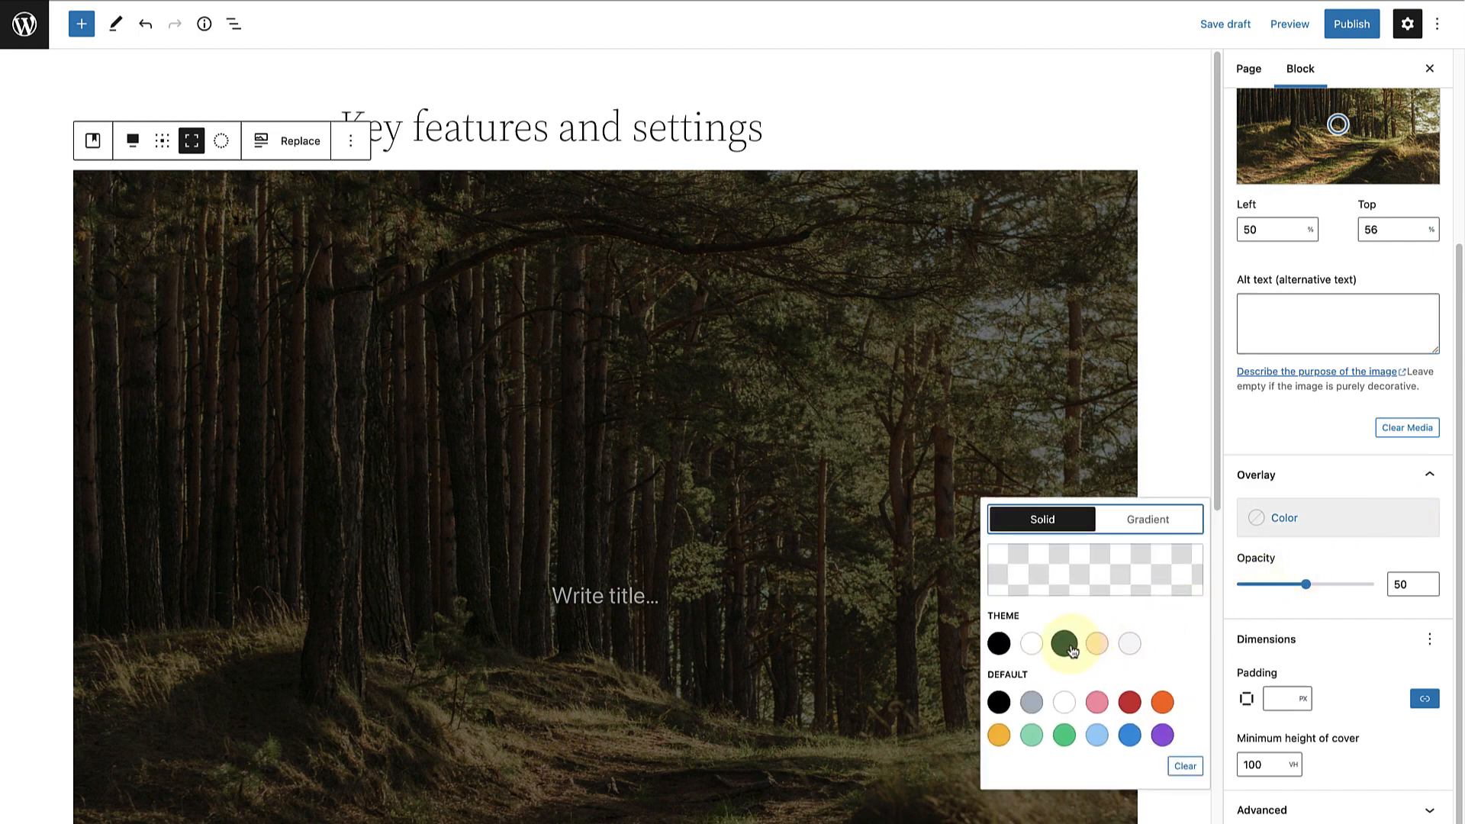
{"action": "left_click", "coordinate": [1064, 642]}
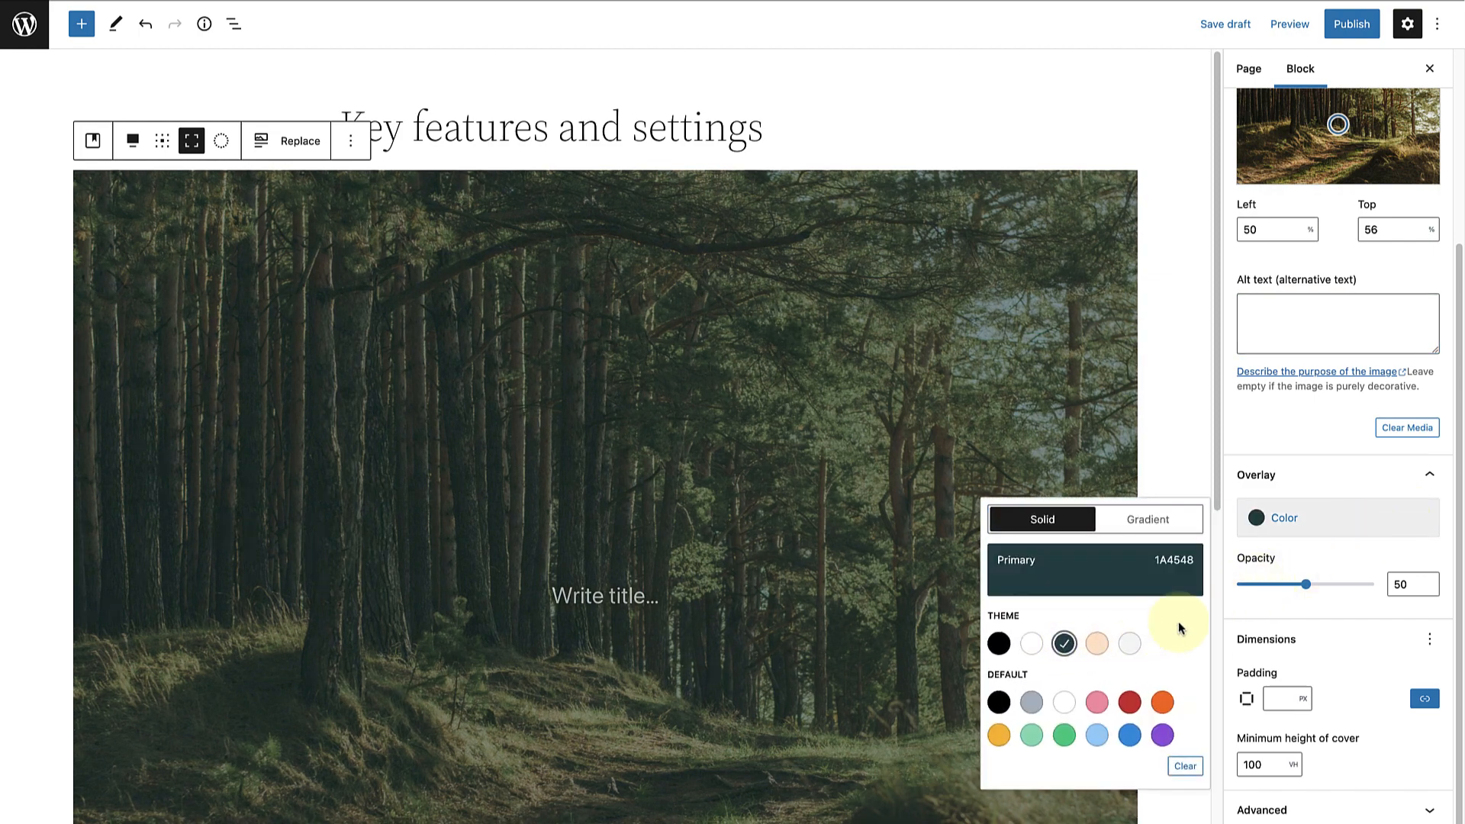
{"action": "left_click_drag", "start_coordinate": [1305, 585], "coordinate": [1342, 585]}
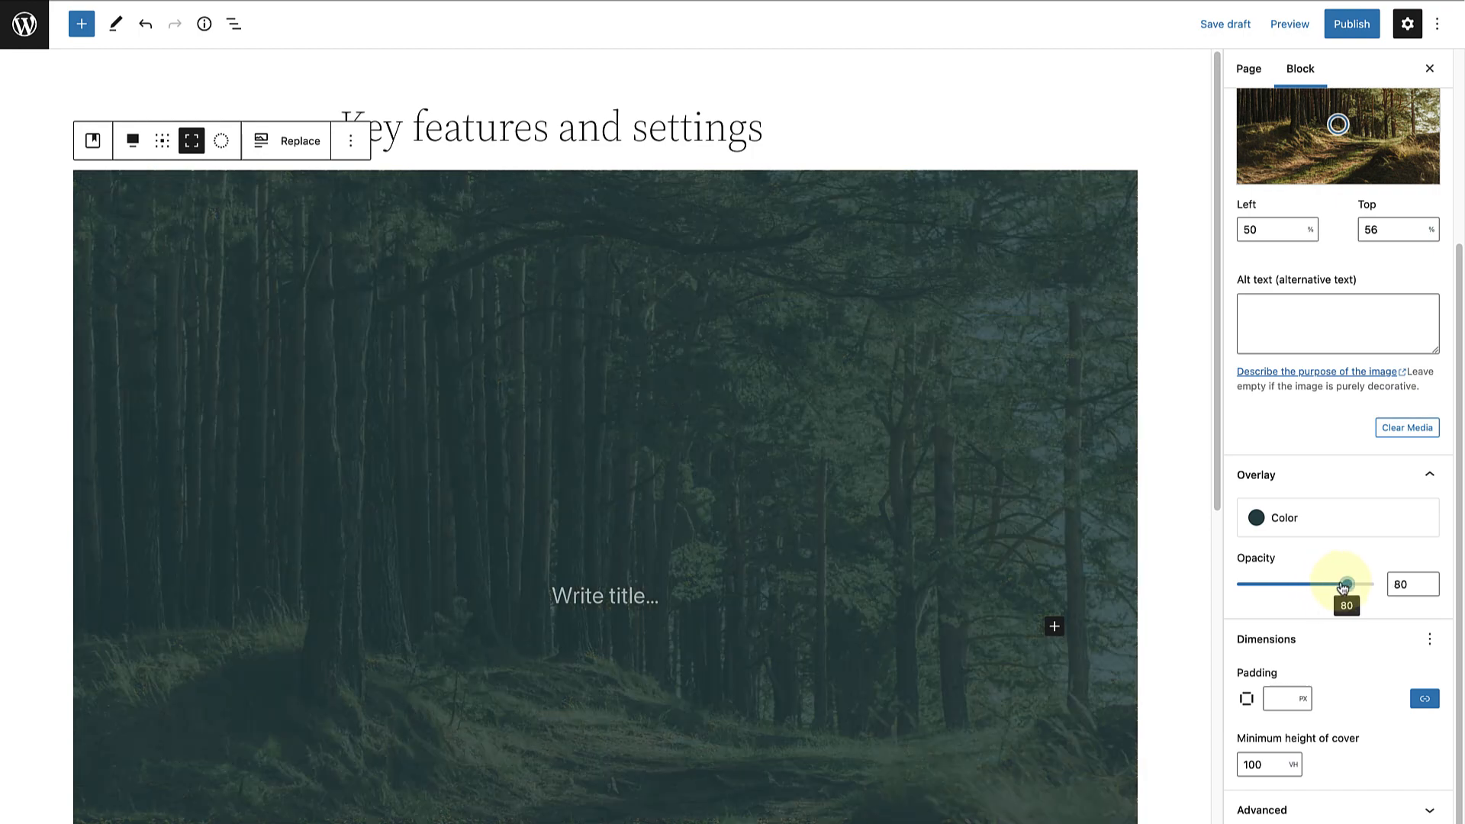
{"action": "left_click_drag", "start_coordinate": [1341, 583], "coordinate": [1277, 583]}
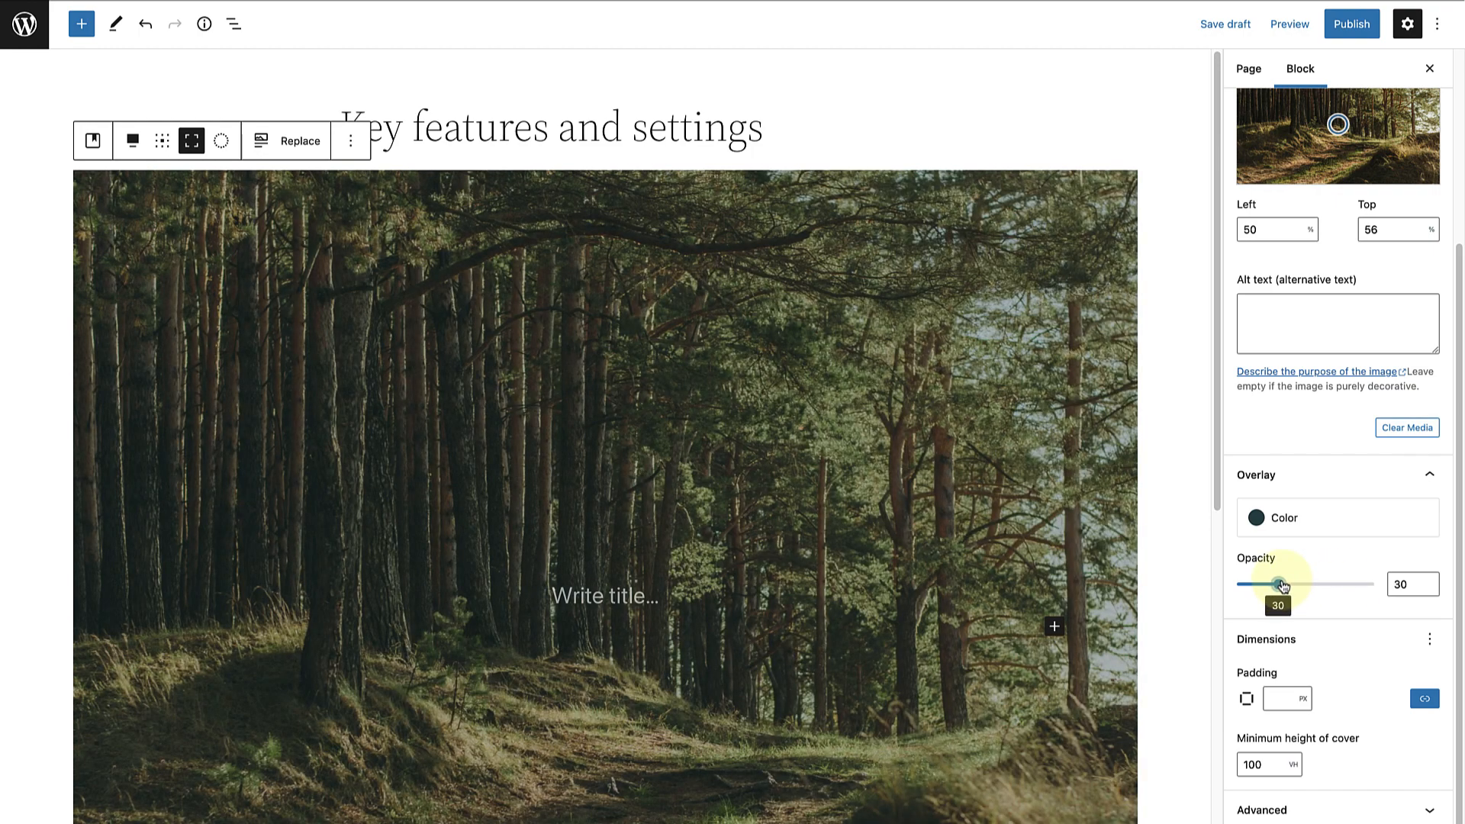
{"action": "left_click", "coordinate": [145, 23]}
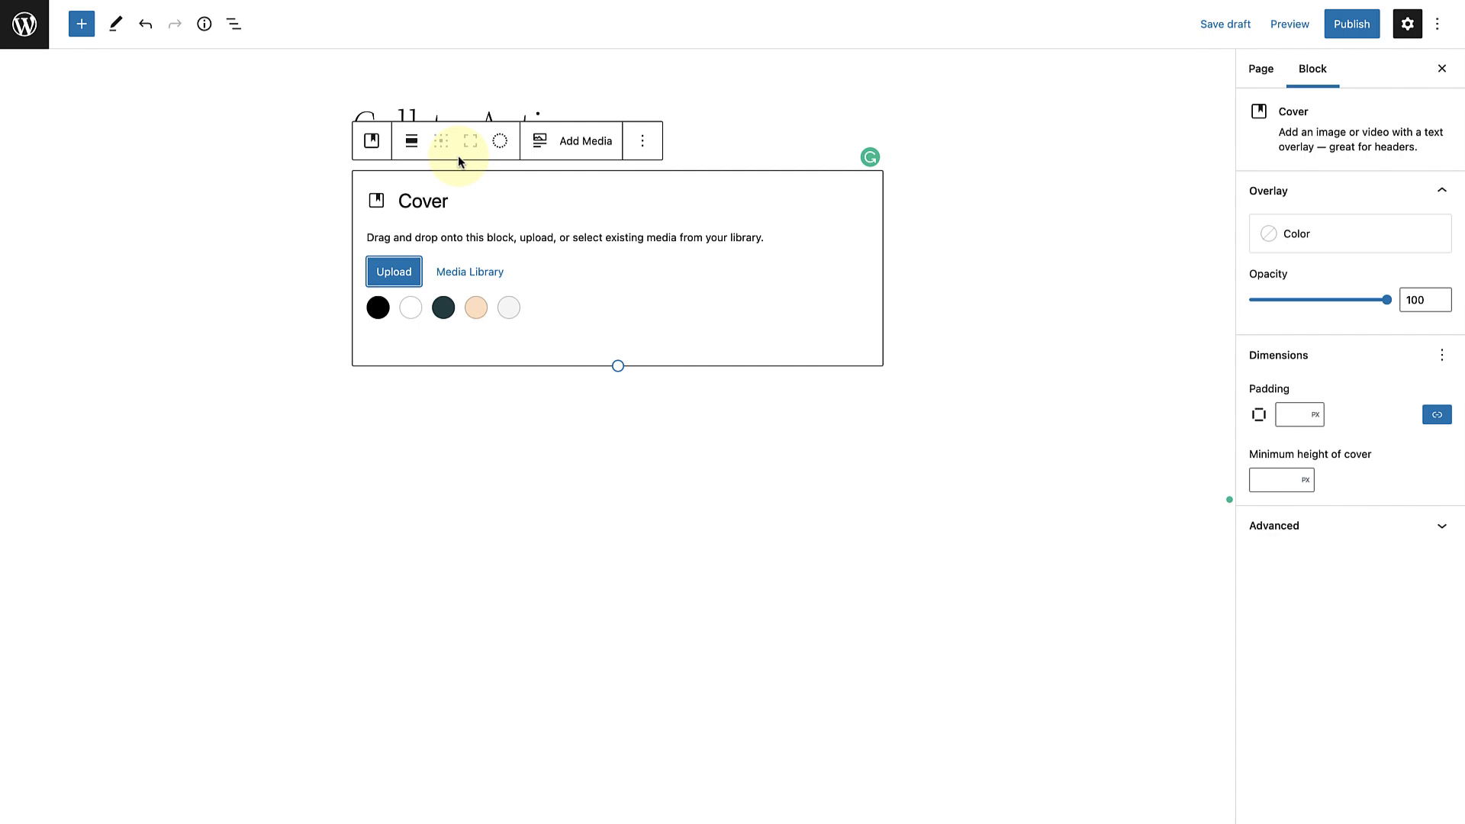
- Set the smiling man portrait from the Media Library as the cover background
{"action": "left_click", "coordinate": [470, 272]}
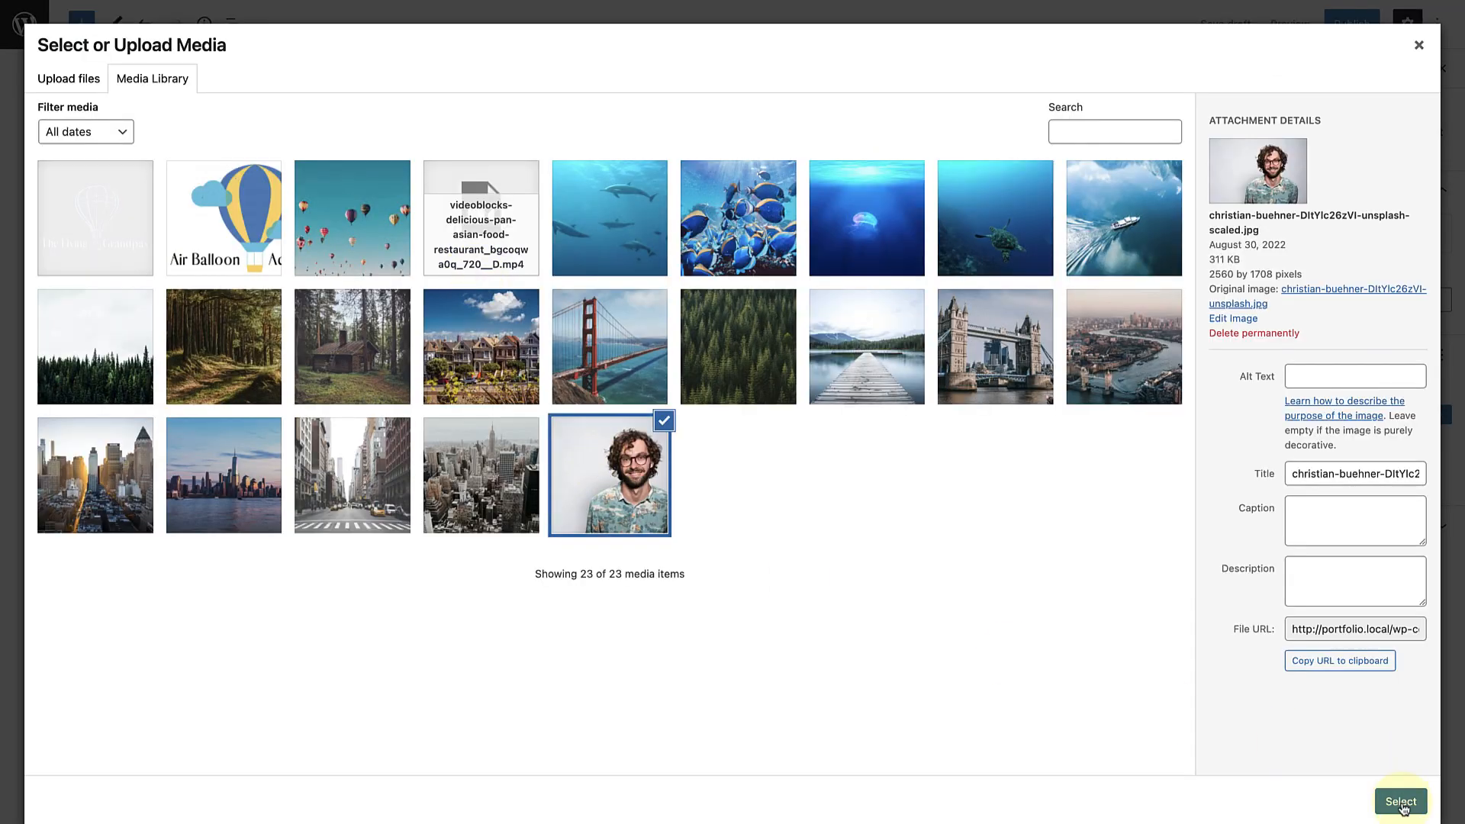
{"action": "left_click", "coordinate": [1400, 802]}
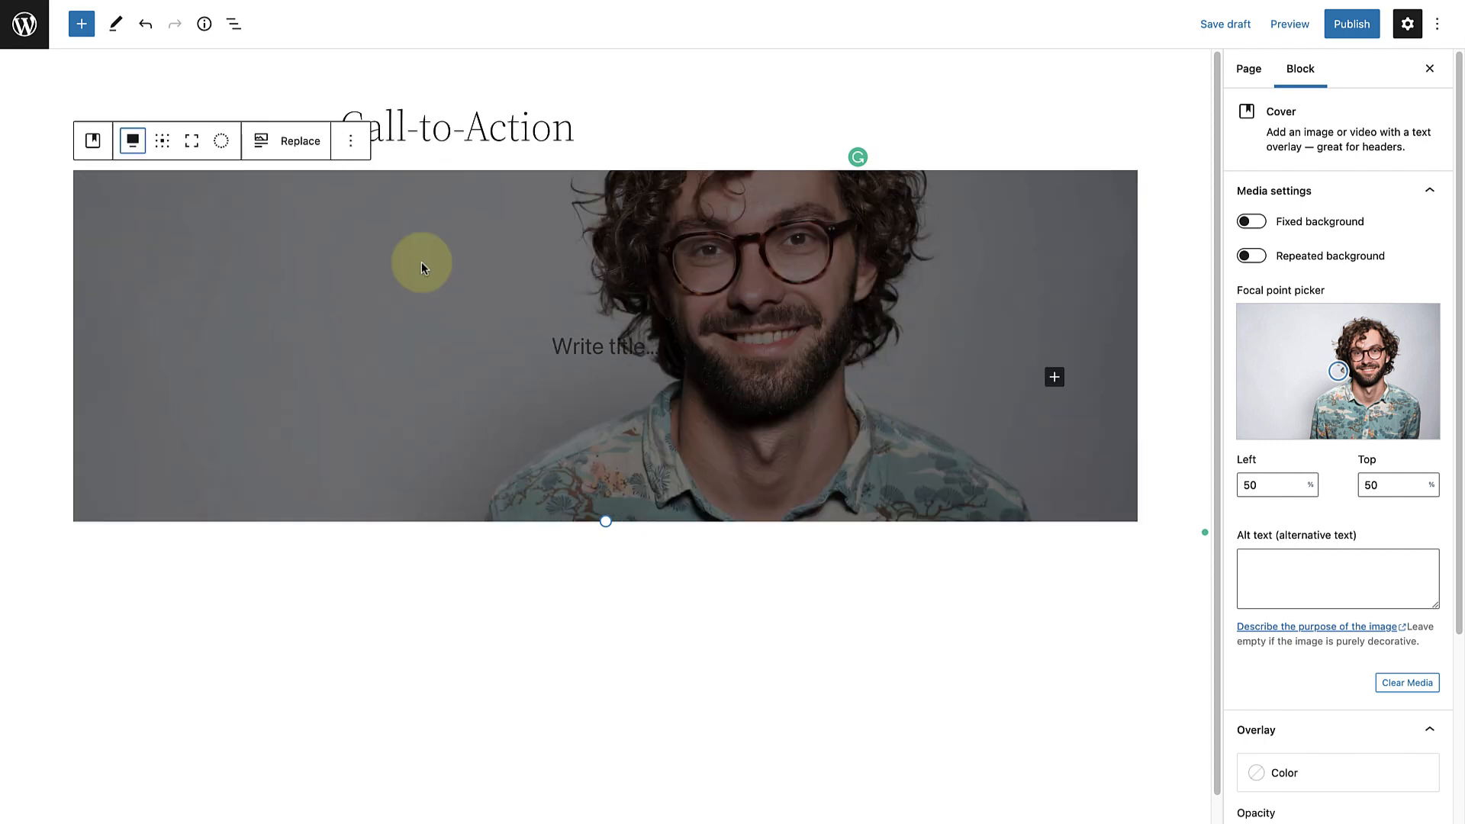
{"action": "mouse_move", "coordinate": [192, 141]}
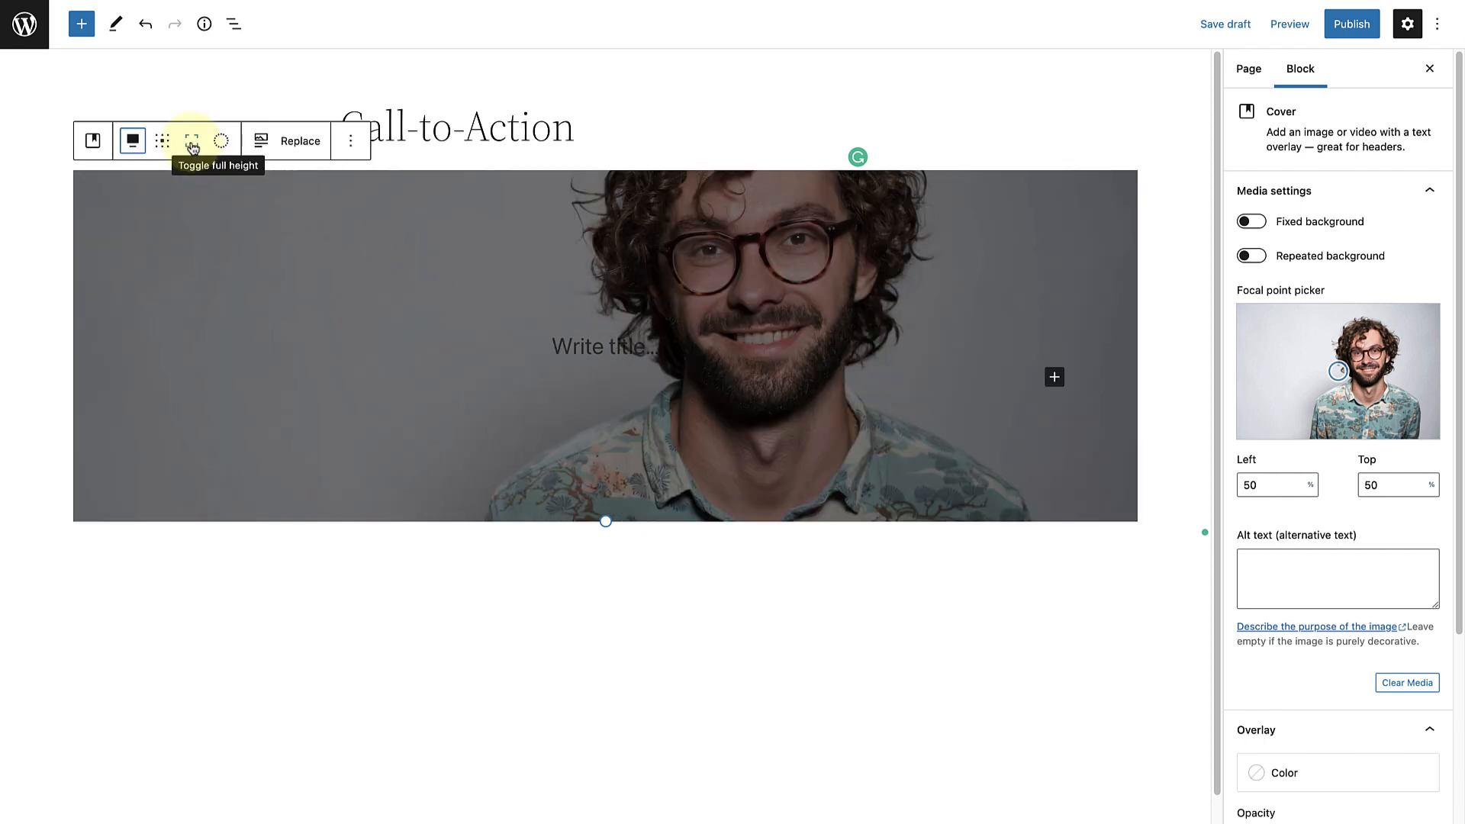
- Make the portrait cover full height and drag the overlay opacity down to 0
{"action": "left_click", "coordinate": [193, 140]}
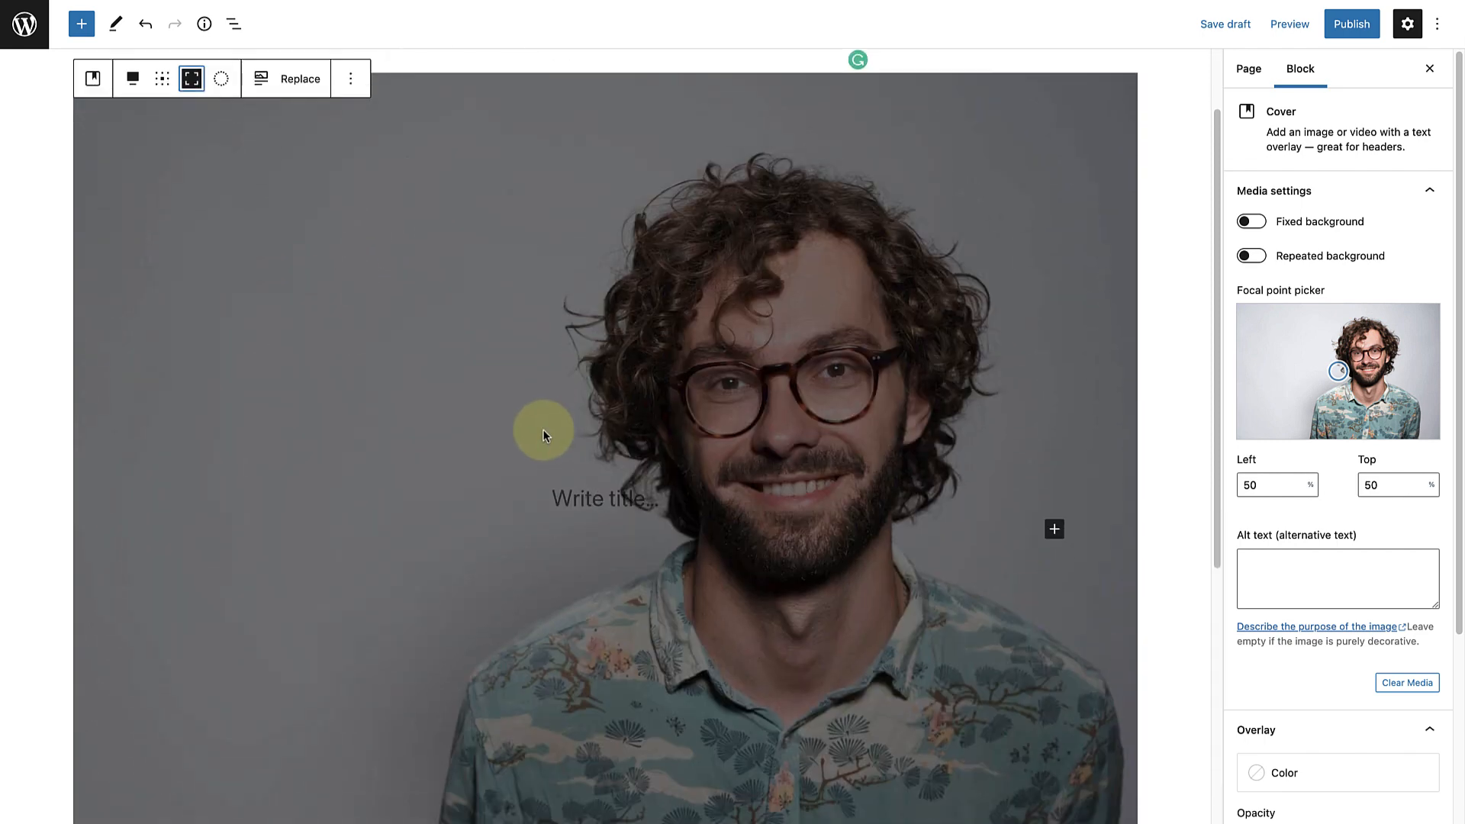
{"action": "left_click", "coordinate": [598, 497]}
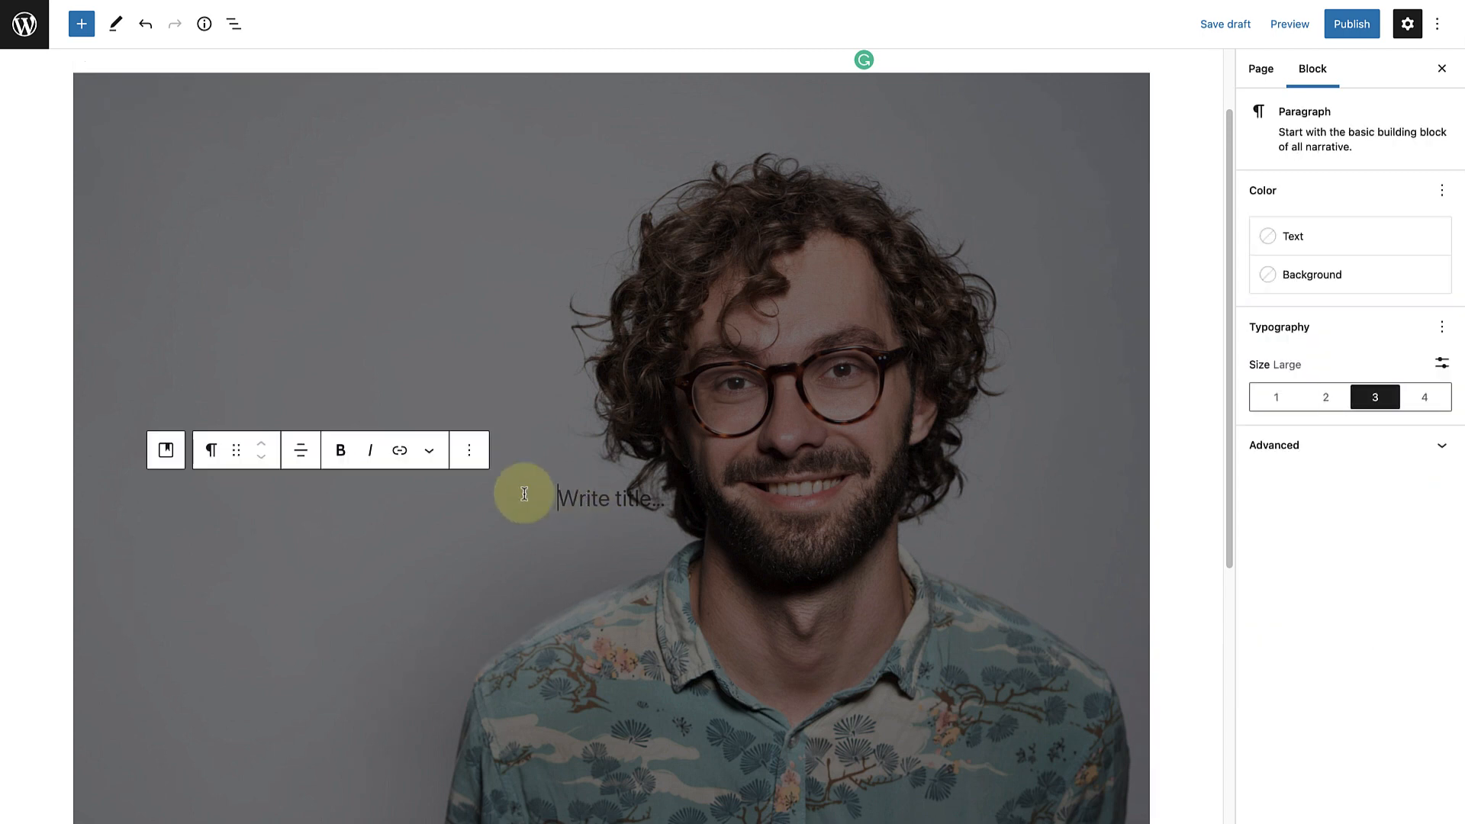
{"action": "left_click", "coordinate": [301, 448]}
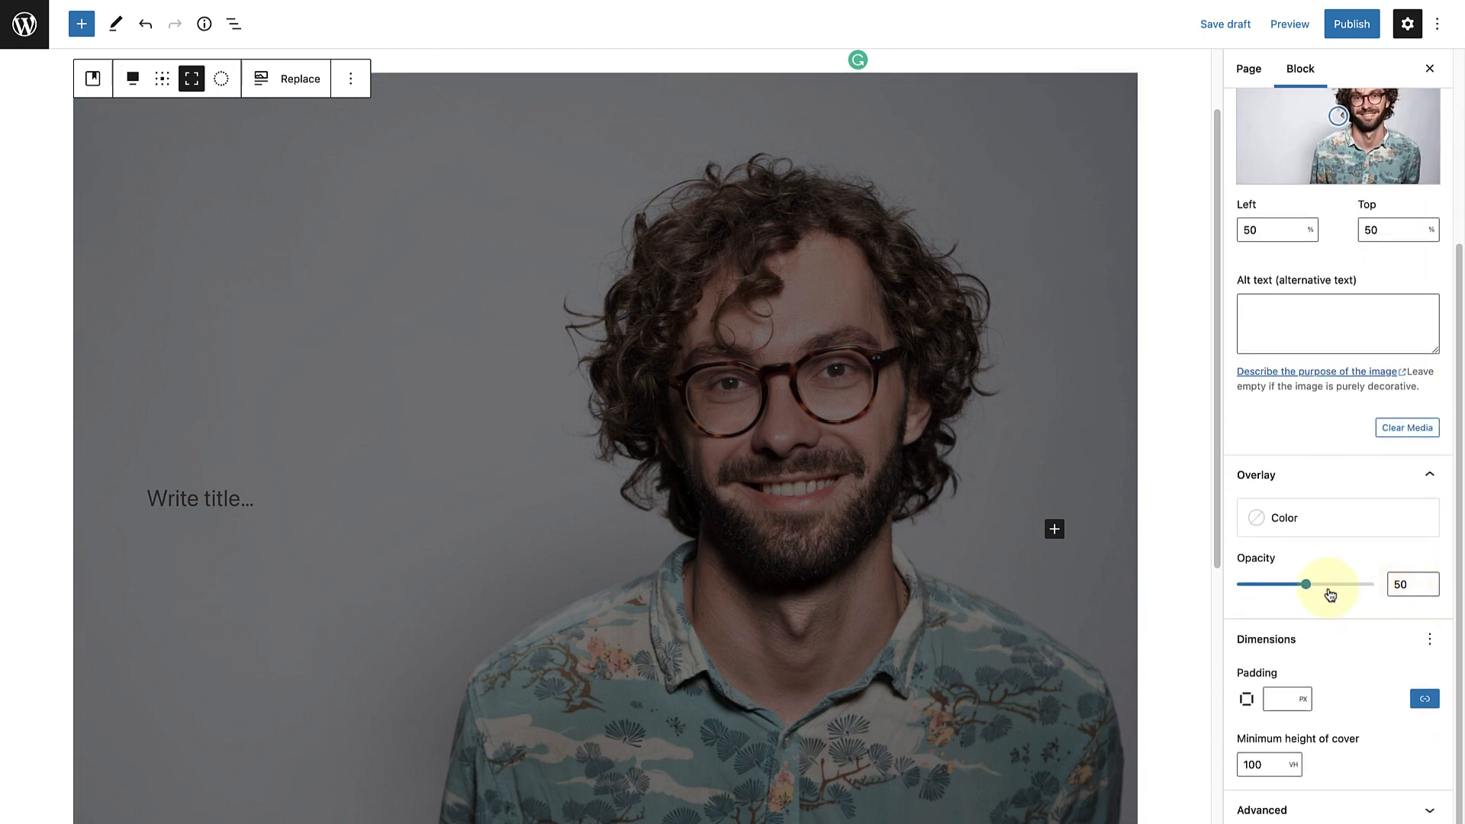
{"action": "left_click_drag", "start_coordinate": [1306, 585], "coordinate": [1238, 584]}
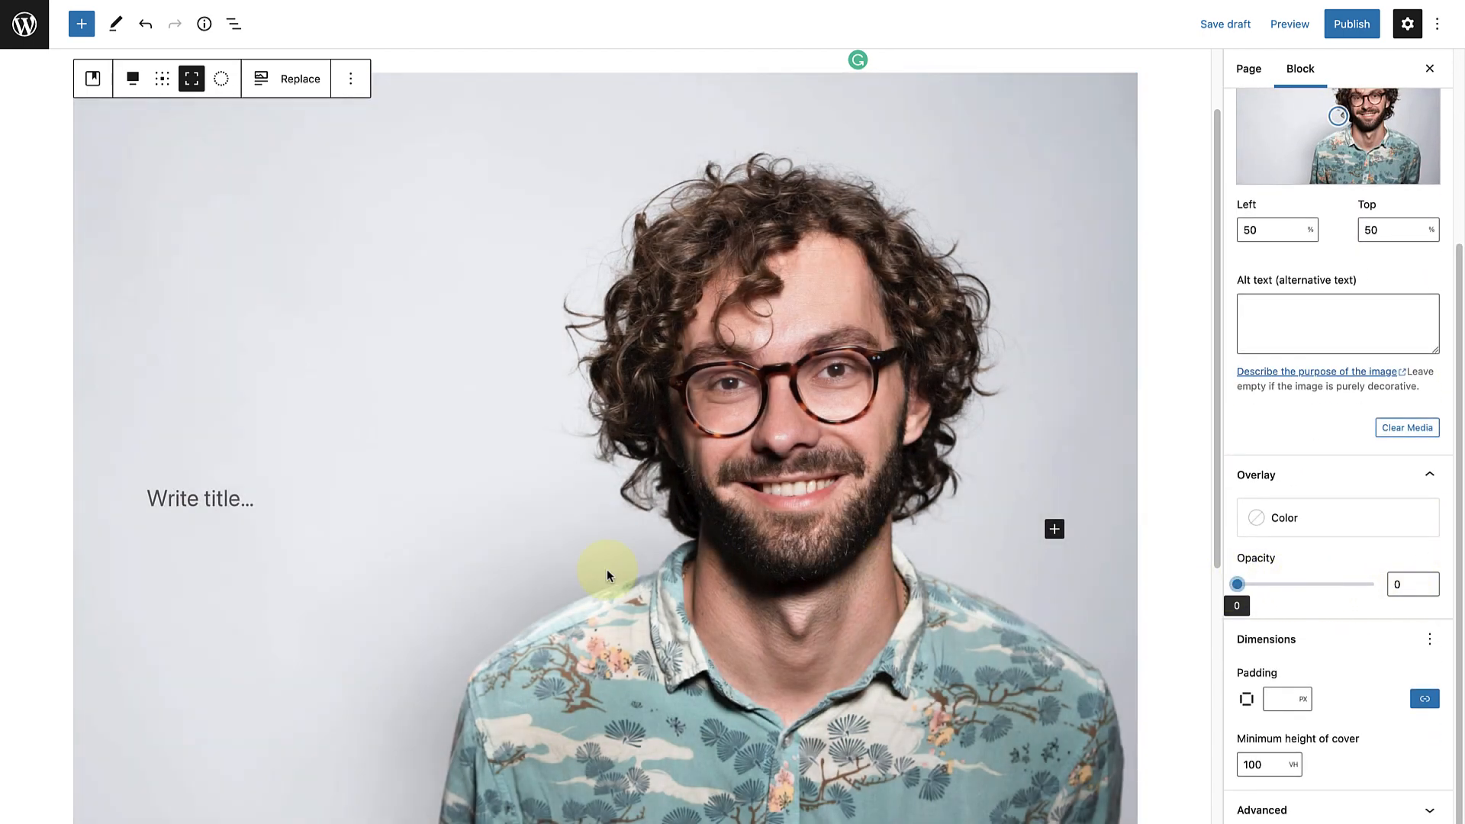
{"action": "left_click", "coordinate": [199, 482]}
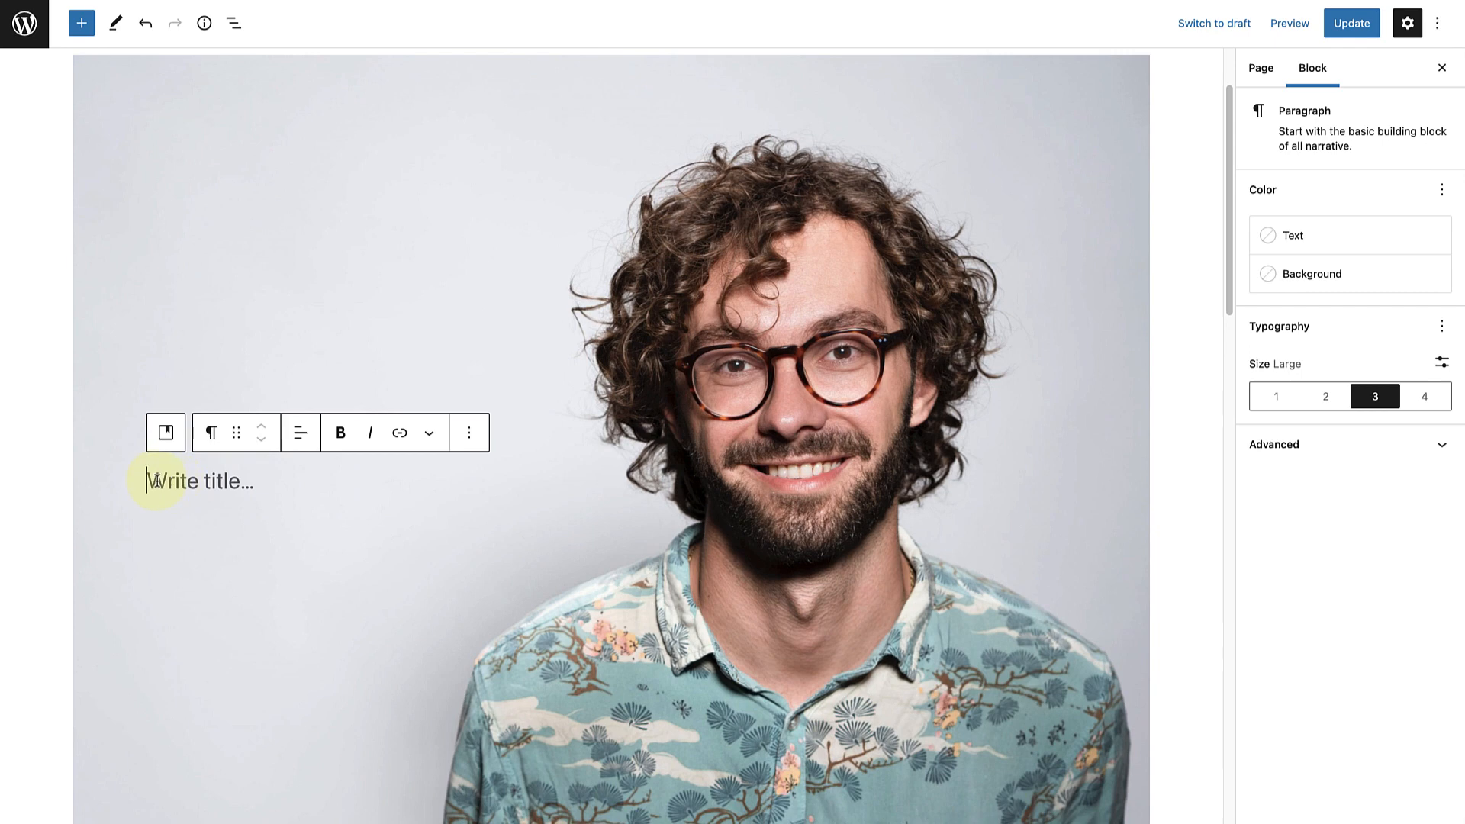
- Write 'I'm Roger Lister' and 'Software Developer' on the cover and switch to a custom font size
{"action": "type", "text": "I'm Roger Lister"}
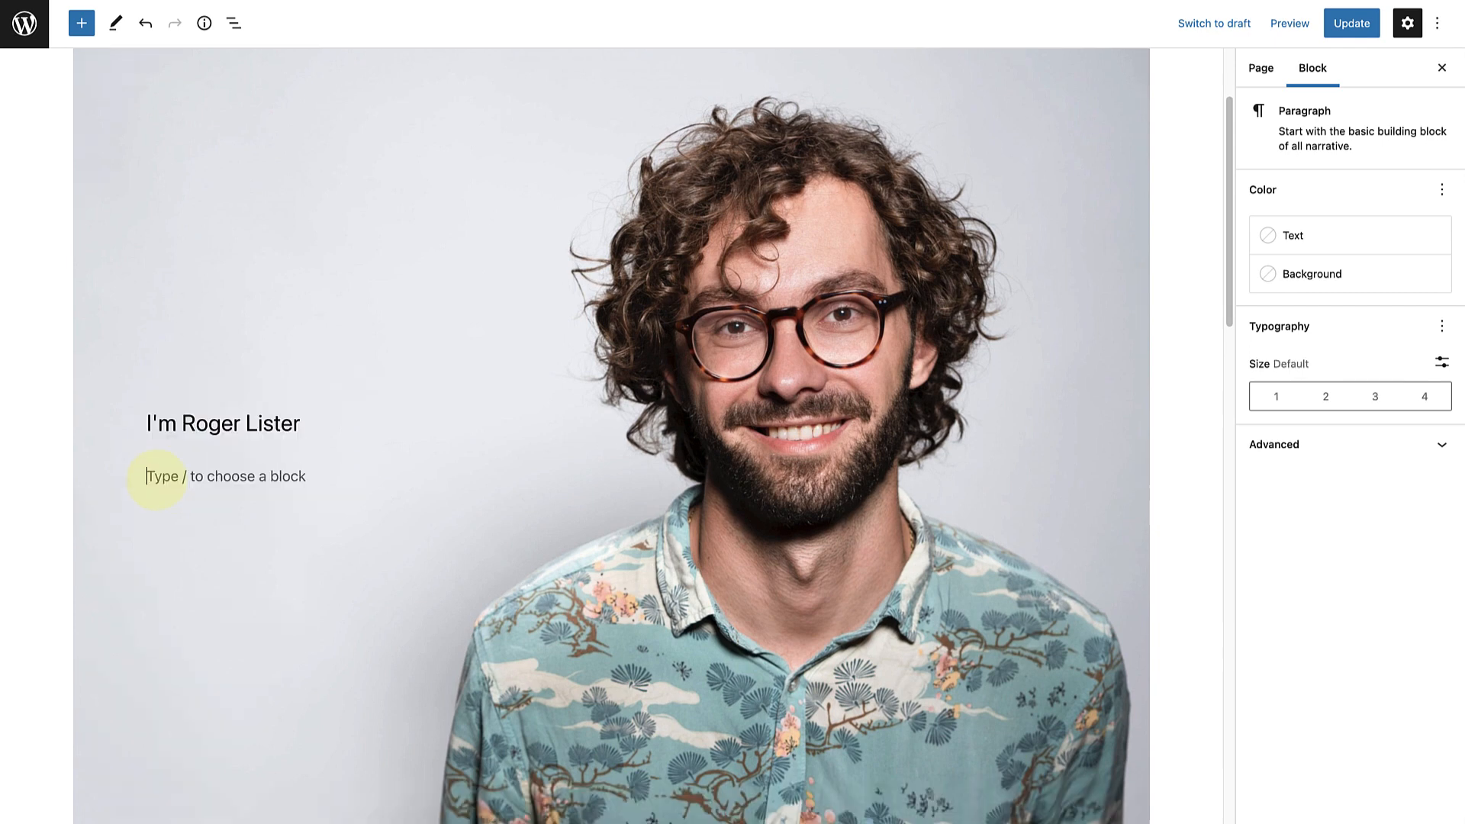
{"action": "type", "text": "Software Developer"}
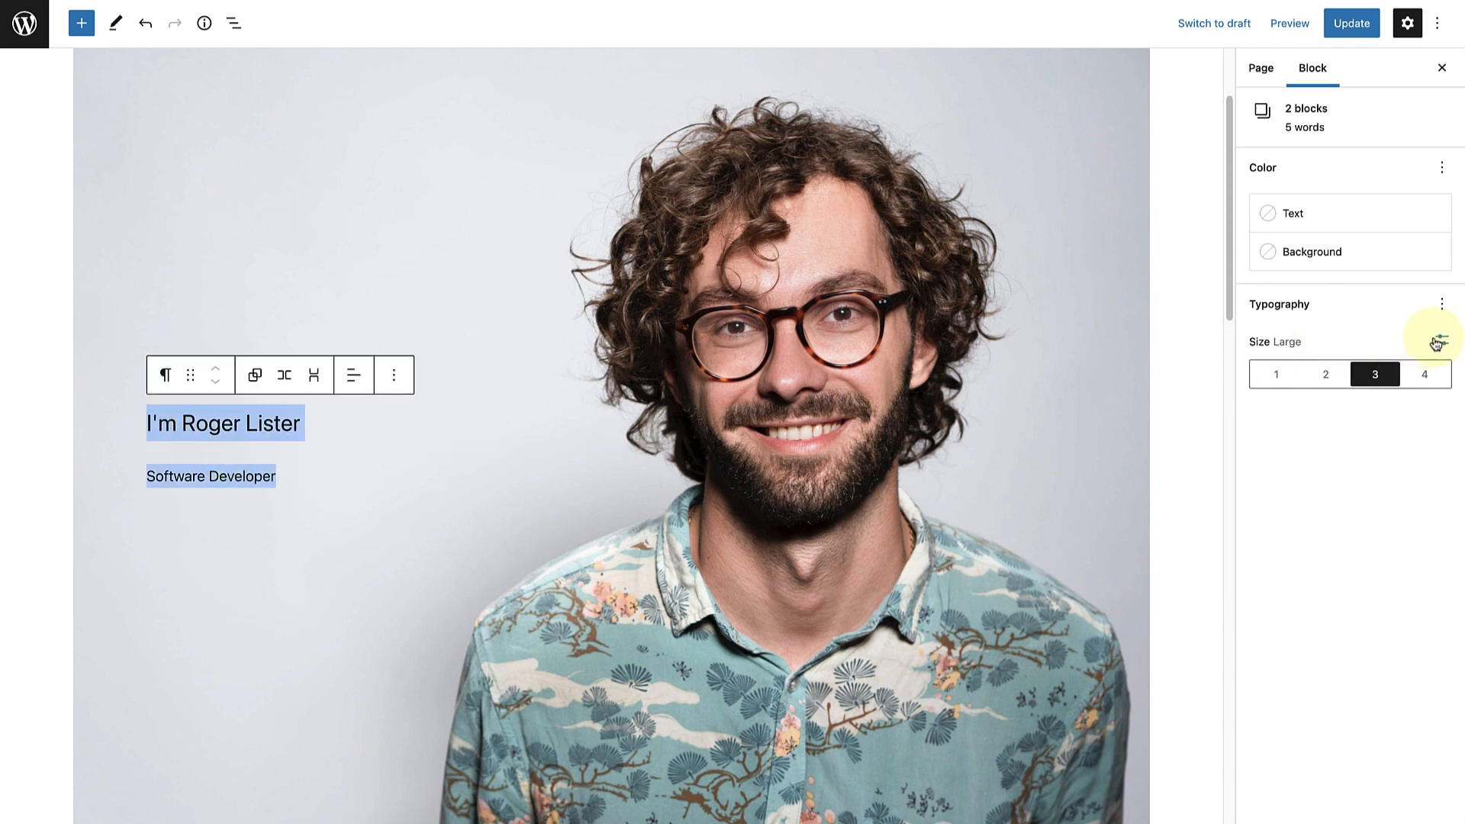
{"action": "left_click", "coordinate": [1442, 340]}
{"action": "type", "text": "80"}
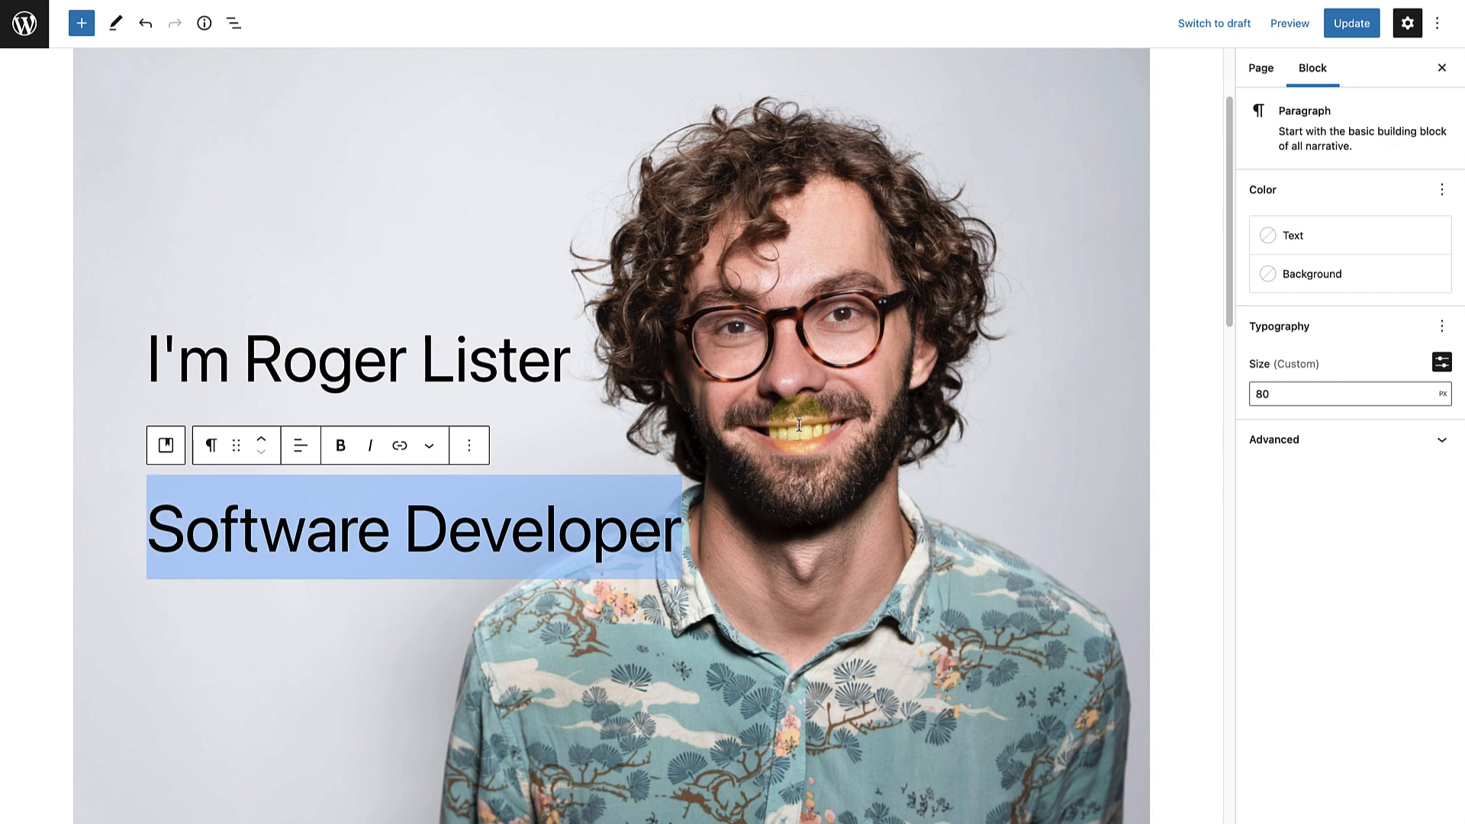
- Colour the Software Developer line teal with custom hex 369f9f
{"action": "left_click", "coordinate": [1293, 235]}
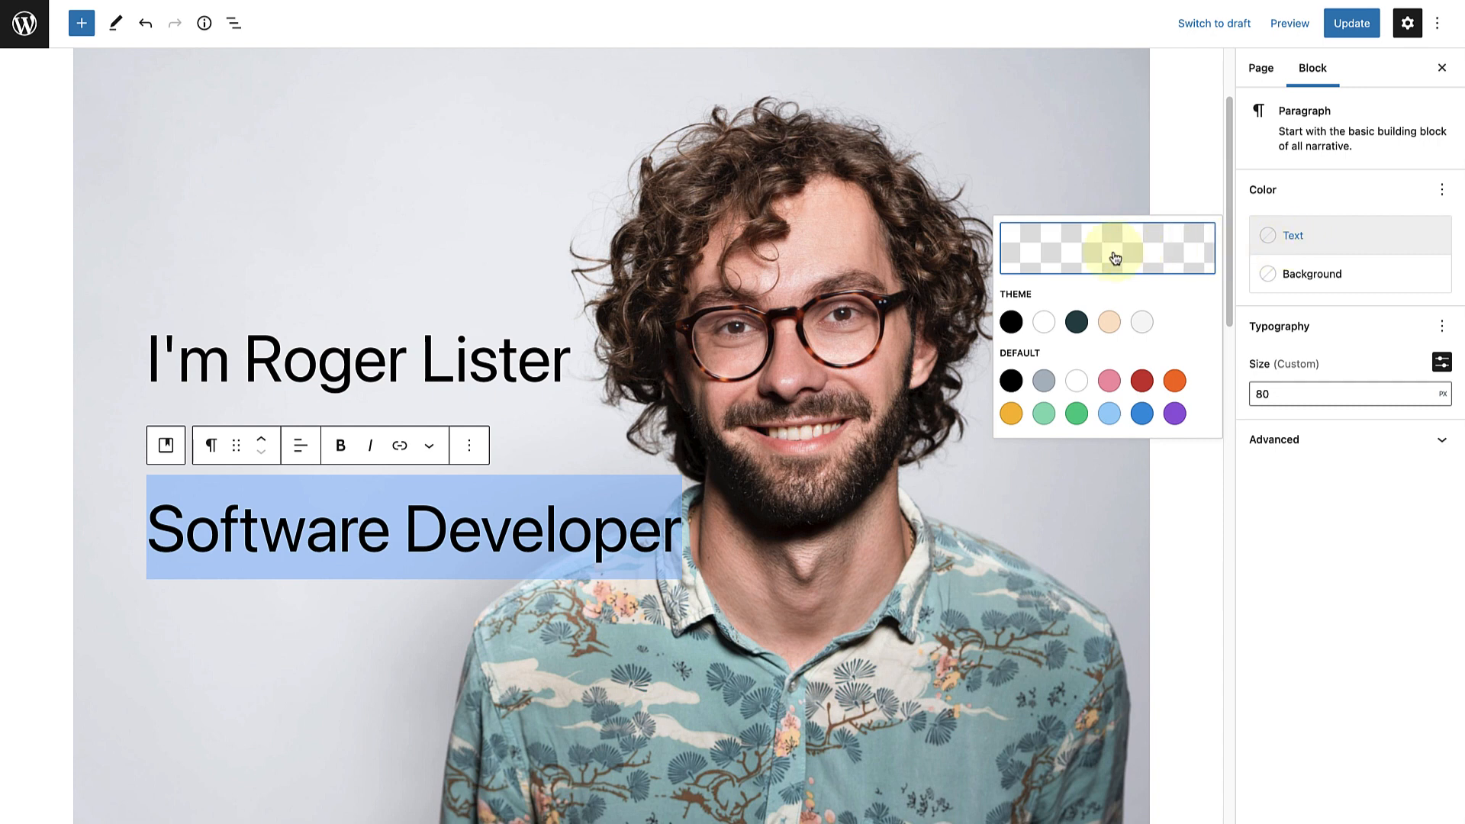
{"action": "left_click", "coordinate": [1108, 247]}
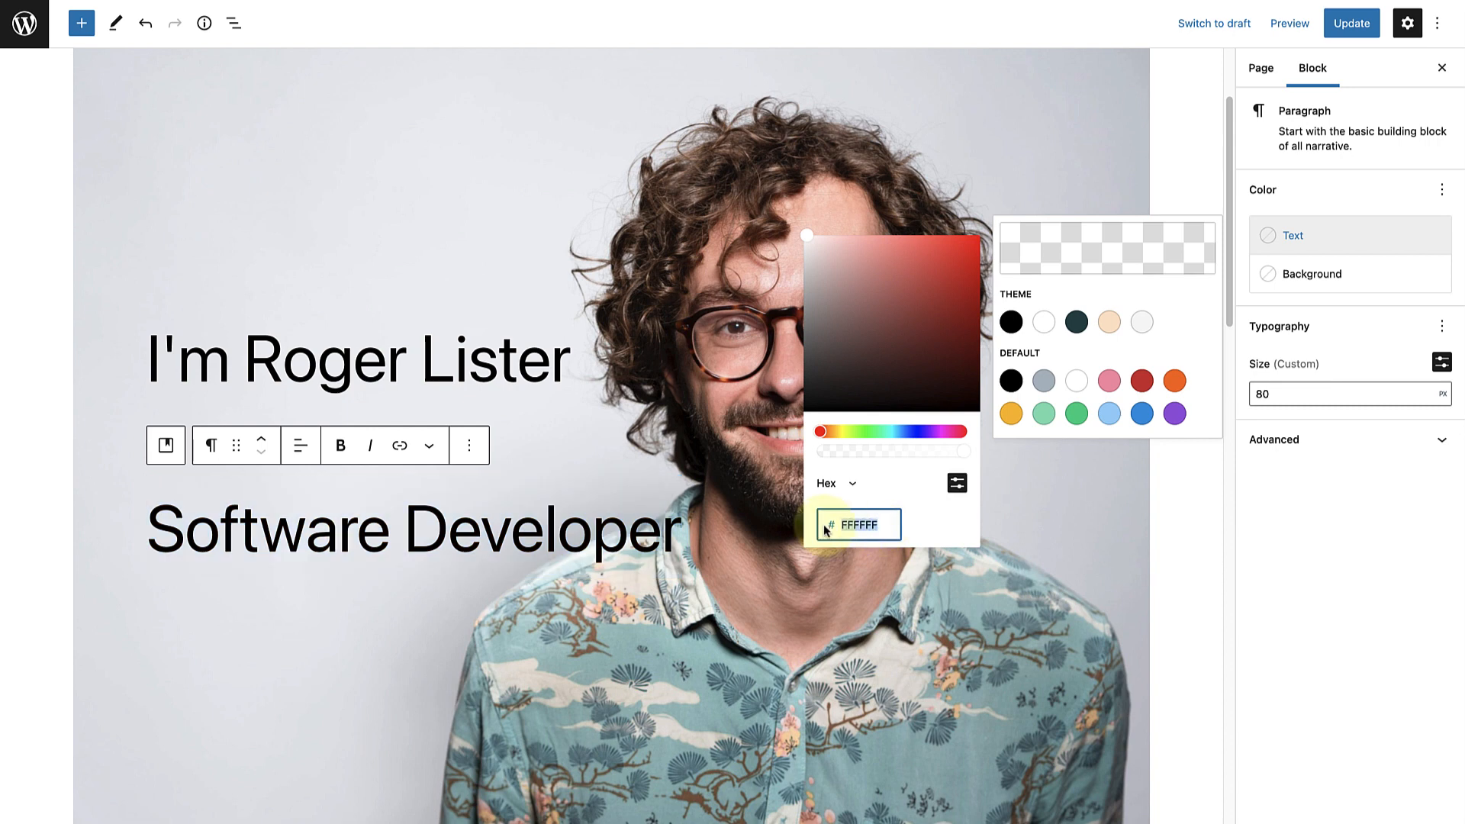
{"action": "type", "text": "369f9f"}
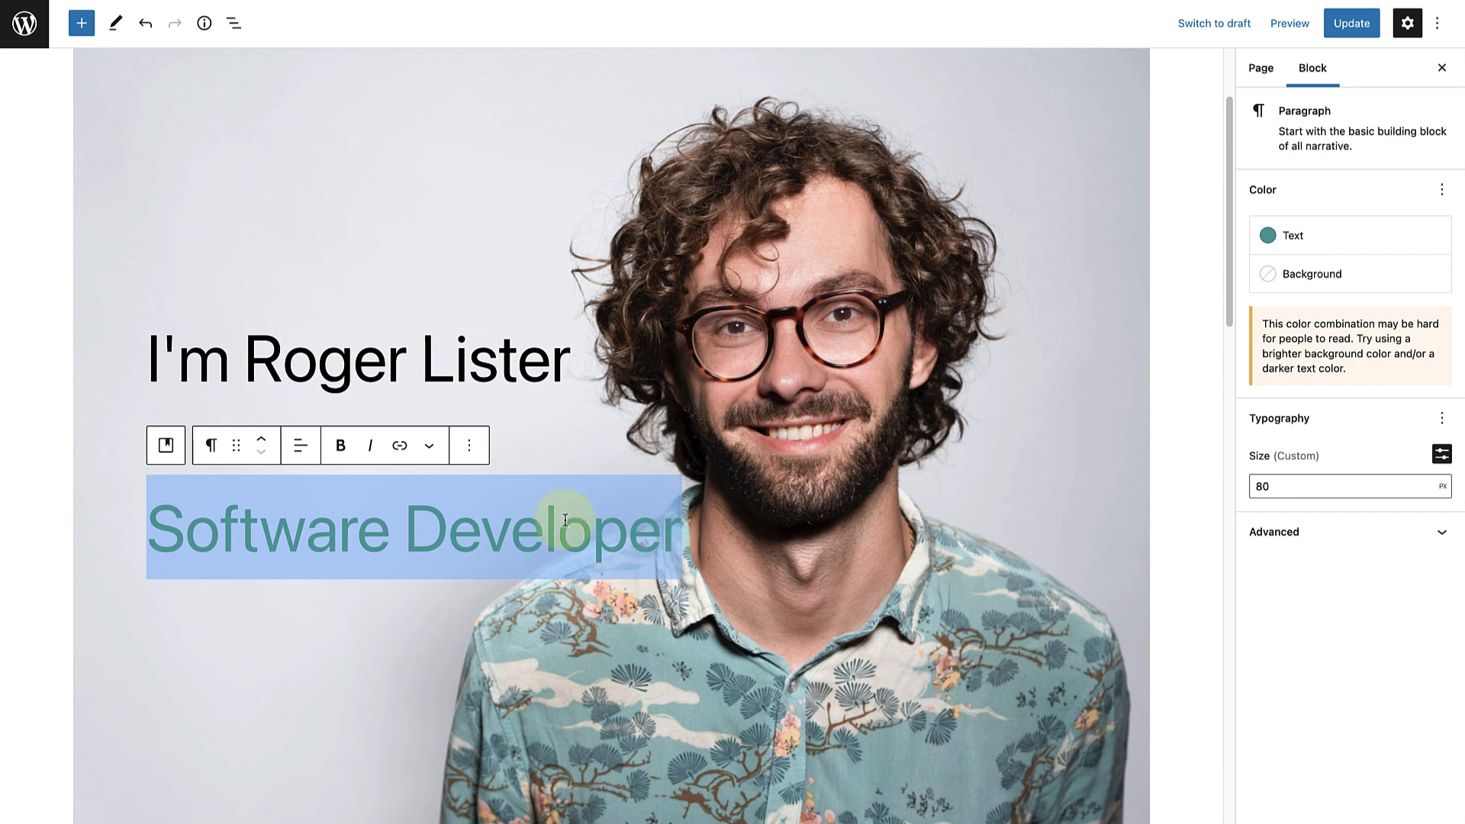
{"action": "left_click", "coordinate": [341, 444]}
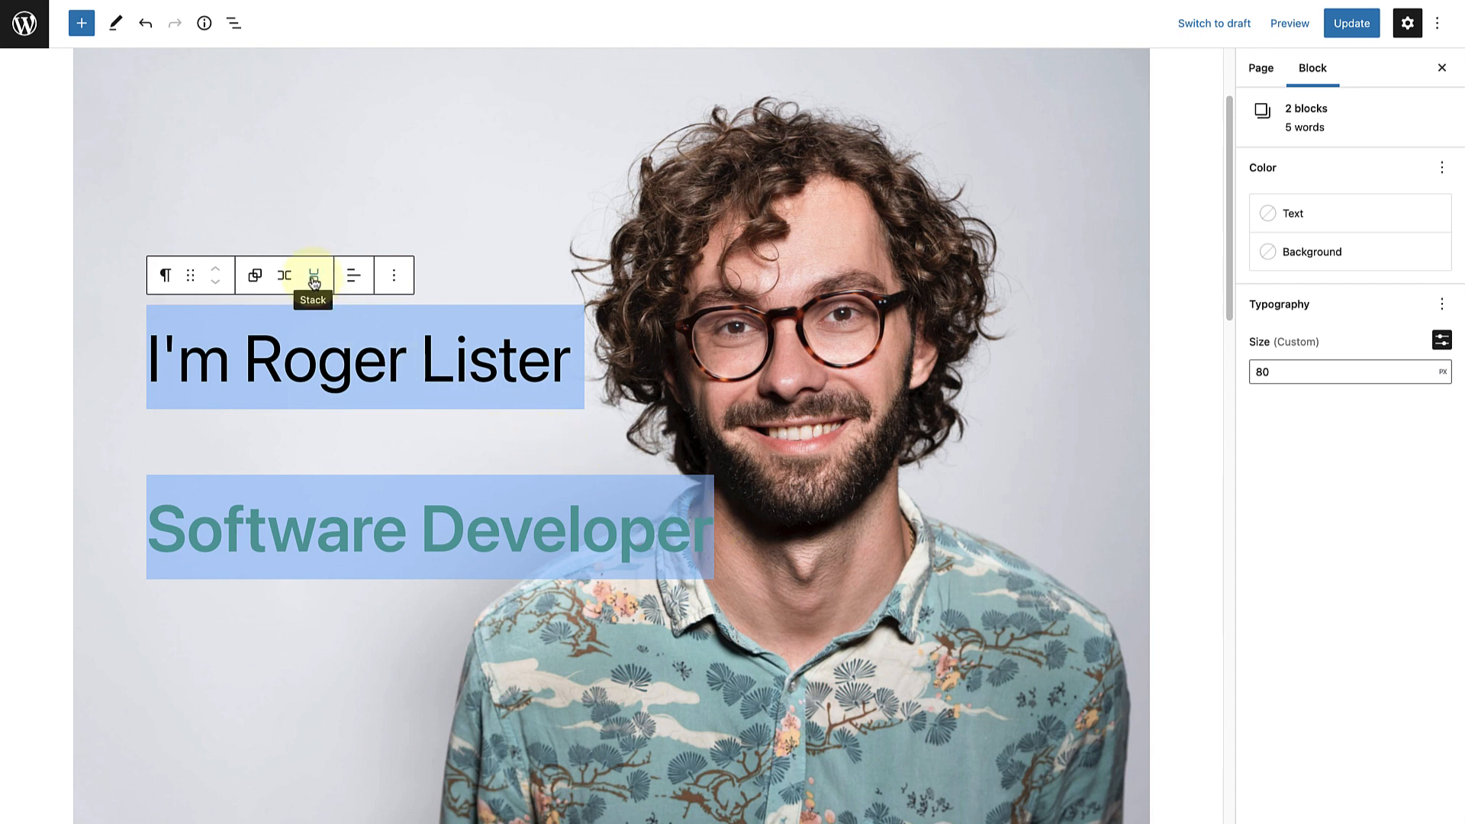
- Stack both lines with 0 block spacing and add a LEARN MORE button beneath
{"action": "left_click", "coordinate": [312, 275]}
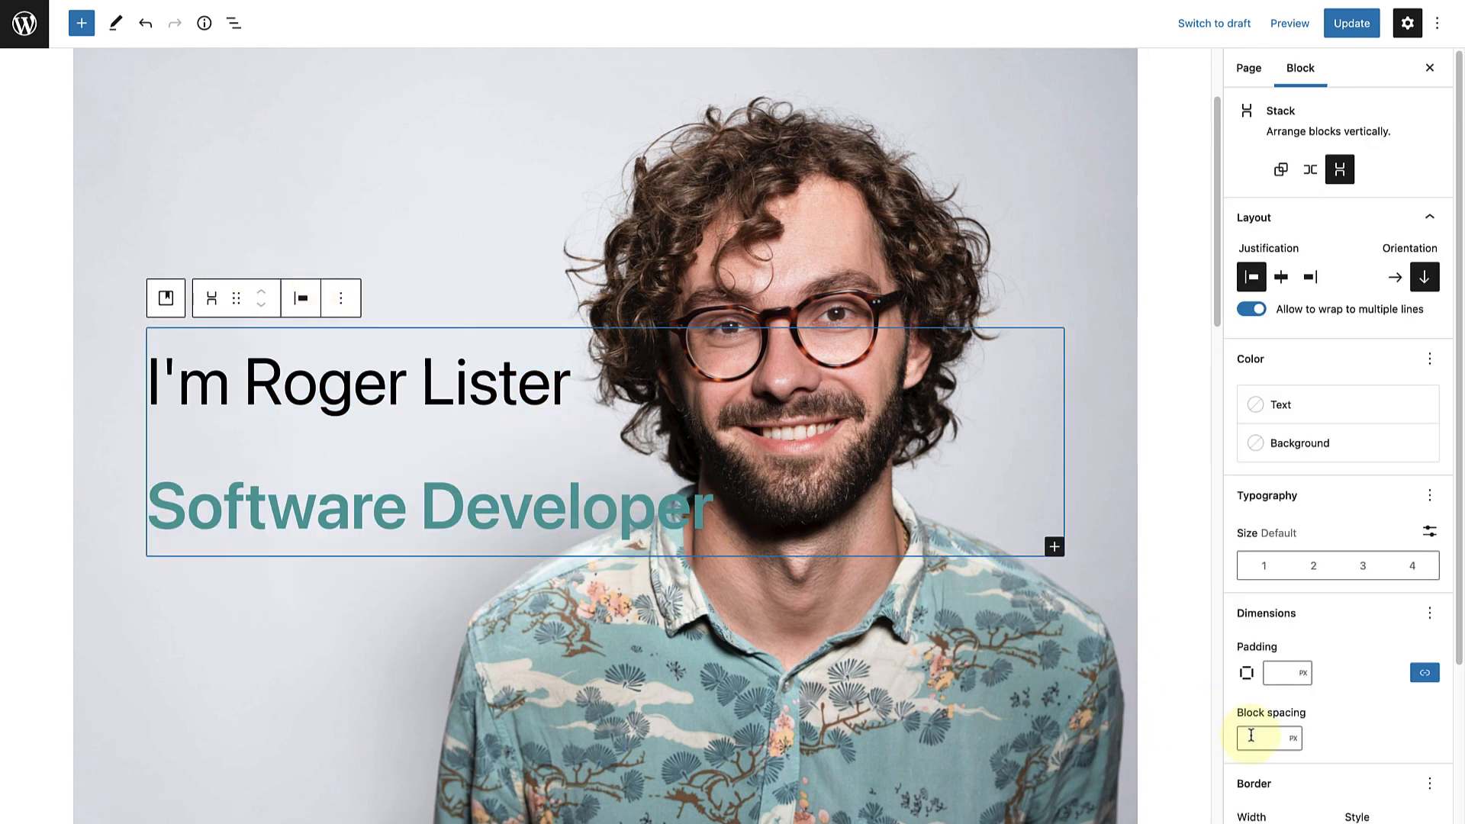
{"action": "type", "text": "0"}
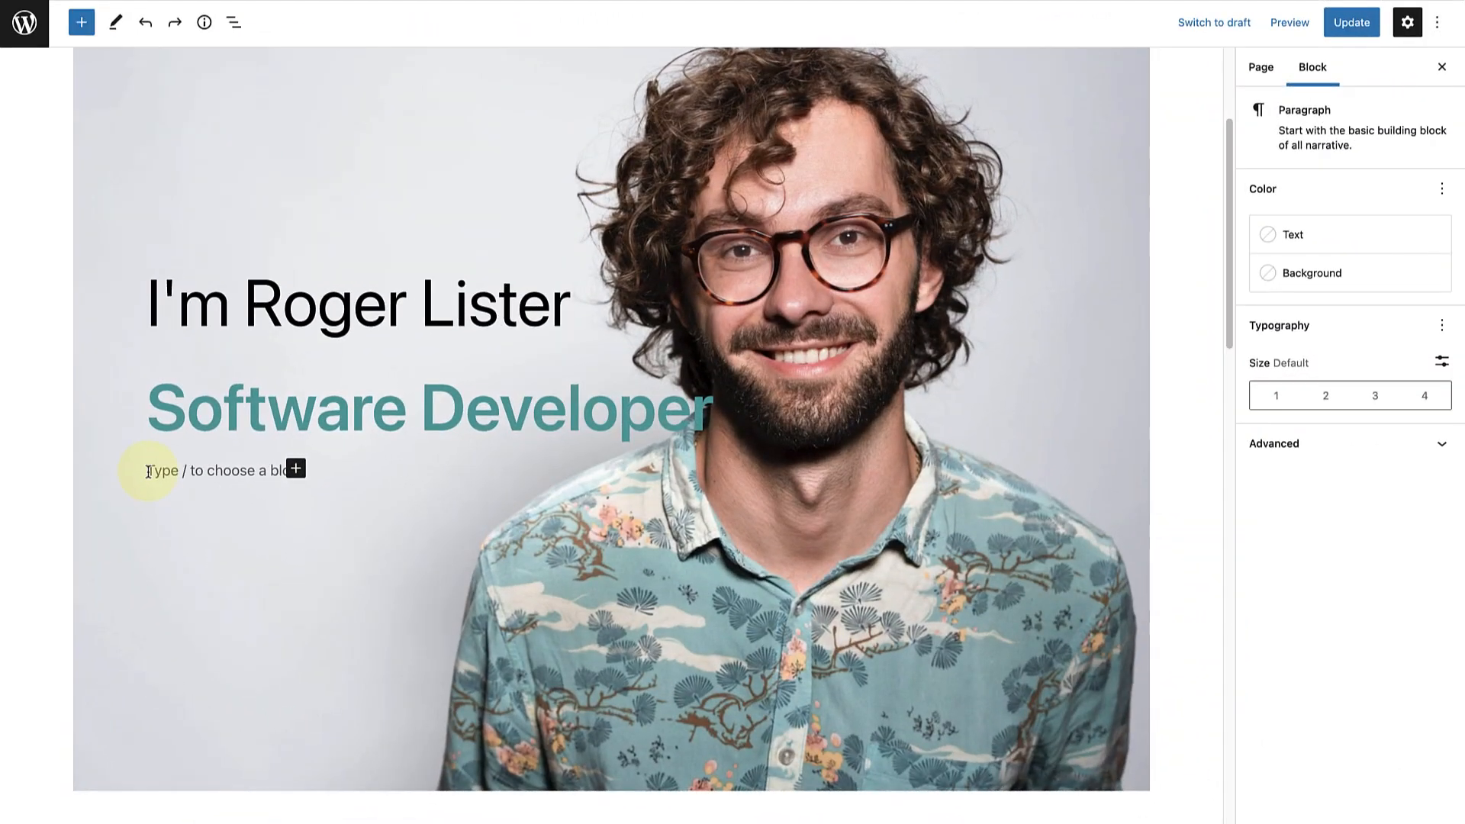
{"action": "type", "text": "/buttons"}
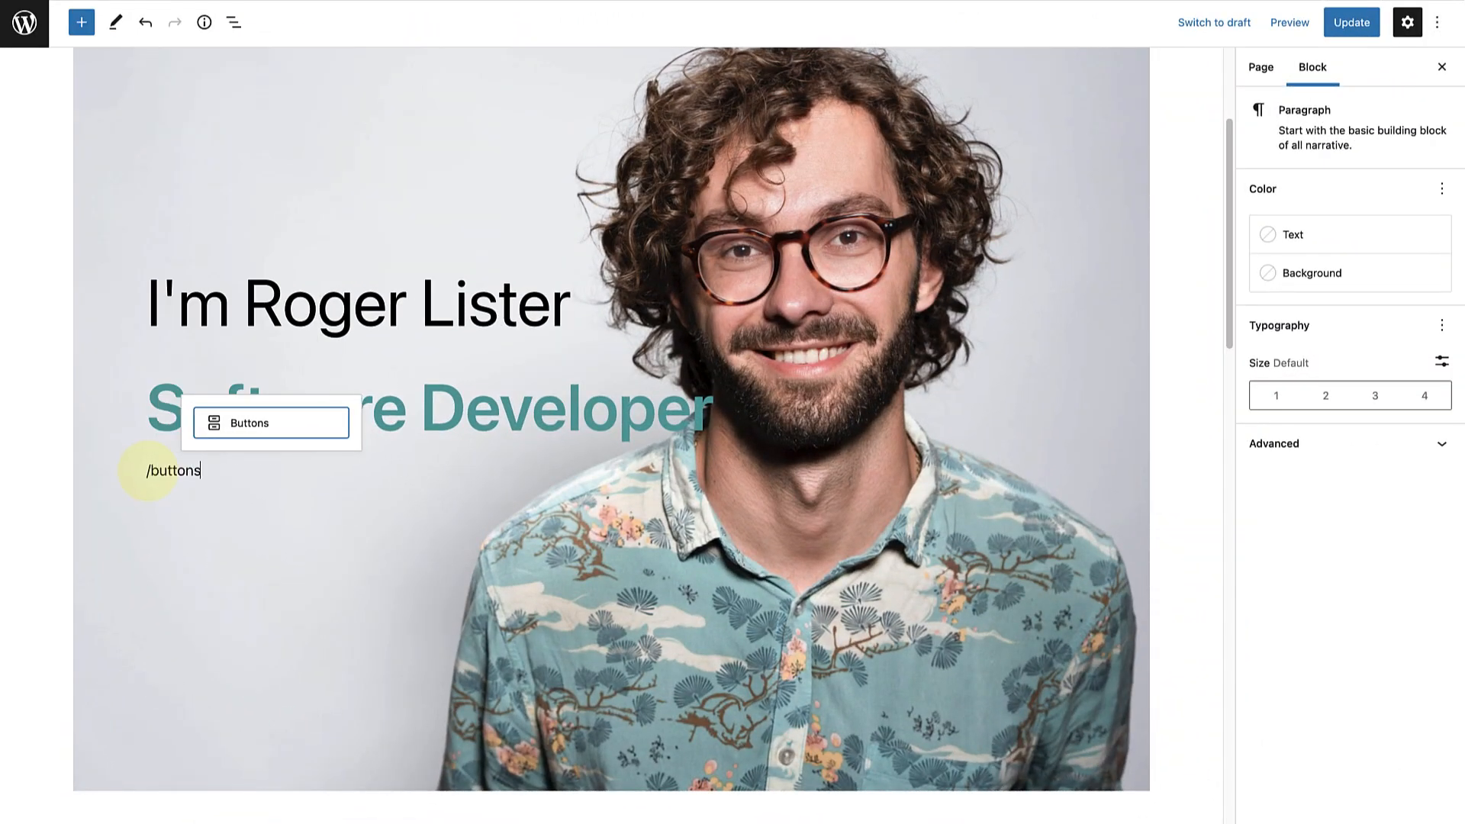
{"action": "left_click", "coordinate": [247, 423]}
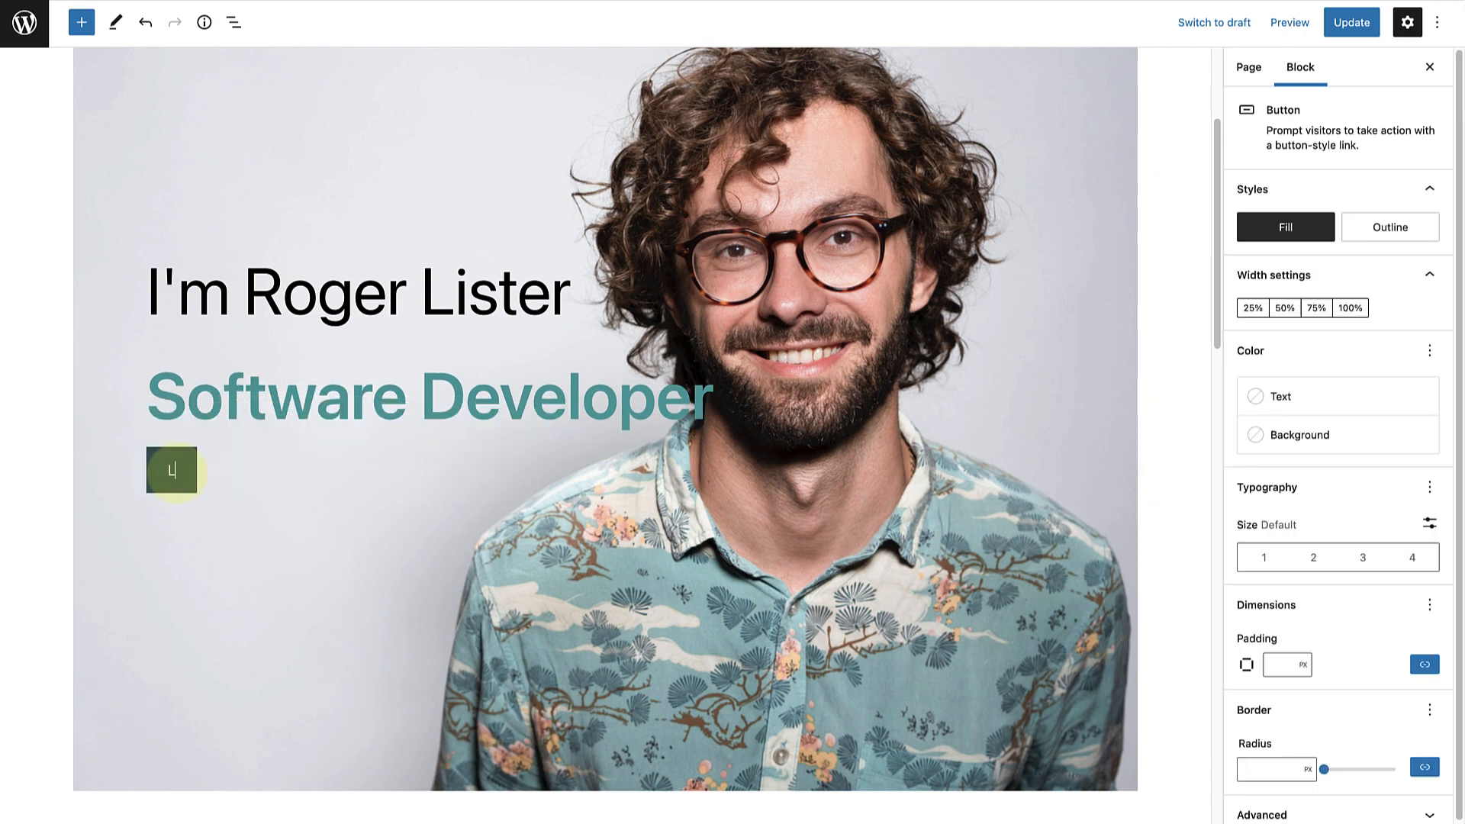
{"action": "type", "text": "LEARN M"}
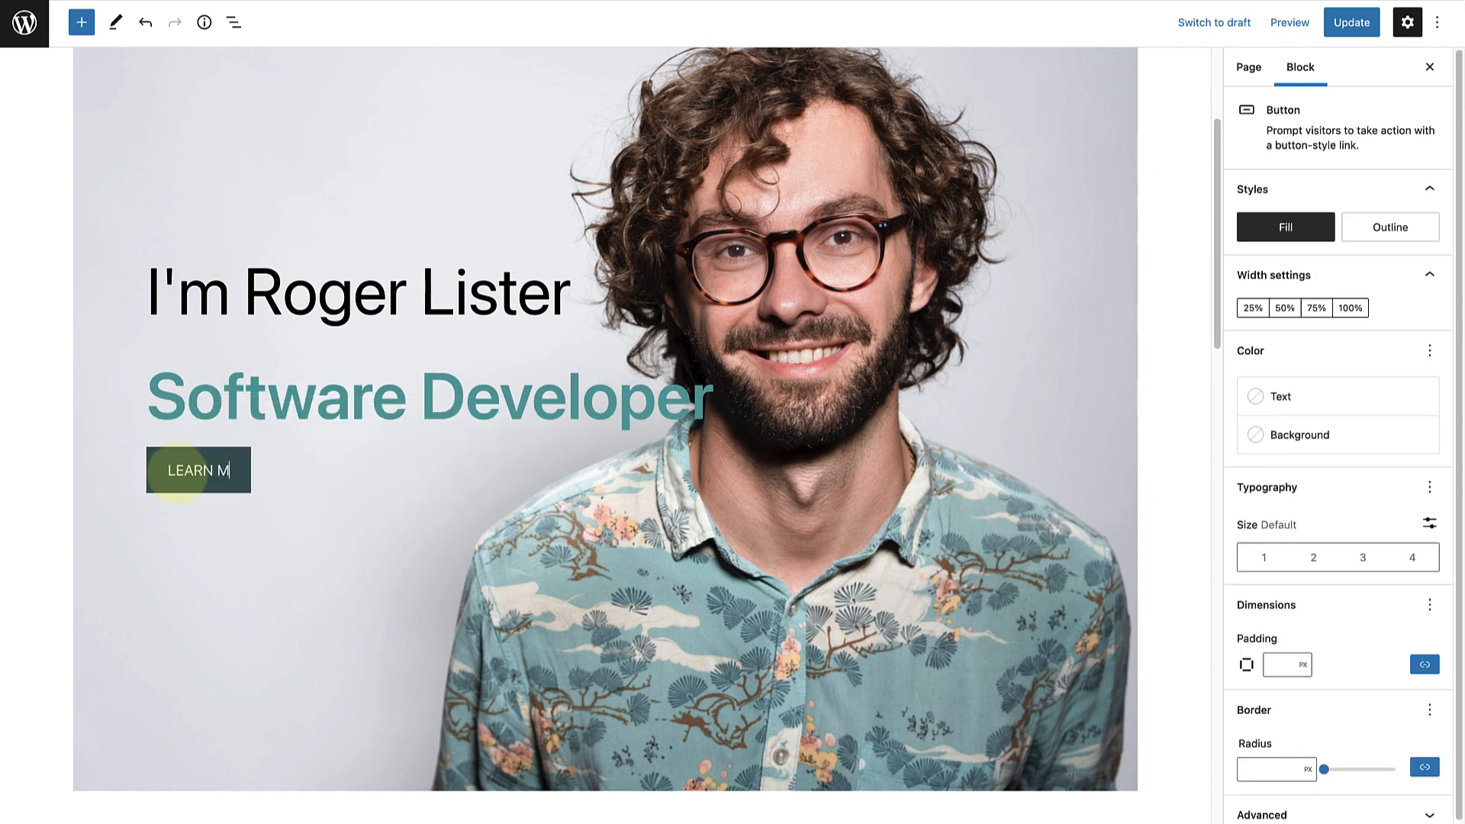
{"action": "type", "text": "ORE"}
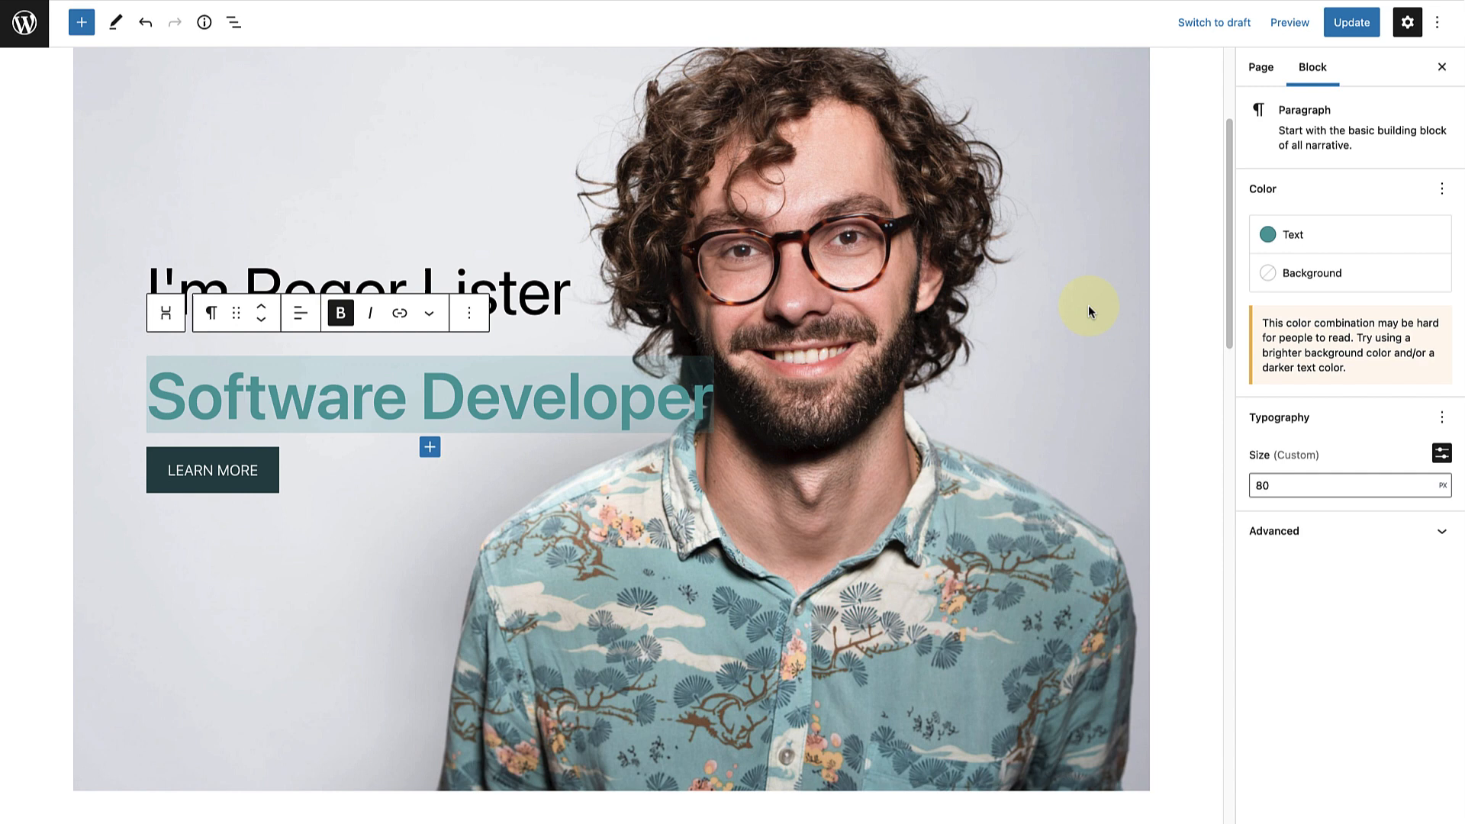
- Check the teal text's hex value, then select the LEARN MORE button
{"action": "left_click", "coordinate": [1294, 235]}
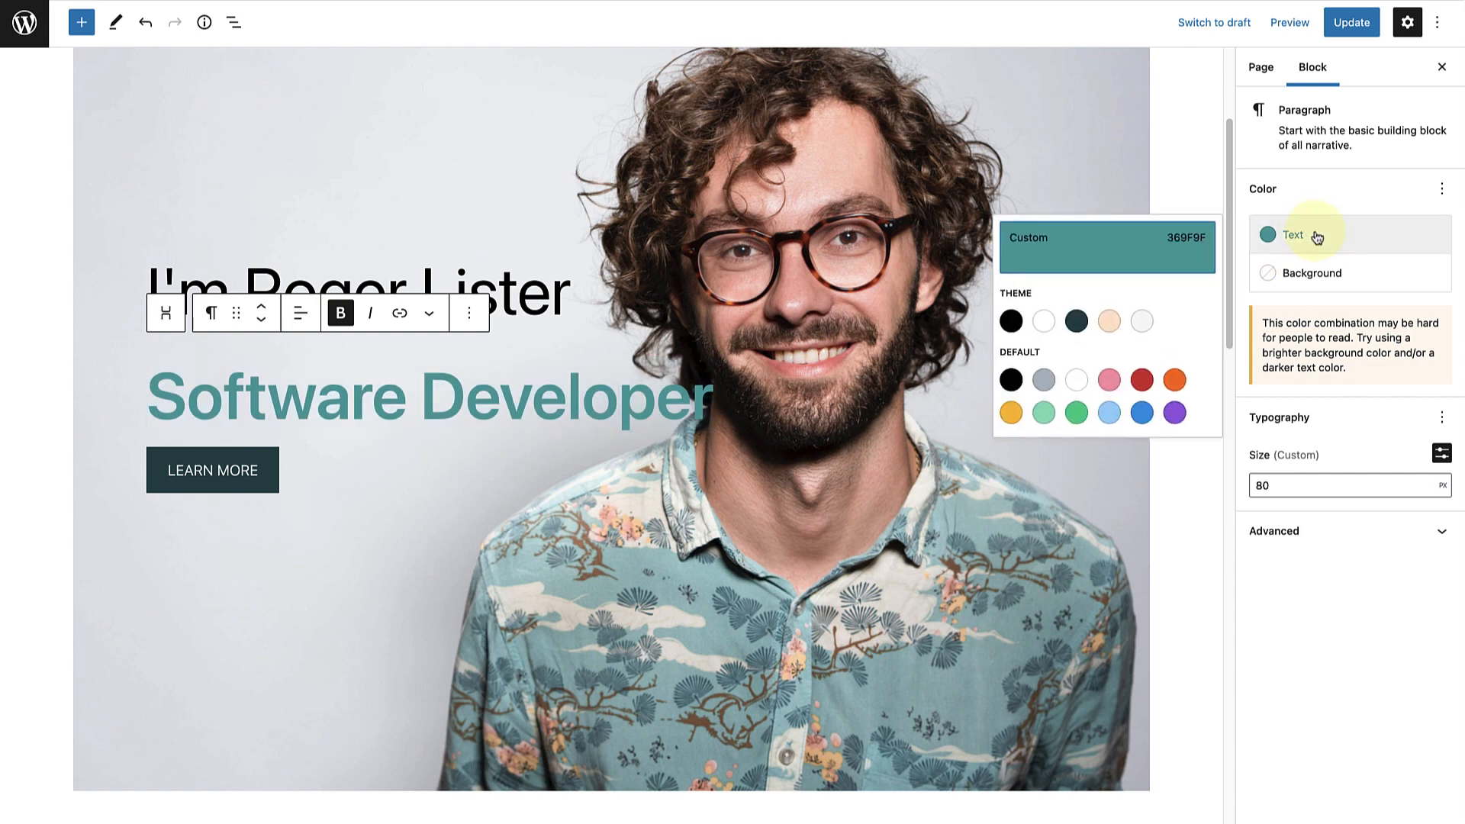
{"action": "left_click", "coordinate": [1107, 245]}
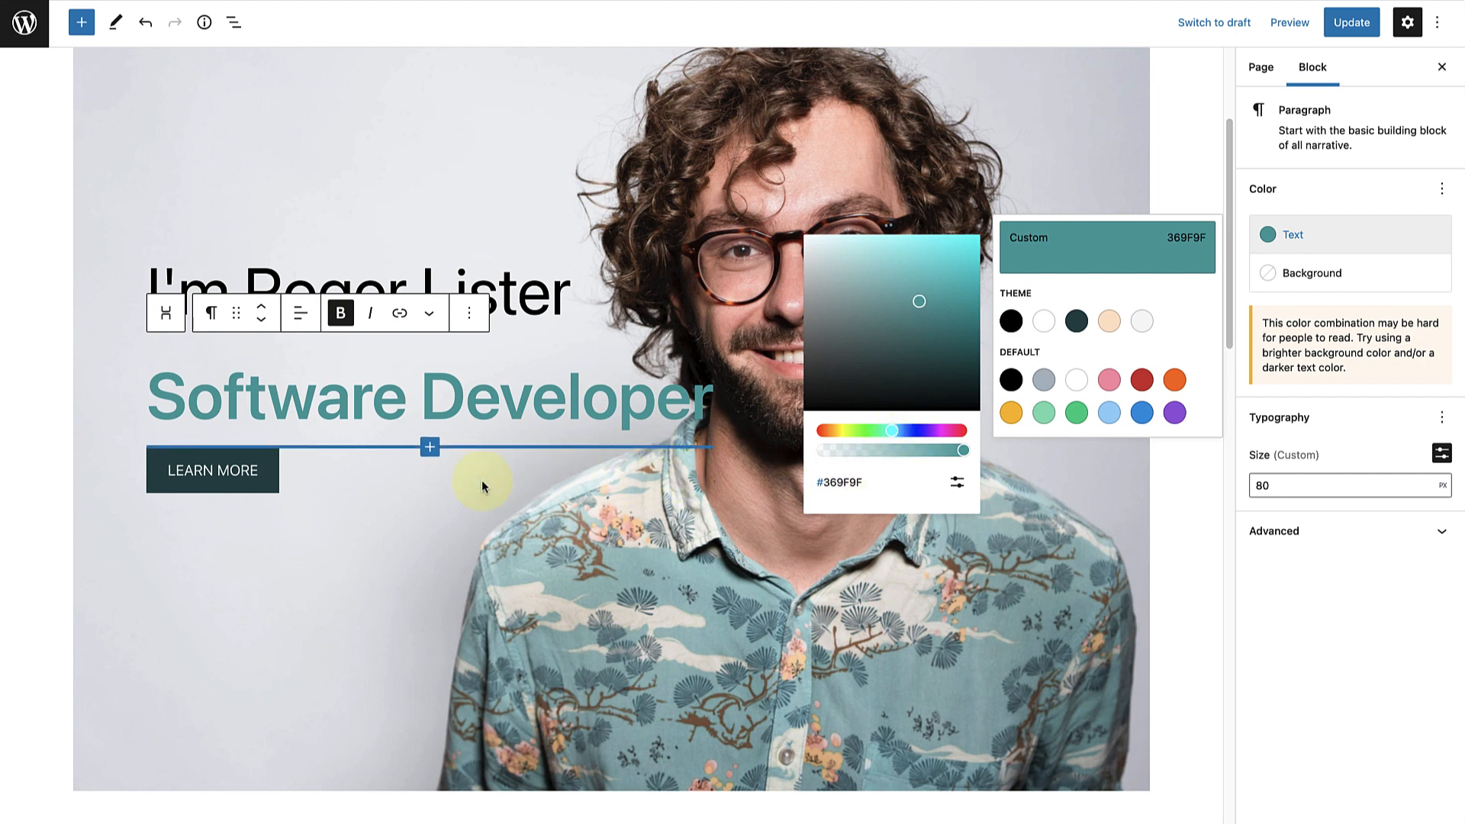
{"action": "left_click", "coordinate": [213, 470]}
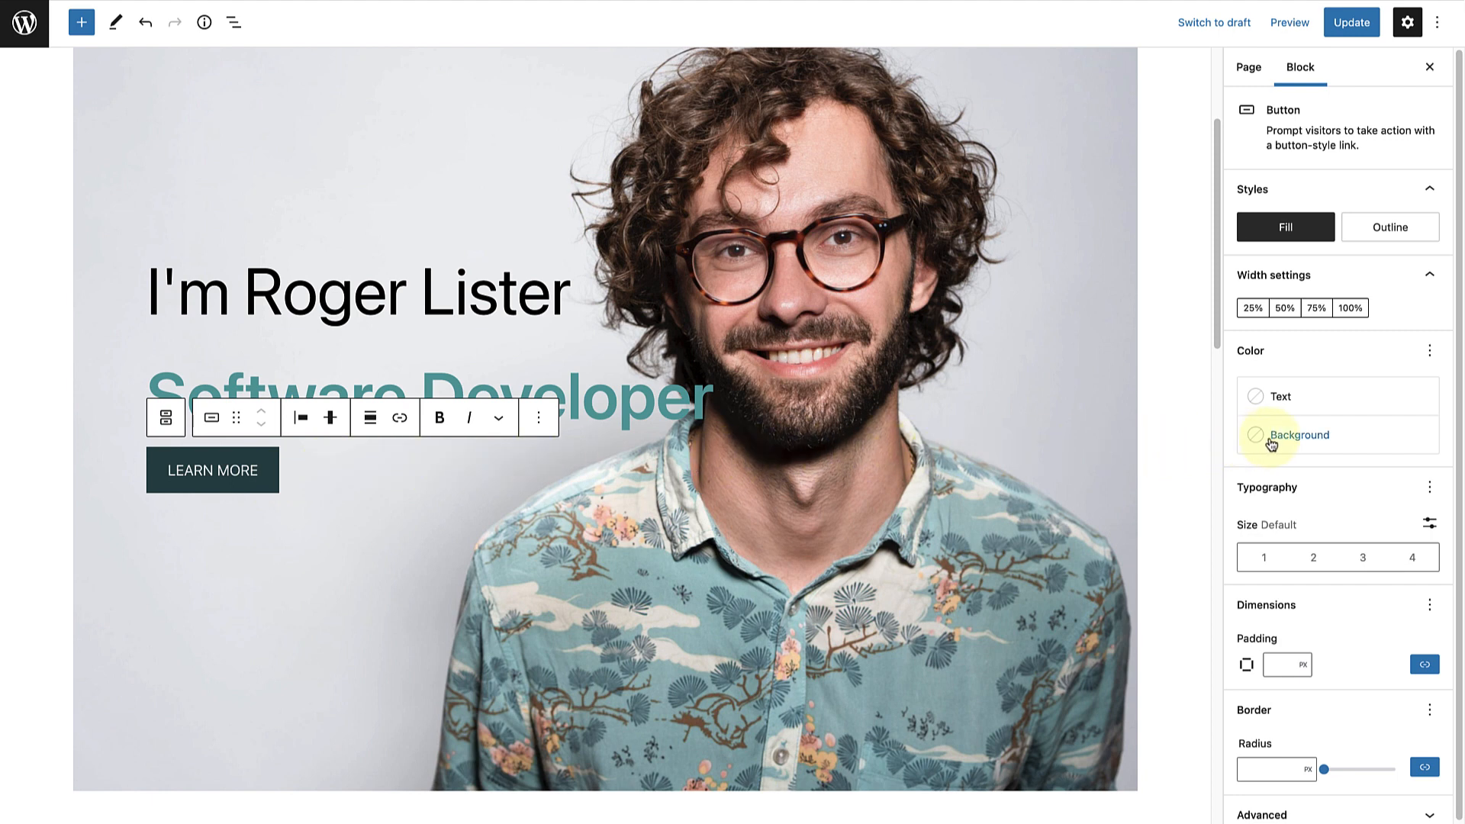
- Give the LEARN MORE button a custom teal background of hex 369f9f
{"action": "left_click", "coordinate": [1297, 435]}
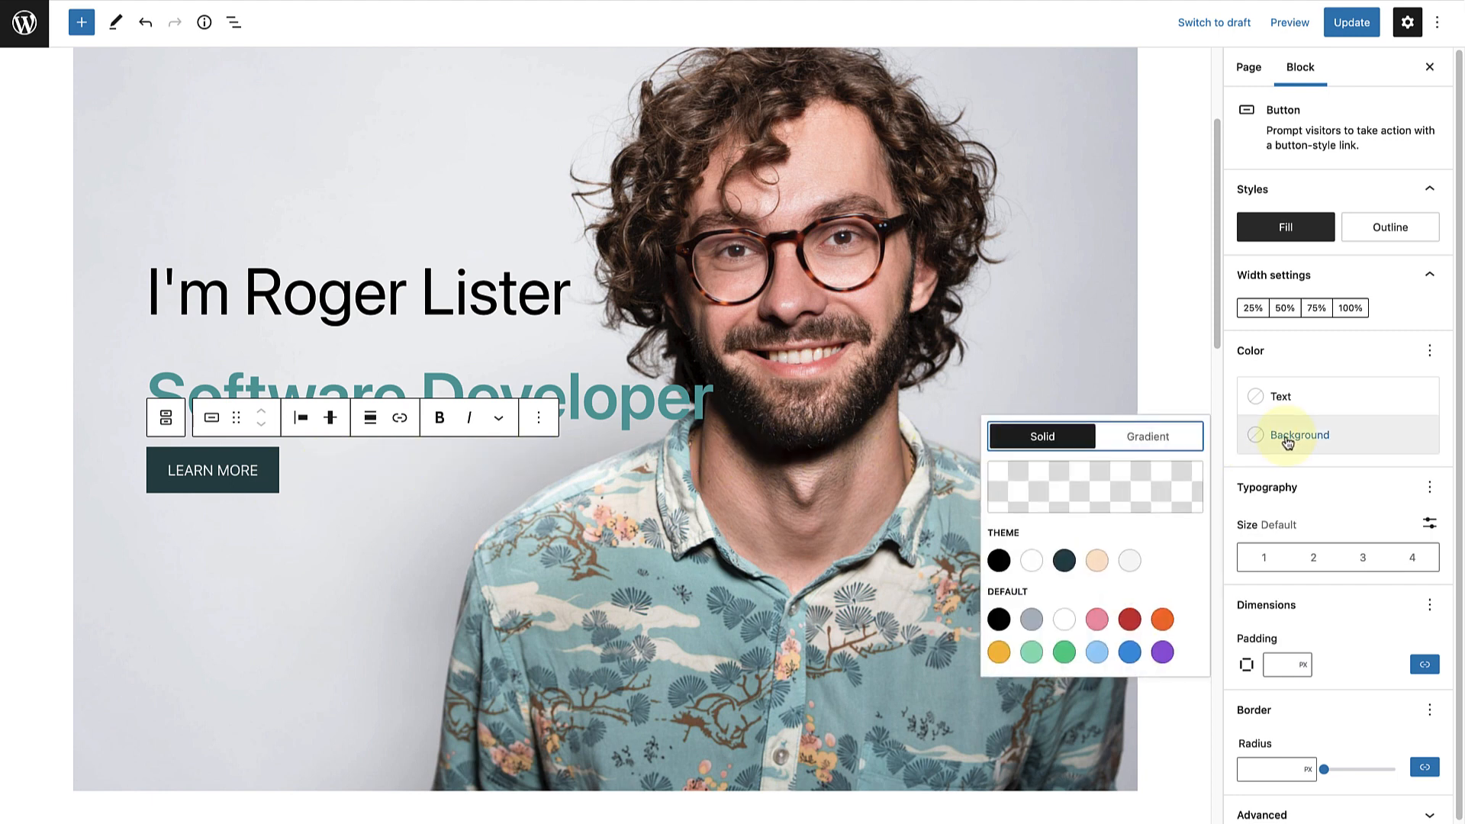
{"action": "left_click", "coordinate": [1093, 488]}
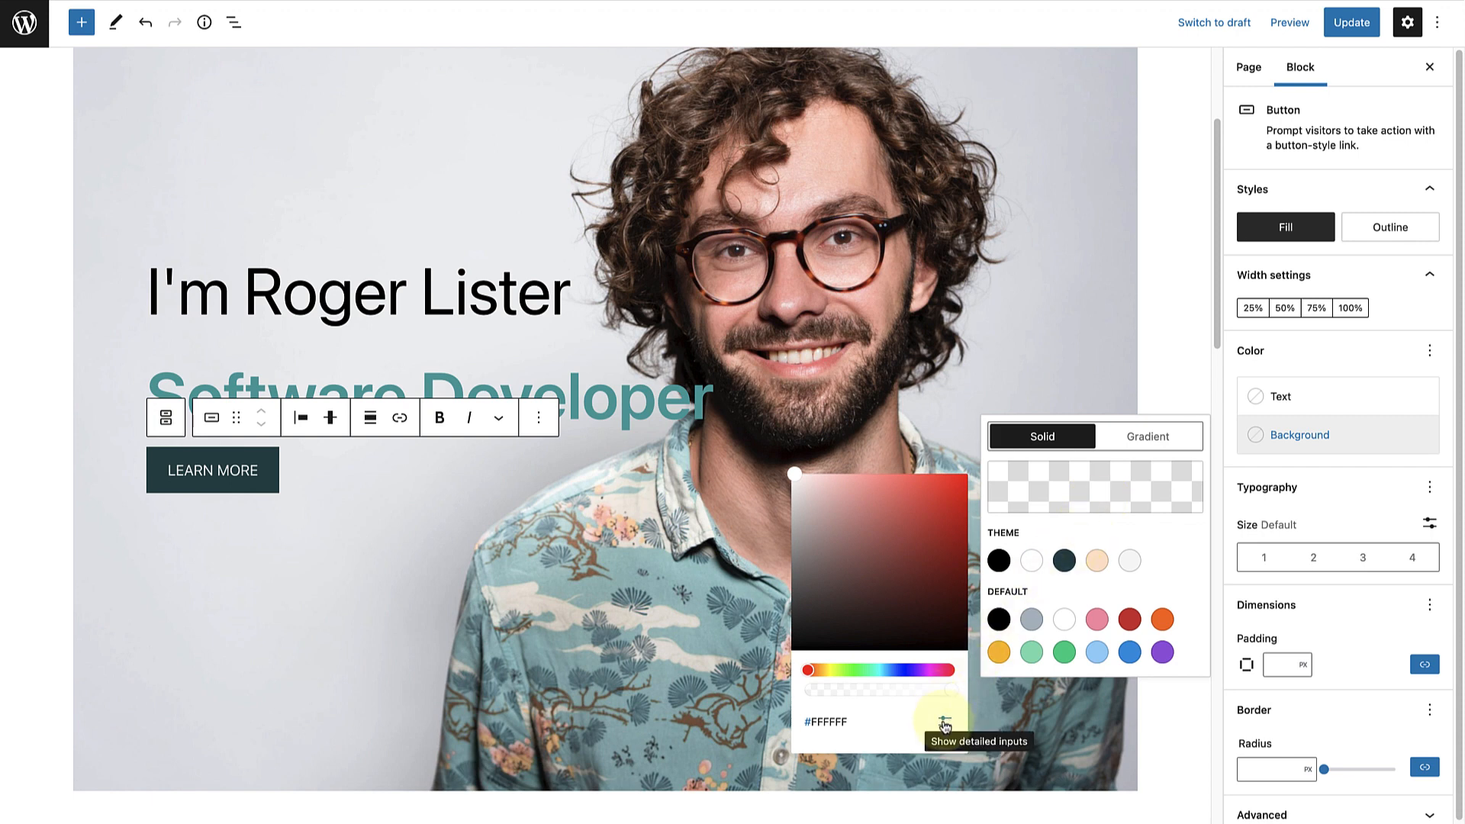
{"action": "left_click", "coordinate": [945, 727]}
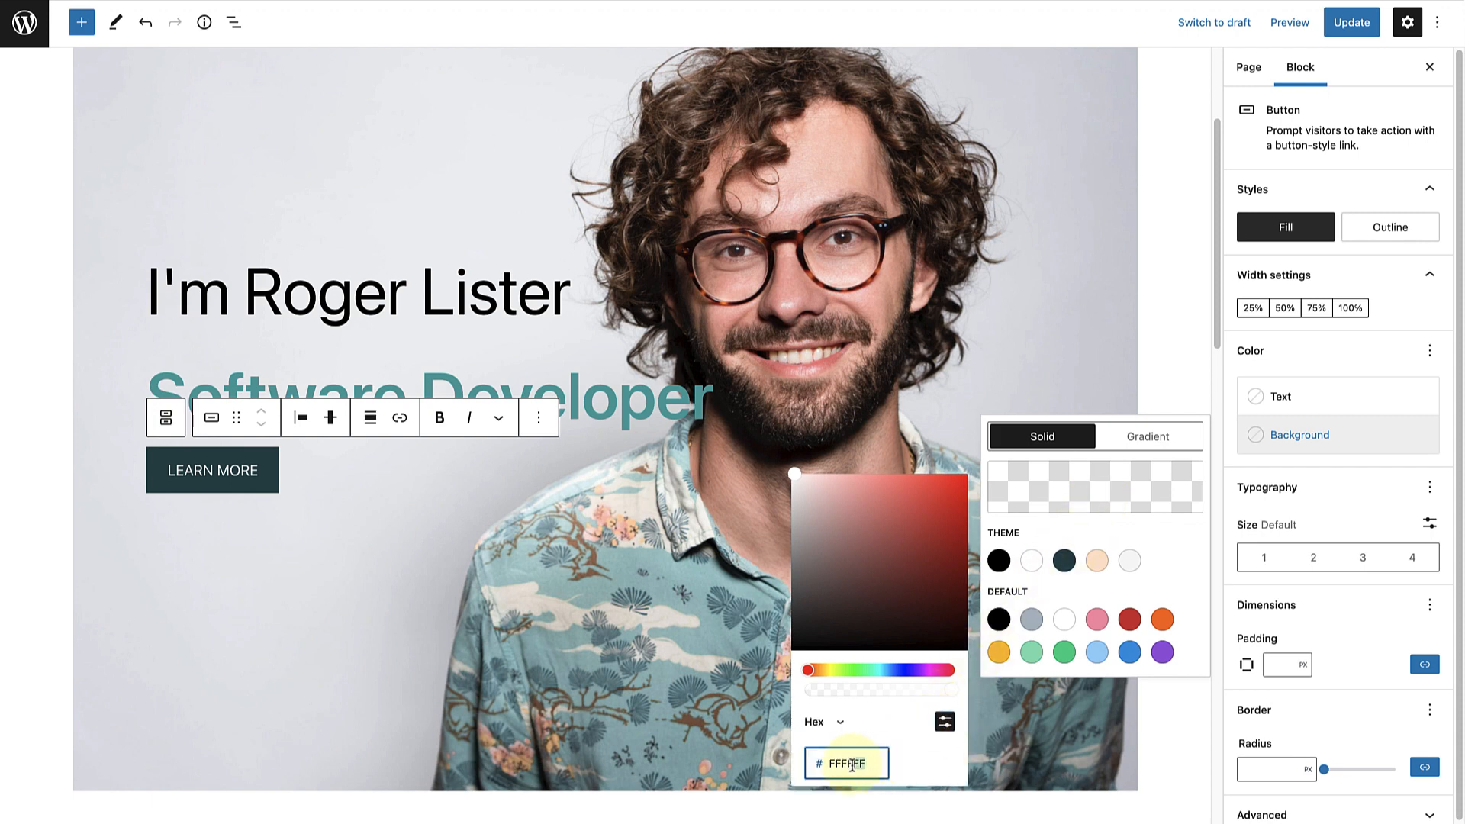
{"action": "type", "text": "369f9f"}
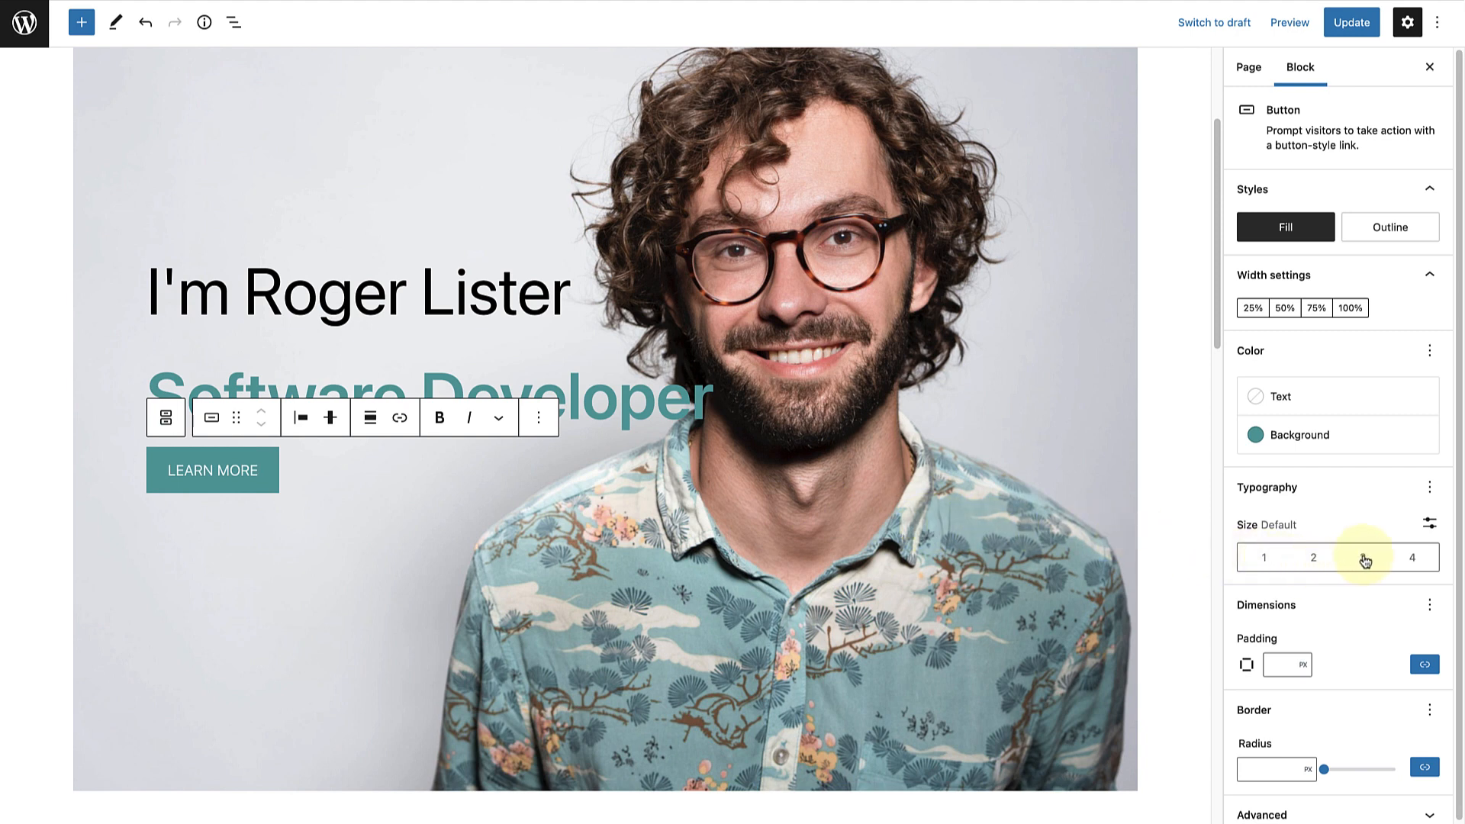
- Make the button text large and bold, and round its corners into a pill shape
{"action": "left_click", "coordinate": [1361, 557]}
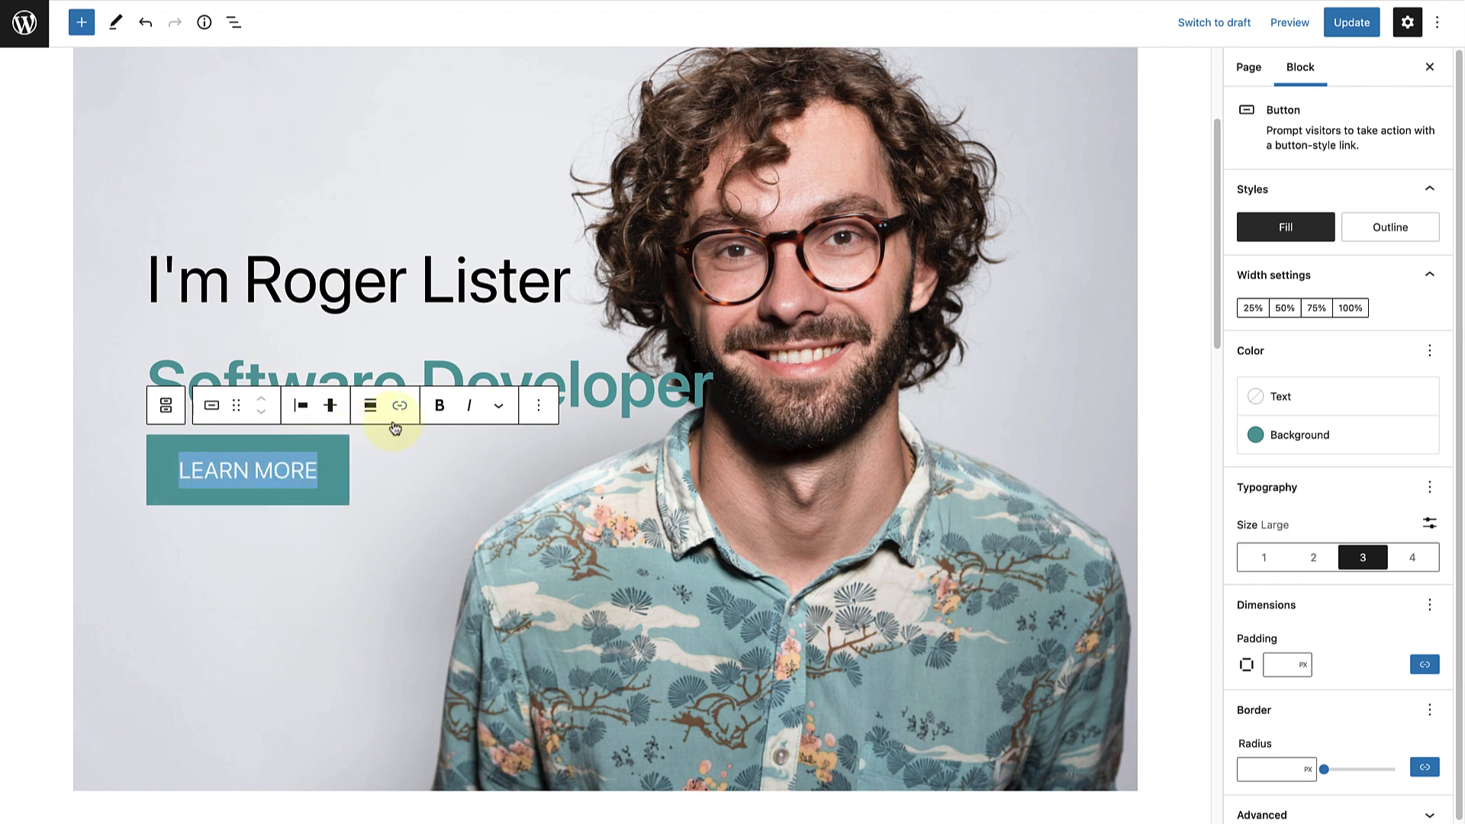
{"action": "left_click", "coordinate": [439, 406]}
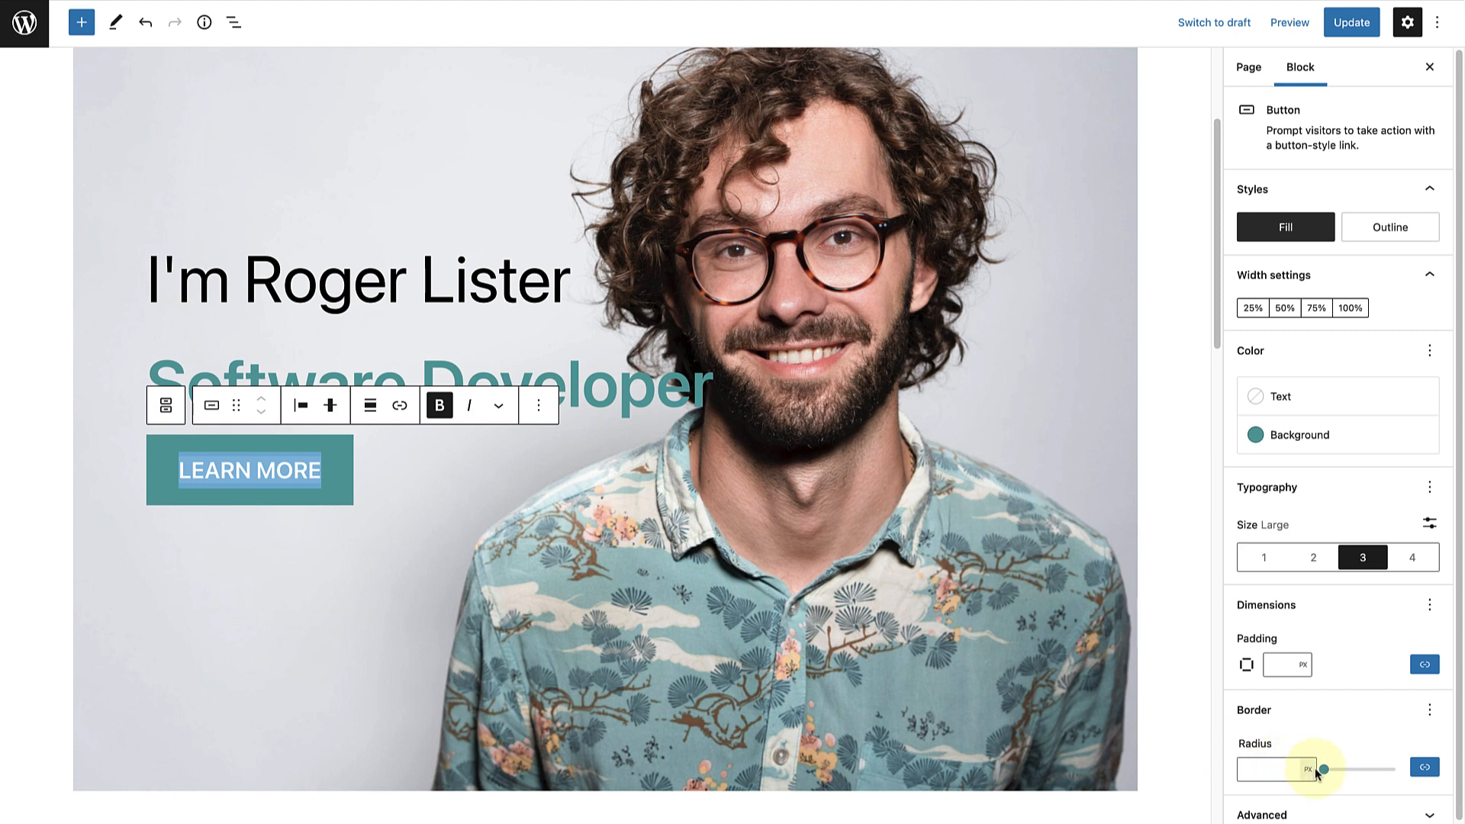
{"action": "left_click_drag", "start_coordinate": [1317, 768], "coordinate": [1396, 768]}
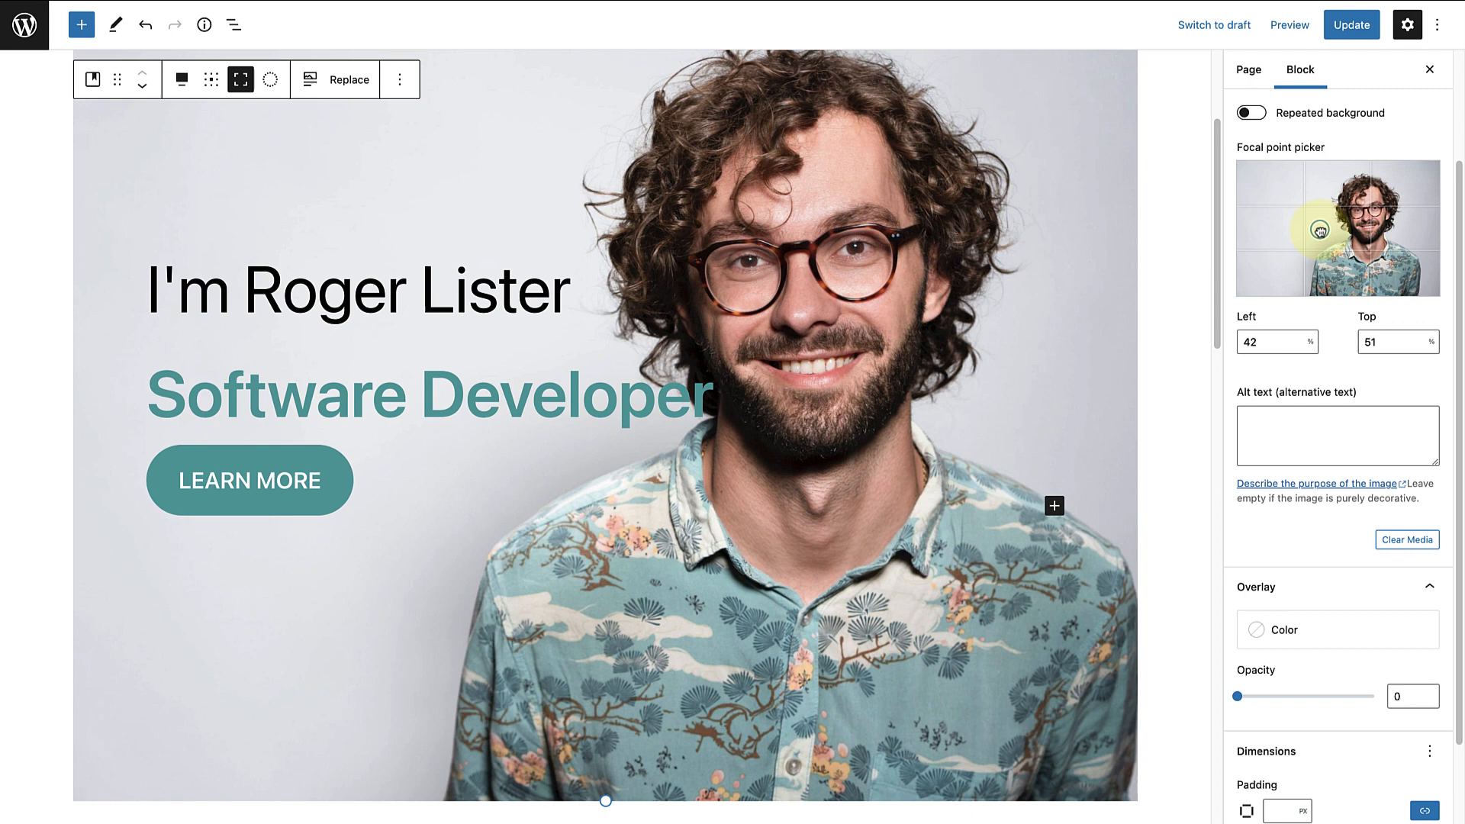
- Nudge the photo's focal point left and raise the cover overlay opacity to 50
{"action": "left_click_drag", "start_coordinate": [1319, 230], "coordinate": [1304, 228]}
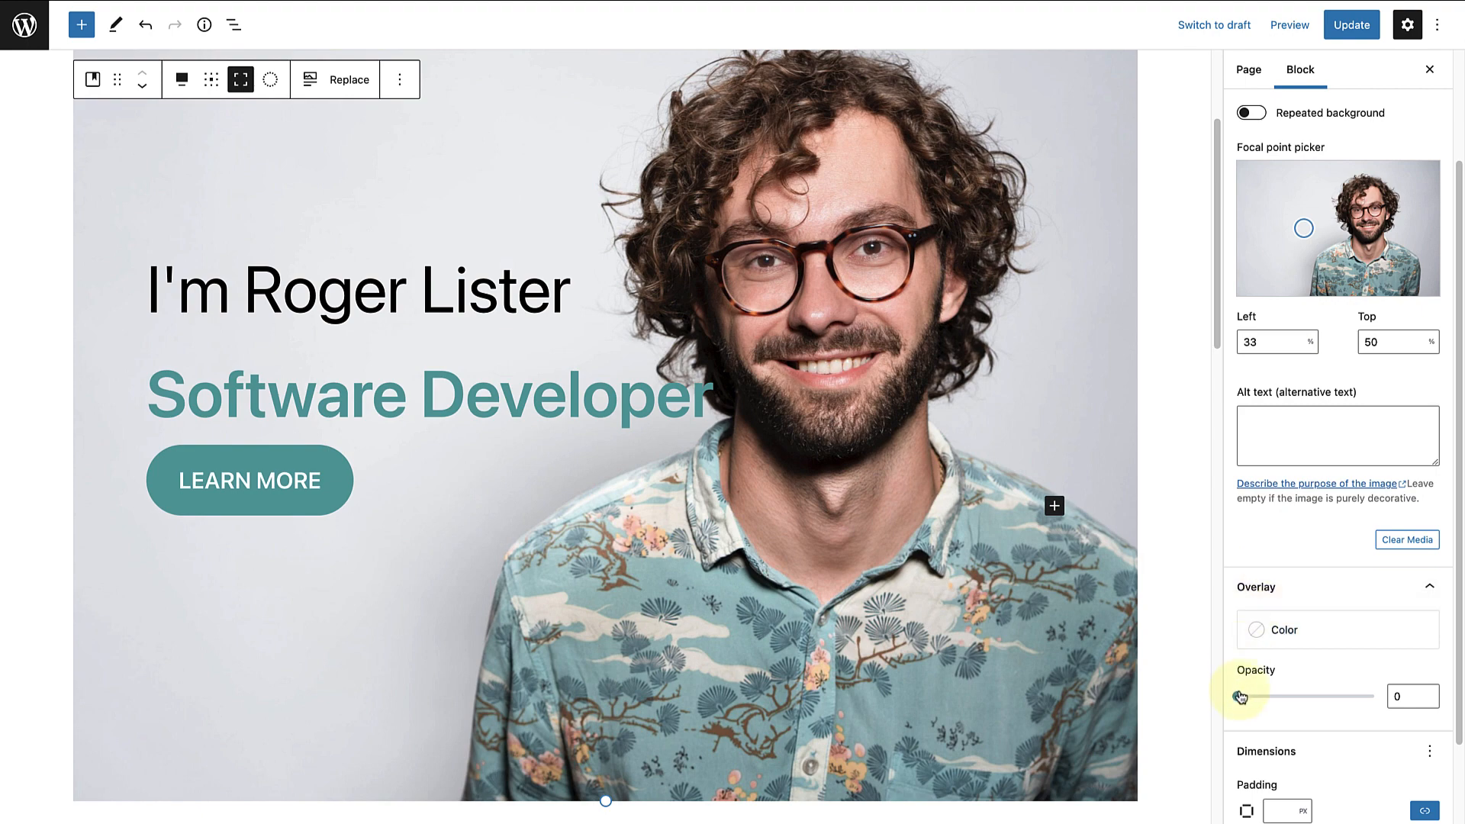
{"action": "left_click_drag", "start_coordinate": [1239, 696], "coordinate": [1278, 696]}
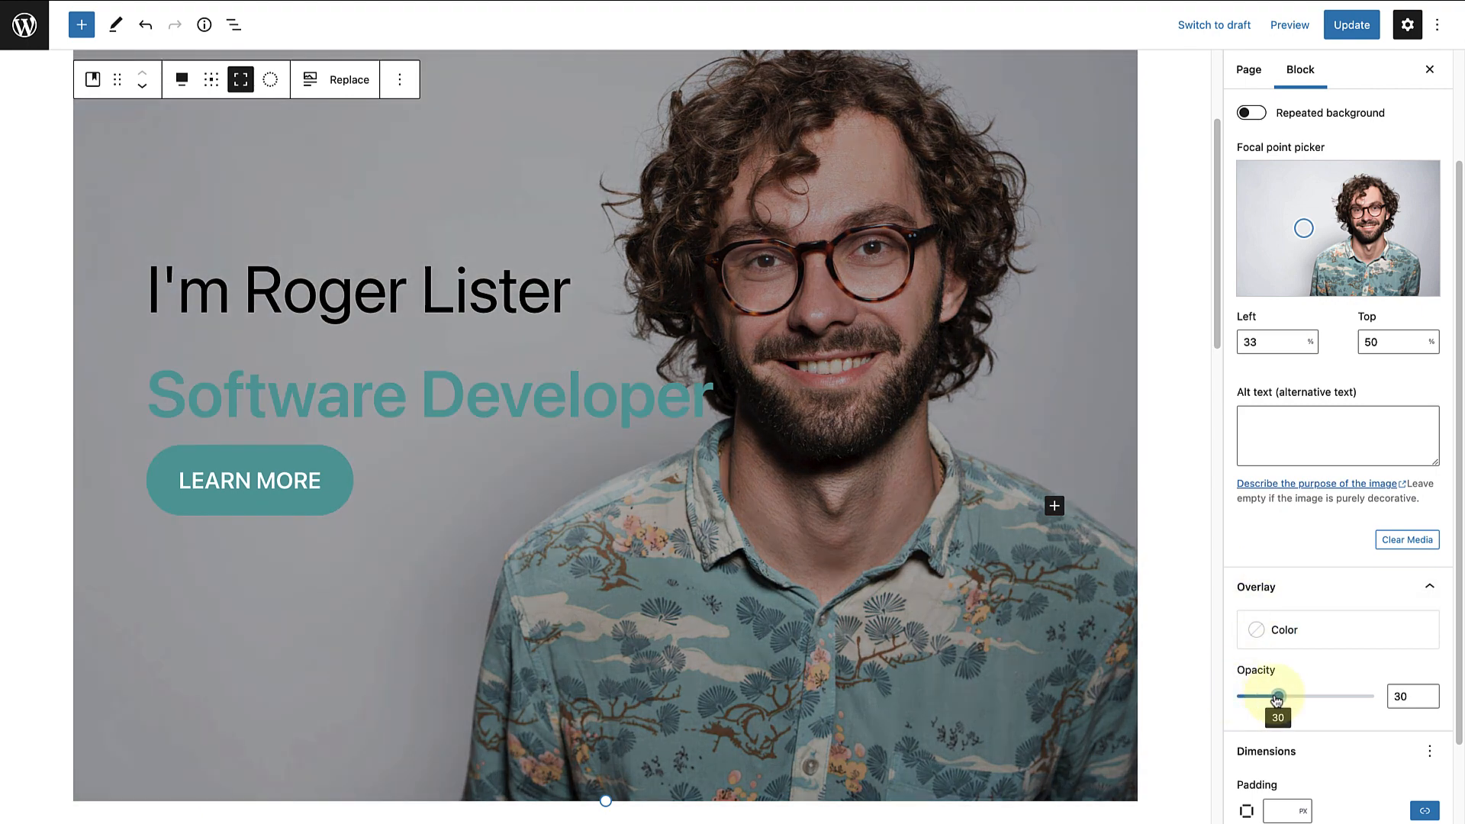
{"action": "left_click_drag", "start_coordinate": [1277, 696], "coordinate": [1303, 696]}
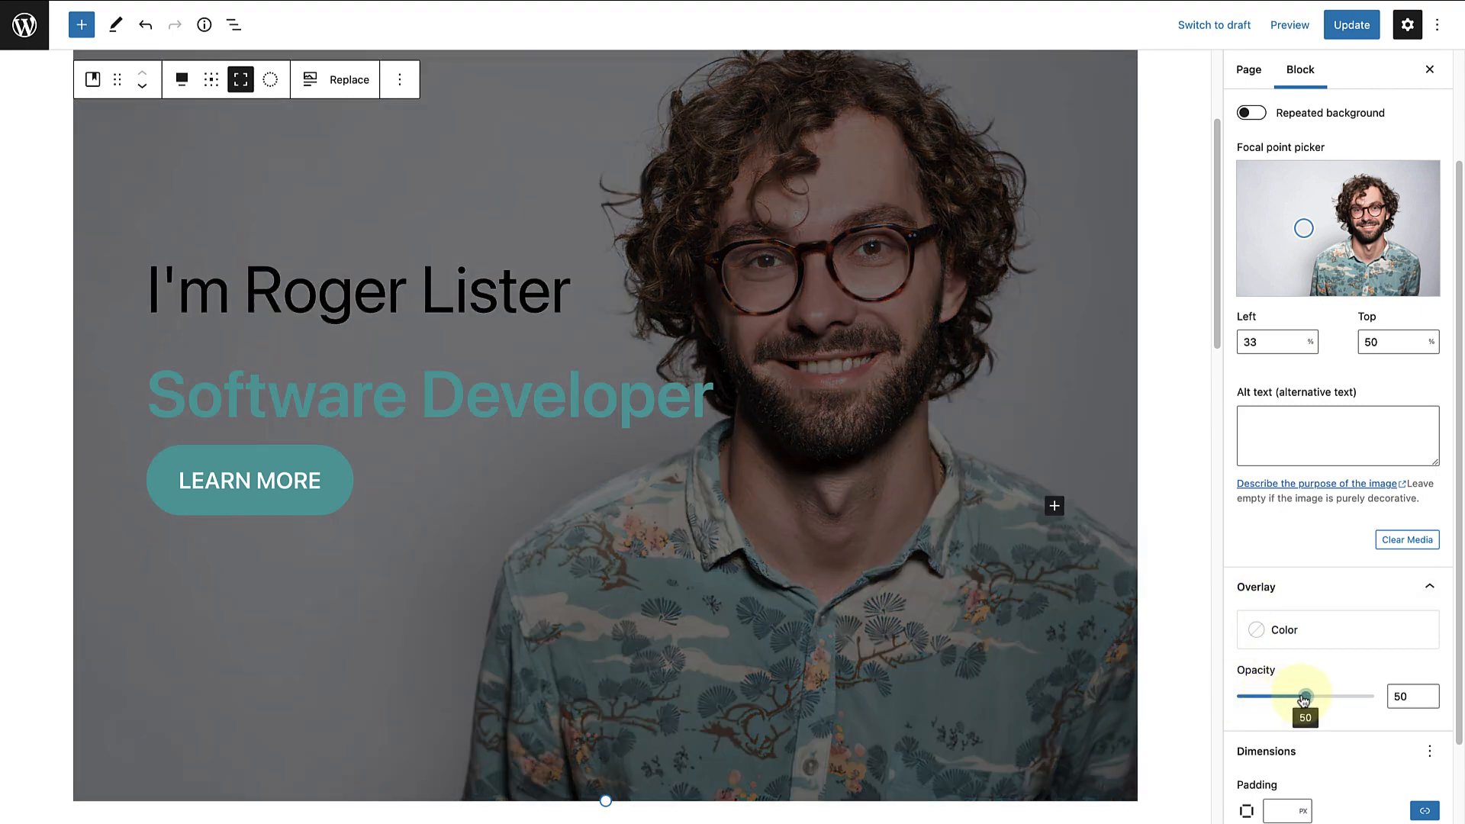
{"action": "left_click_drag", "start_coordinate": [1301, 696], "coordinate": [1317, 696]}
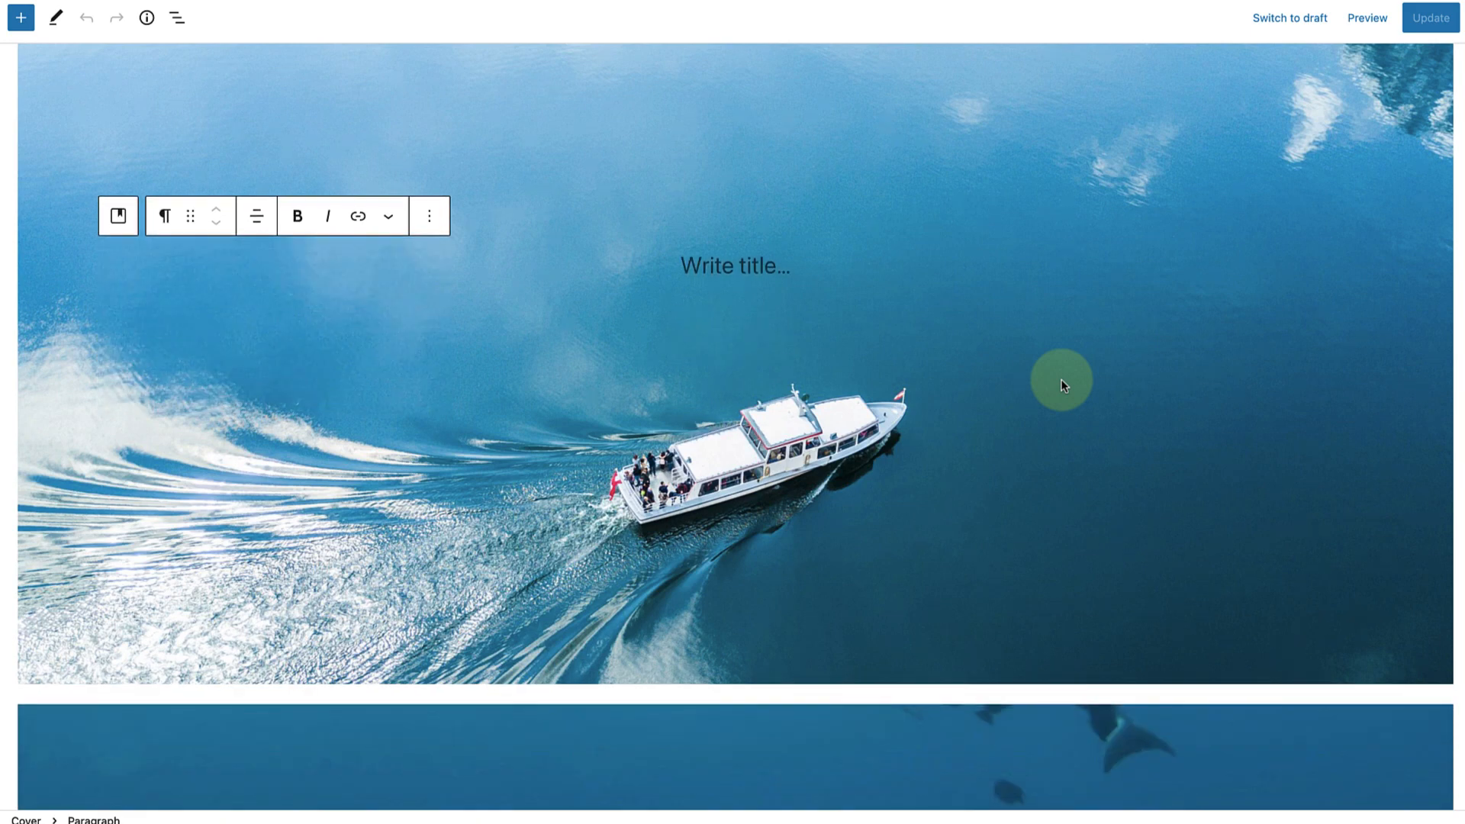
- Scroll down through the example page's boat and dolphin photo covers
{"action": "scroll", "scroll_direction": "down", "scroll_amount": 3}
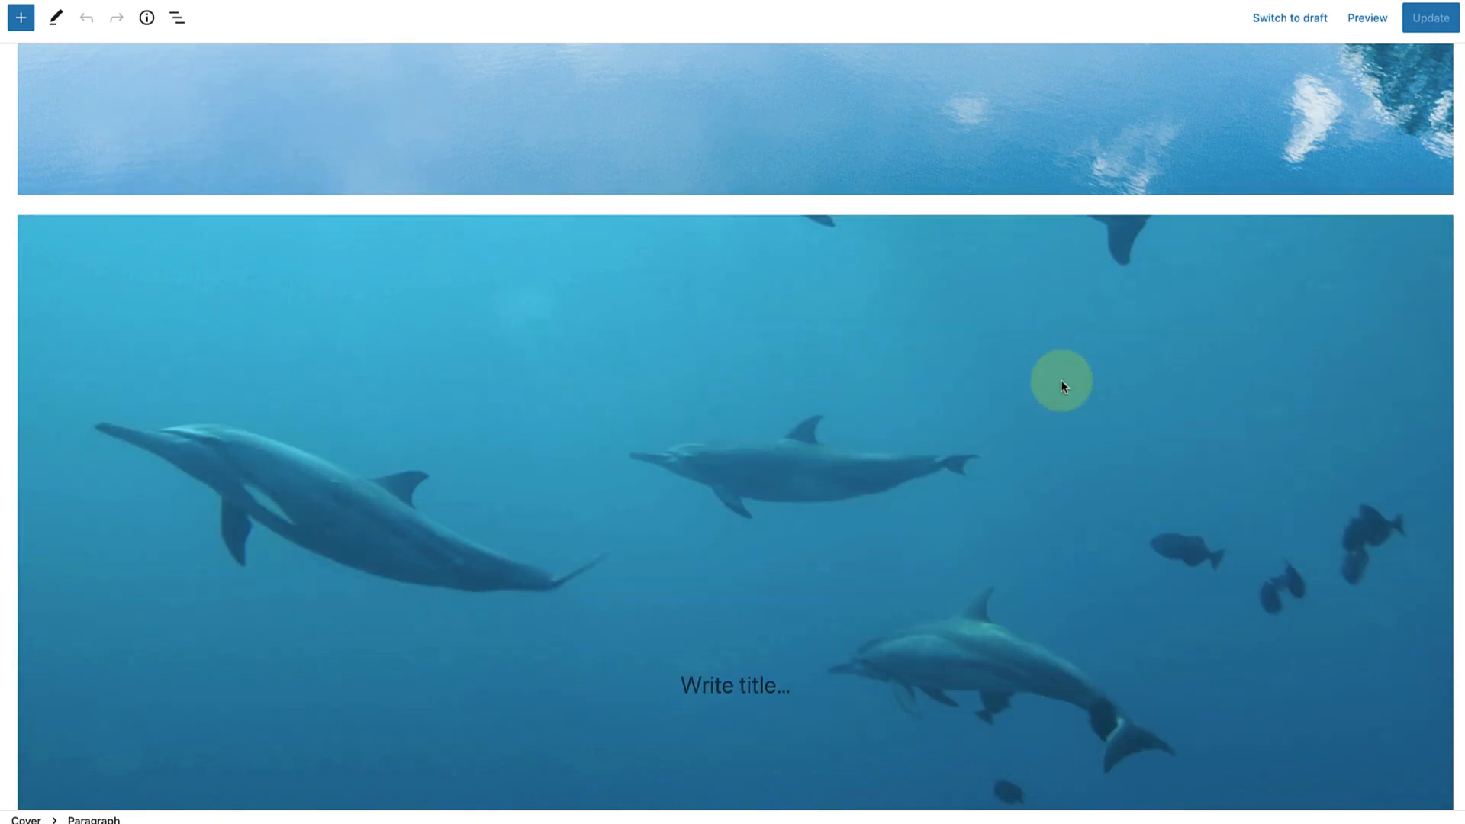
{"action": "scroll", "scroll_direction": "down", "scroll_amount": 3}
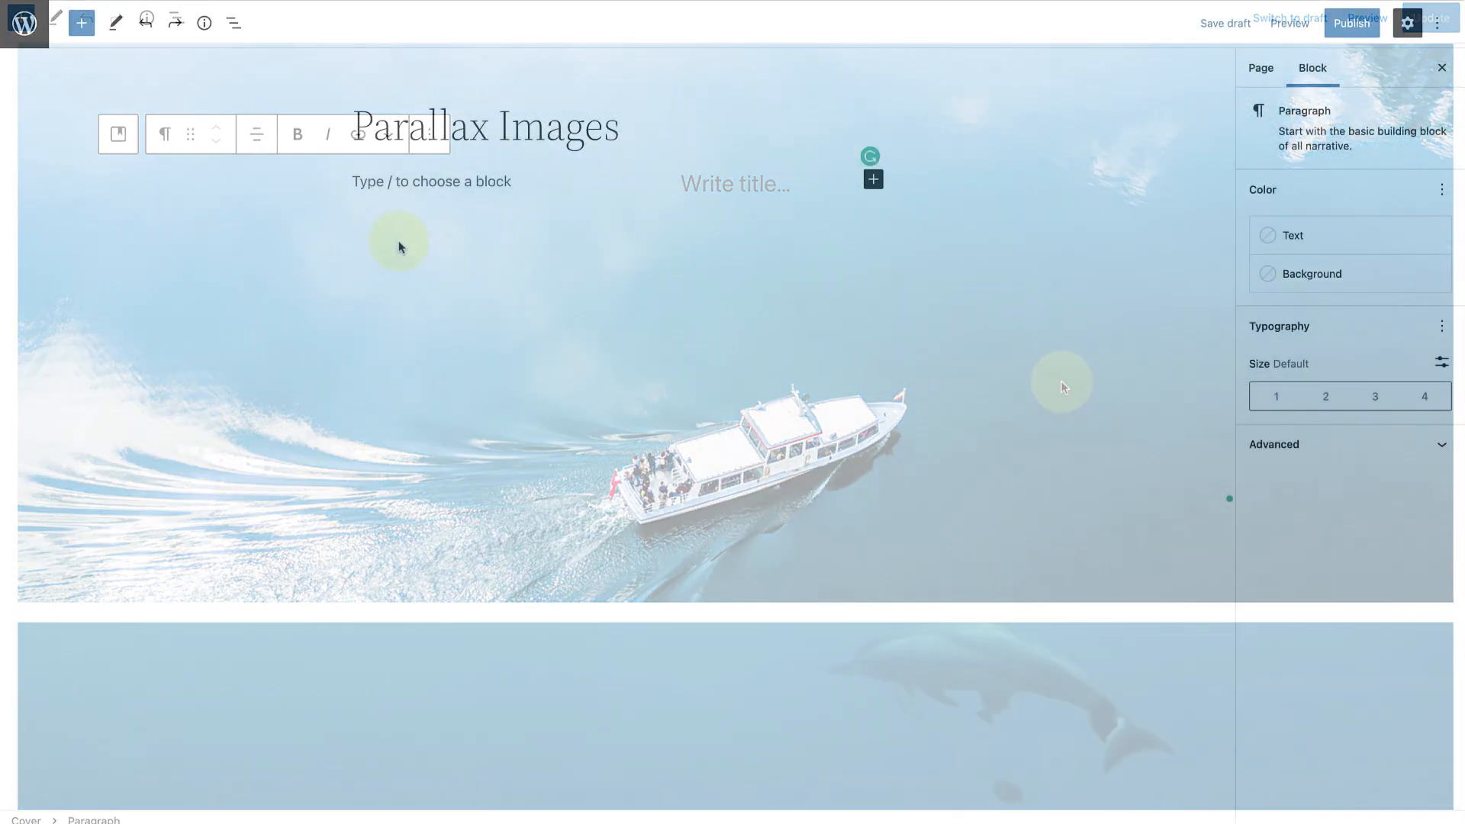
- Insert a Cover block via /cover with the boat-on-water photo from the Media Library
{"action": "type", "text": "/cove"}
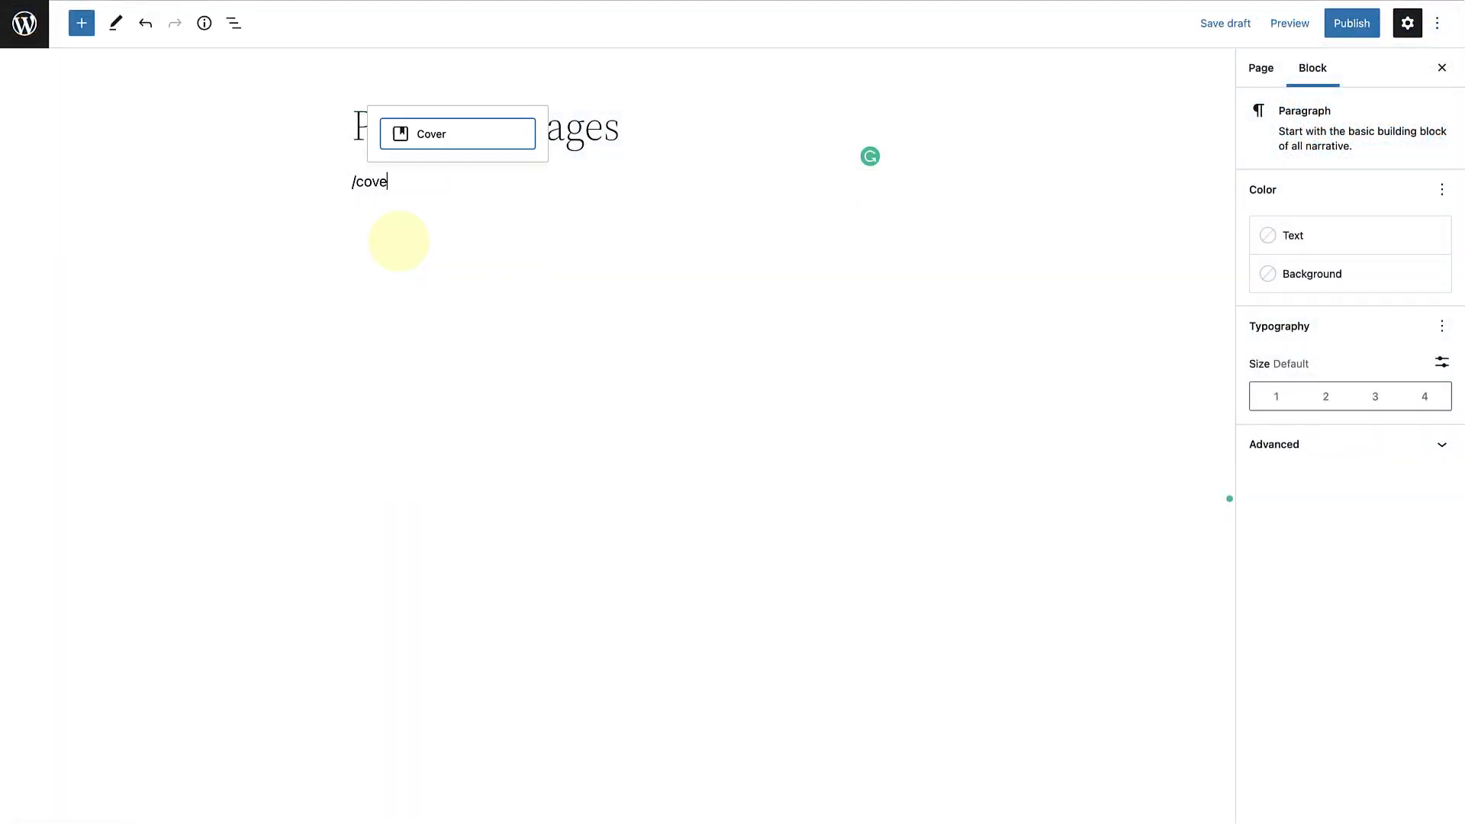
{"action": "left_click", "coordinate": [430, 134]}
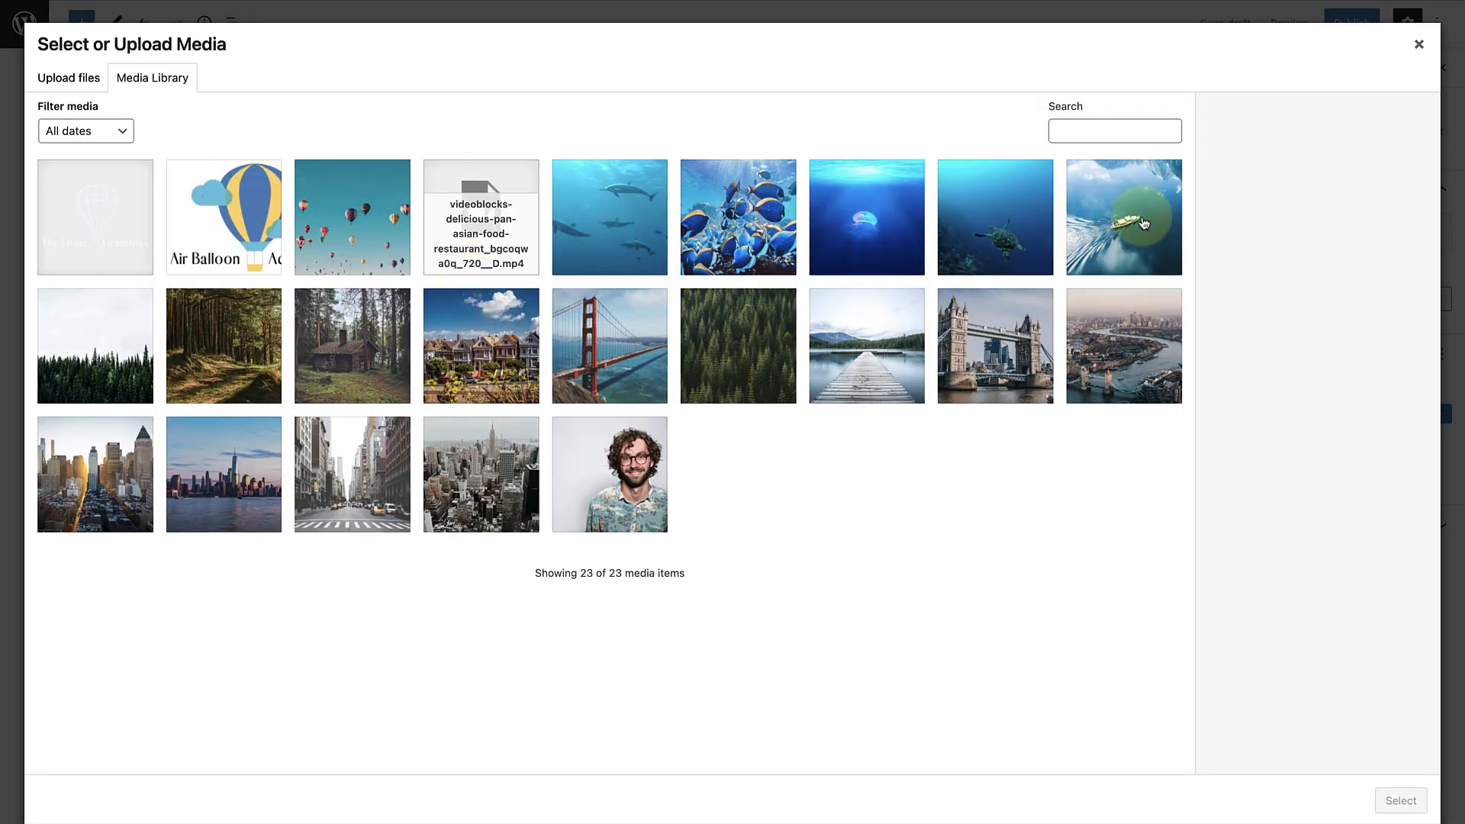
{"action": "left_click", "coordinate": [1123, 215]}
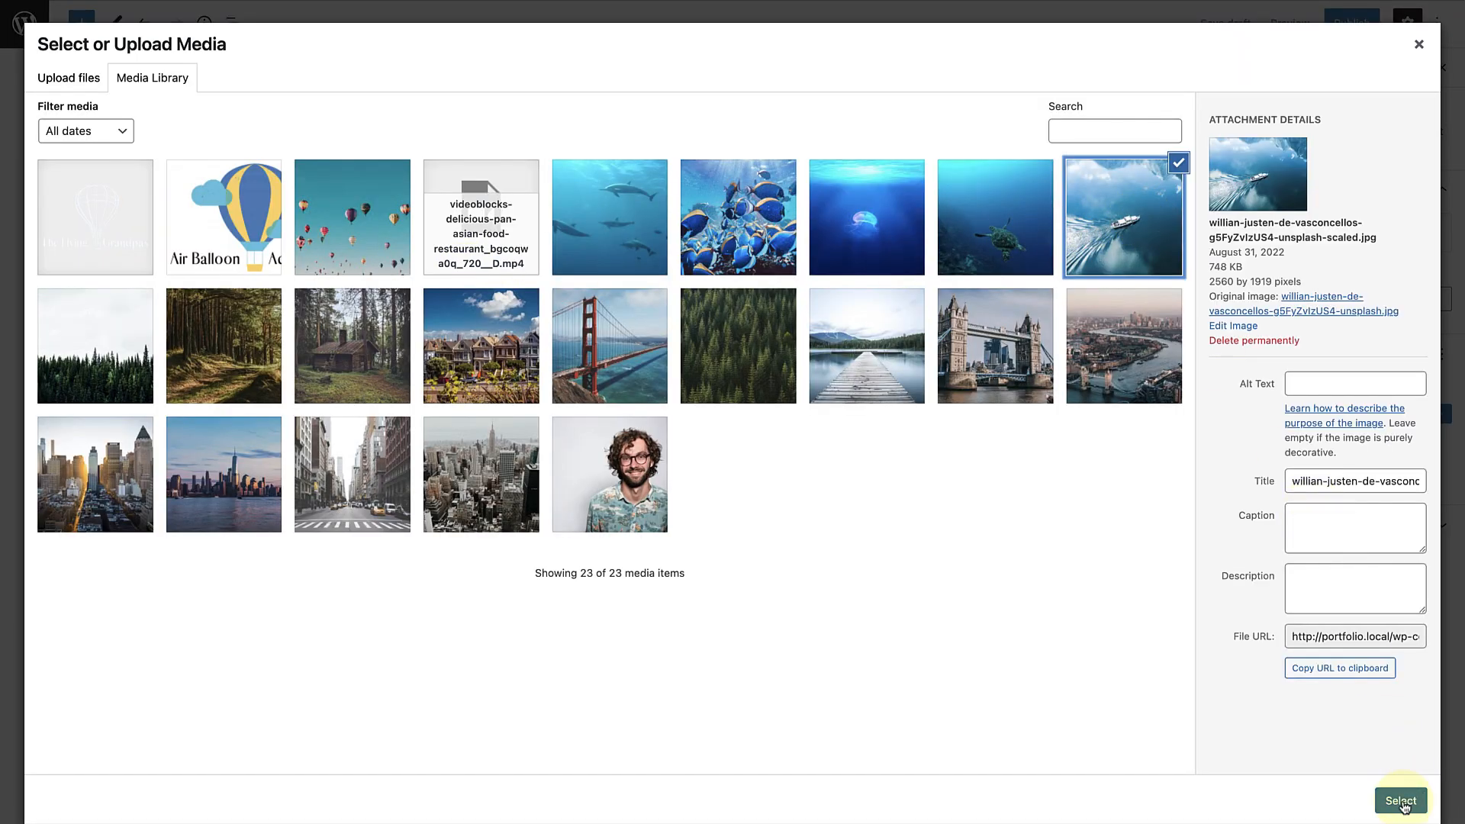
{"action": "left_click", "coordinate": [1400, 801]}
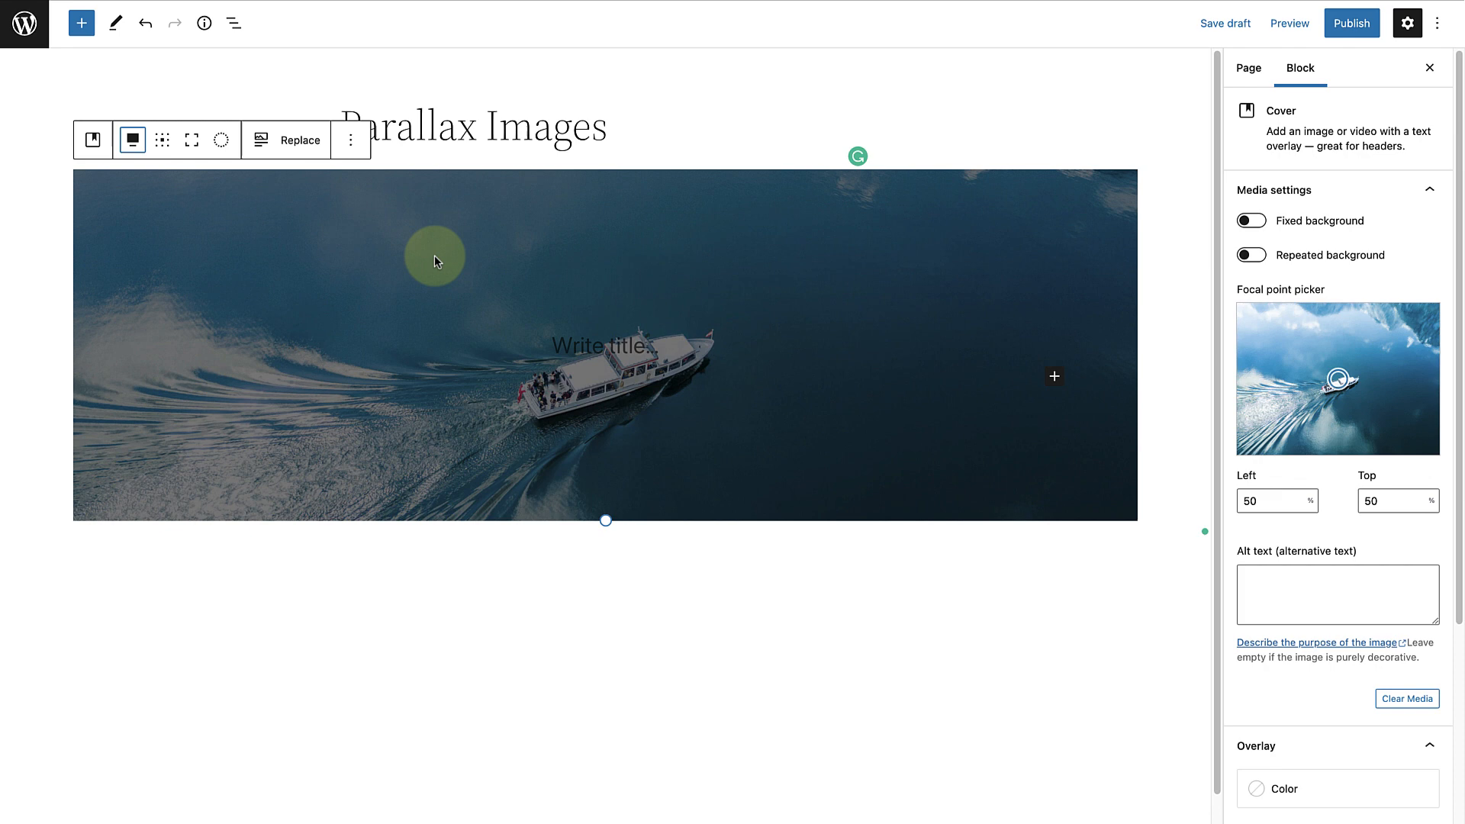
{"action": "mouse_move", "coordinate": [190, 139]}
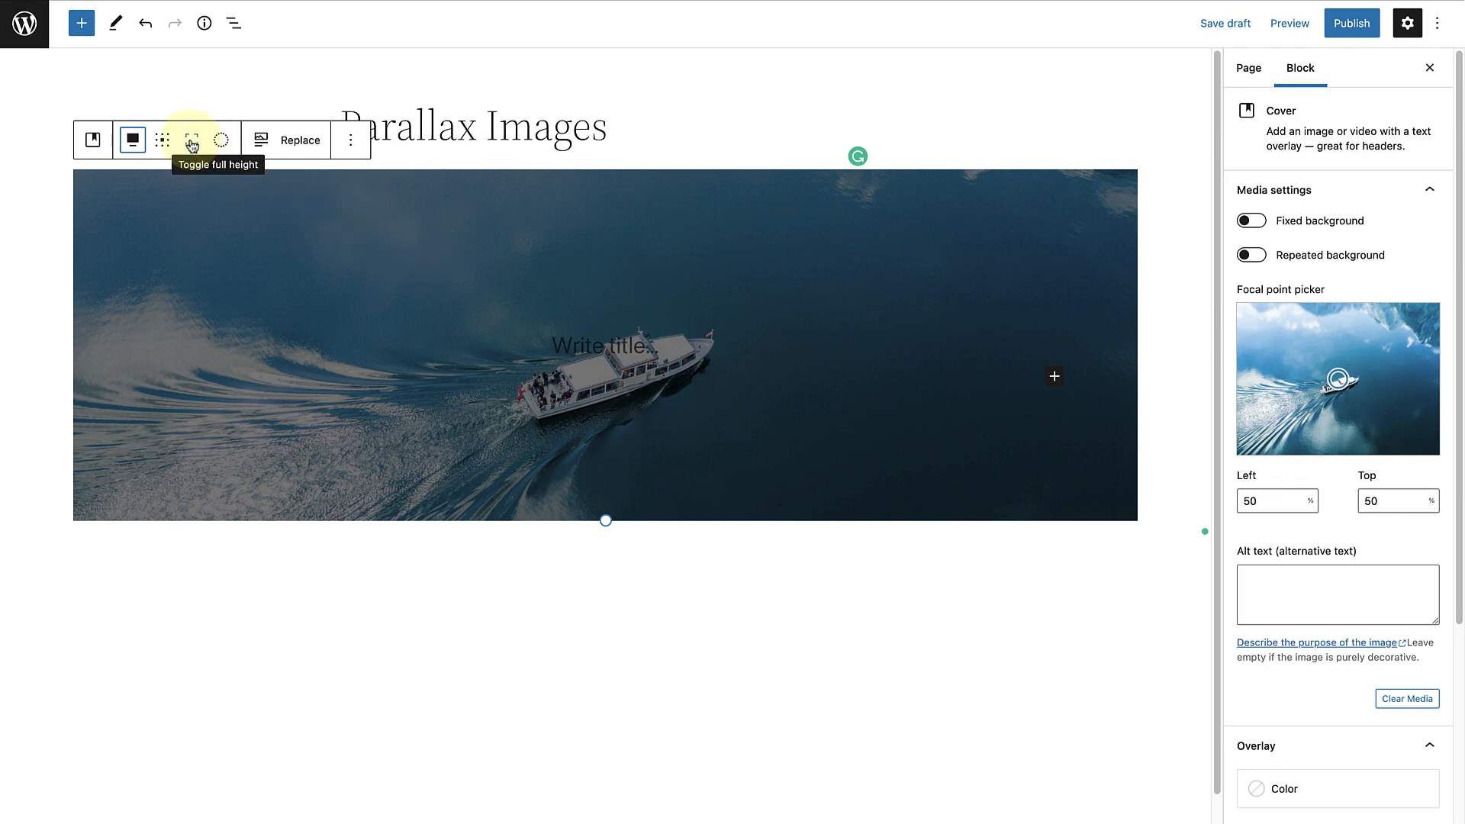
- Toggle the boat cover to full height, fix its background and drop overlay opacity to 0
{"action": "left_click", "coordinate": [192, 139]}
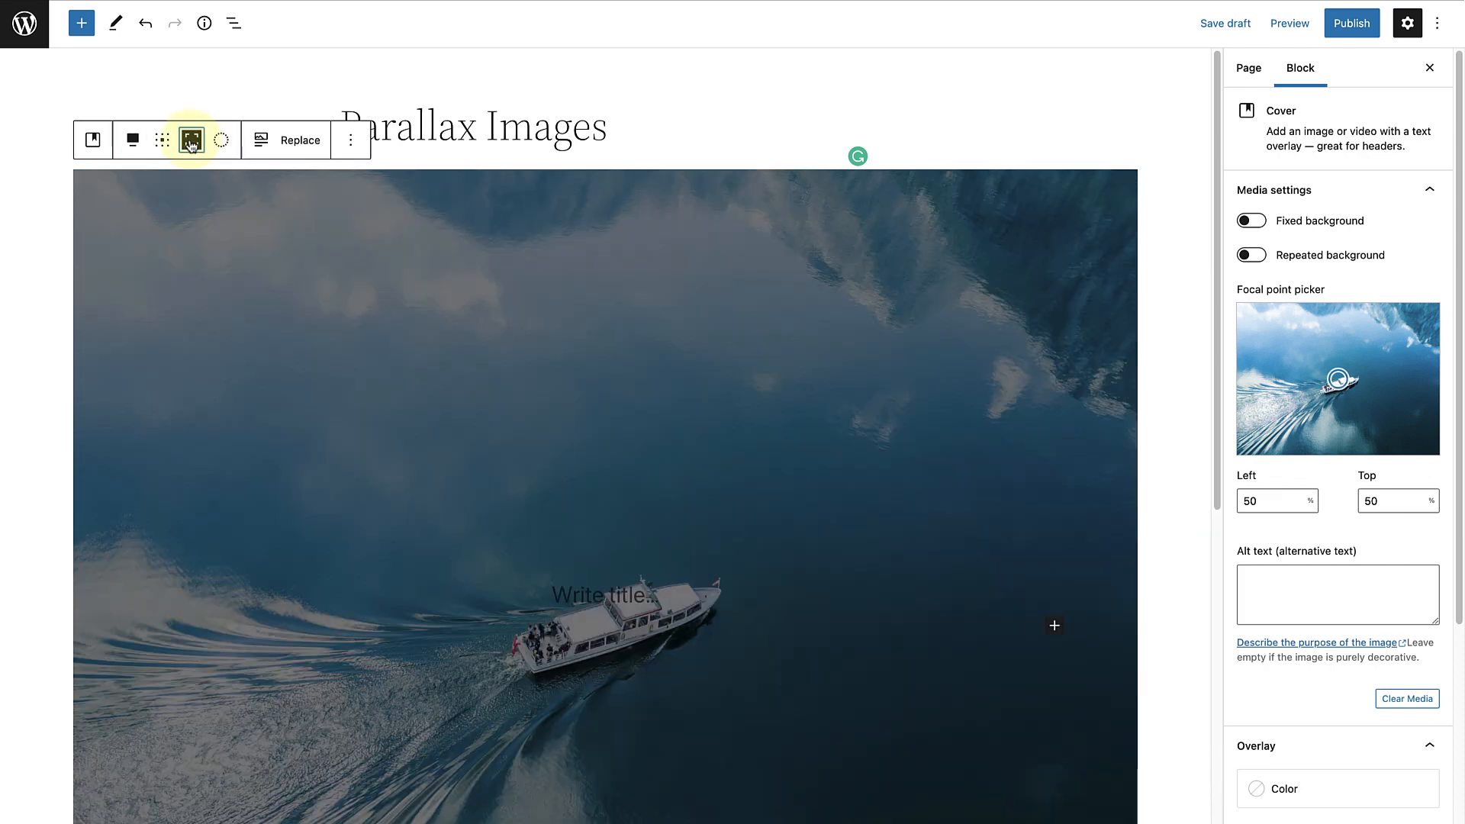
{"action": "left_click", "coordinate": [193, 139]}
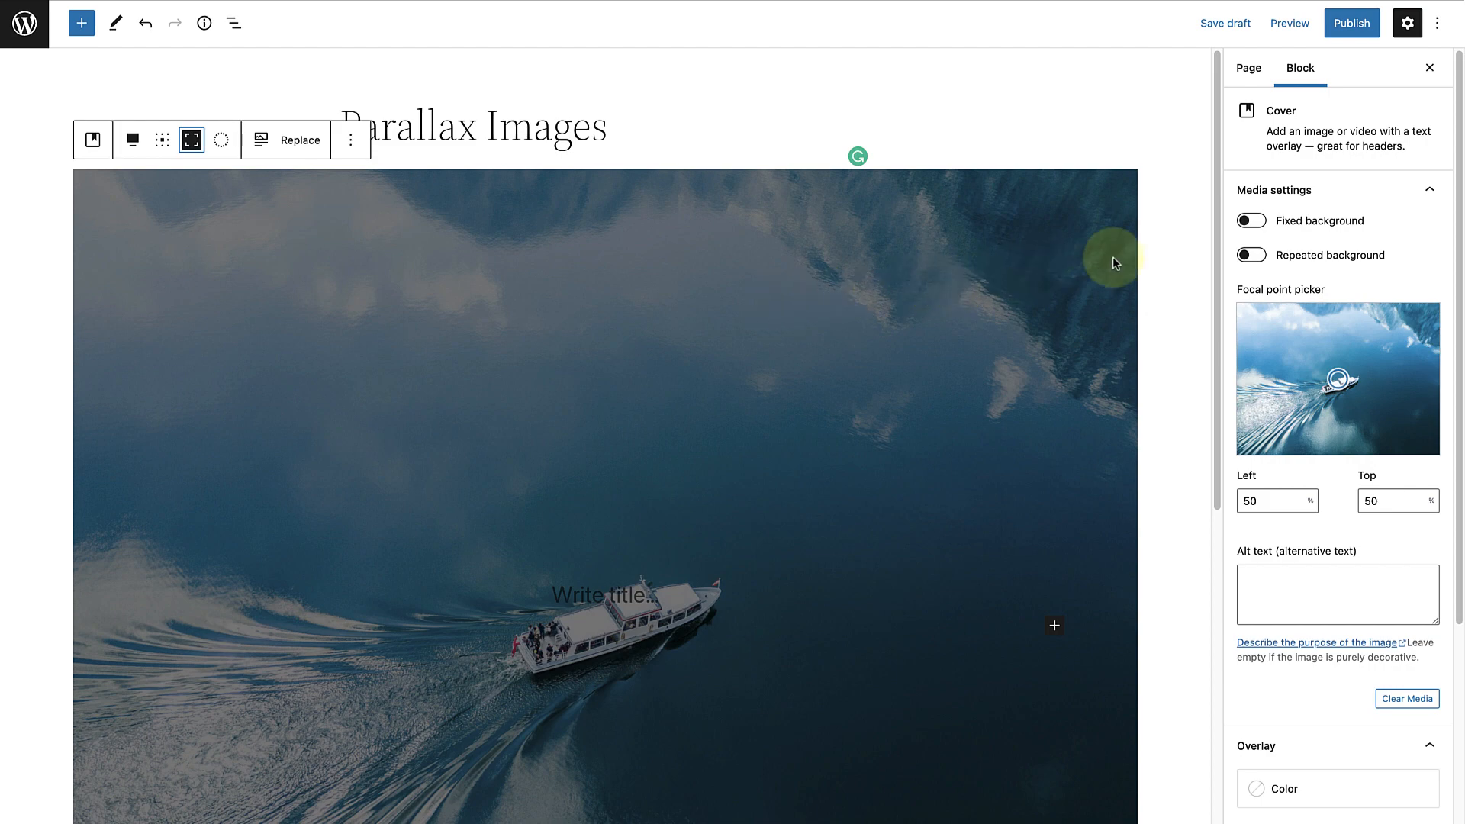
{"action": "left_click", "coordinate": [1262, 220]}
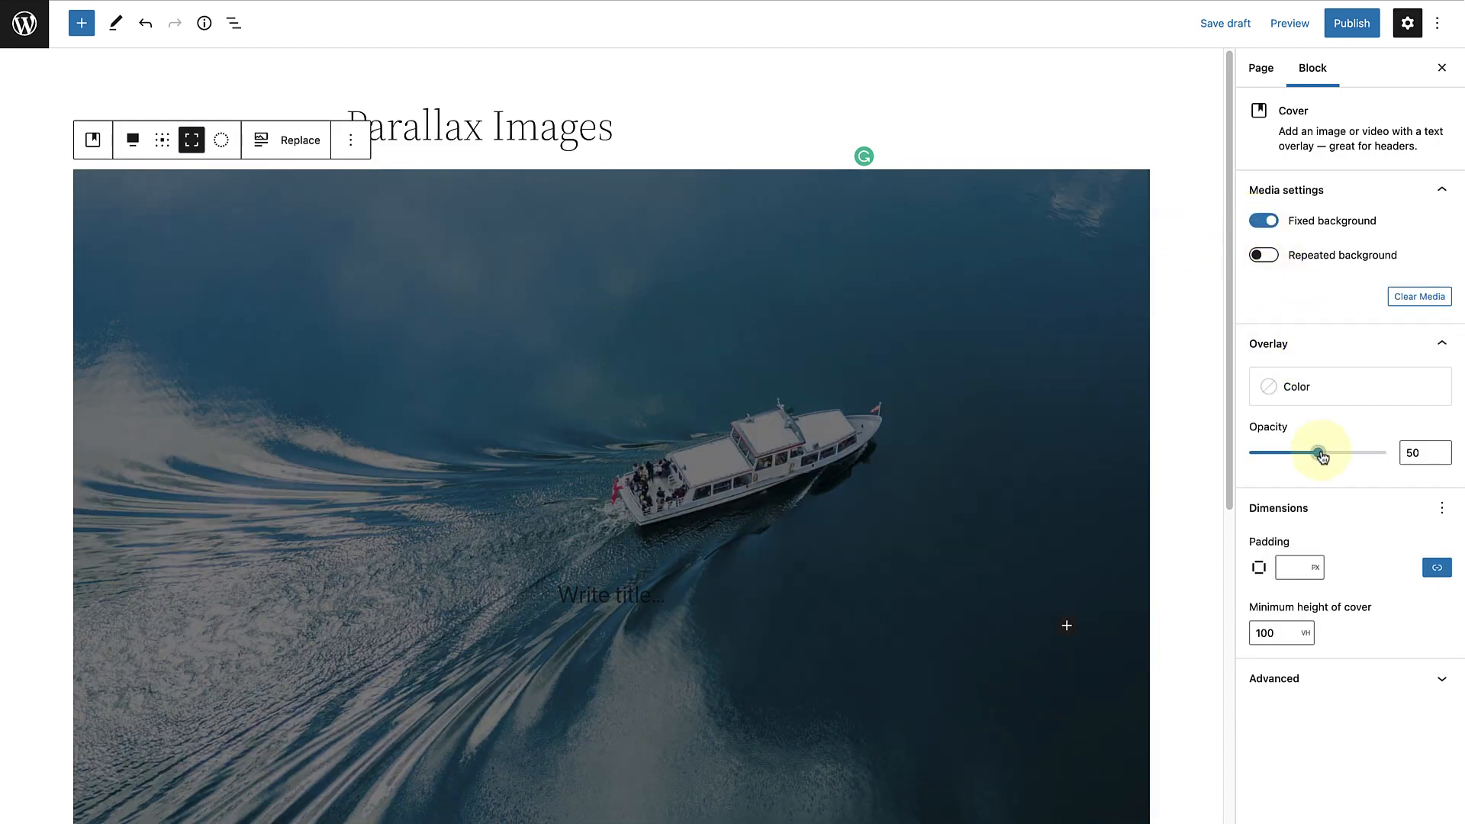
{"action": "left_click_drag", "start_coordinate": [1322, 452], "coordinate": [1250, 451]}
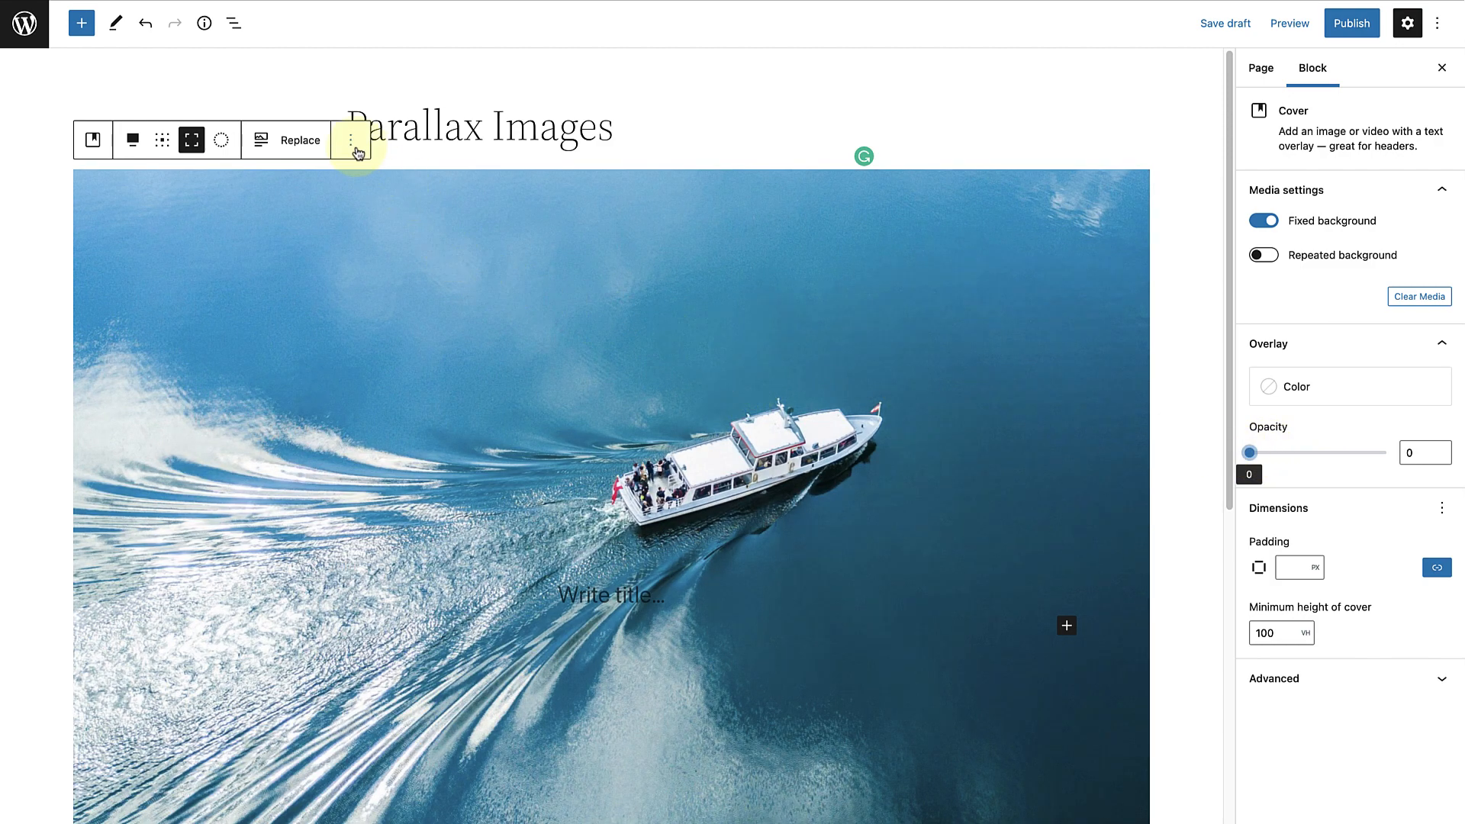
{"action": "left_click", "coordinate": [350, 139]}
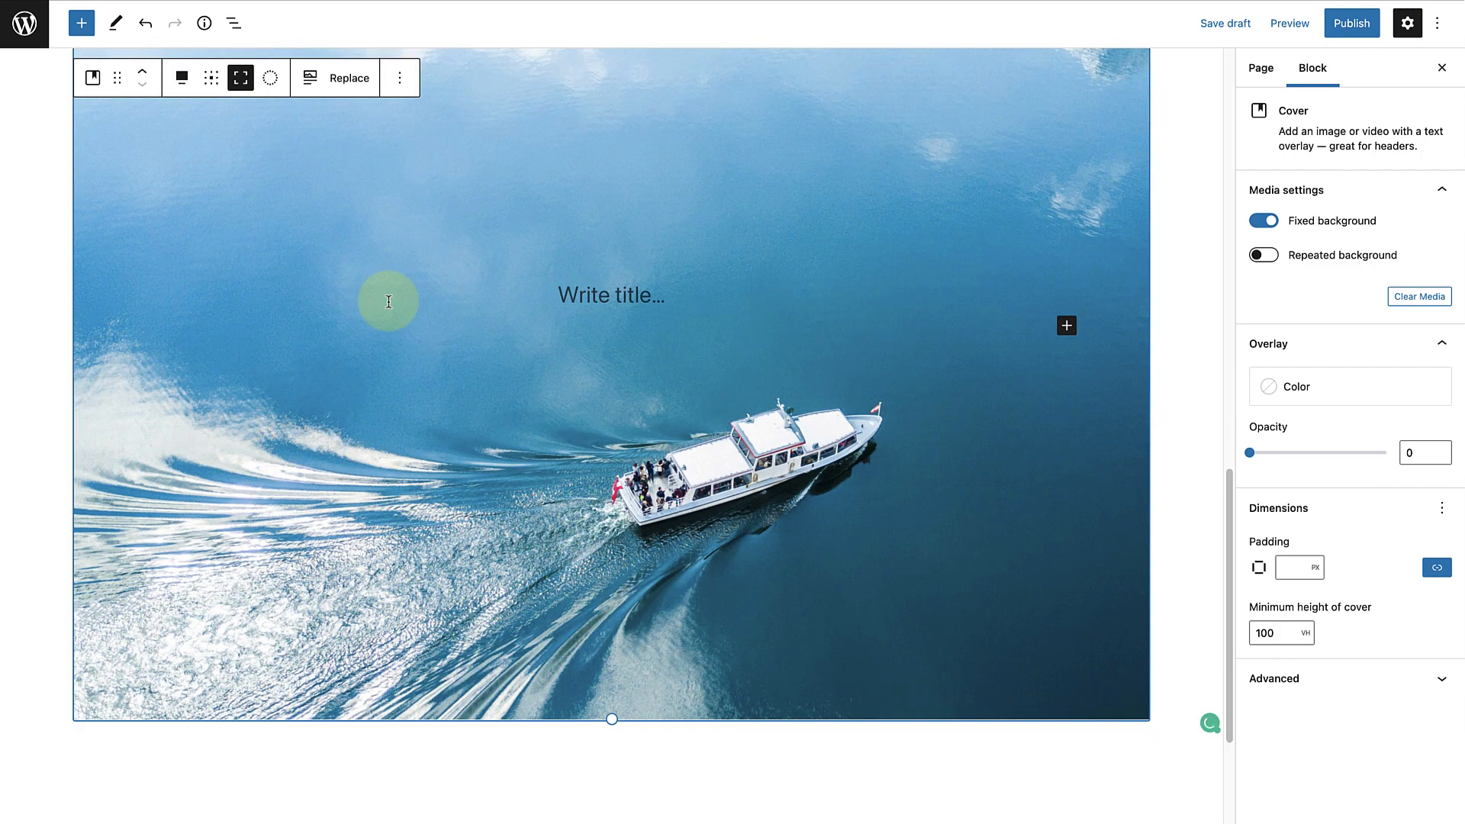
- Replace the duplicated cover's image with the dolphins photo from the Media Library
{"action": "scroll", "scroll_direction": "down", "scroll_amount": 3}
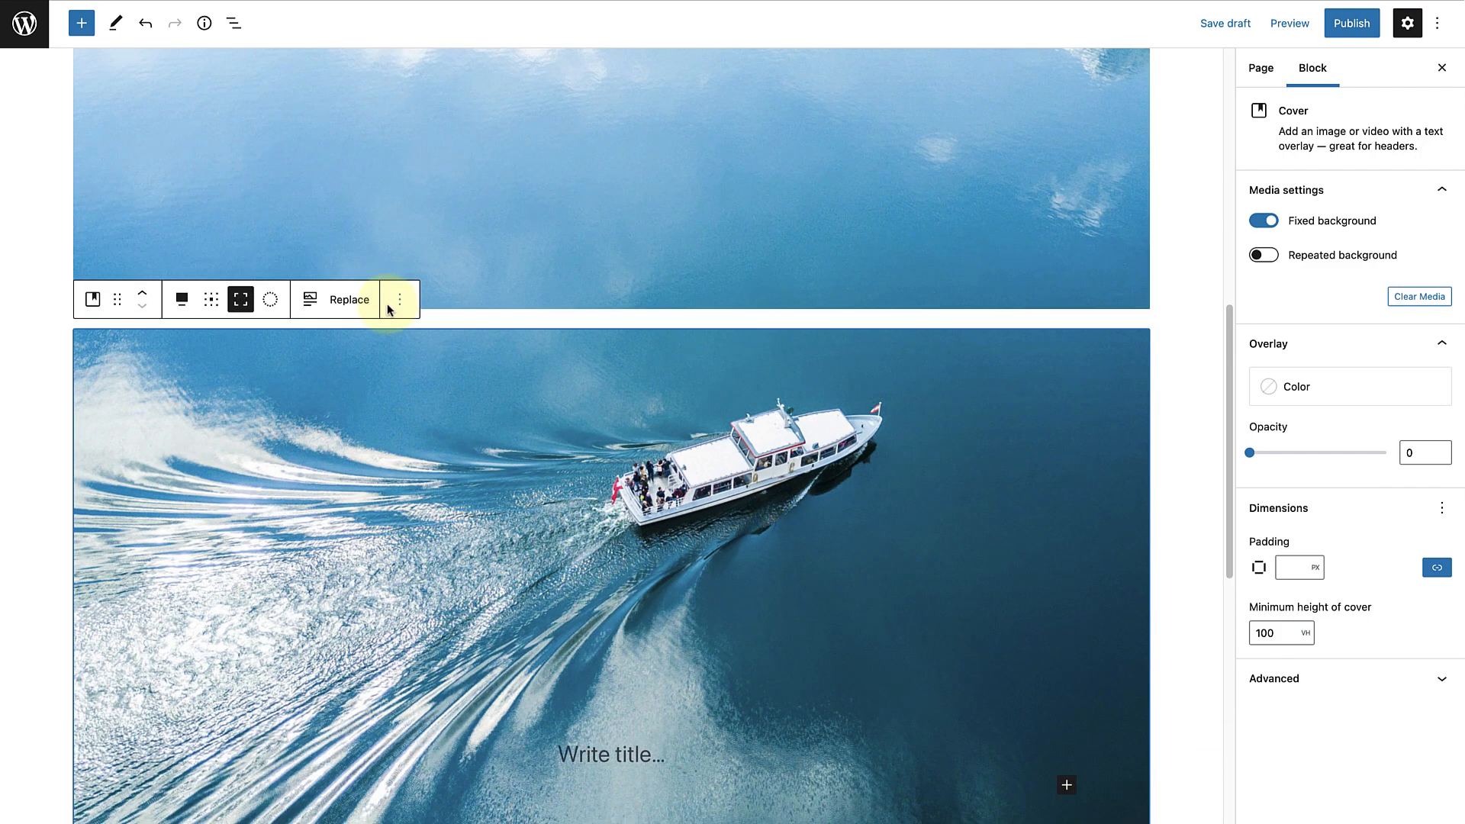
{"action": "left_click", "coordinate": [338, 299]}
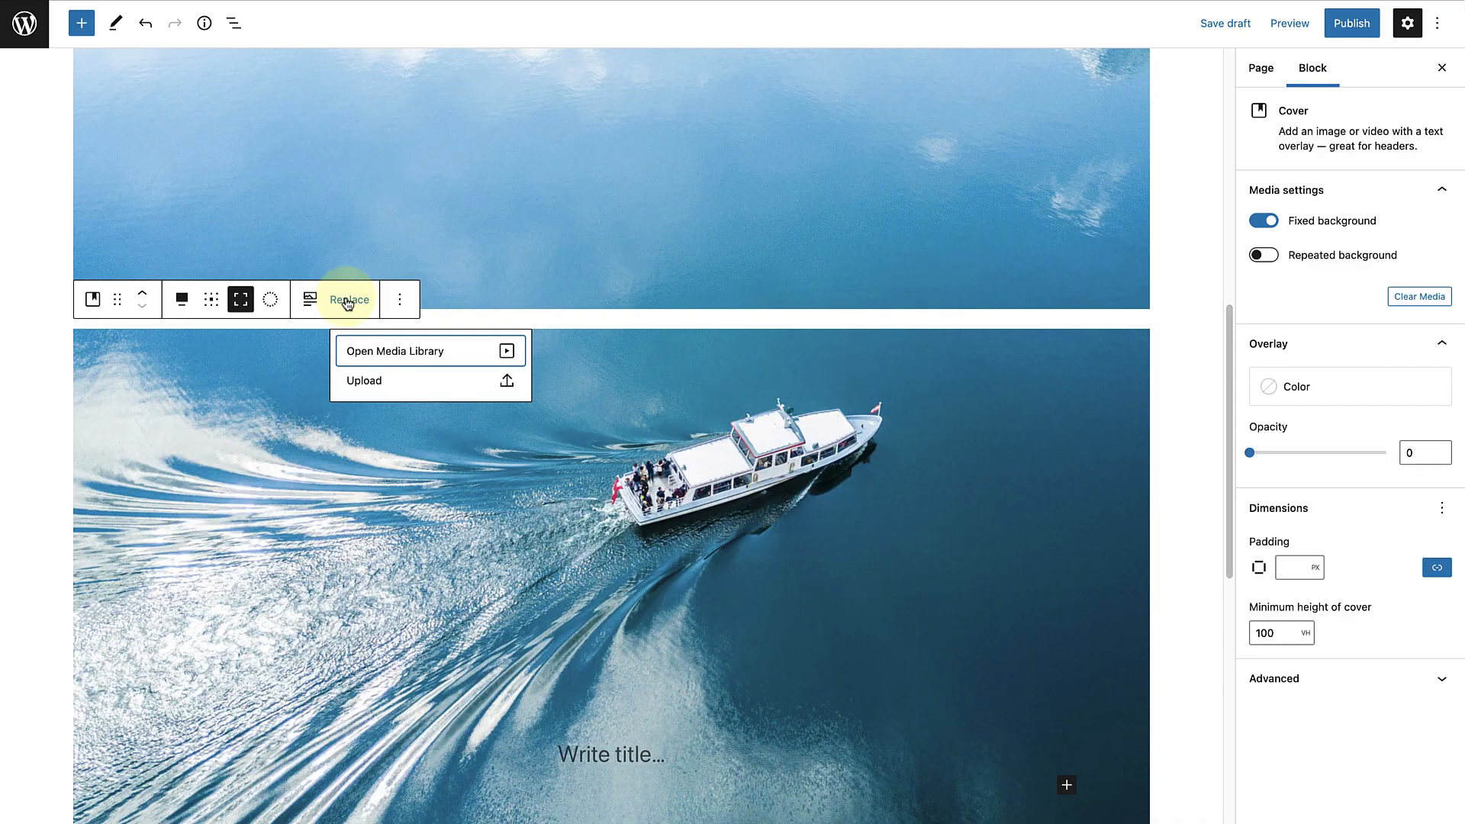
{"action": "left_click", "coordinate": [397, 351]}
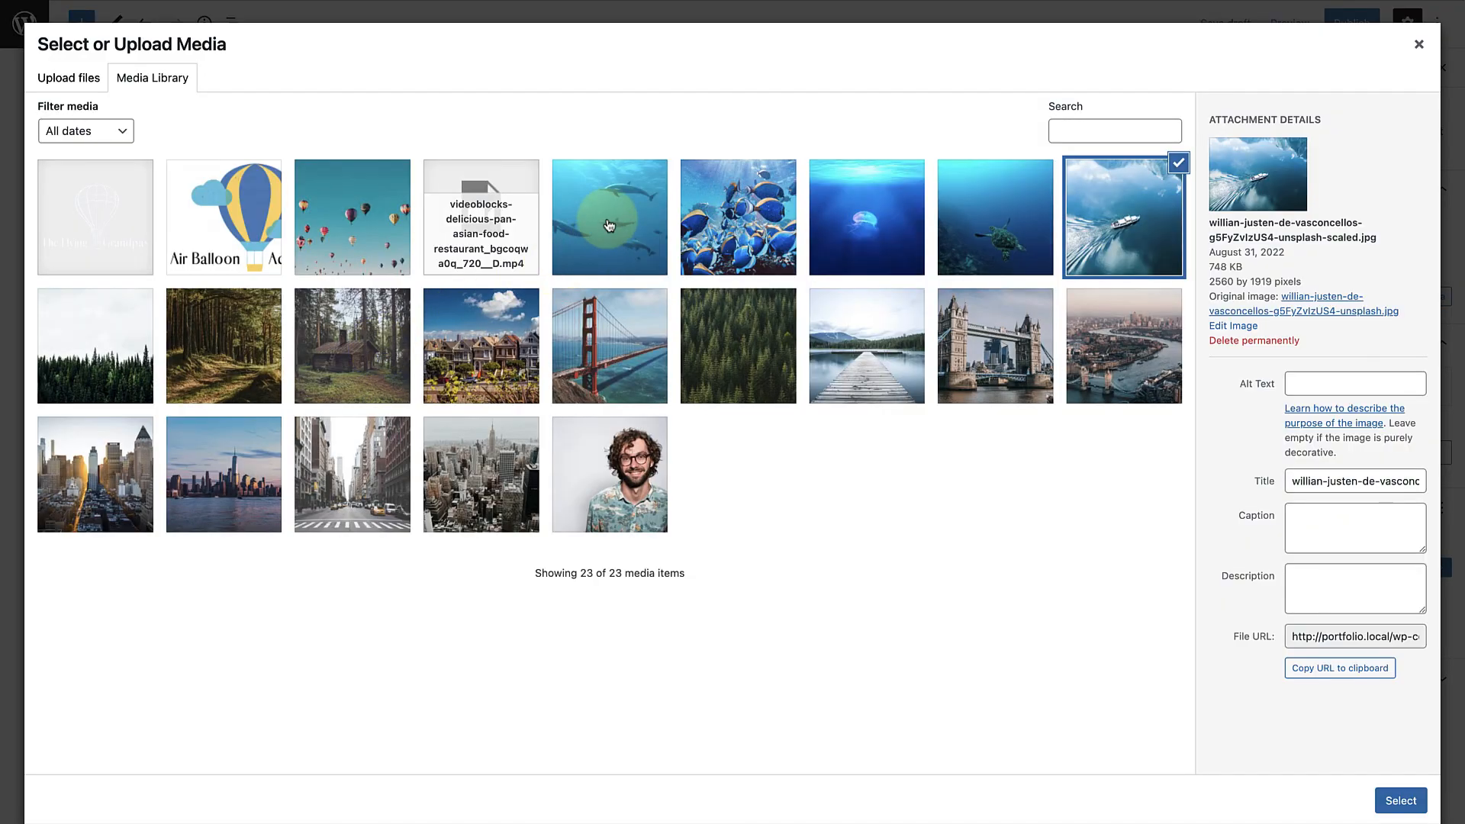
{"action": "left_click", "coordinate": [609, 216]}
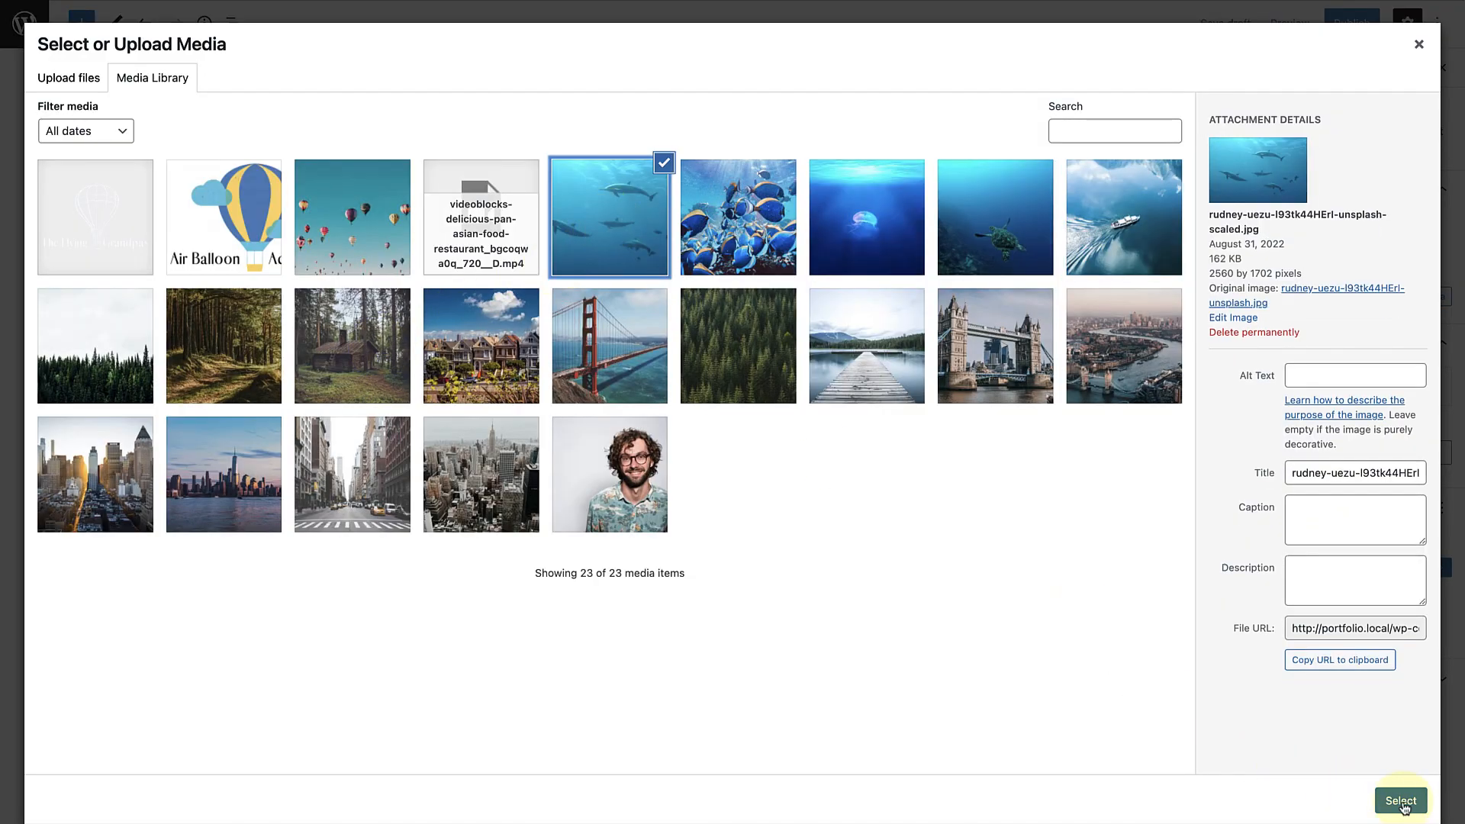
{"action": "left_click", "coordinate": [1399, 801]}
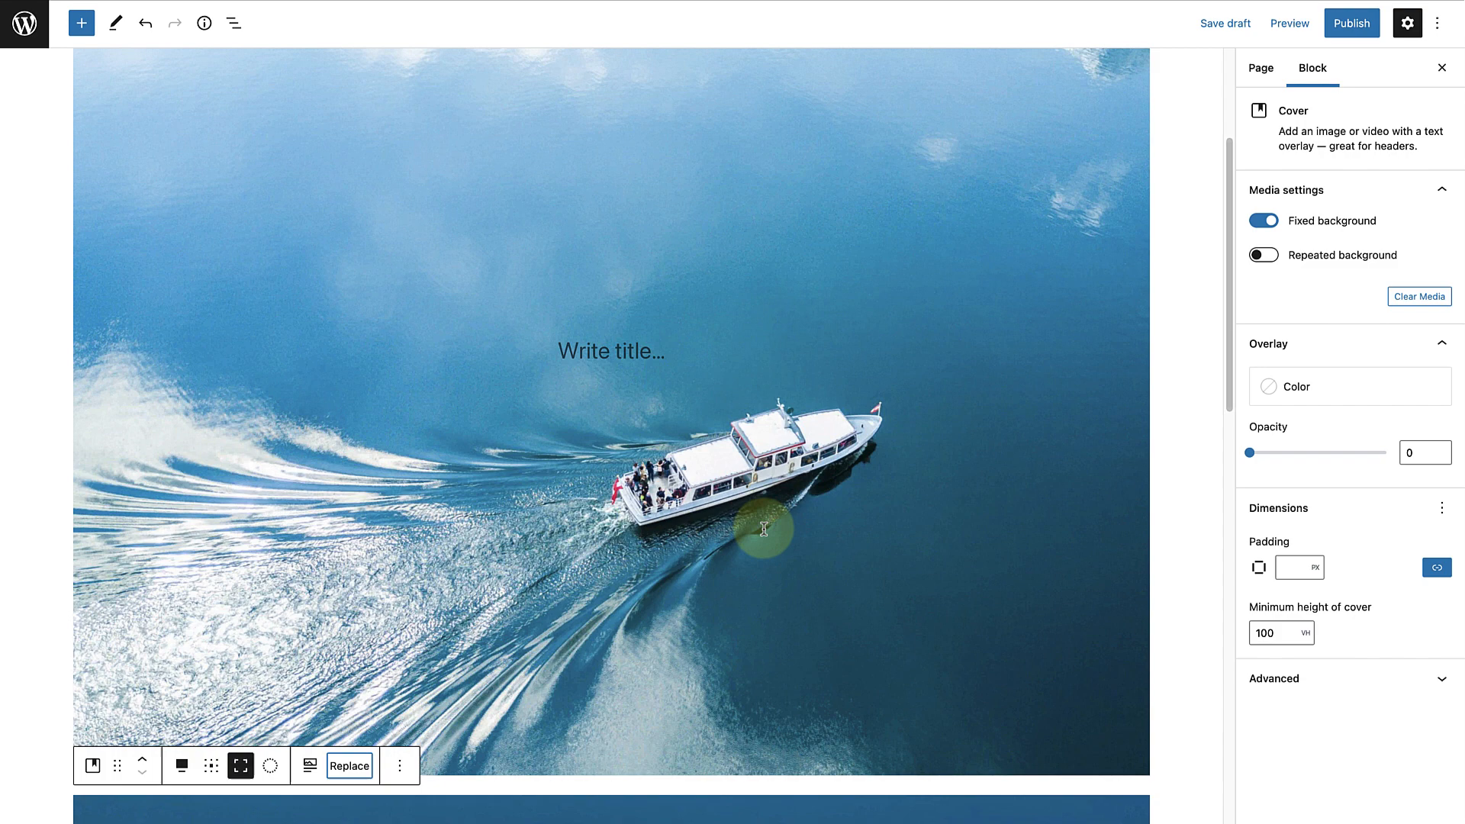
{"action": "scroll", "scroll_direction": "down", "scroll_amount": 3}
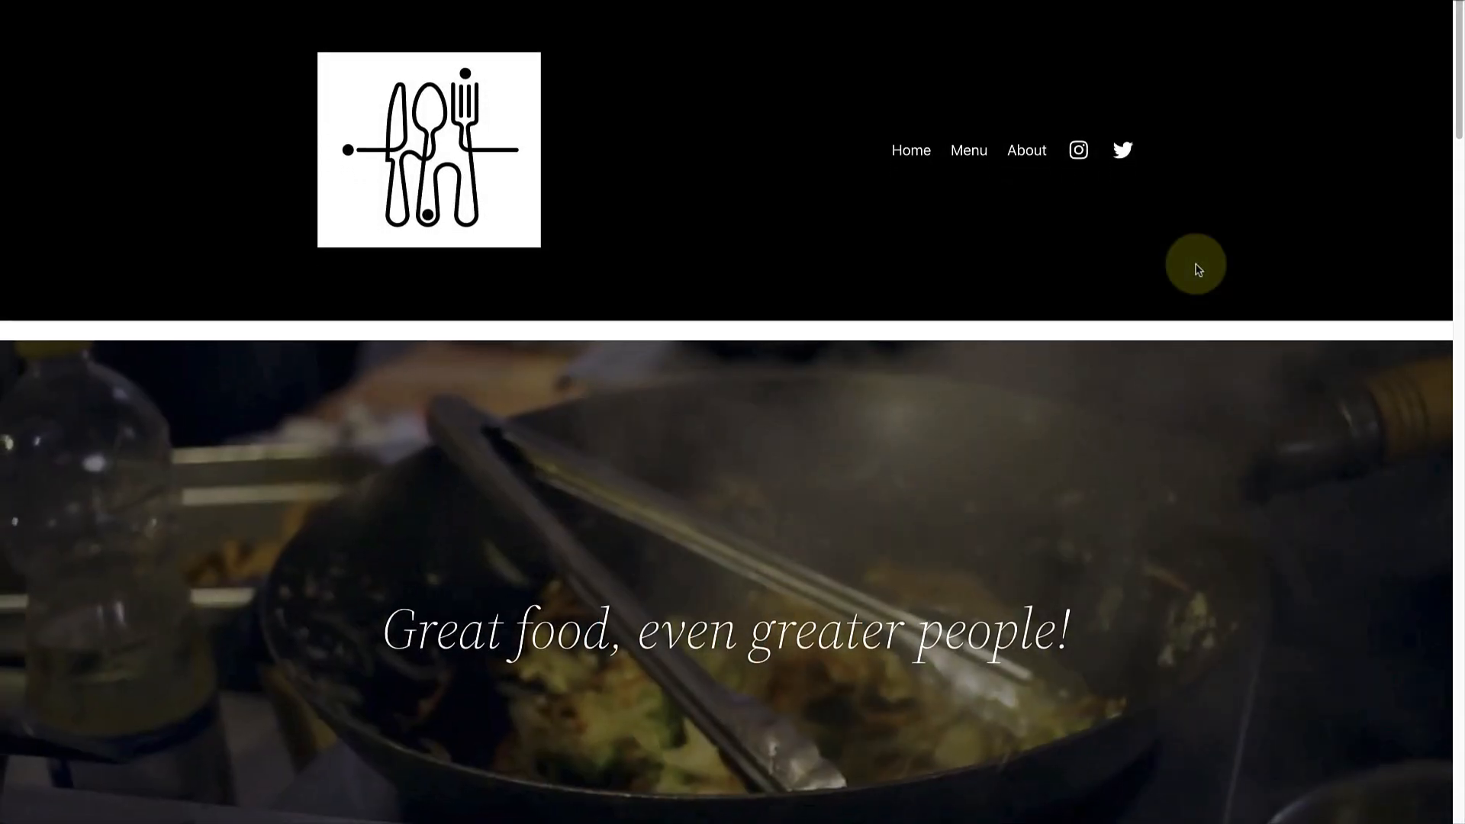
- Insert a Cover block via /cover using the food.mp4 video as its background
{"action": "scroll", "scroll_direction": "down", "scroll_amount": 3}
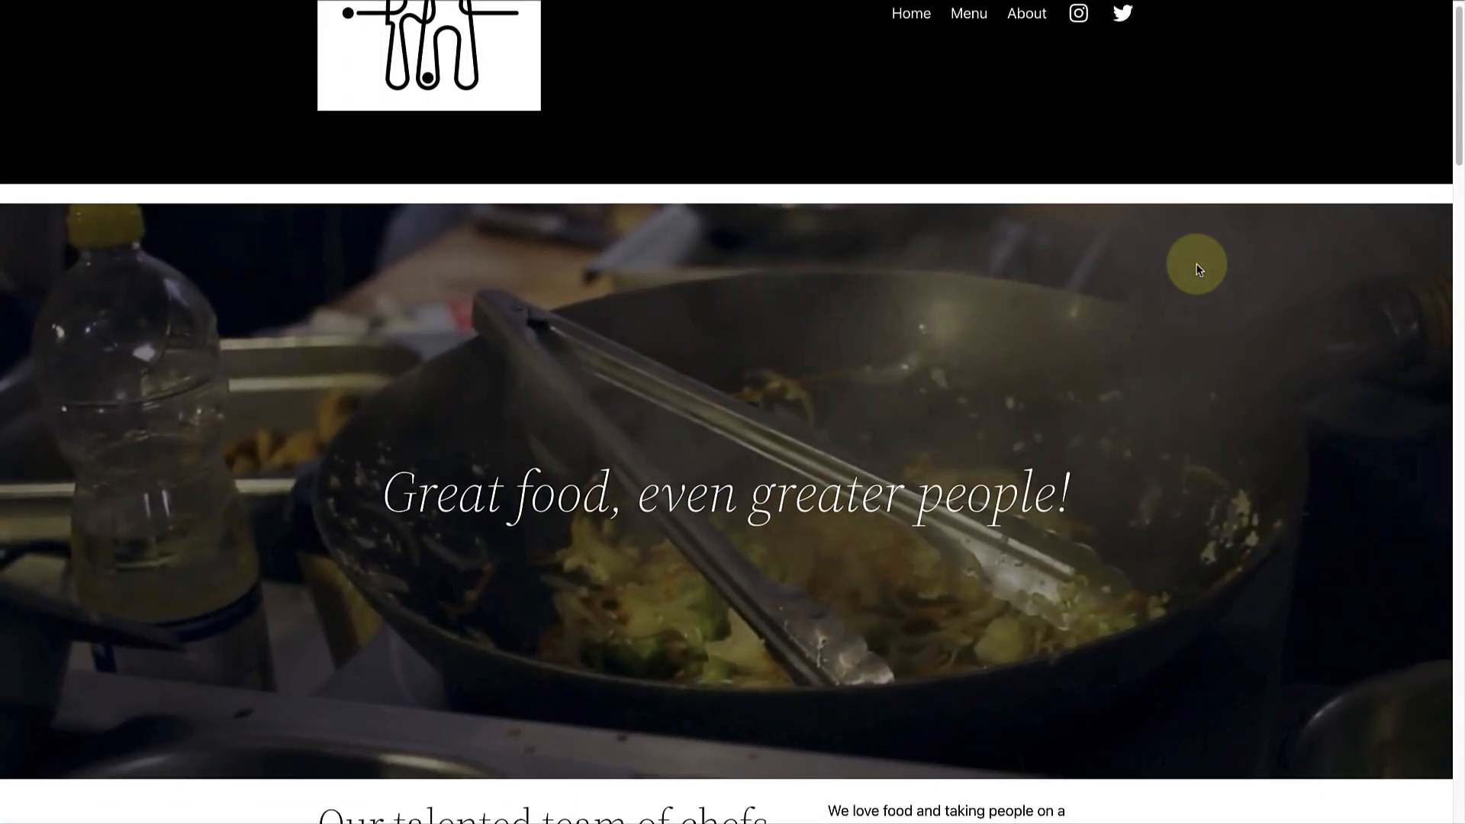
{"action": "scroll", "scroll_direction": "down", "scroll_amount": 3}
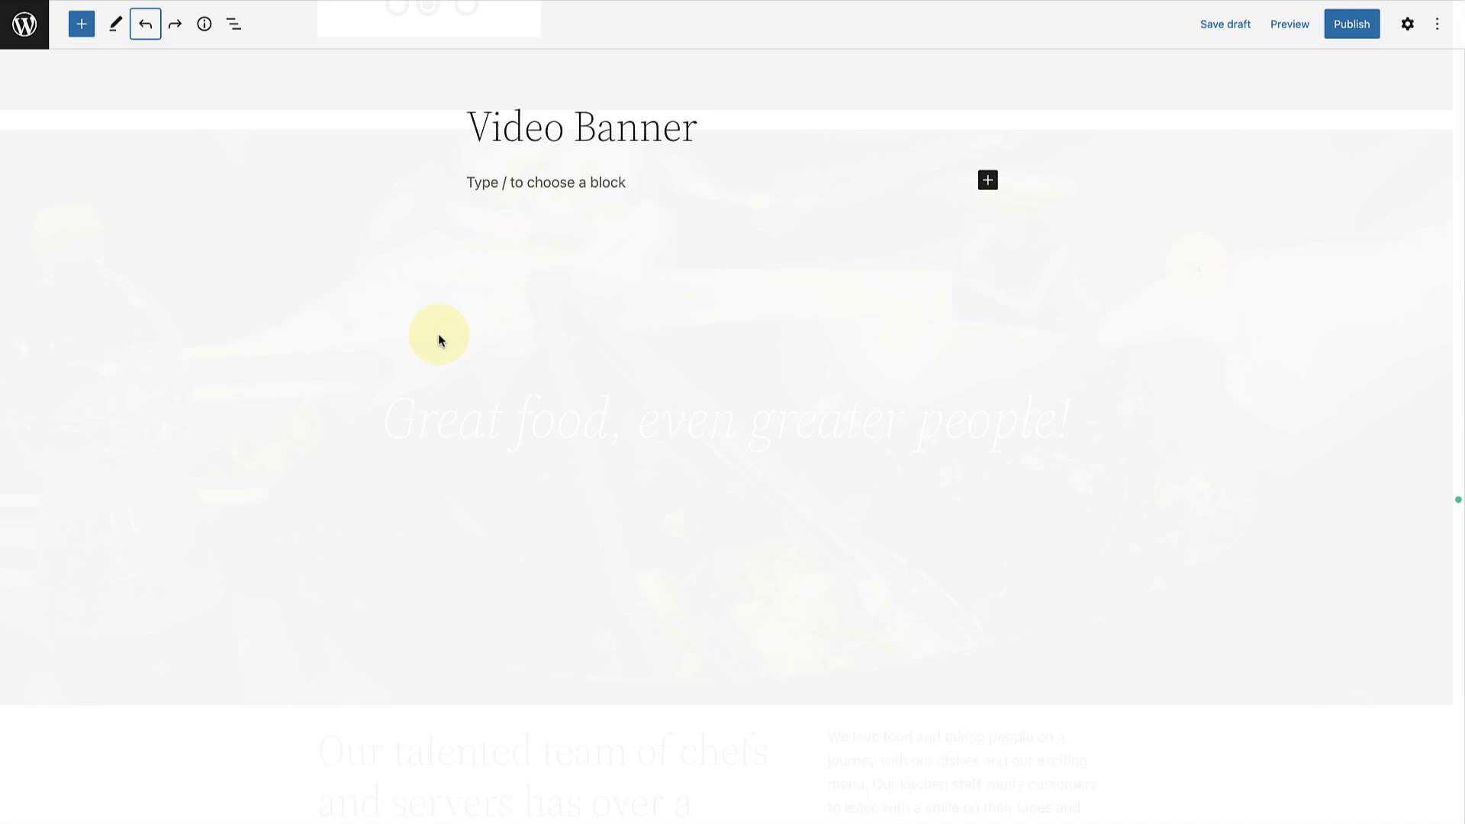
{"action": "type", "text": "/c"}
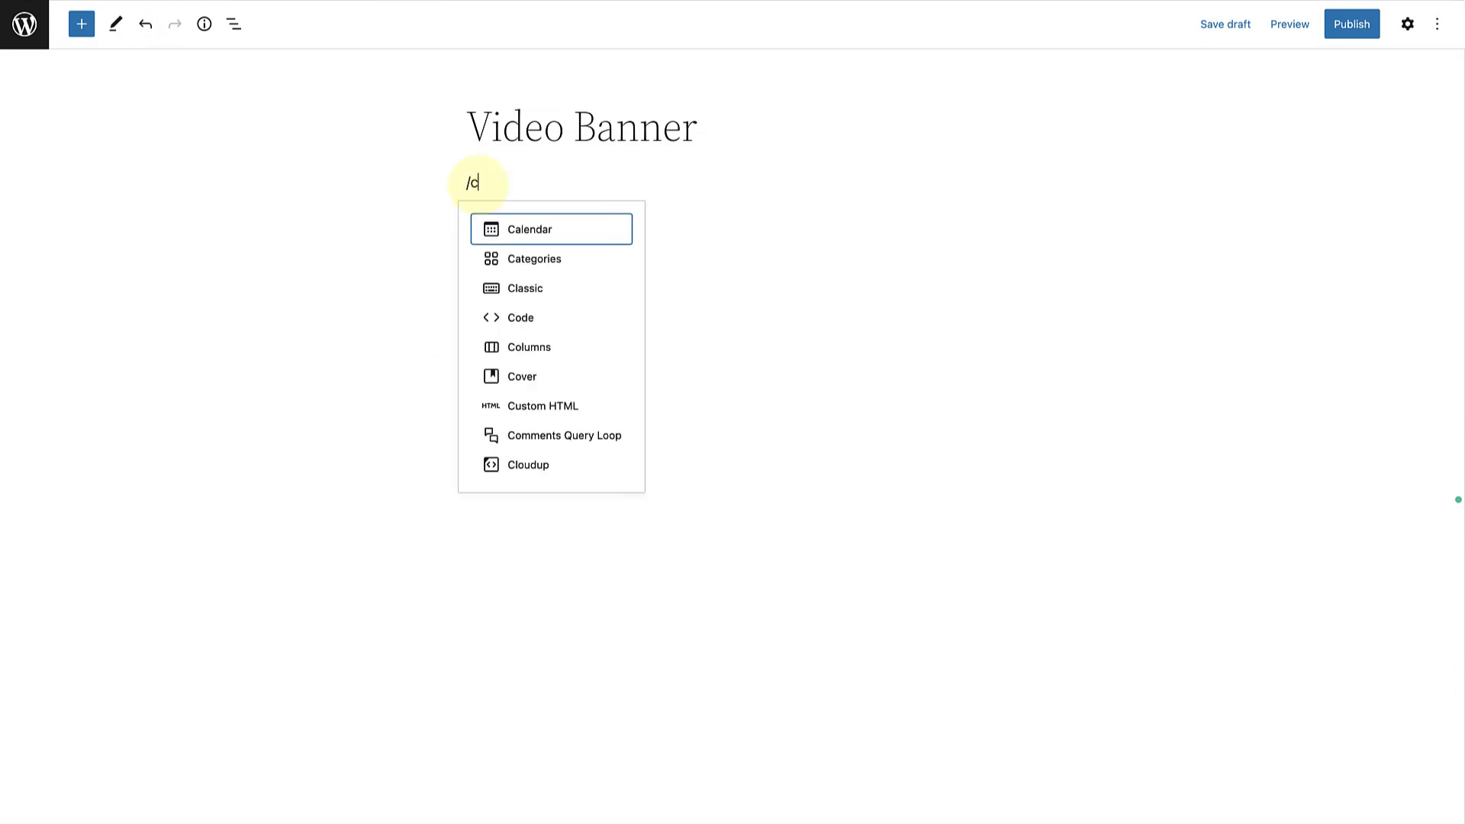
{"action": "type", "text": "over"}
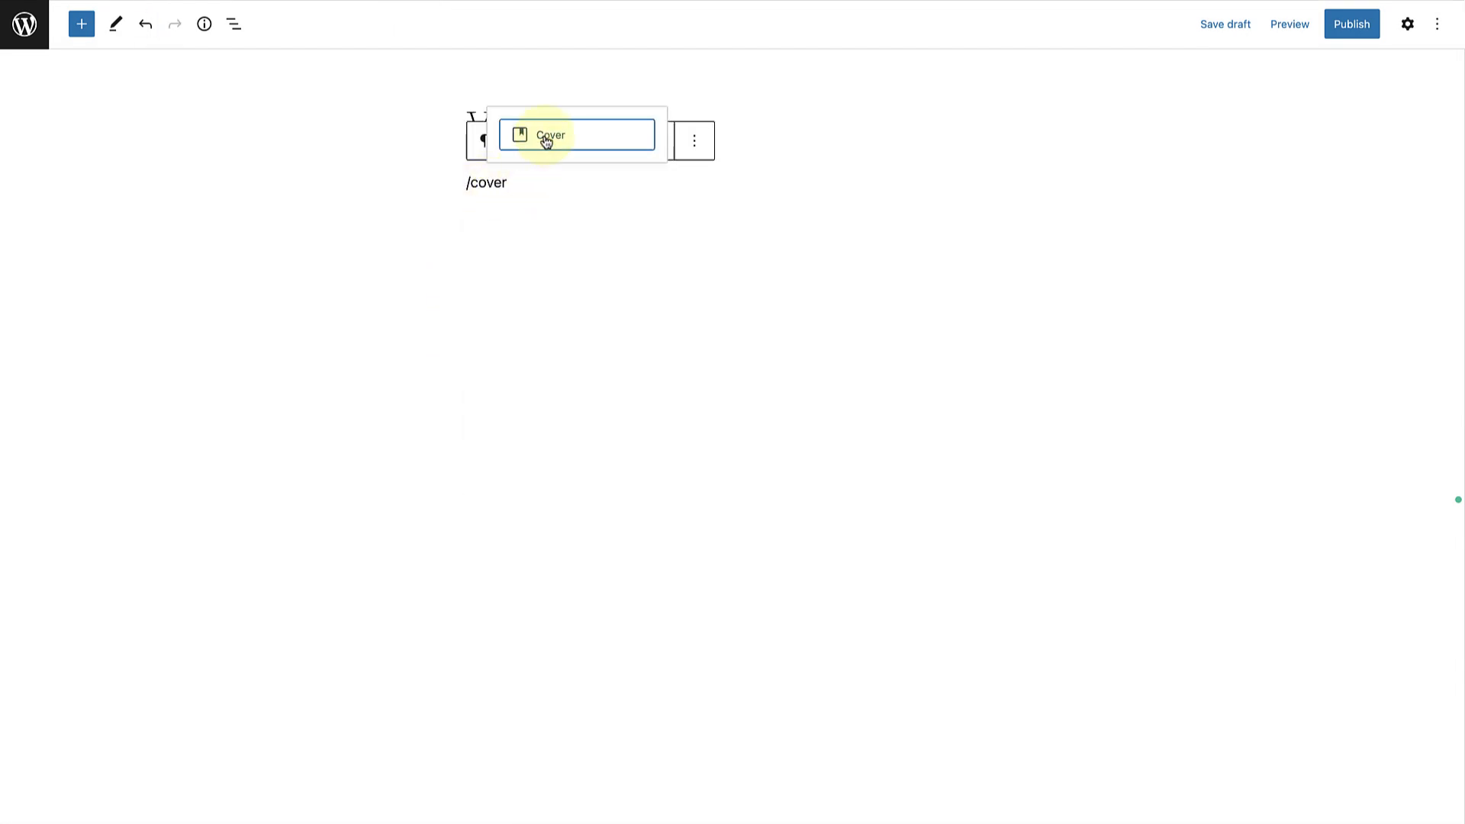
{"action": "left_click", "coordinate": [549, 134]}
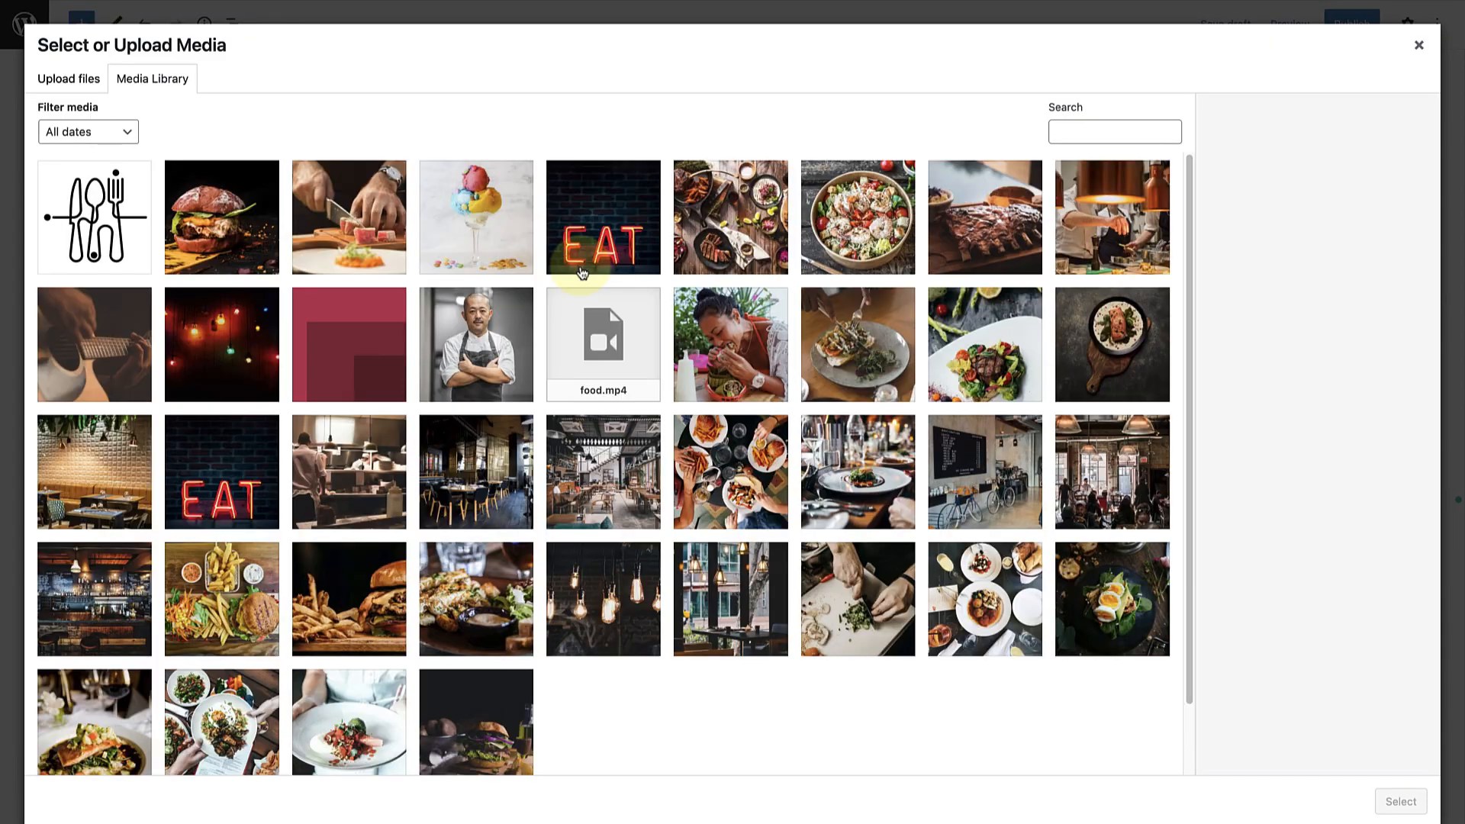
{"action": "left_click", "coordinate": [603, 343]}
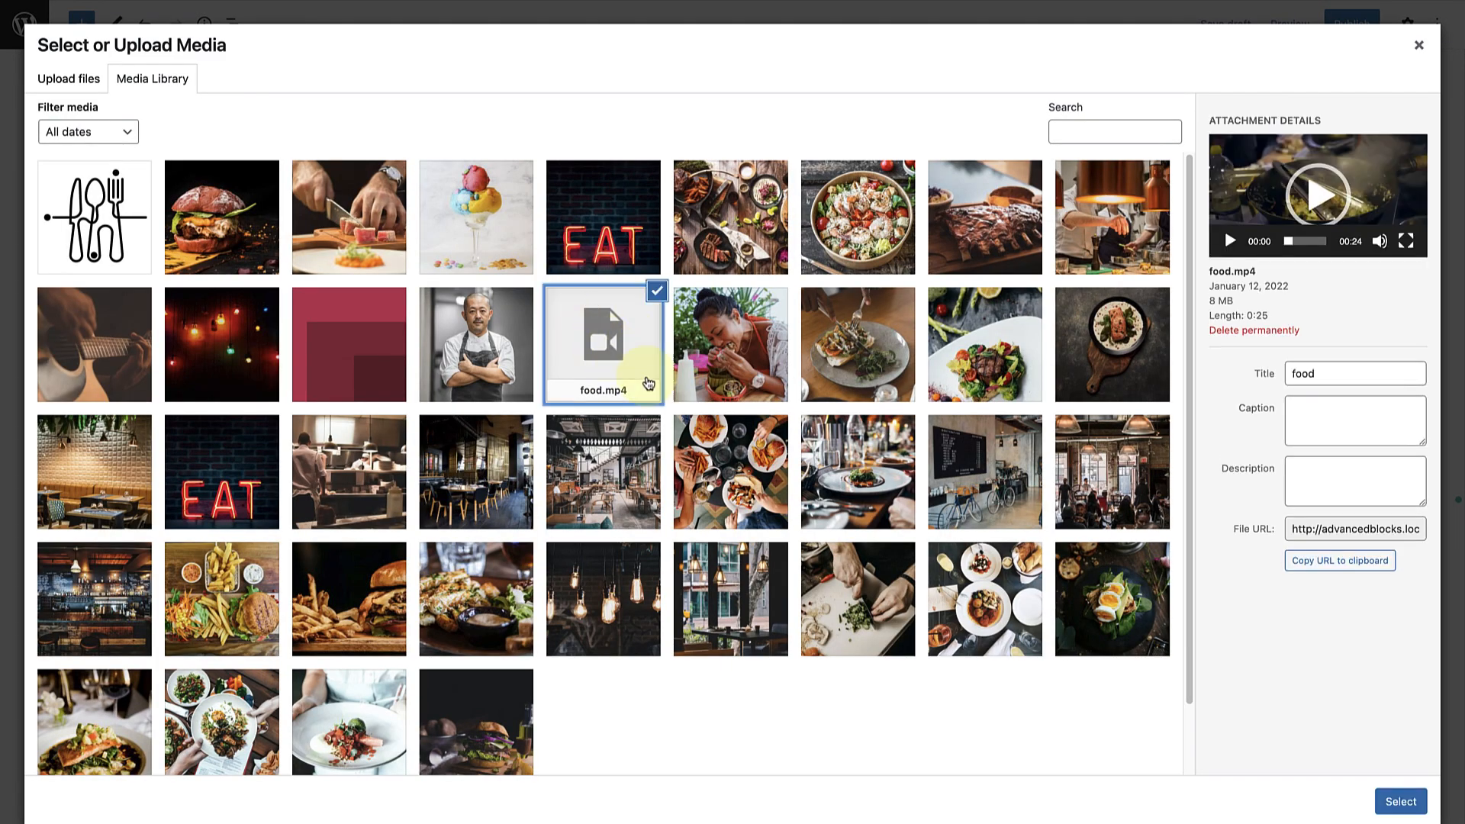
{"action": "left_click", "coordinate": [1400, 801]}
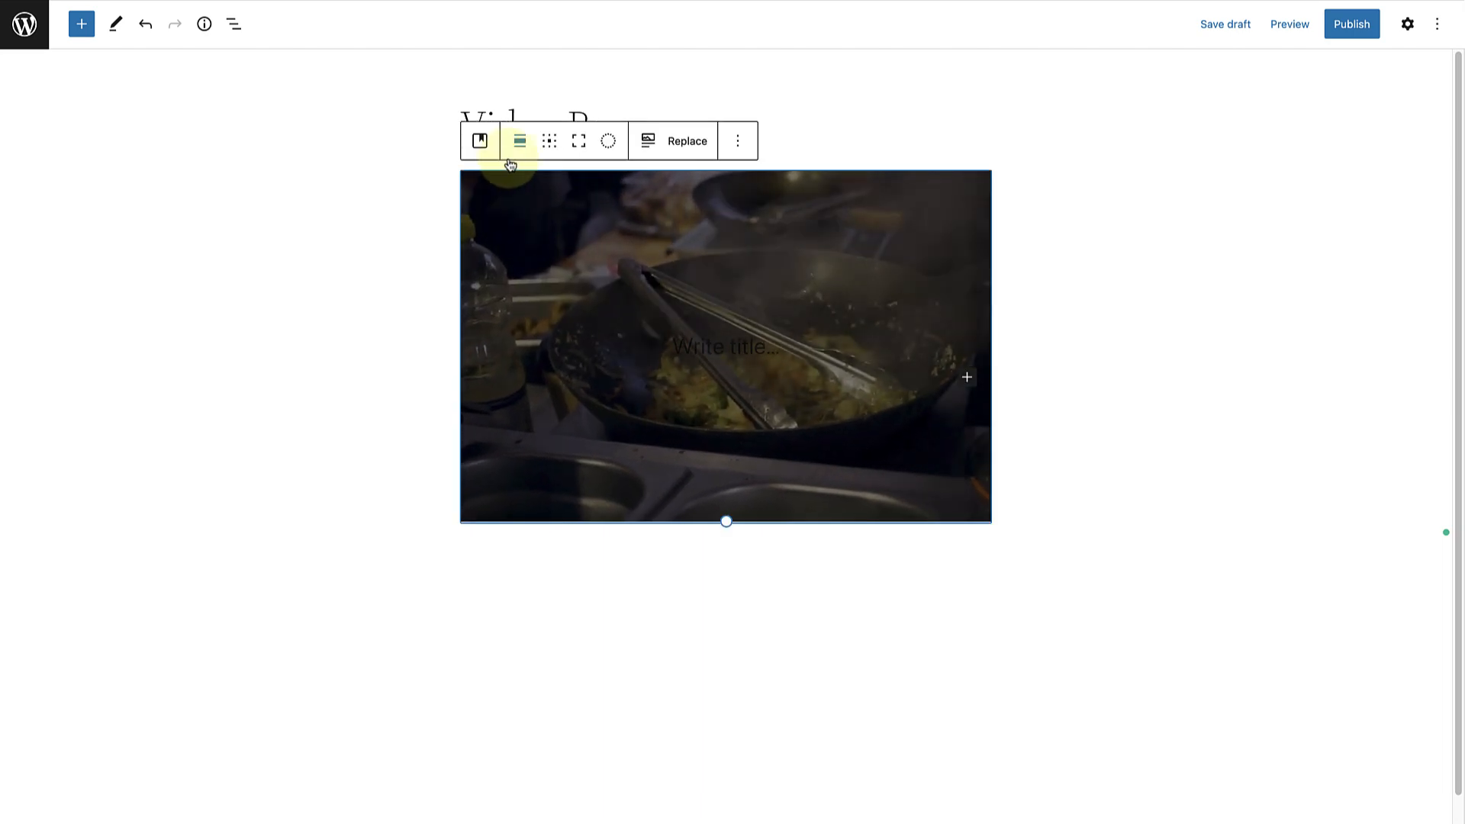
- Make the video cover full width and taller, then raise its overlay opacity to 60
{"action": "left_click", "coordinate": [519, 140]}
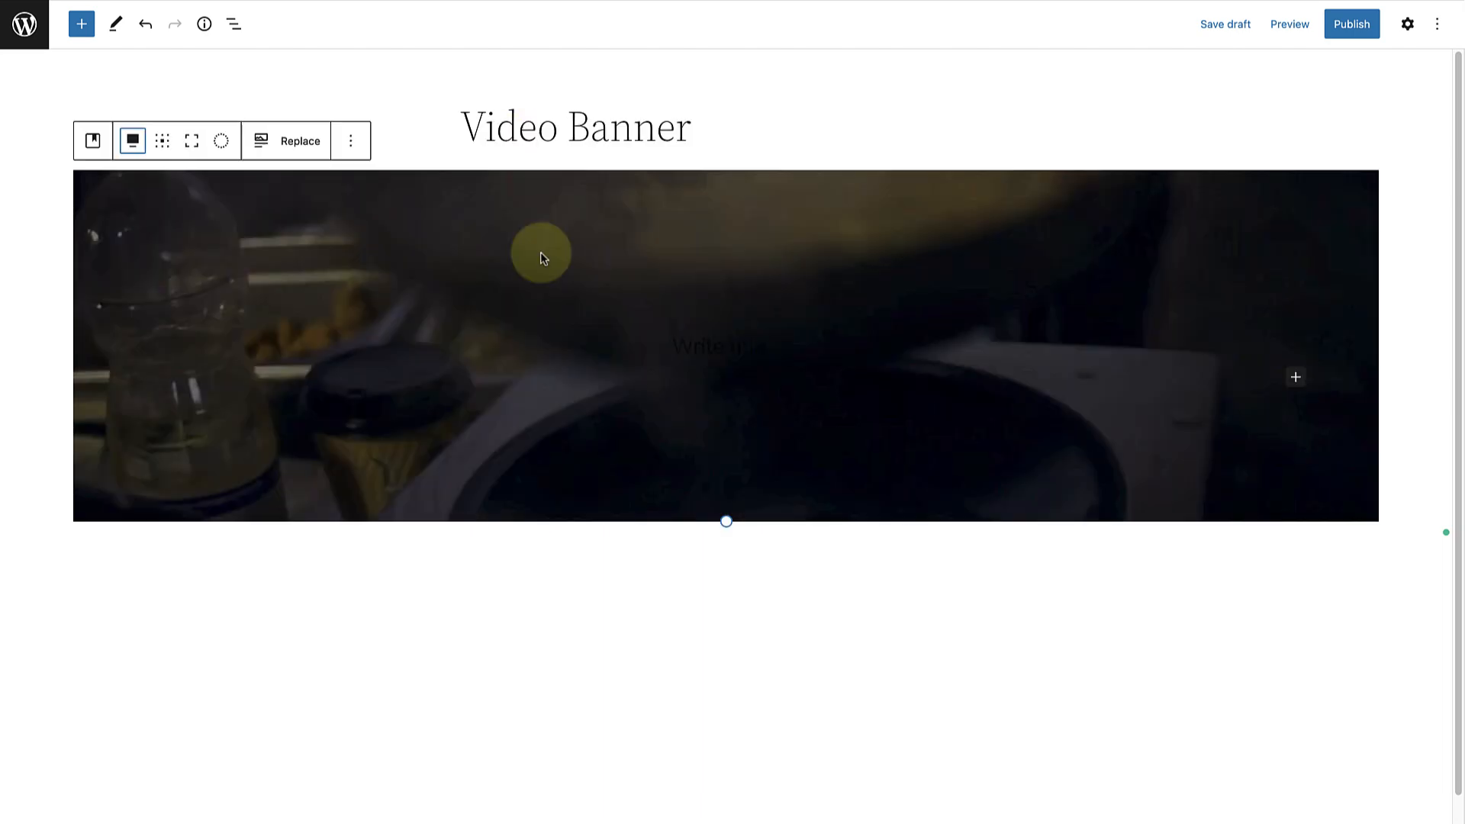
{"action": "left_click_drag", "start_coordinate": [725, 522], "coordinate": [743, 618]}
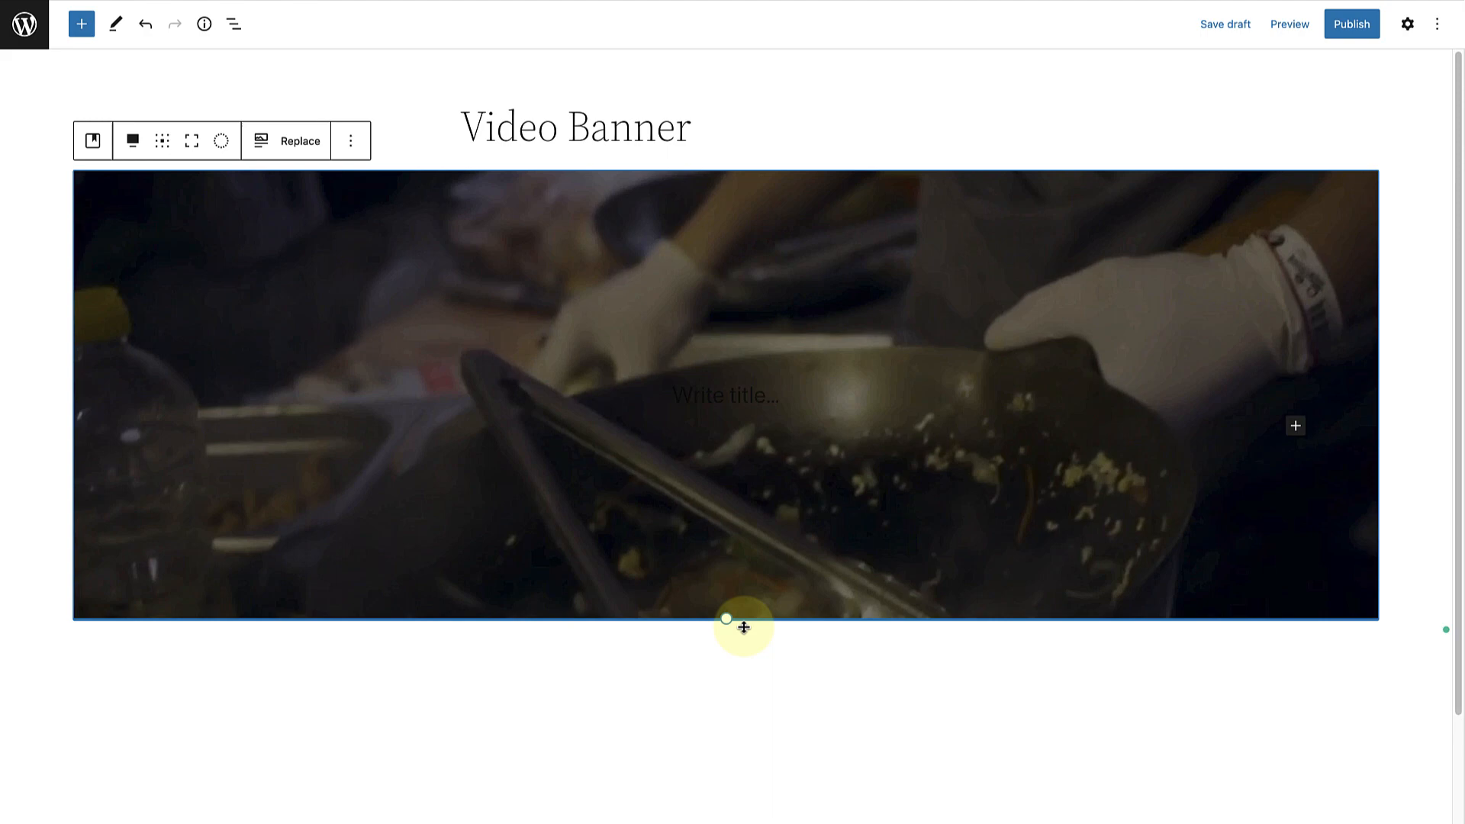
{"action": "left_click_drag", "start_coordinate": [726, 618], "coordinate": [727, 814]}
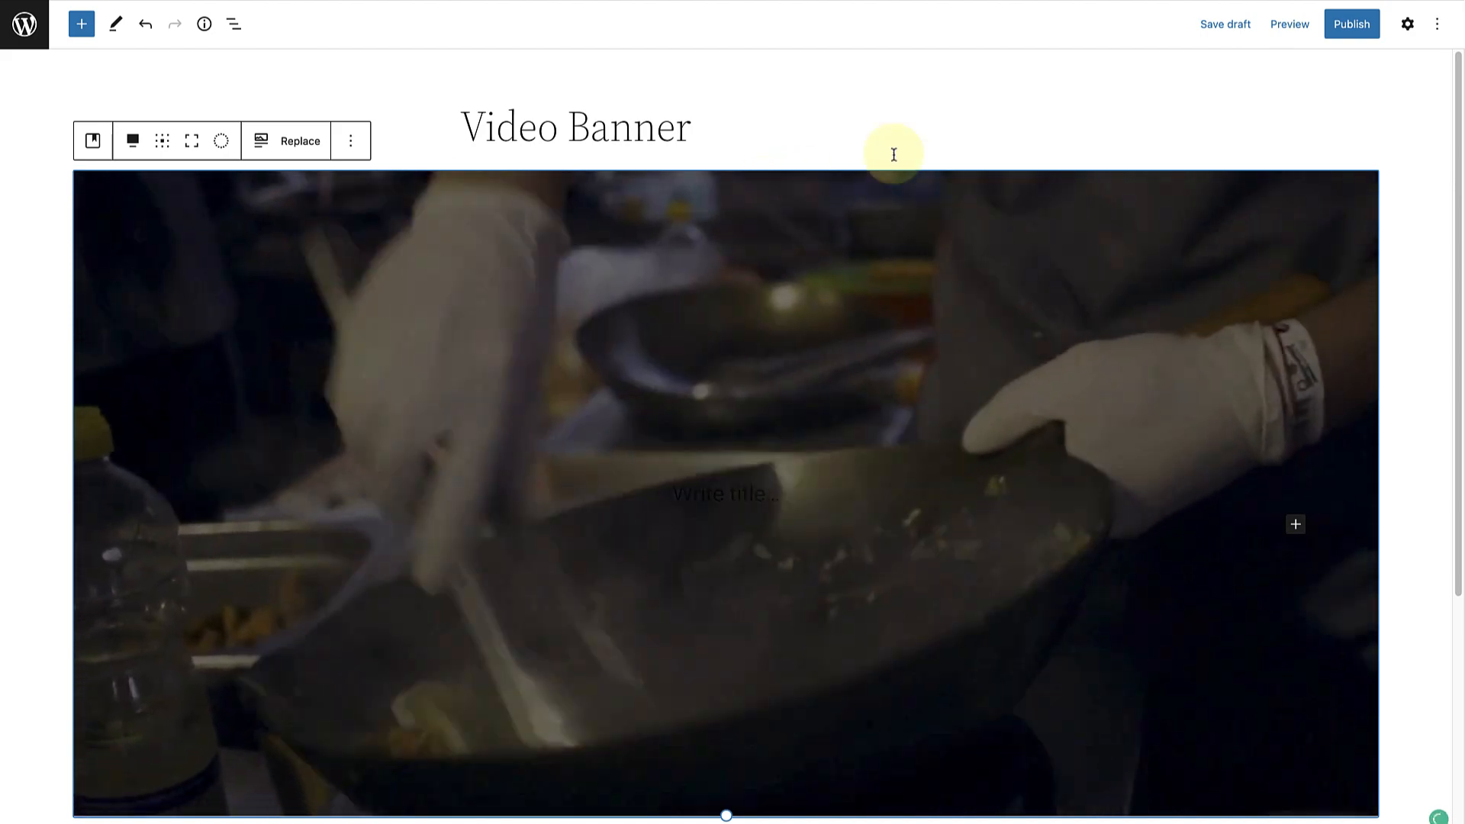
{"action": "left_click", "coordinate": [1405, 23]}
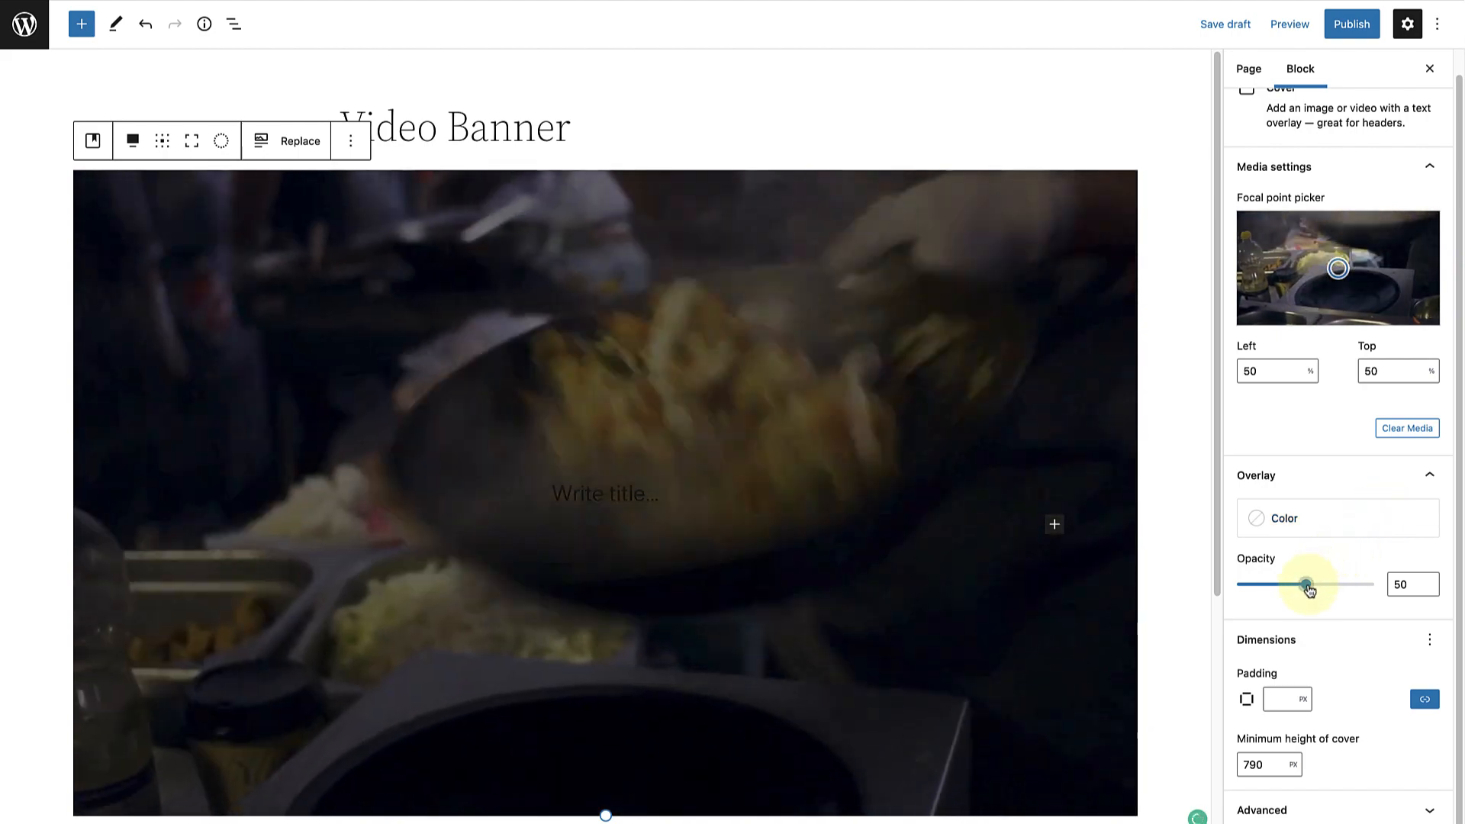
{"action": "left_click_drag", "start_coordinate": [1307, 585], "coordinate": [1319, 584]}
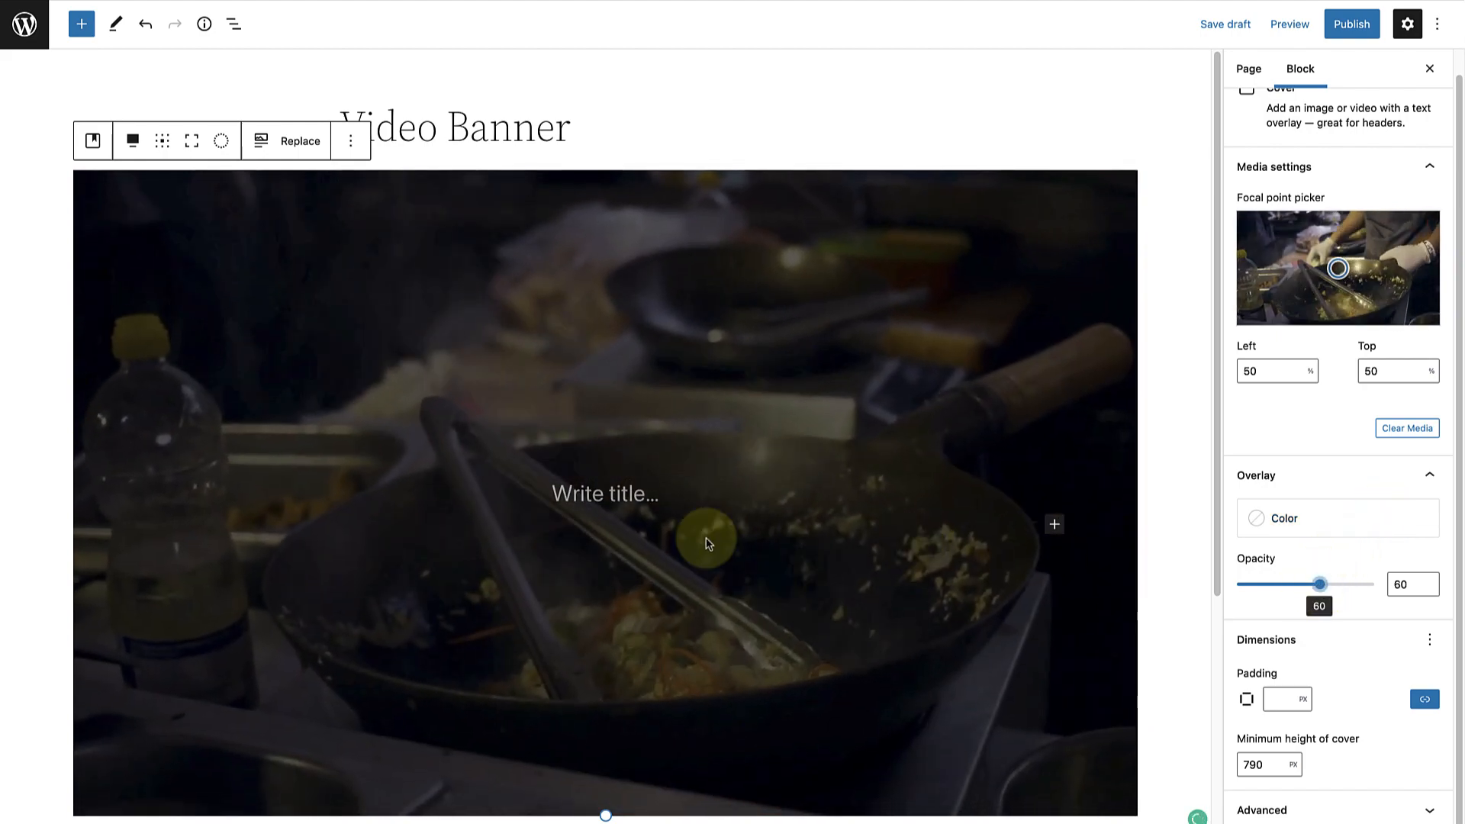
- Turn the cover title into a heading reading 'Great food, even greater people!'
{"action": "left_click", "coordinate": [606, 493]}
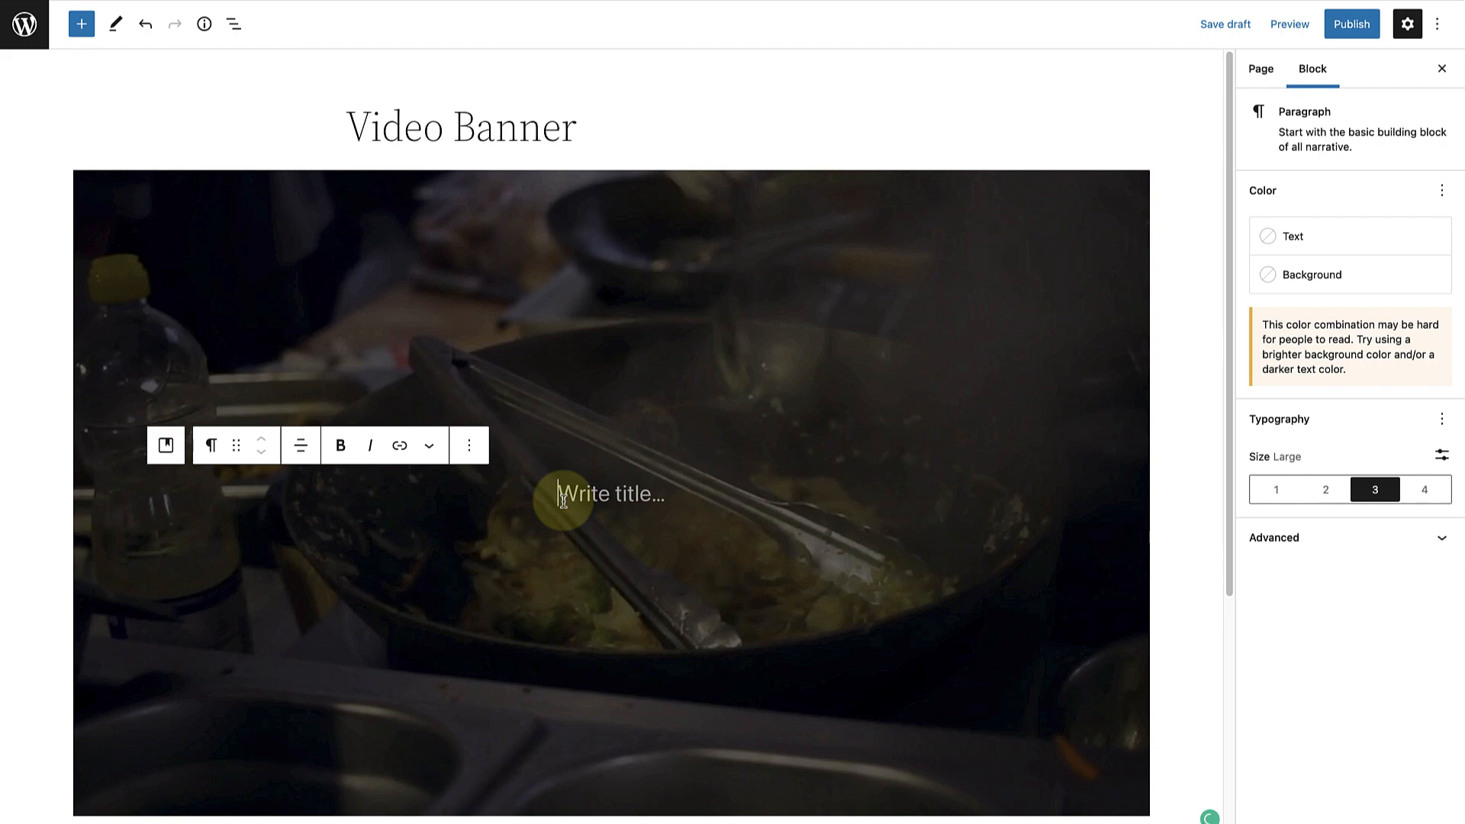
{"action": "type", "text": "/head"}
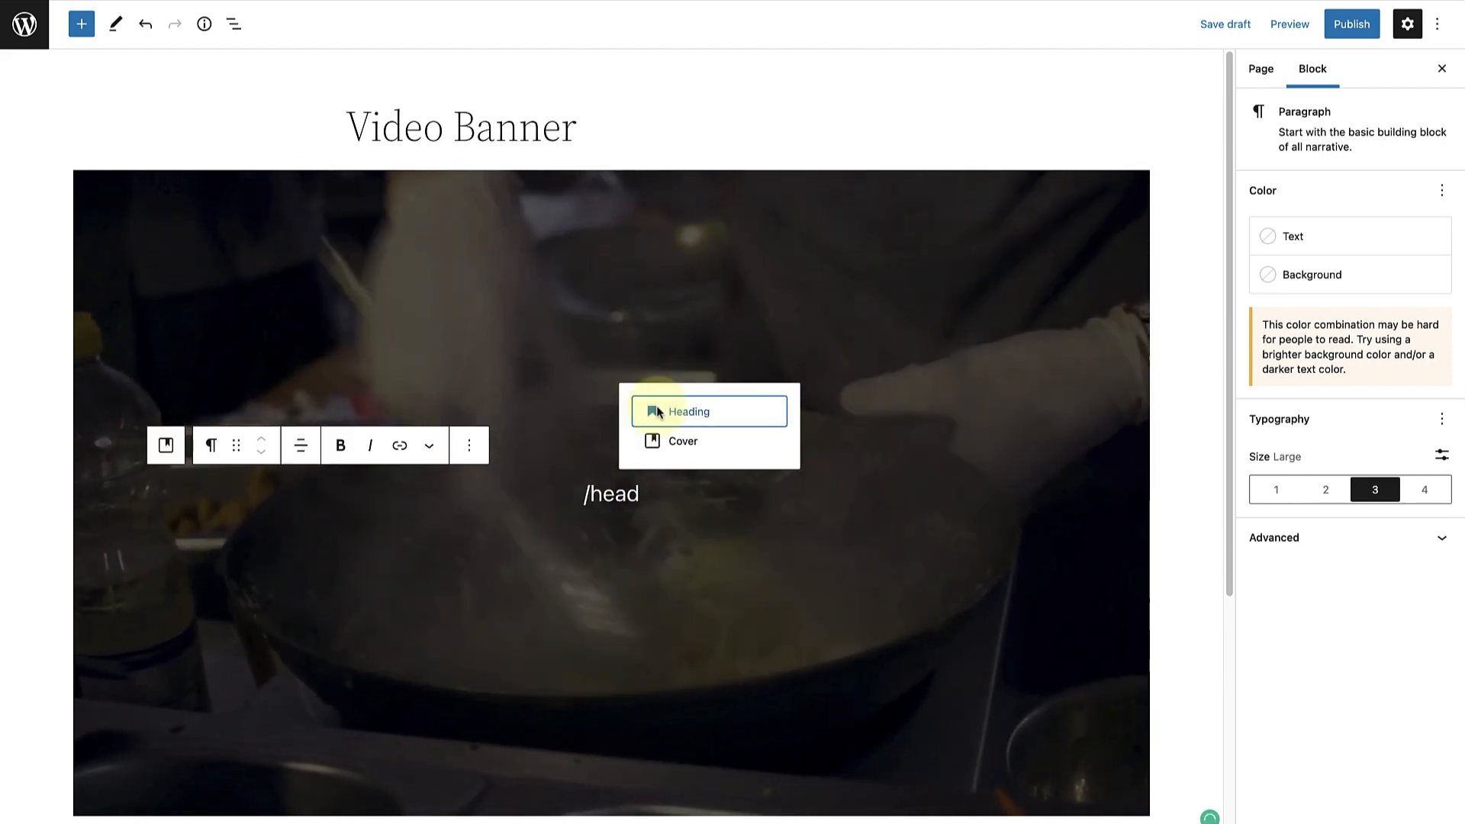
{"action": "left_click", "coordinate": [688, 411]}
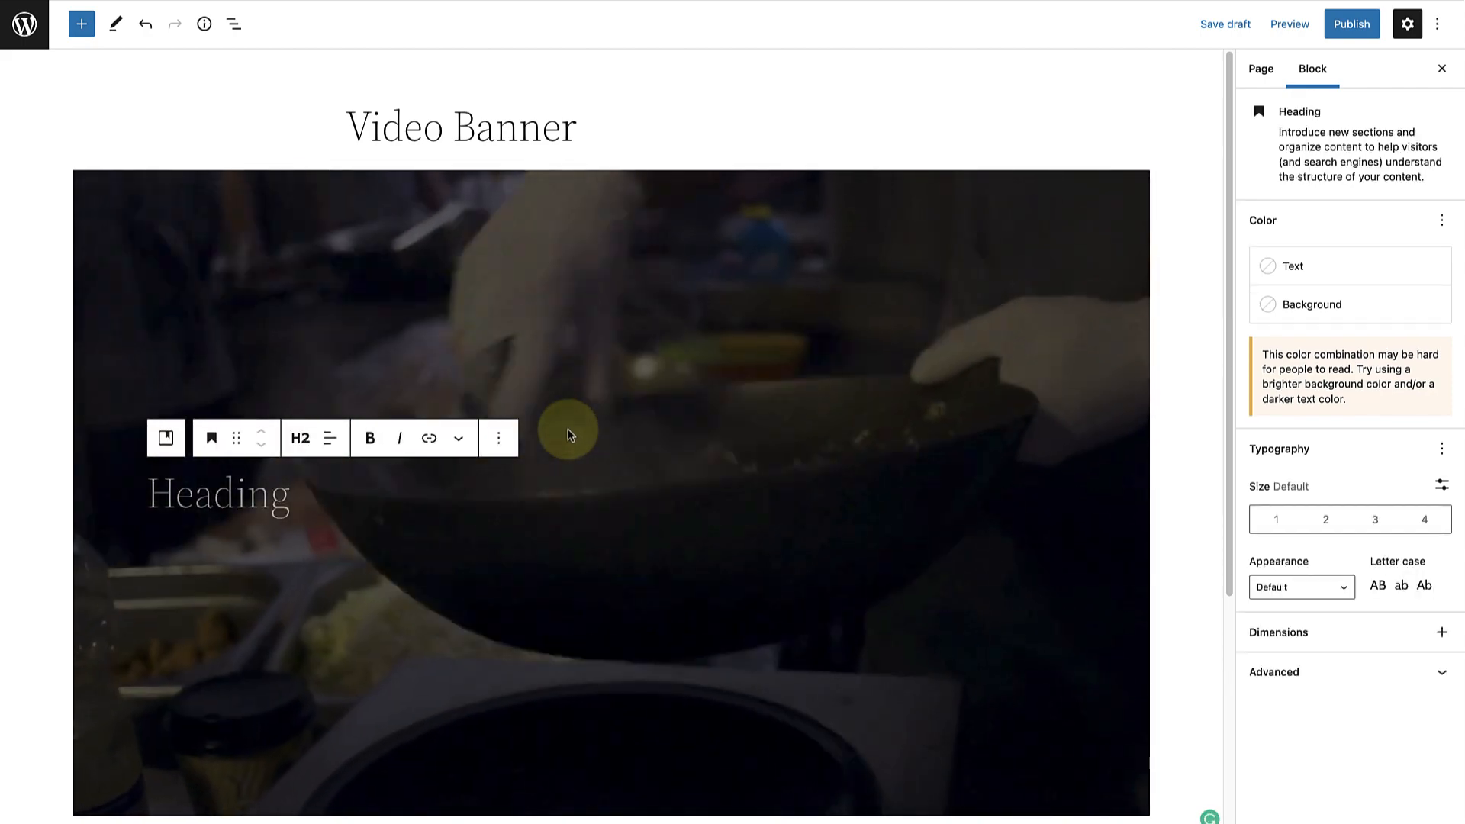
{"action": "type", "text": "Great food, even greater people!"}
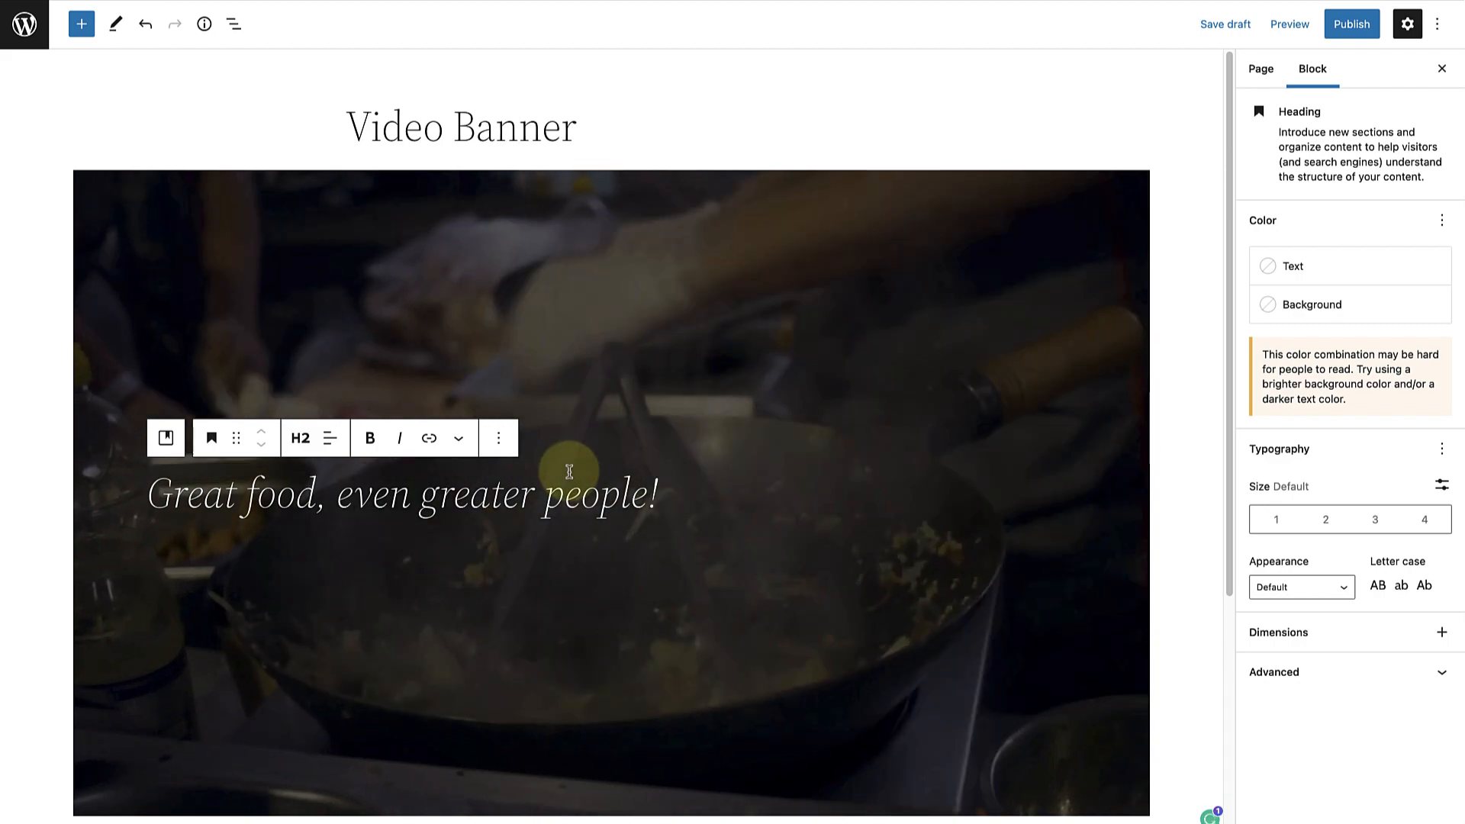
- Centre and italicize the heading and set its custom size to 80 px
{"action": "left_click", "coordinate": [331, 438]}
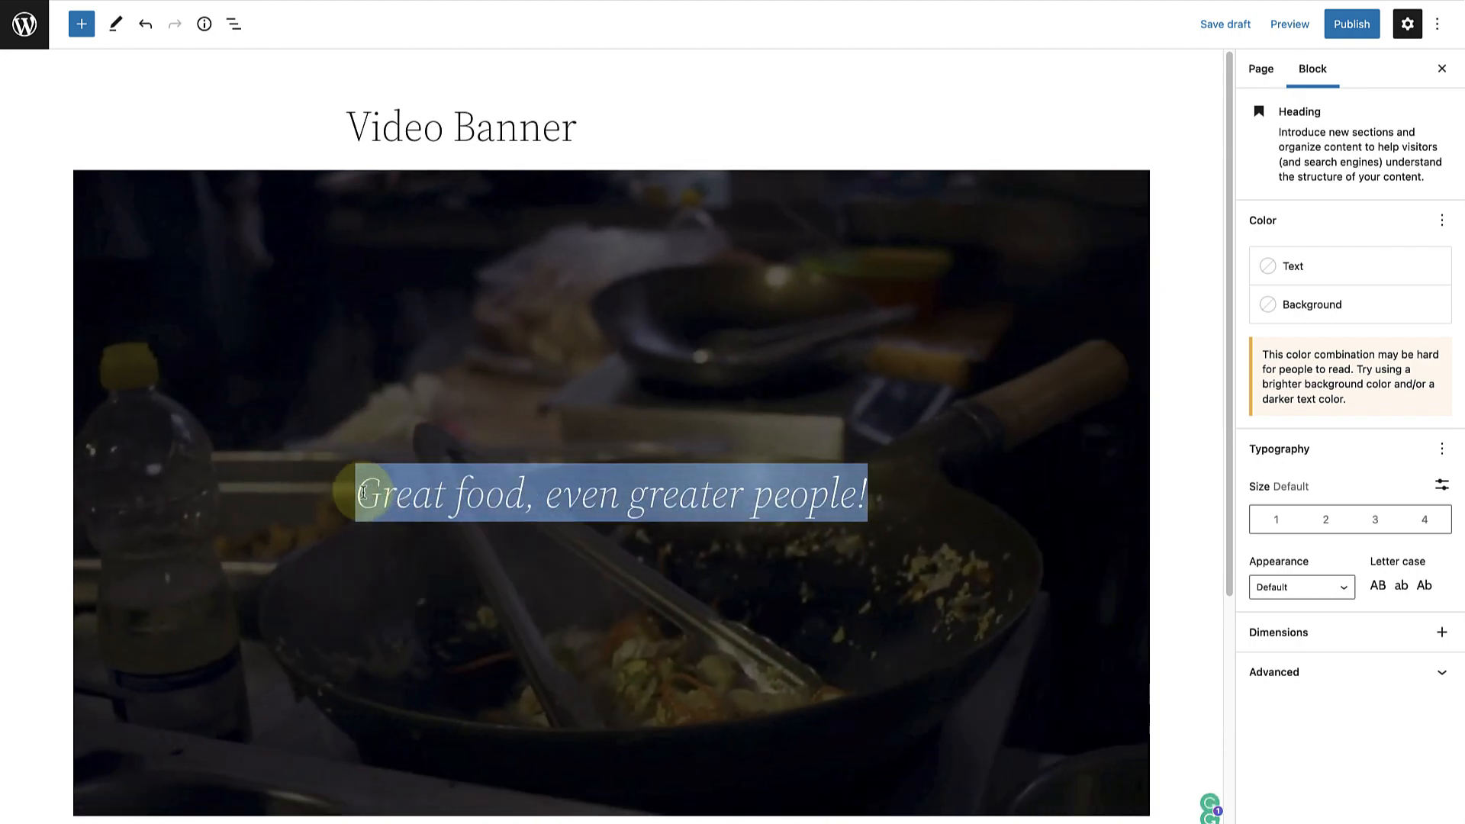
{"action": "left_click", "coordinate": [399, 438]}
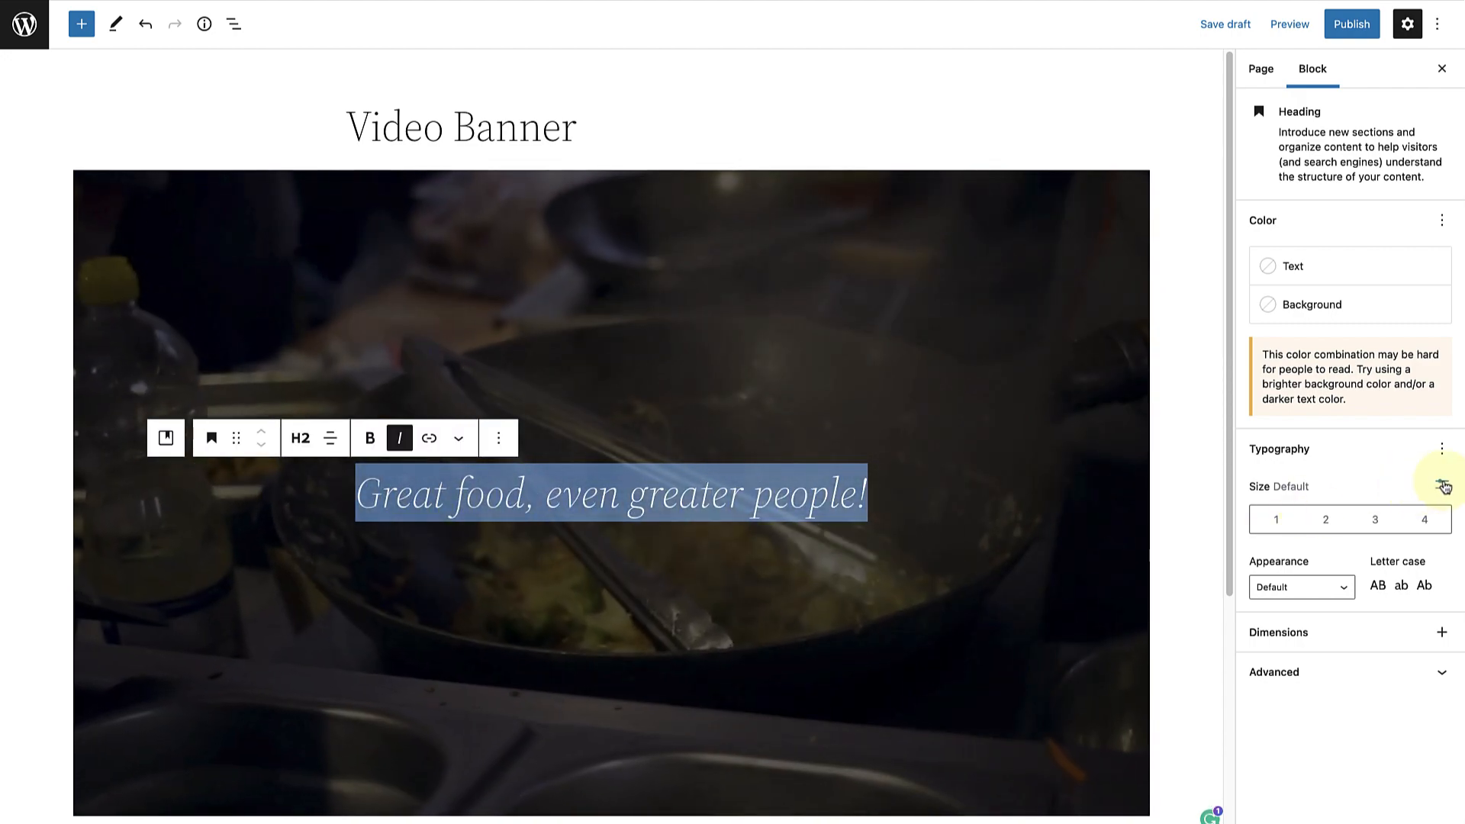
{"action": "left_click", "coordinate": [1442, 485]}
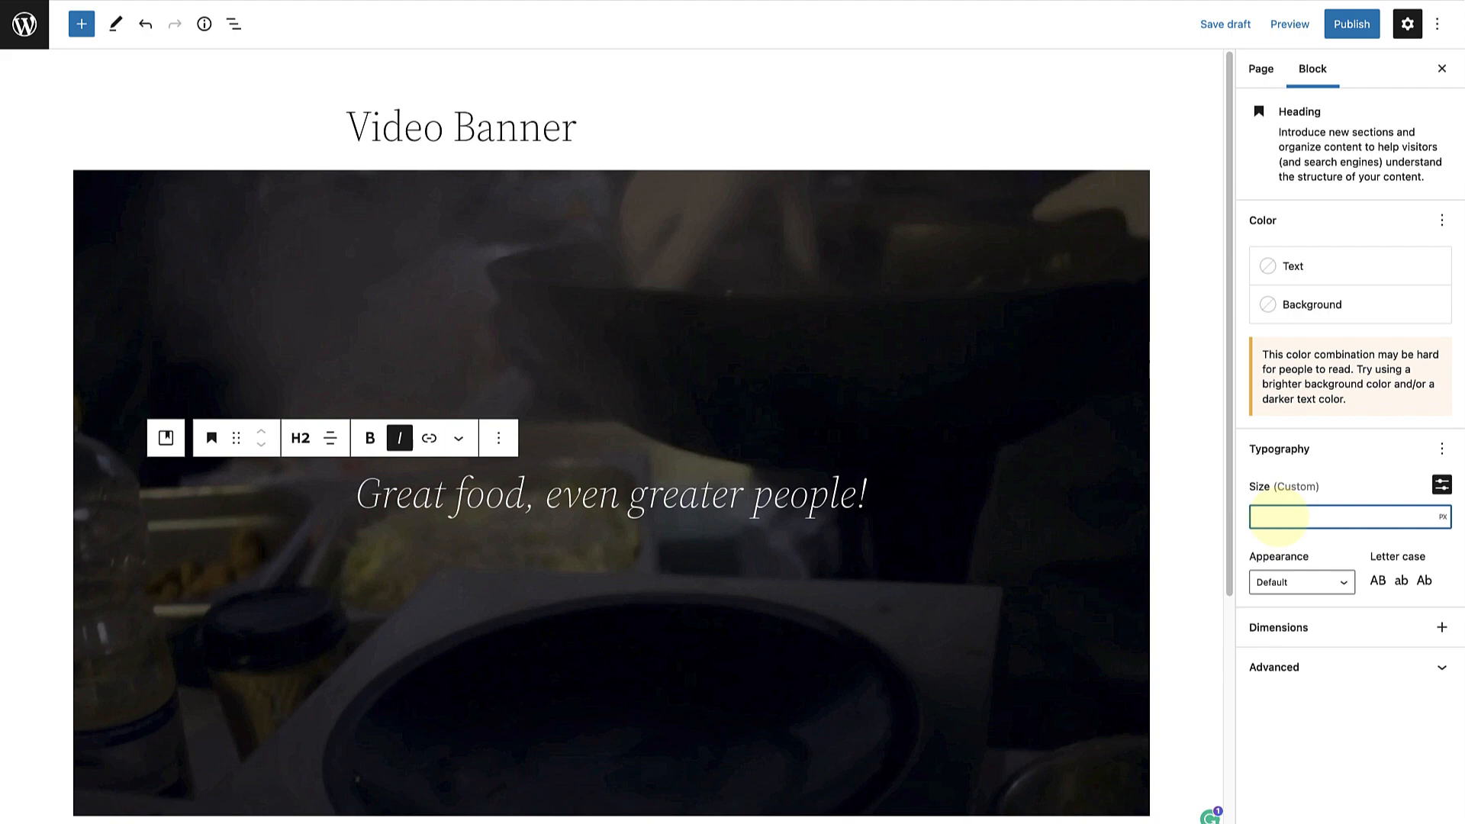
{"action": "type", "text": "80"}
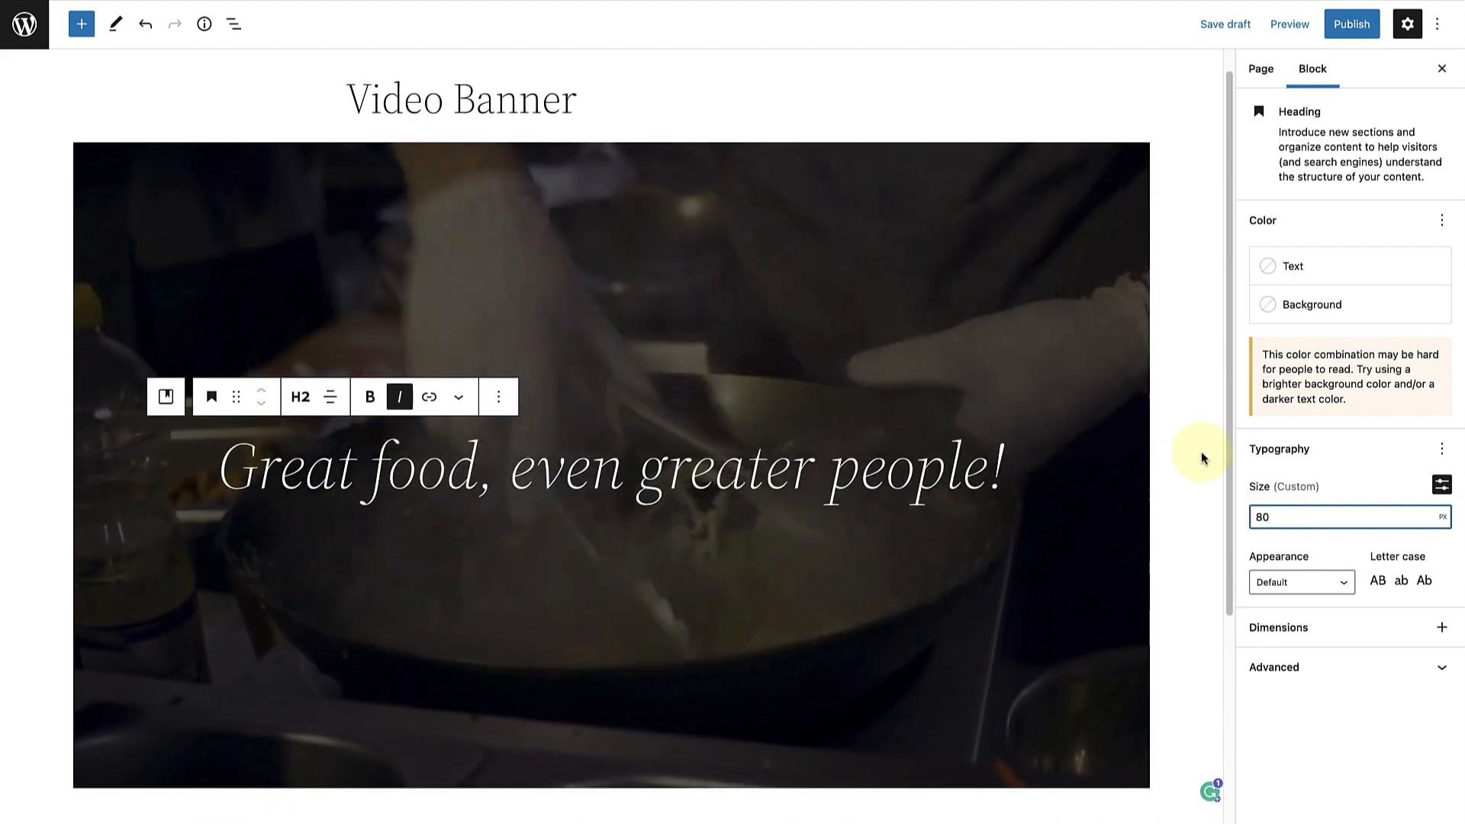
{"action": "left_click", "coordinate": [1260, 69]}
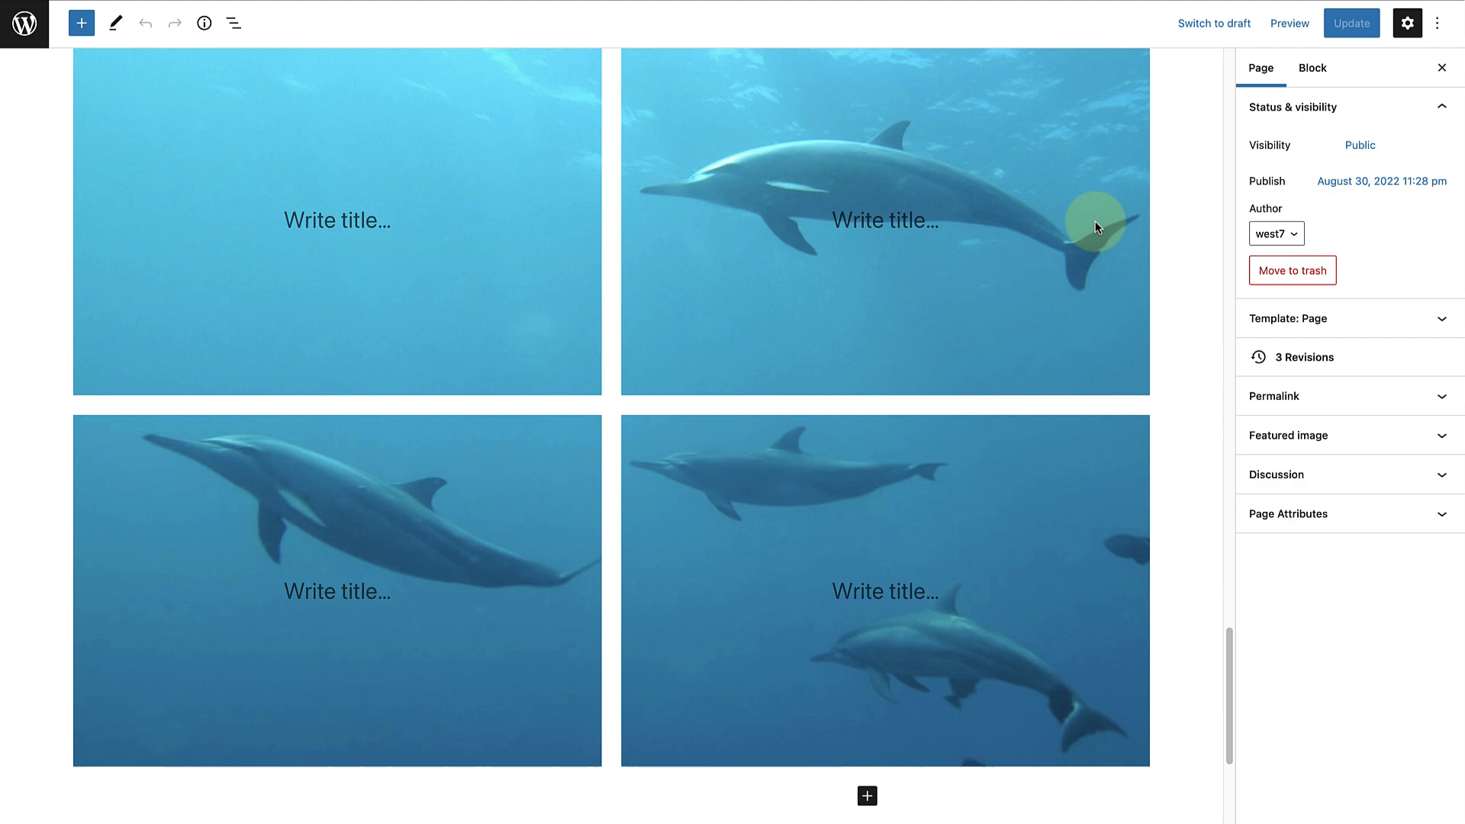
- Scroll down the Video Banner page before moving to the Window Effect page
{"action": "scroll", "scroll_direction": "down", "scroll_amount": 3}
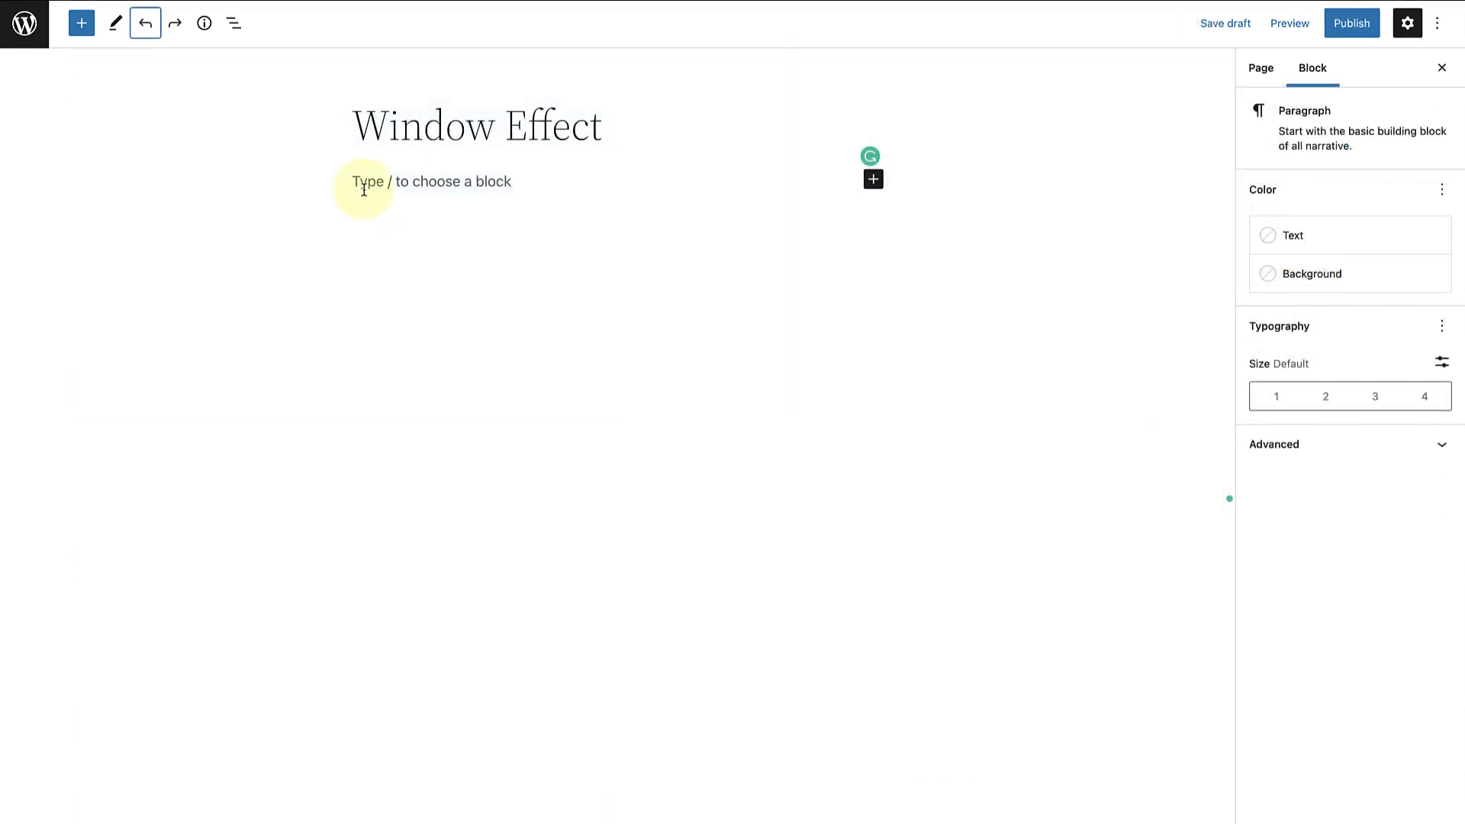
- Insert a two-column Columns block via /columns beneath the Window Effect title
{"action": "type", "text": "/col"}
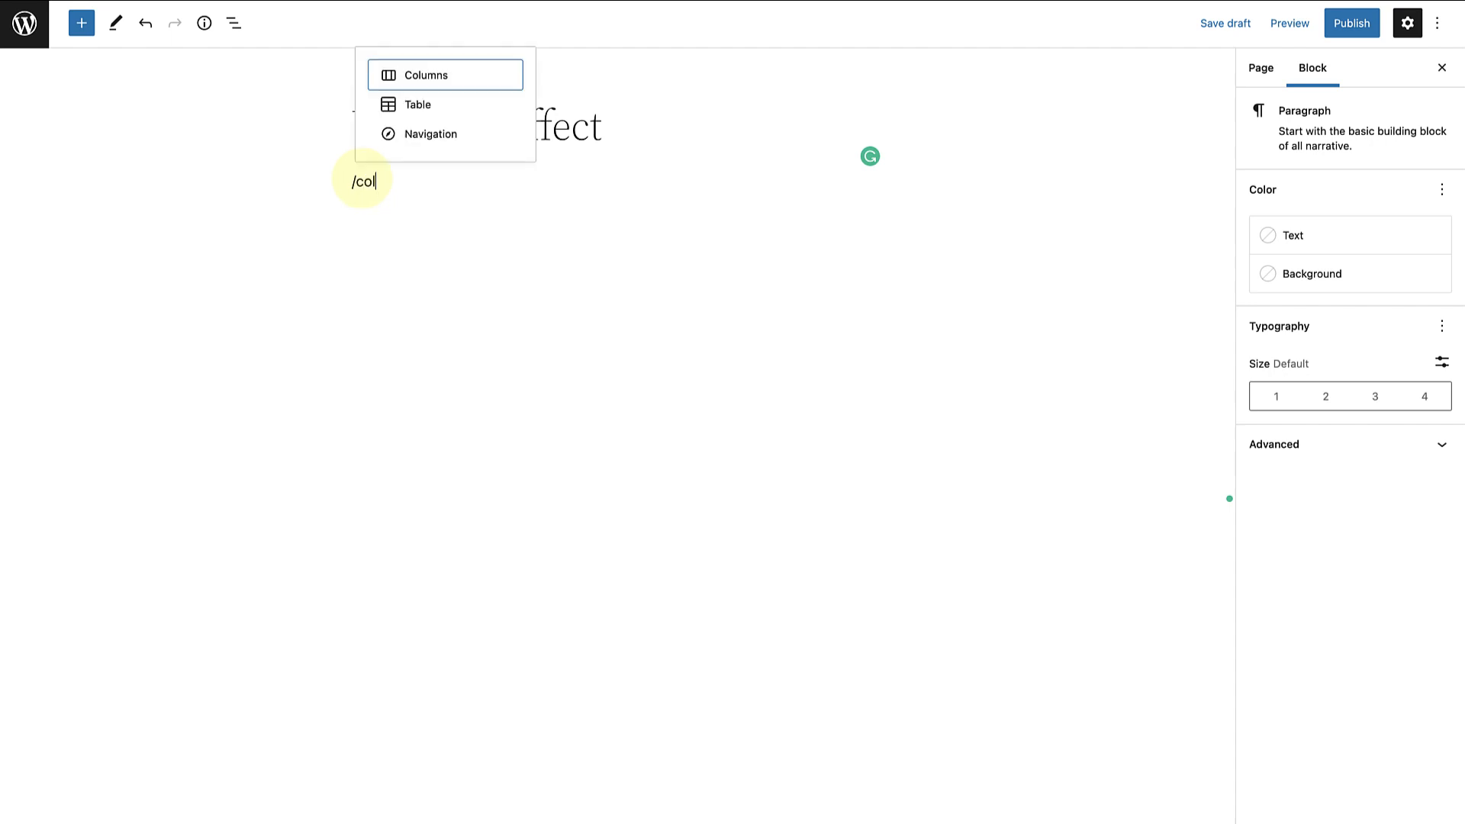
{"action": "type", "text": "umns"}
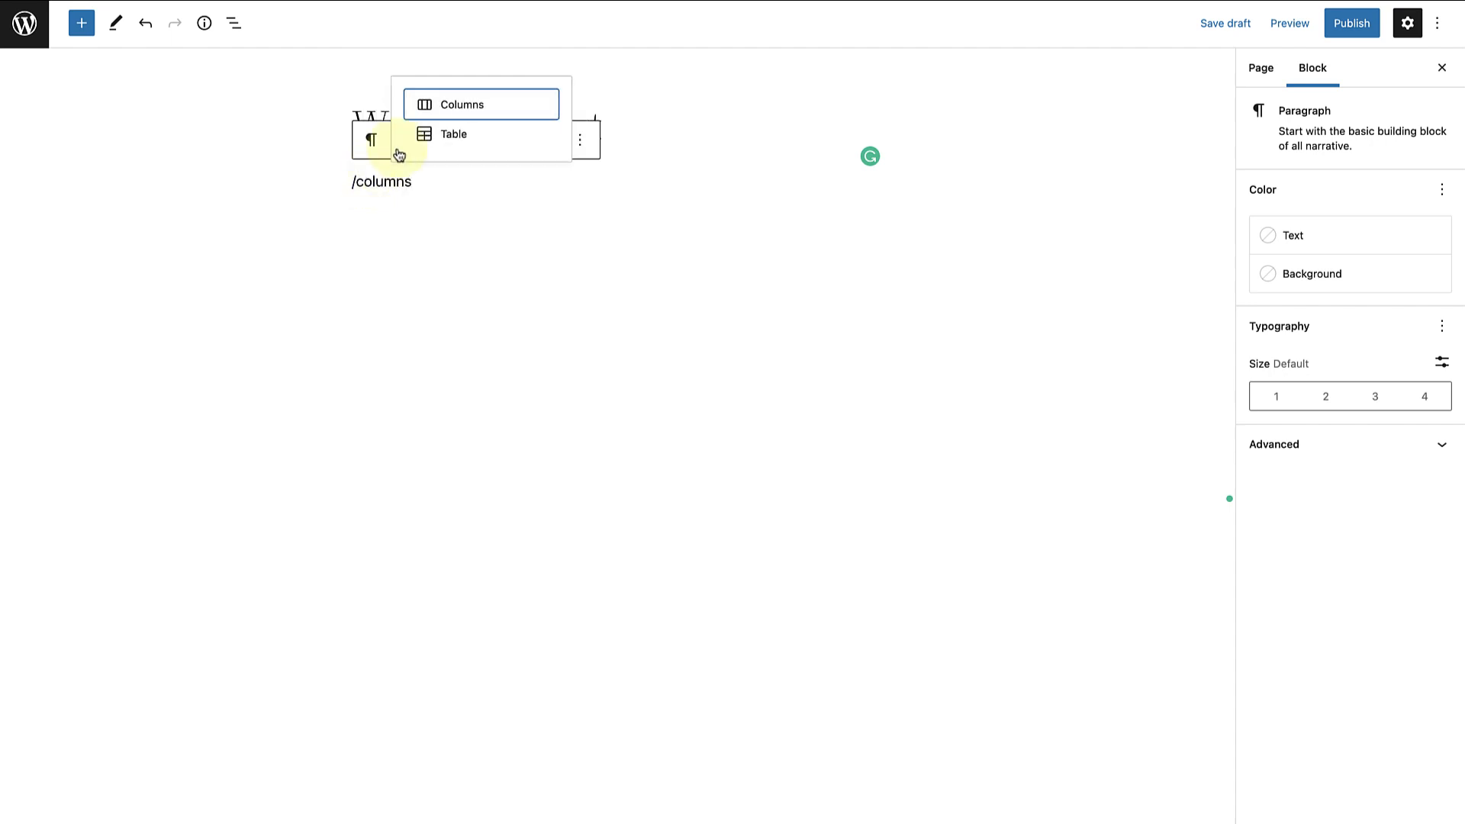
{"action": "left_click", "coordinate": [462, 104]}
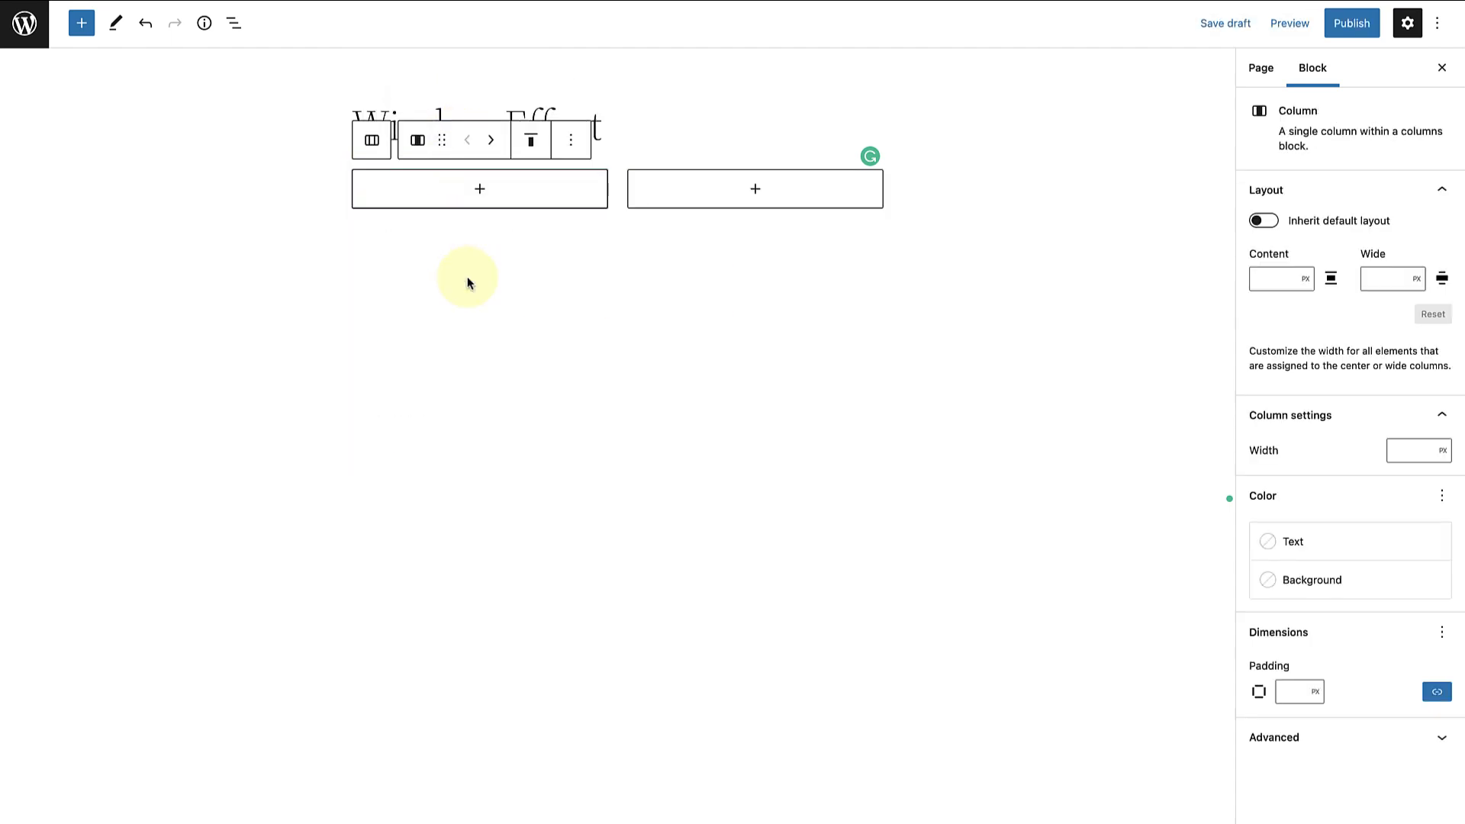
- Select the Columns block from List View and set it to wide width
{"action": "left_click", "coordinate": [233, 23]}
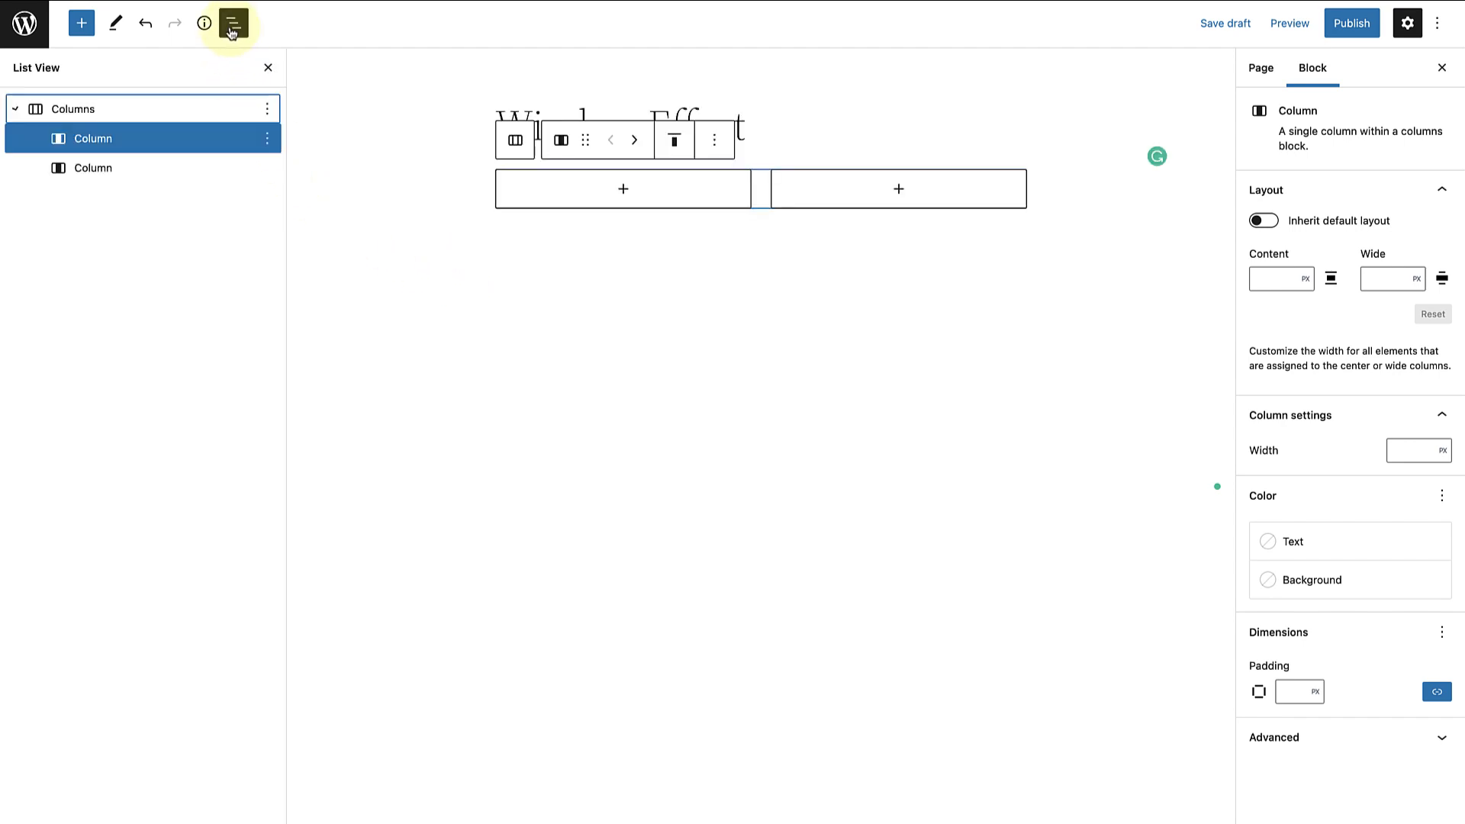
{"action": "left_click", "coordinate": [73, 108]}
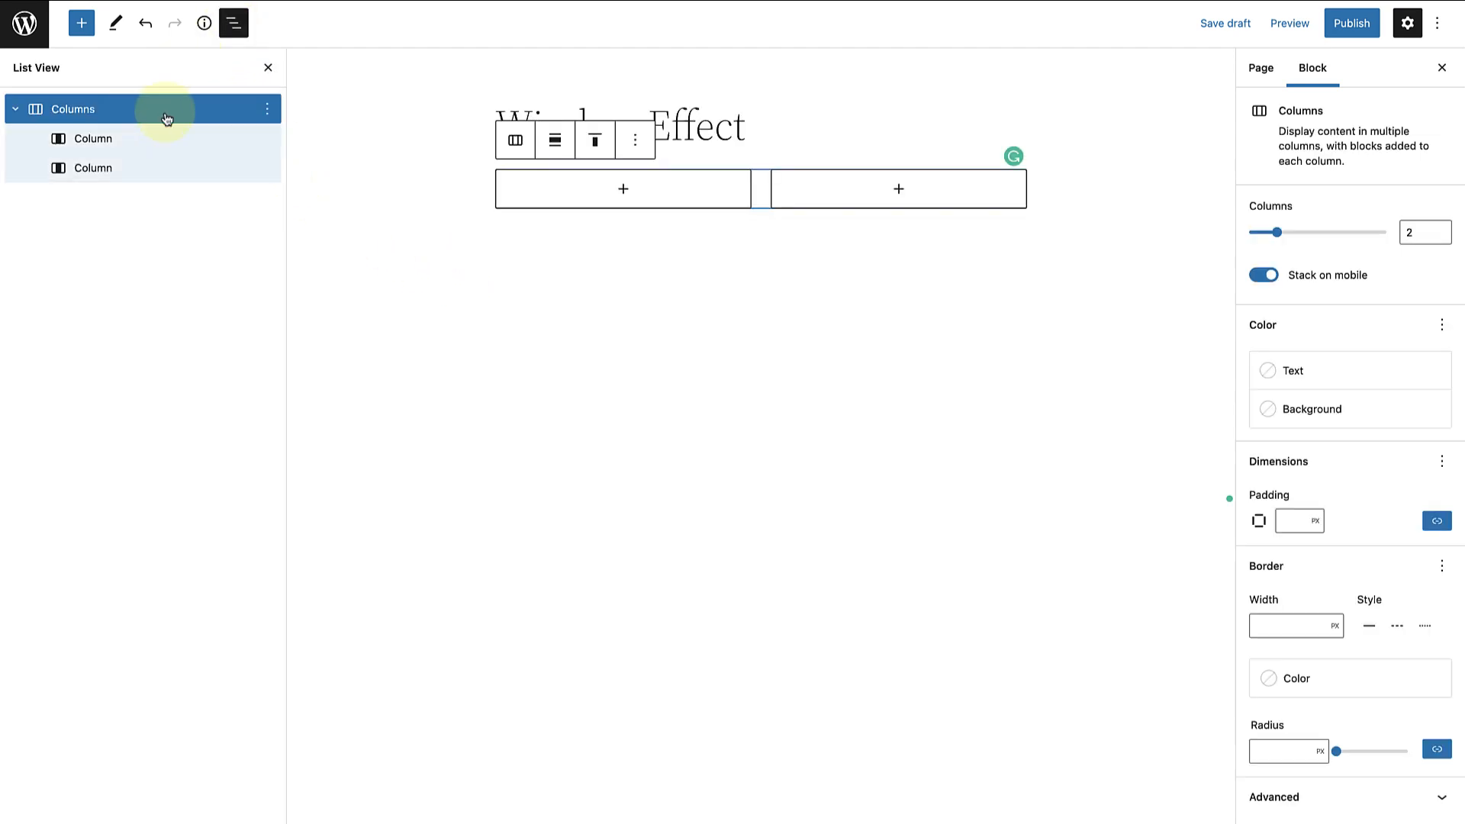
{"action": "left_click", "coordinate": [554, 139]}
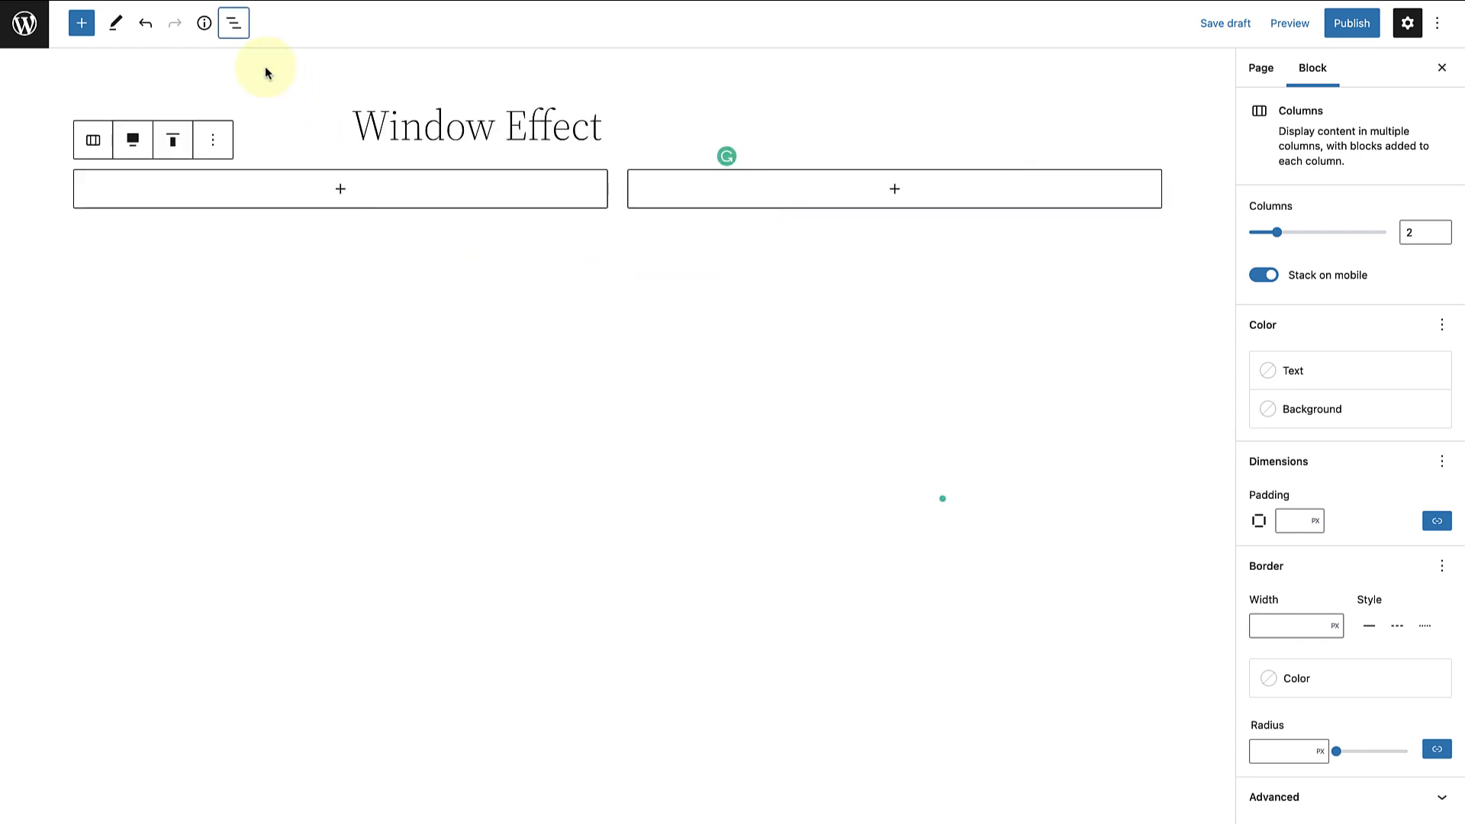
{"action": "left_click", "coordinate": [340, 189]}
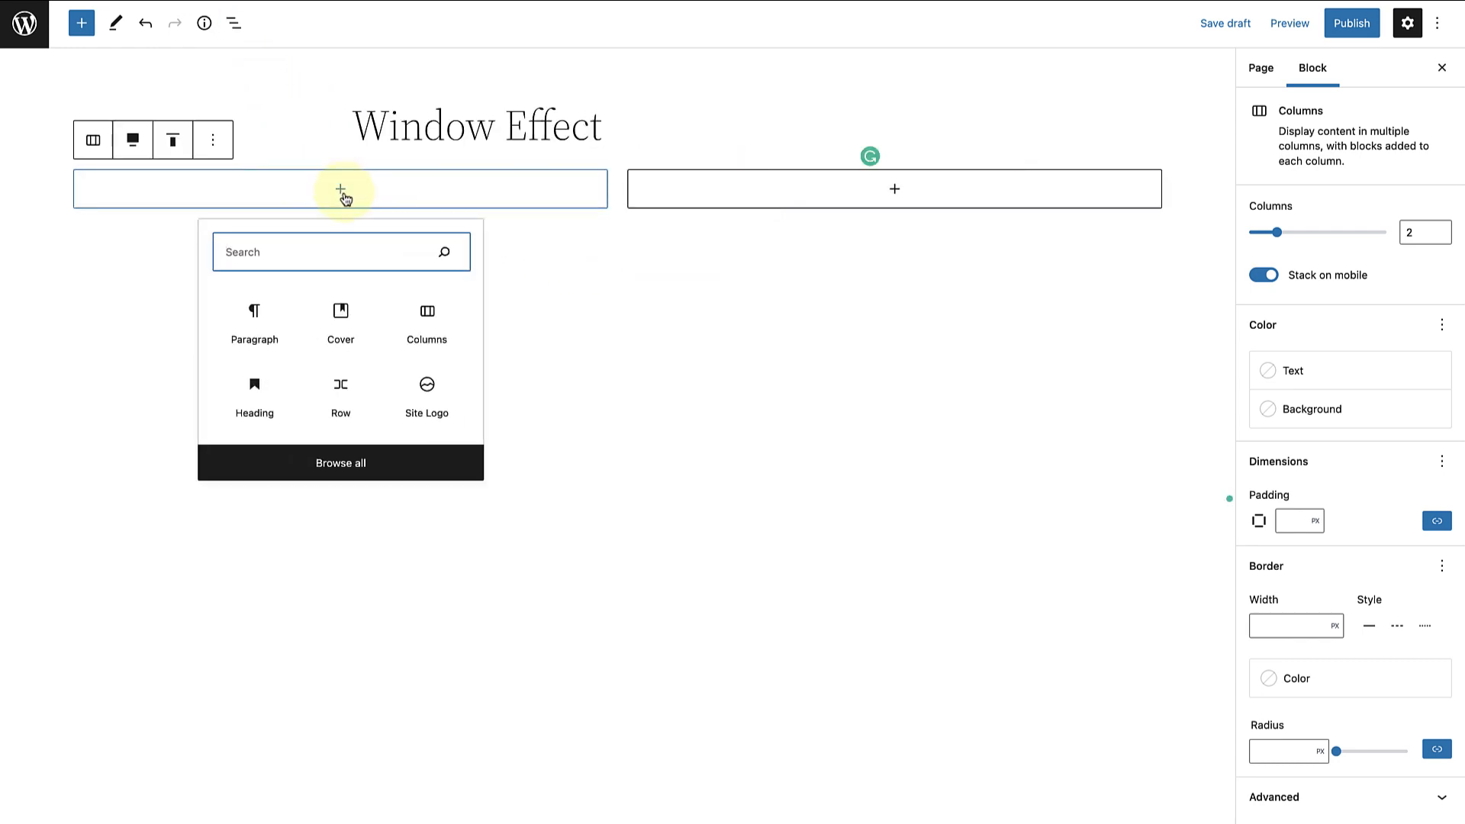
- Insert a Cover with the dolphin photo from the Media Library in the first column, overlay opacity 0
{"action": "type", "text": "cover"}
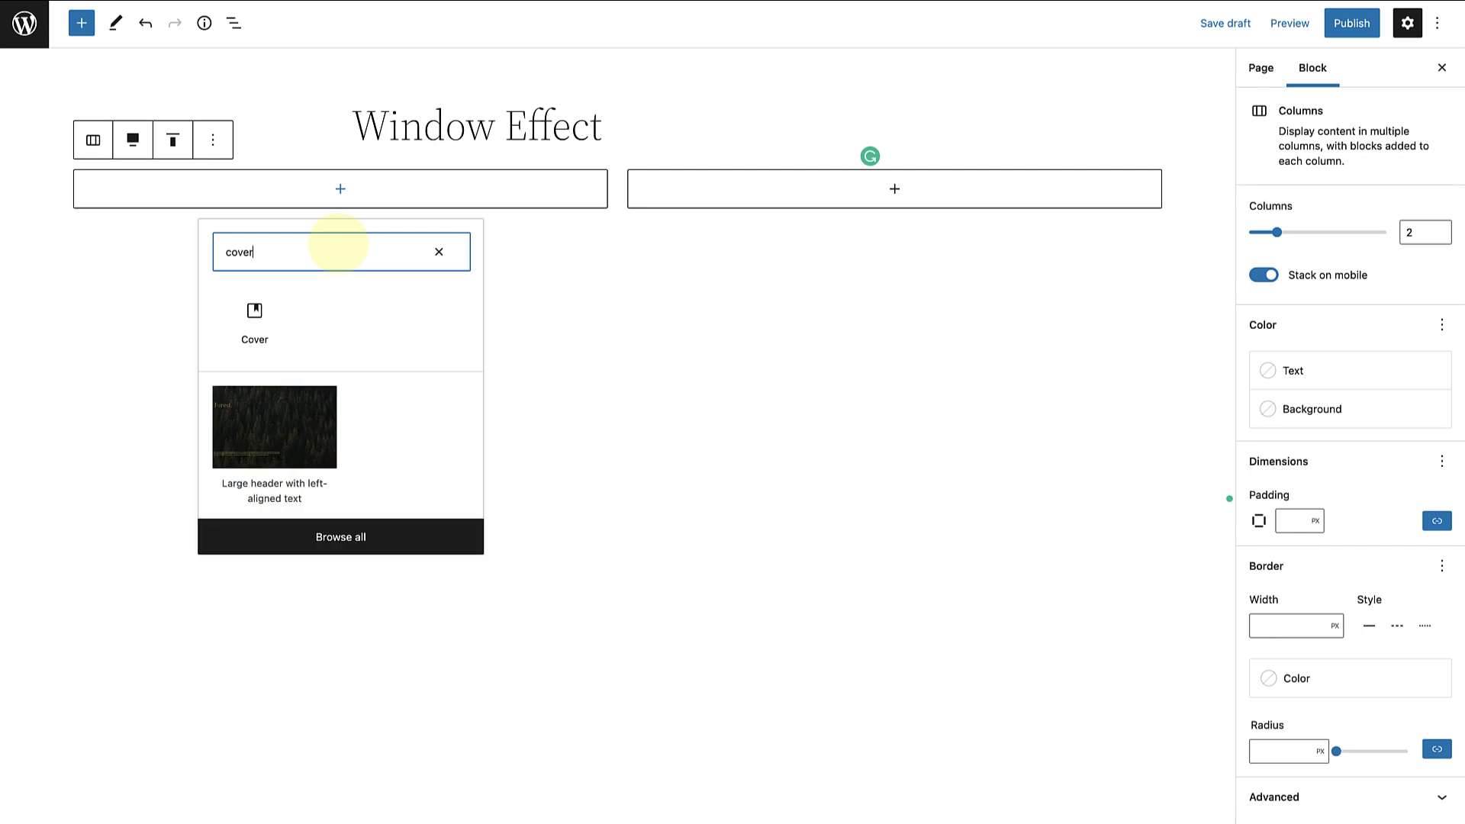
{"action": "left_click", "coordinate": [255, 317]}
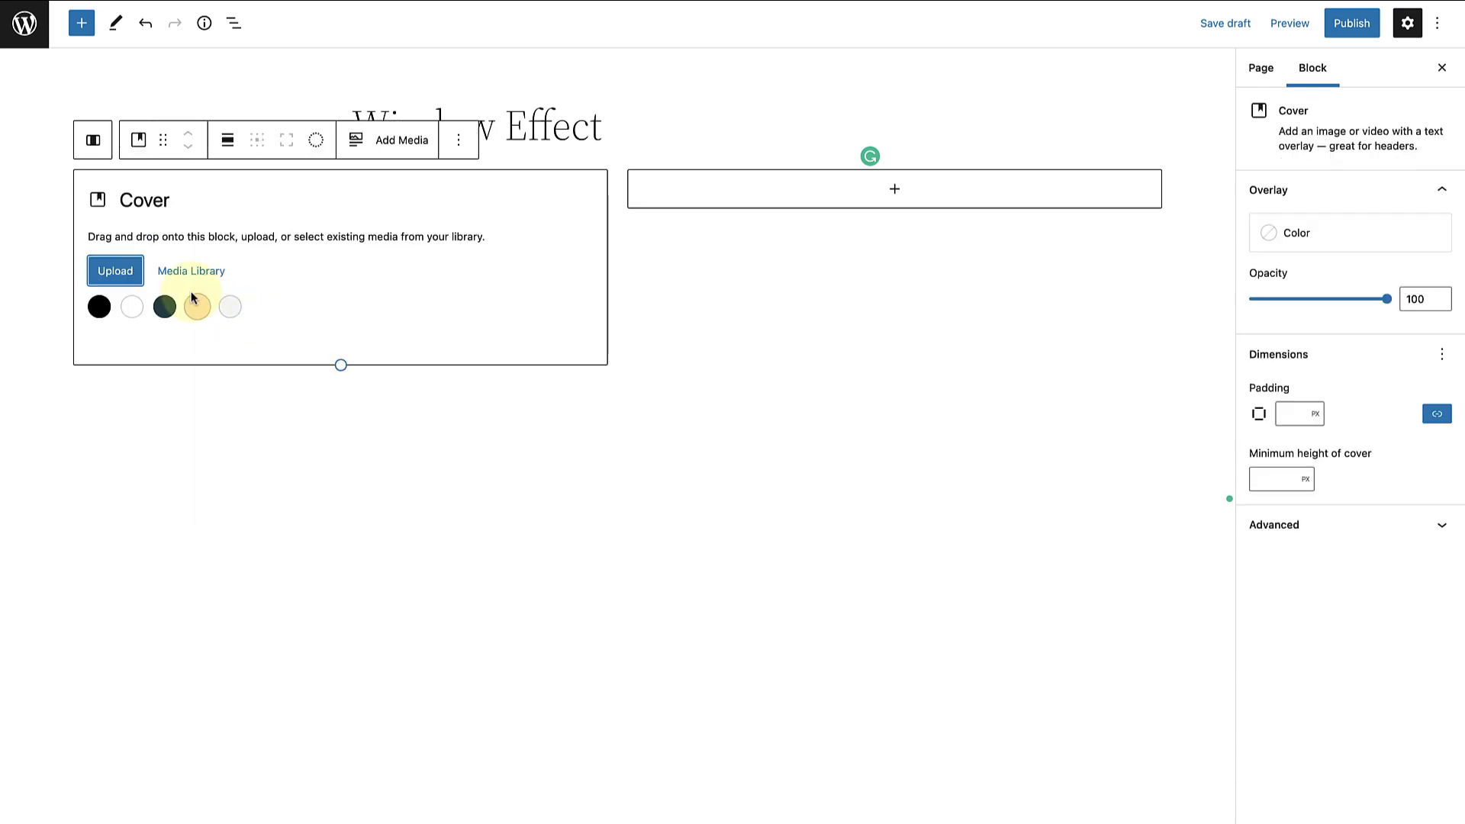
{"action": "left_click", "coordinate": [192, 271]}
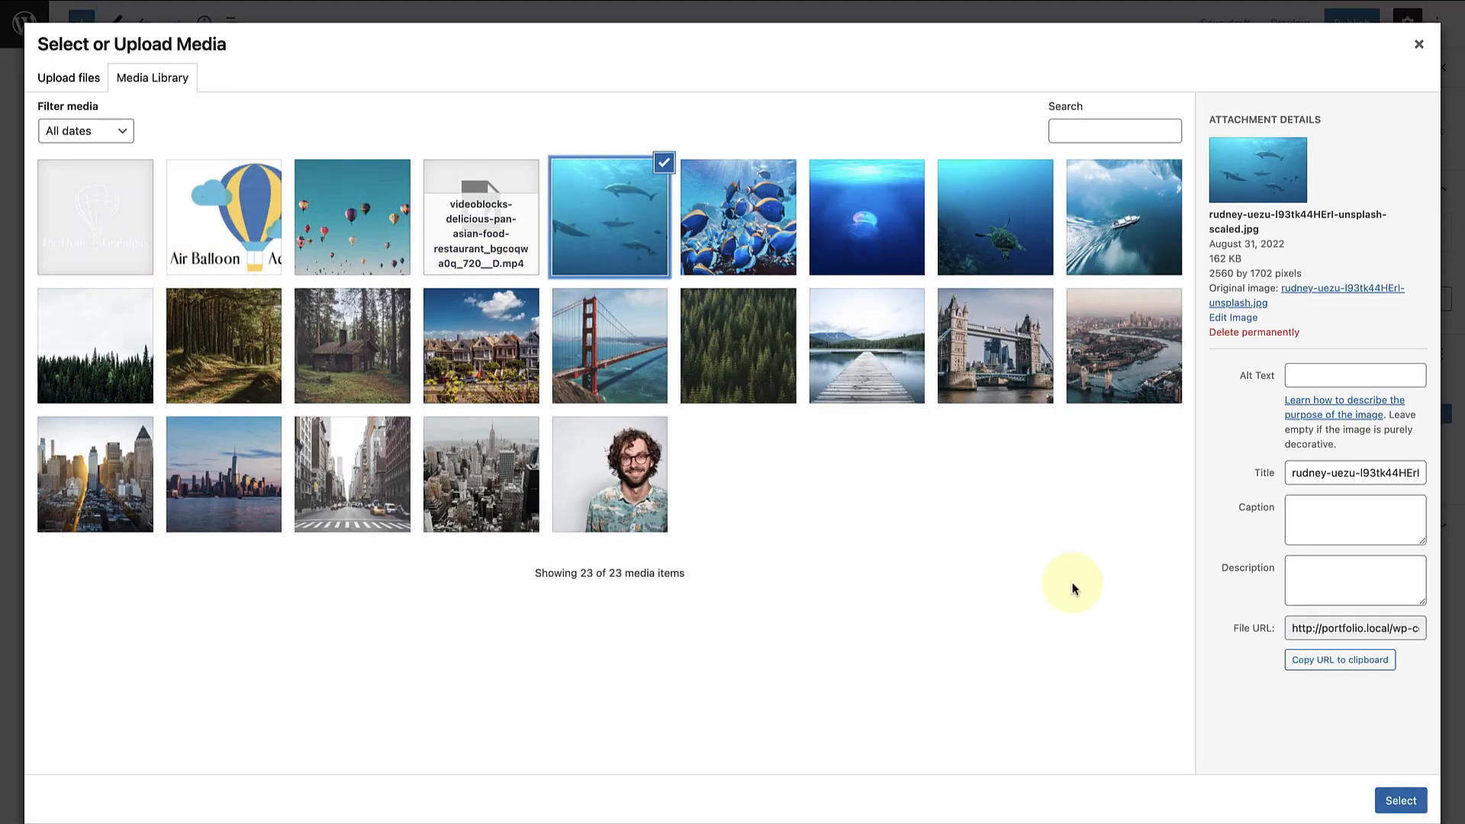
{"action": "left_click", "coordinate": [1399, 802]}
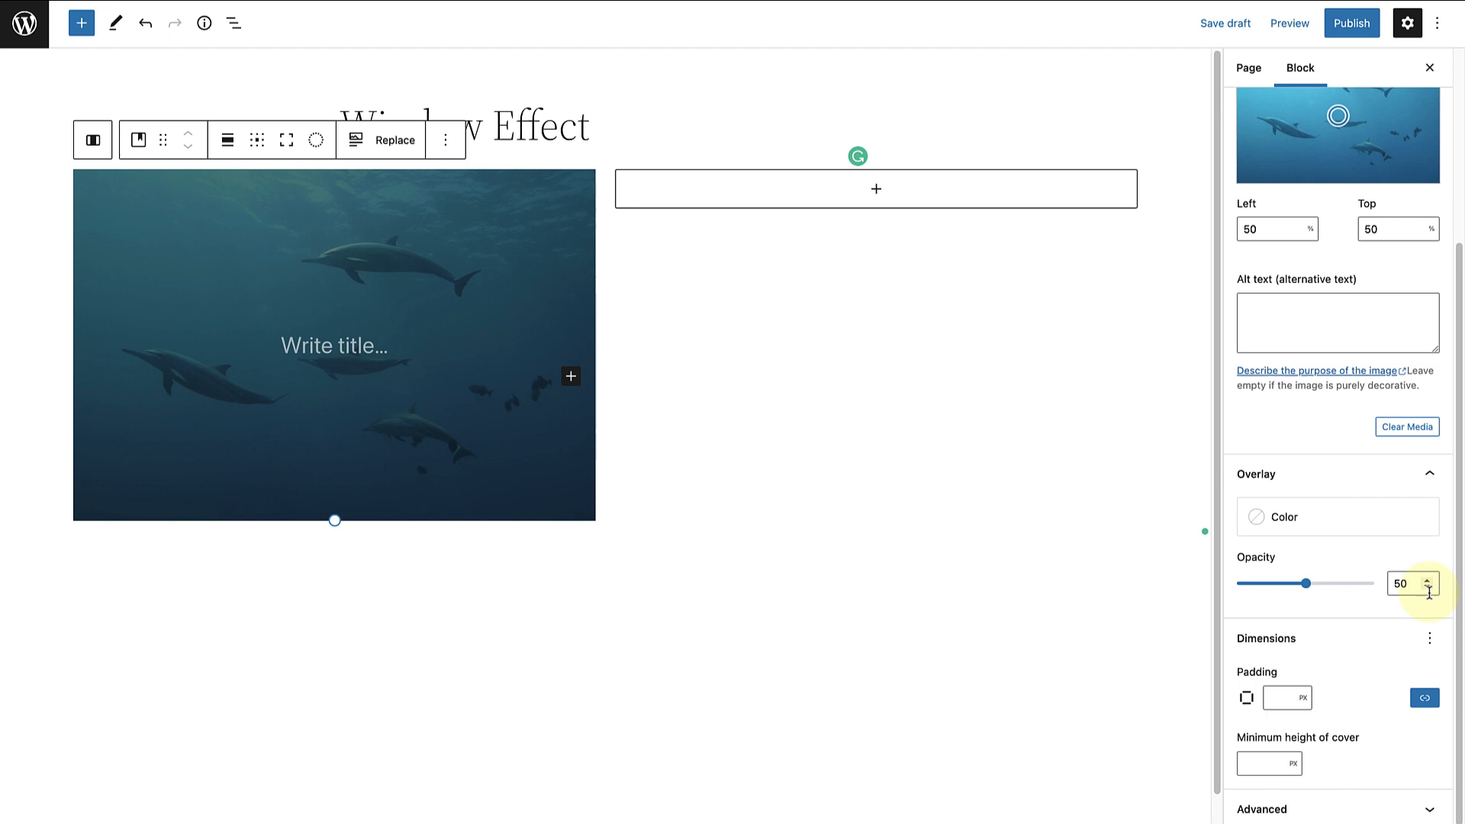
{"action": "left_click_drag", "start_coordinate": [1304, 583], "coordinate": [1237, 583]}
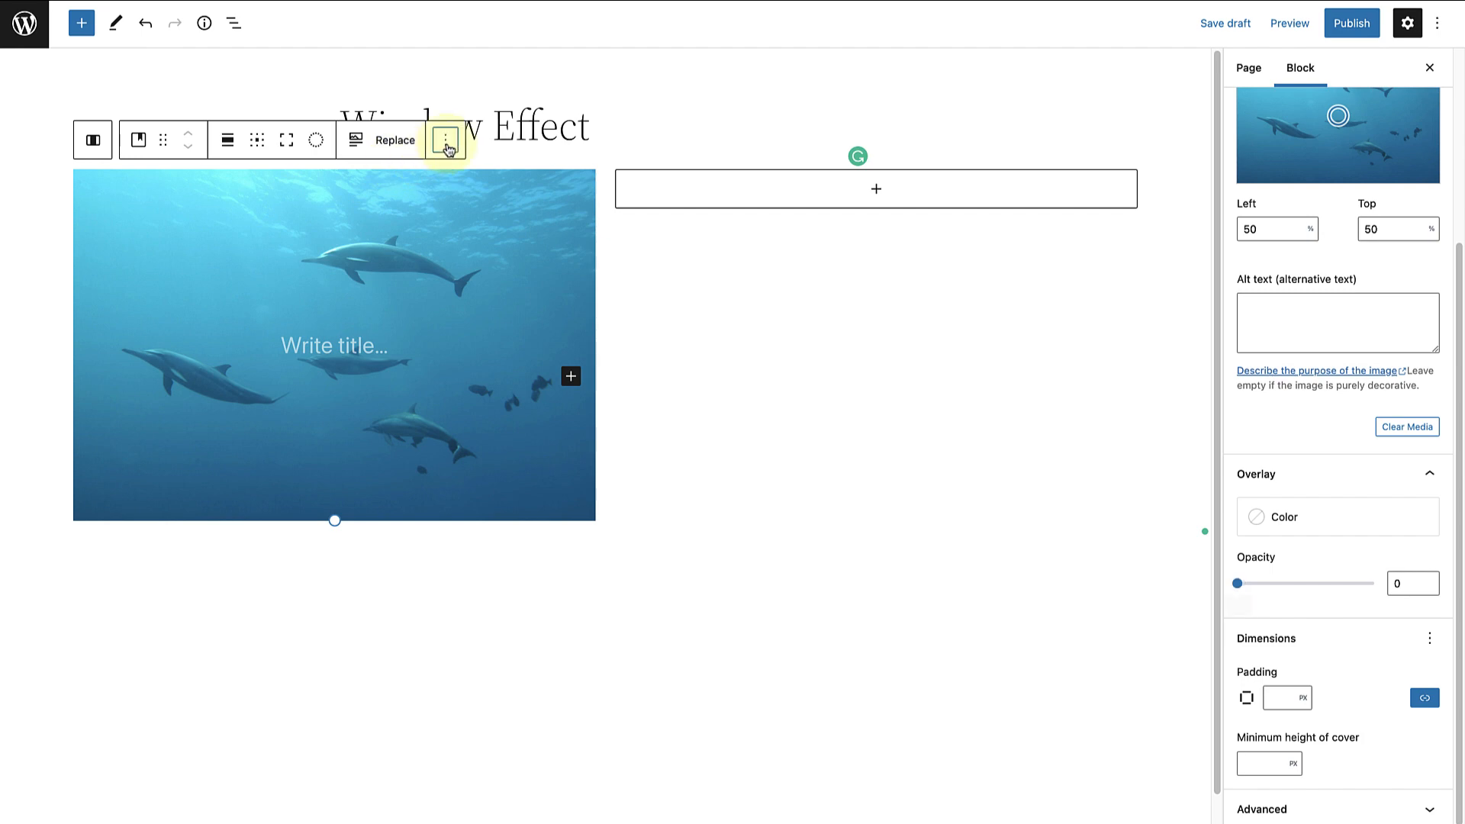
- Duplicate the dolphin cover so the column holds stacked copies of it
{"action": "left_click", "coordinate": [446, 139]}
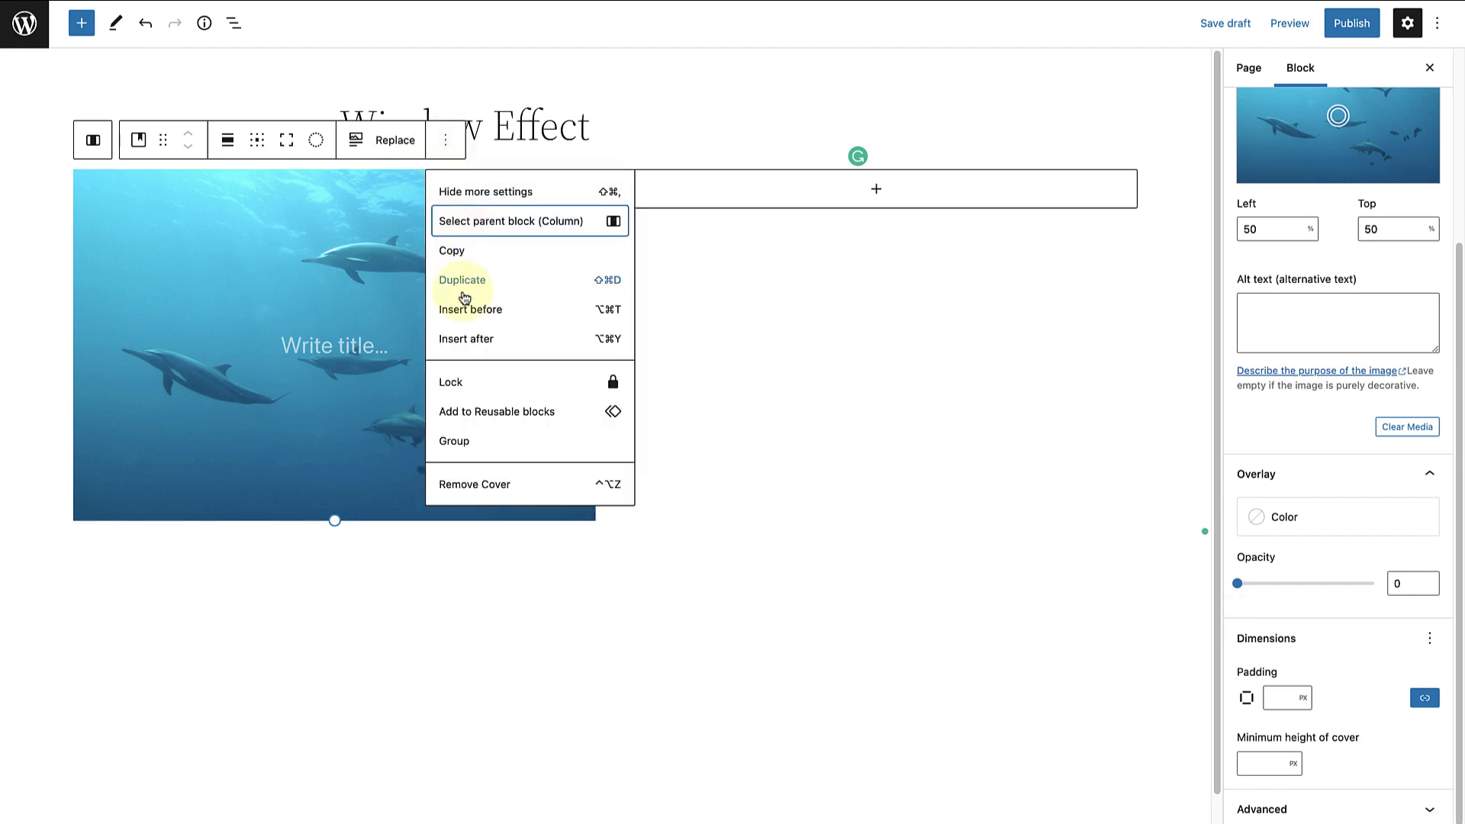
{"action": "left_click", "coordinate": [461, 280]}
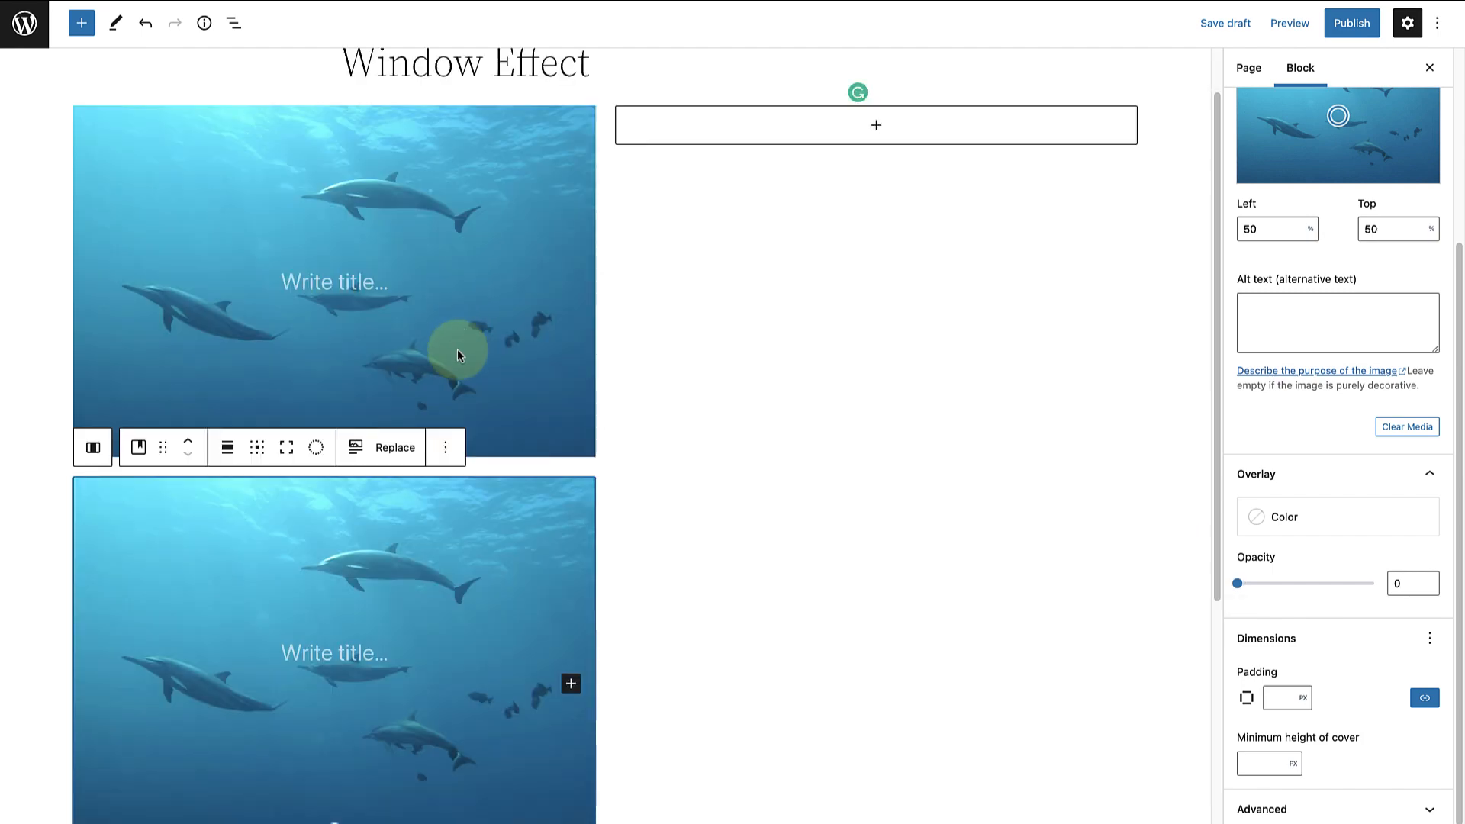
{"action": "left_click", "coordinate": [444, 447]}
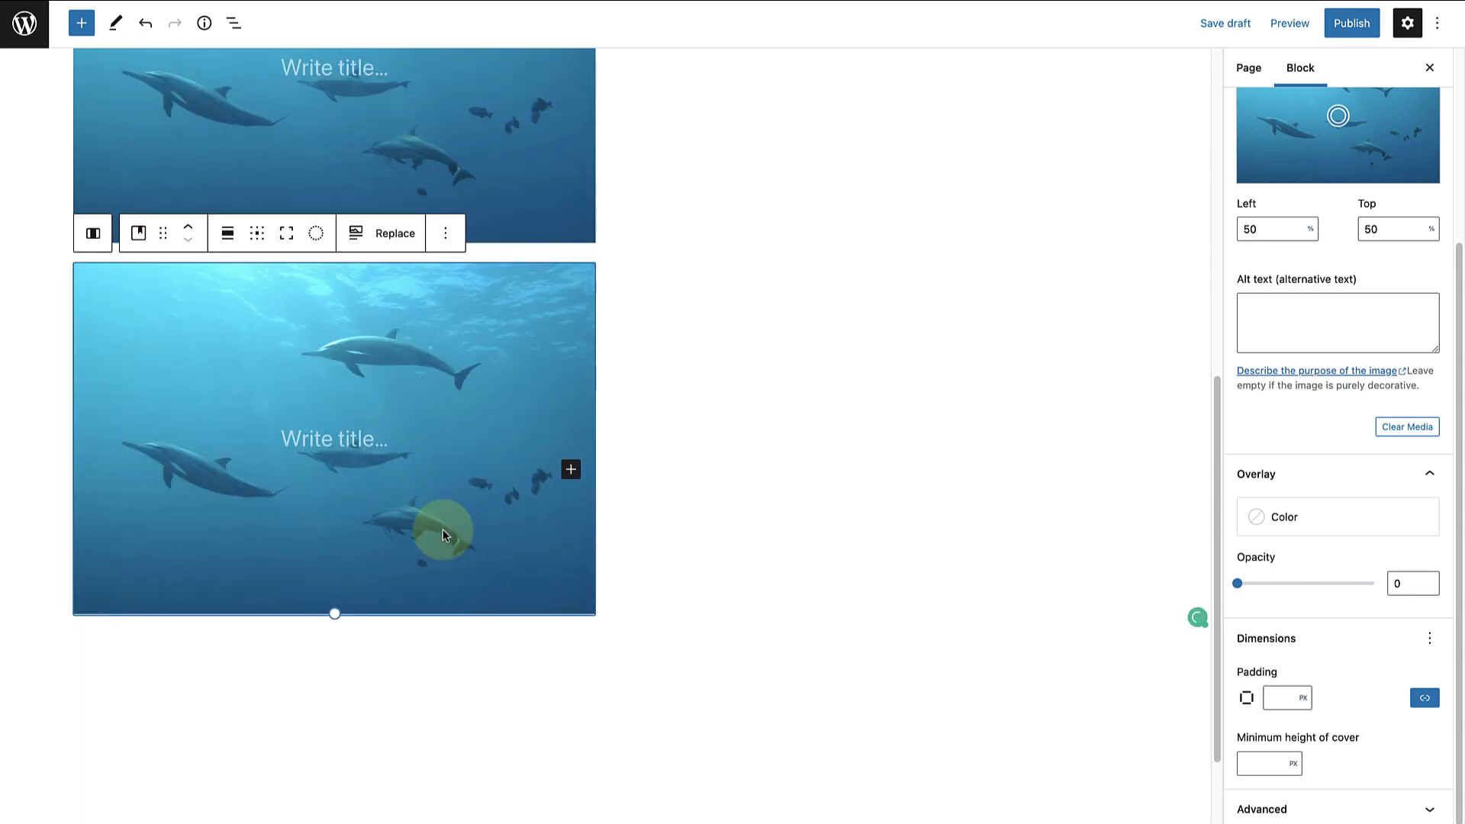
{"action": "scroll", "scroll_direction": "down", "scroll_amount": 3}
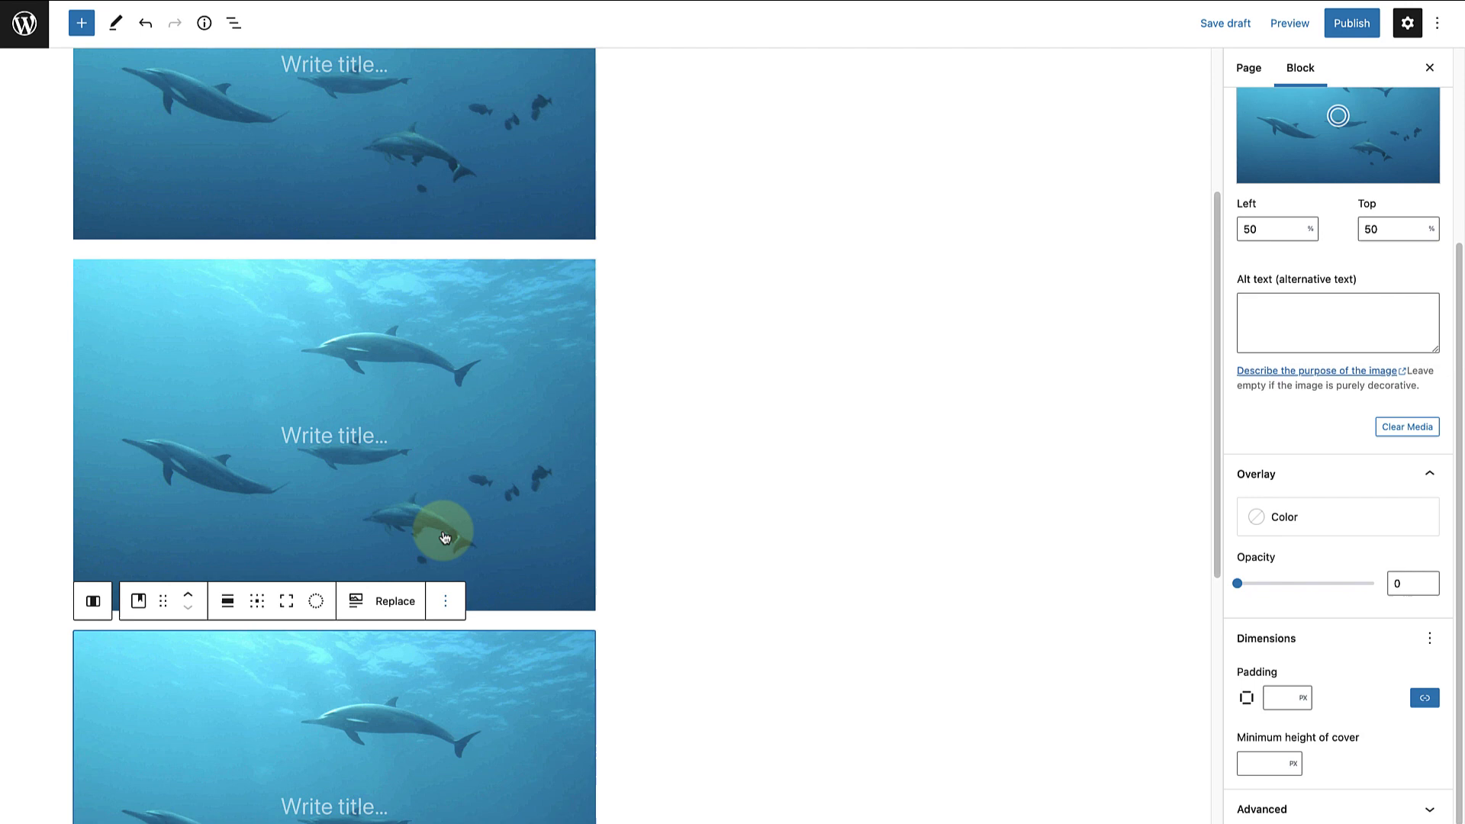
- Duplicate the whole Column of dolphin covers from List View to get two matching columns
{"action": "left_click", "coordinate": [235, 23]}
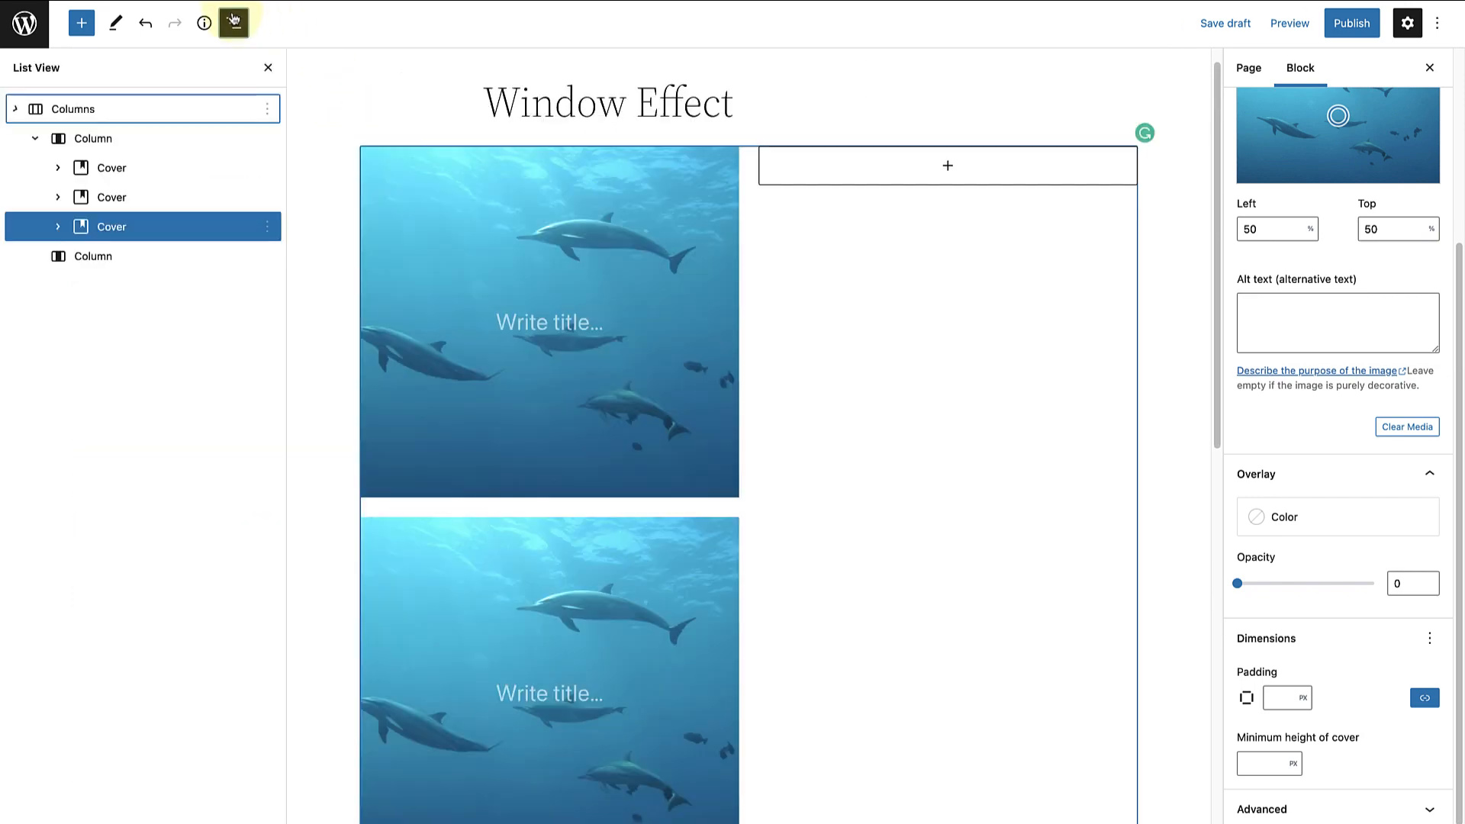
{"action": "left_click", "coordinate": [93, 139]}
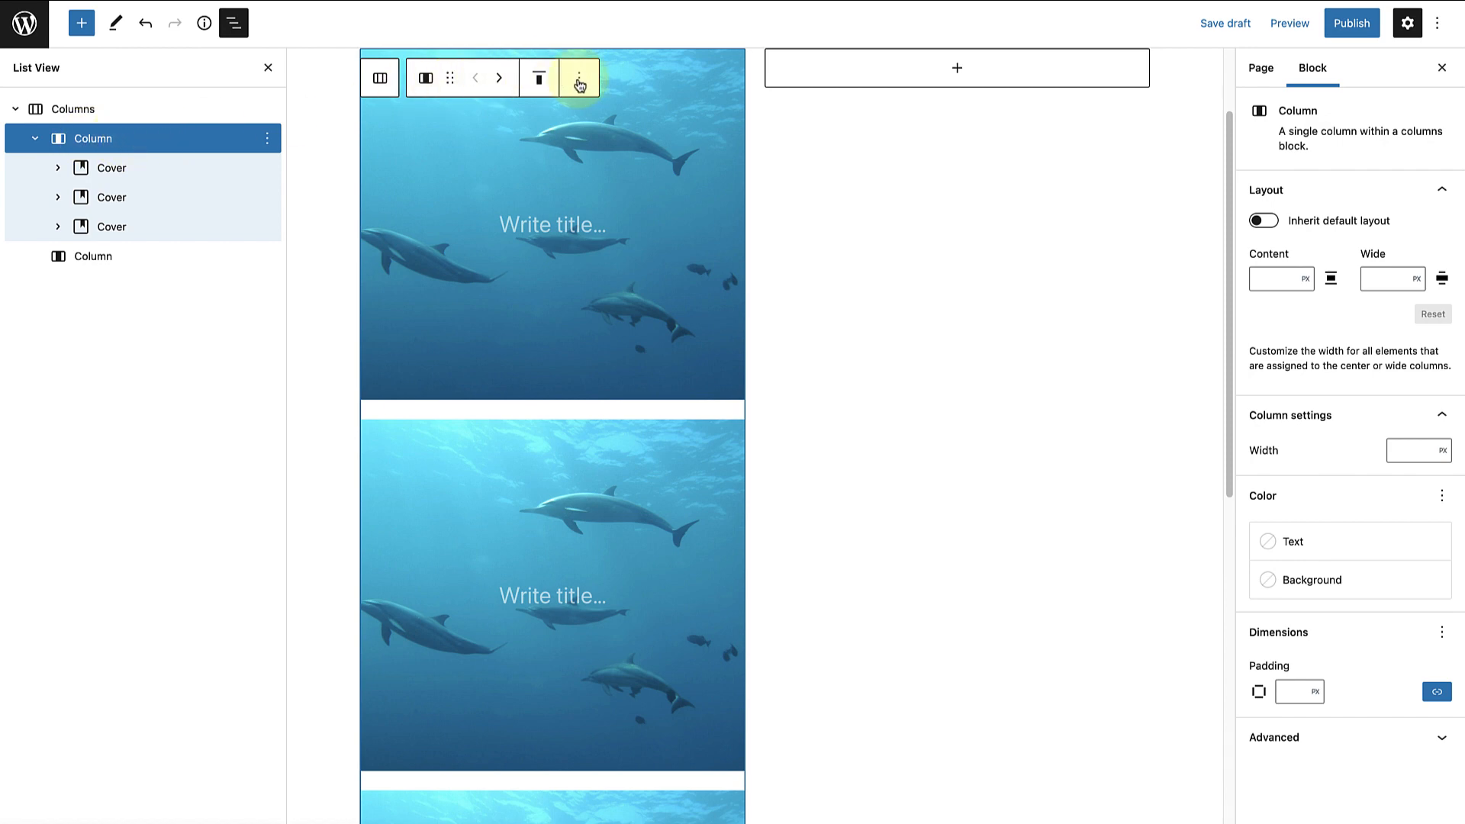
{"action": "left_click", "coordinate": [579, 76]}
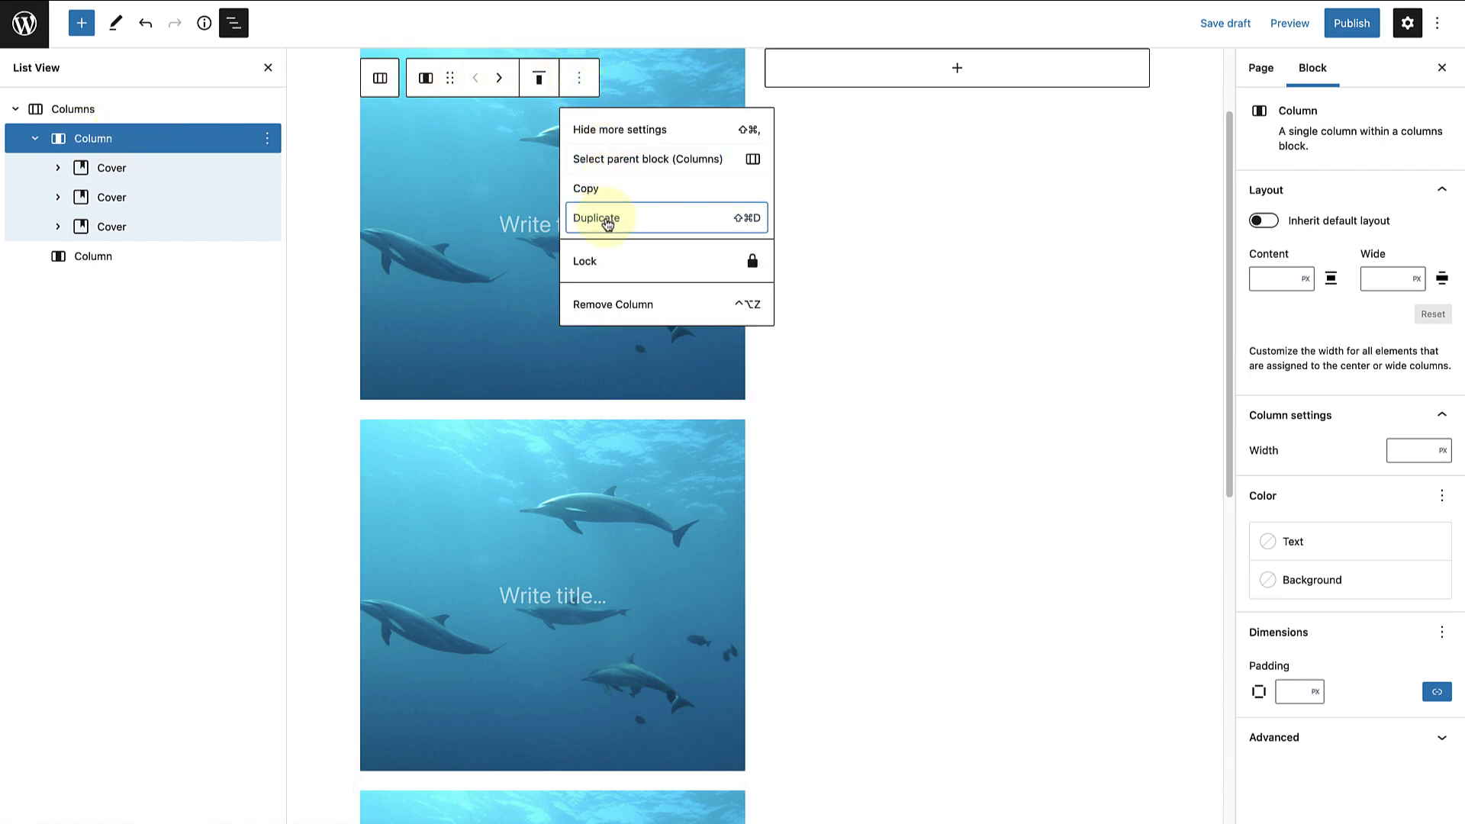
{"action": "left_click", "coordinate": [596, 218]}
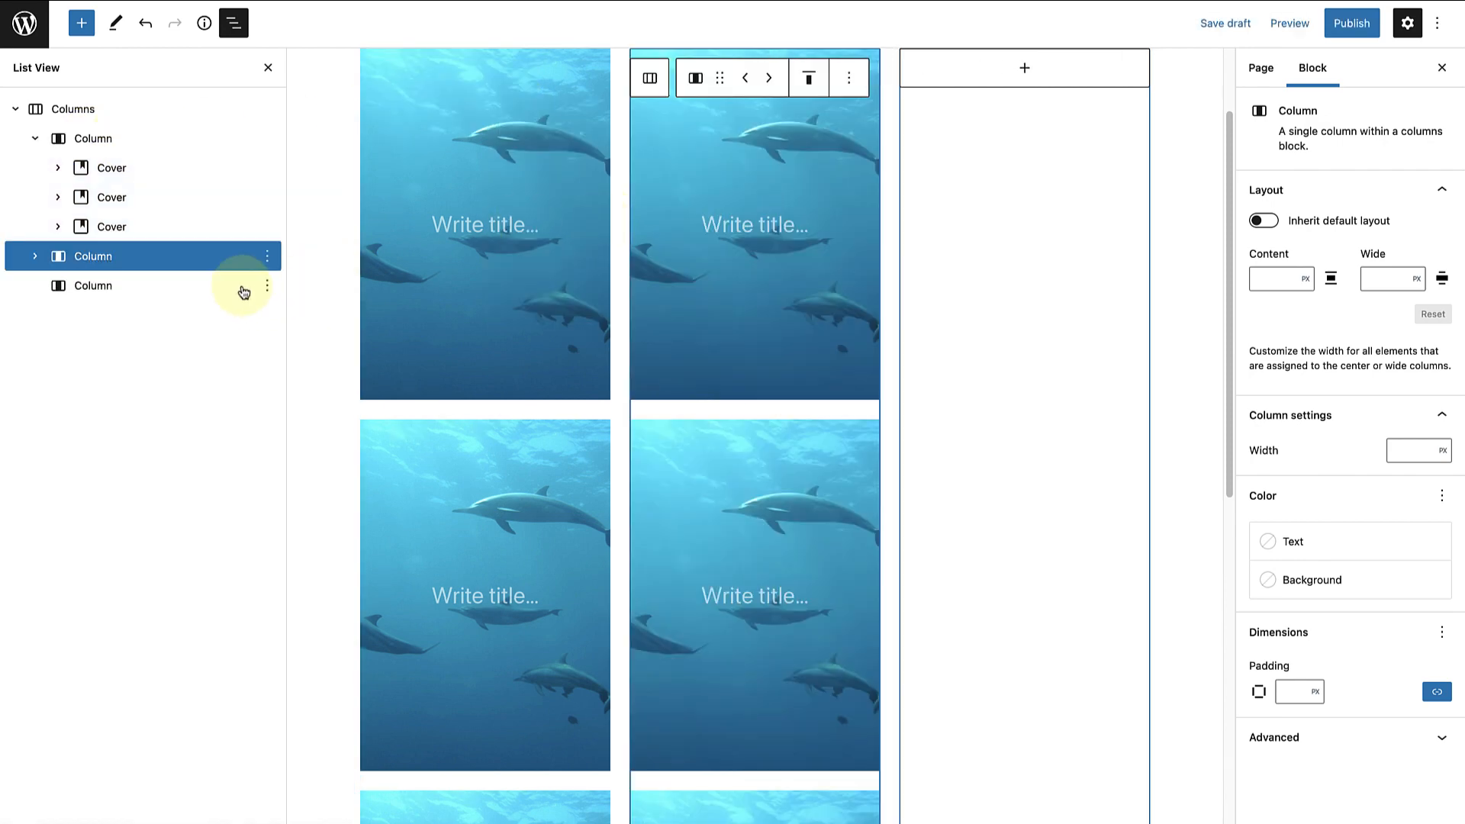
{"action": "left_click", "coordinate": [268, 285]}
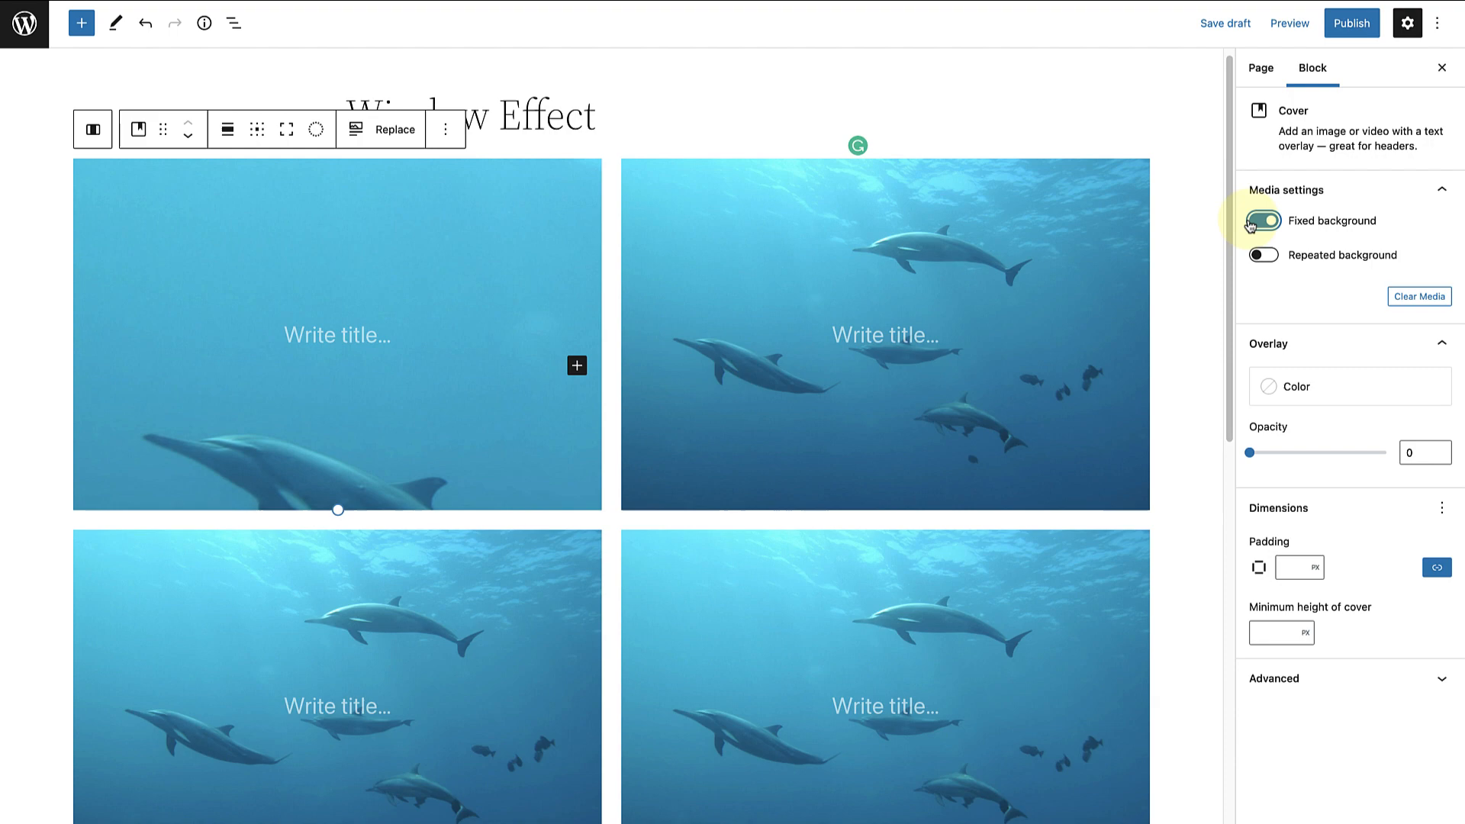
- Switch on Fixed background for the dolphin Cover blocks so the photos stay put on scroll
{"action": "left_click", "coordinate": [1263, 220]}
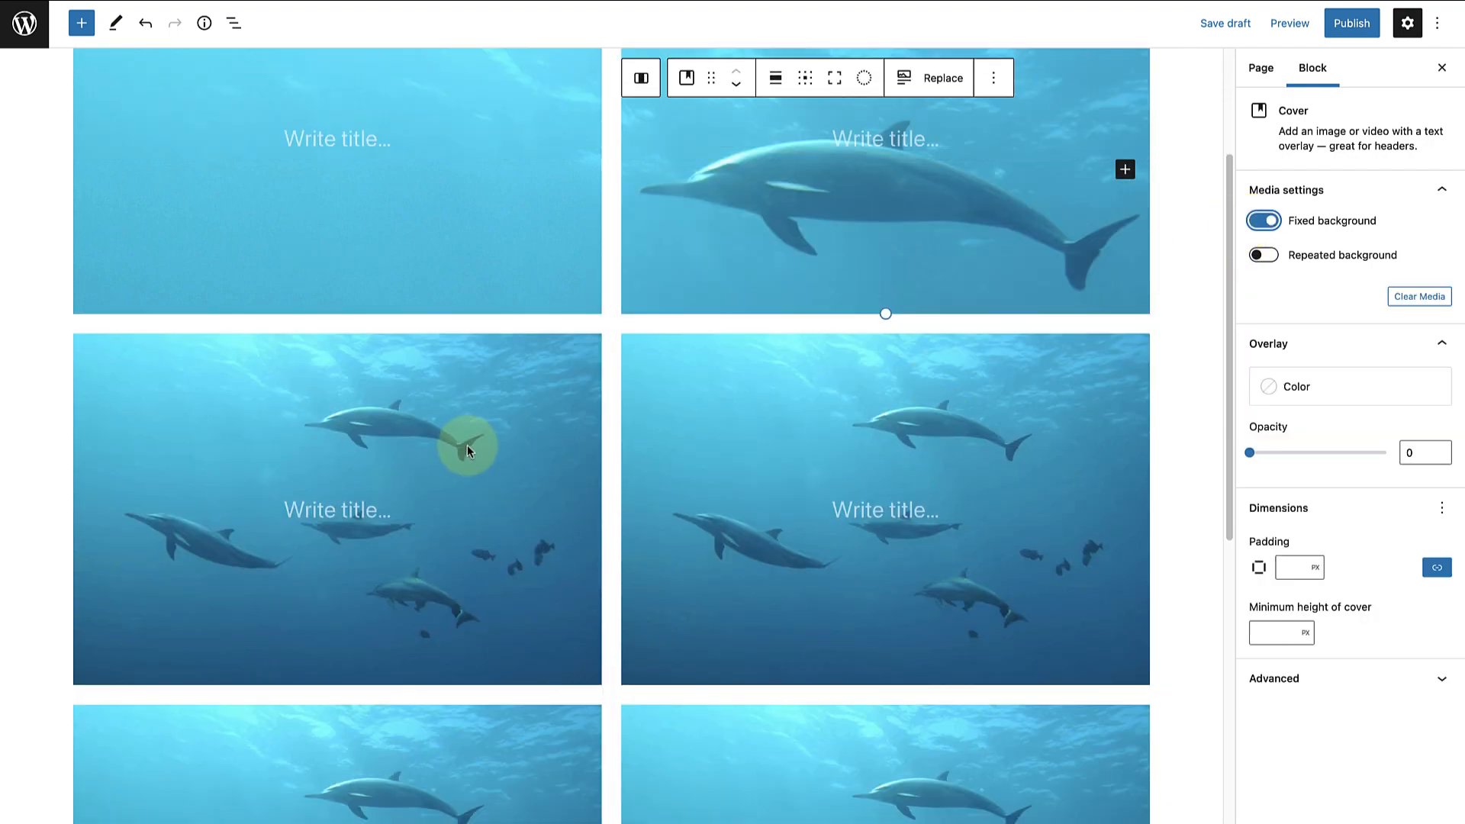
{"action": "left_click", "coordinate": [1262, 220]}
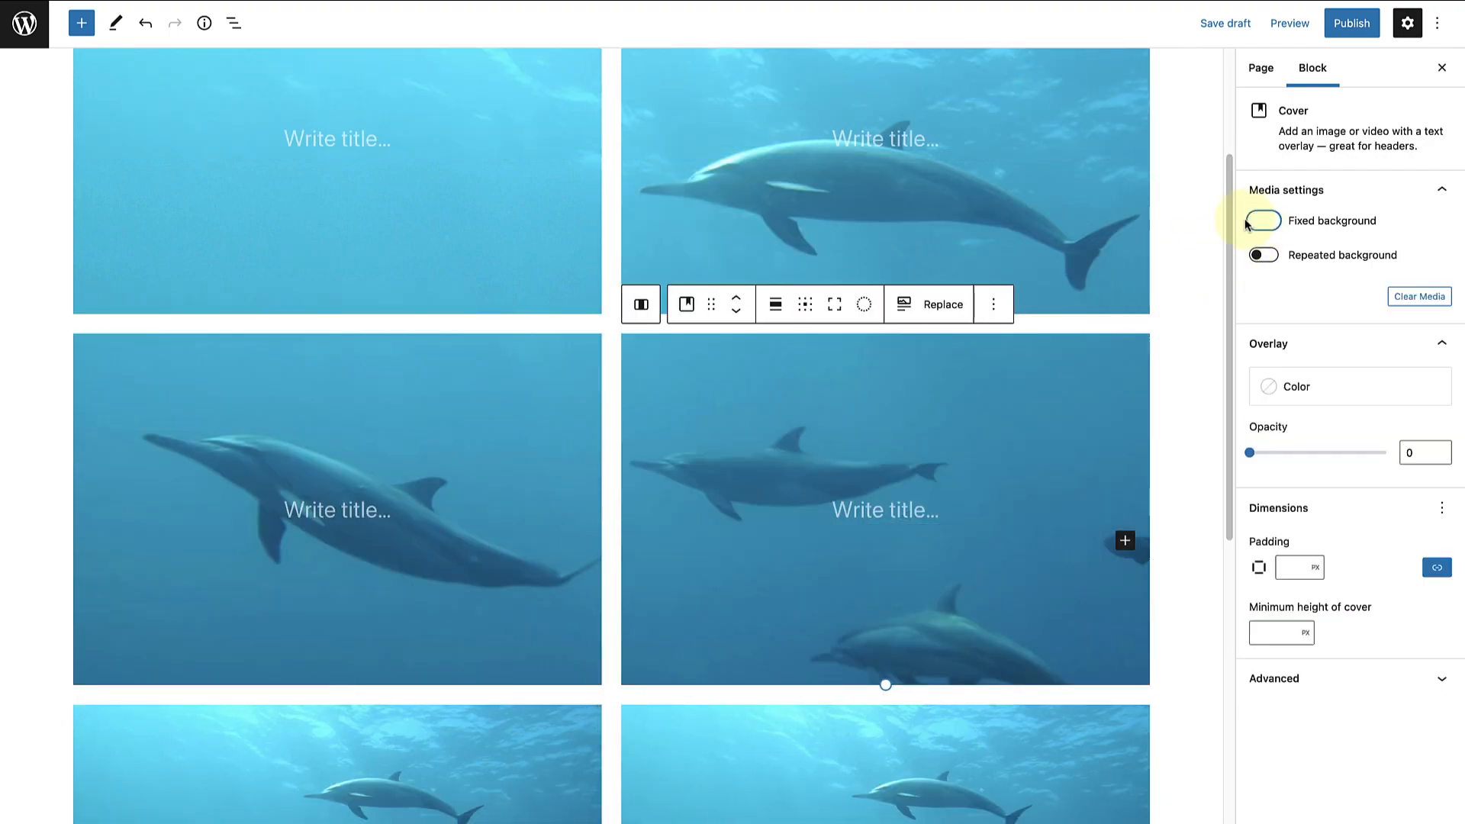
{"action": "left_click", "coordinate": [1262, 219]}
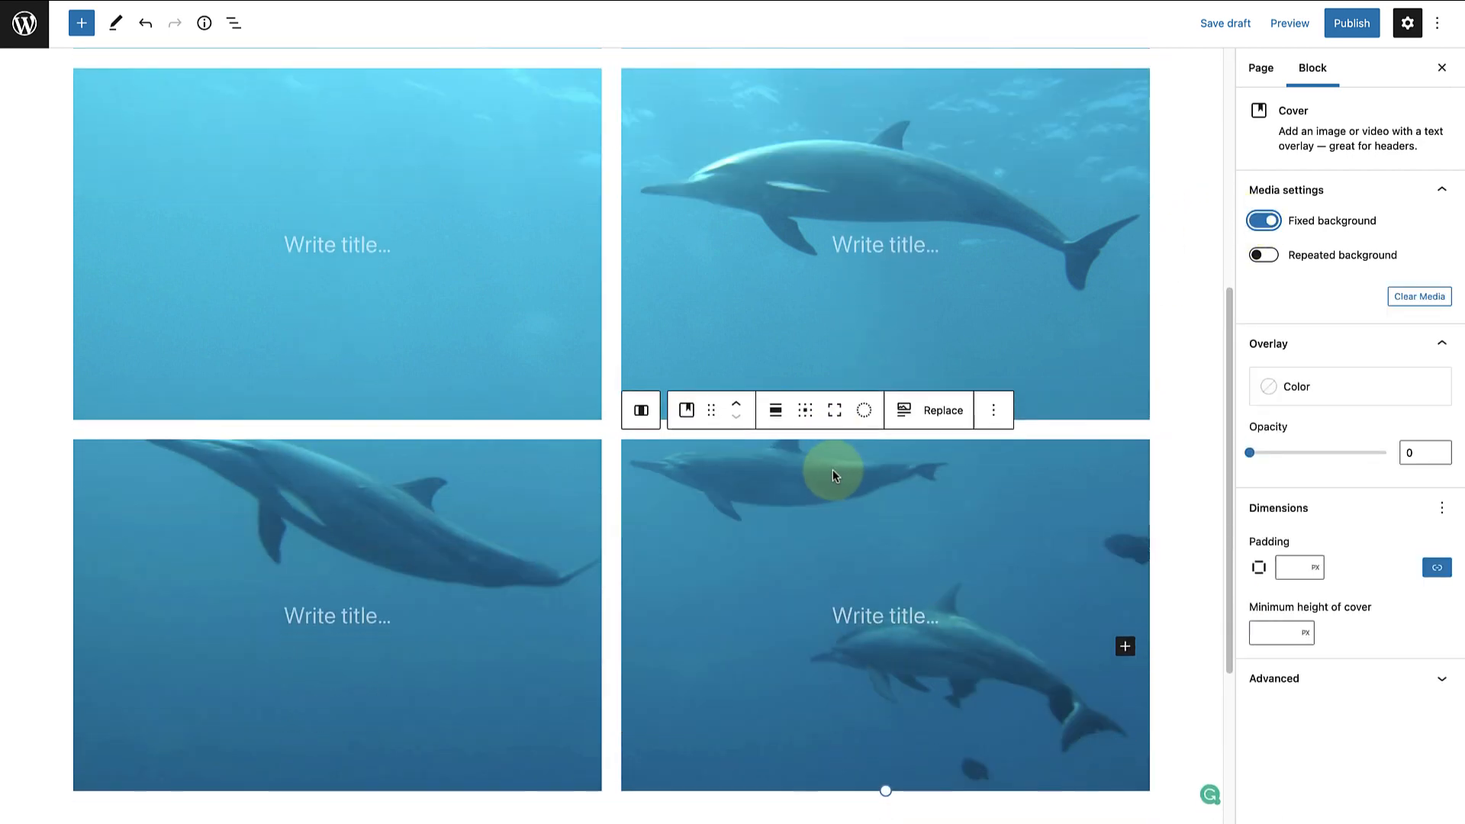
{"action": "scroll", "scroll_direction": "down", "scroll_amount": 3}
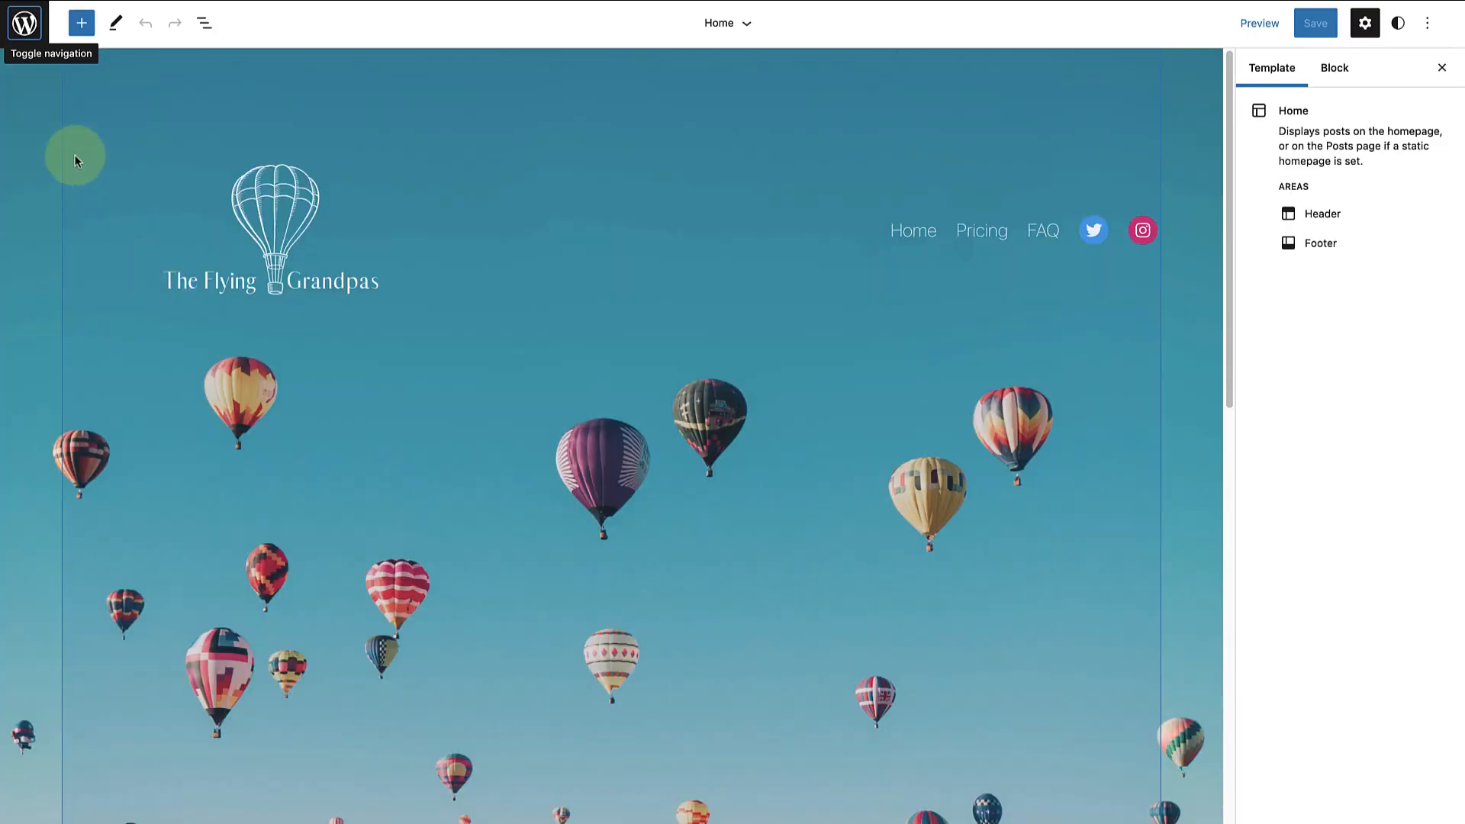
- Add a new Header template part named 'Cover Block' from the Template Parts list and create it
{"action": "left_click", "coordinate": [26, 23]}
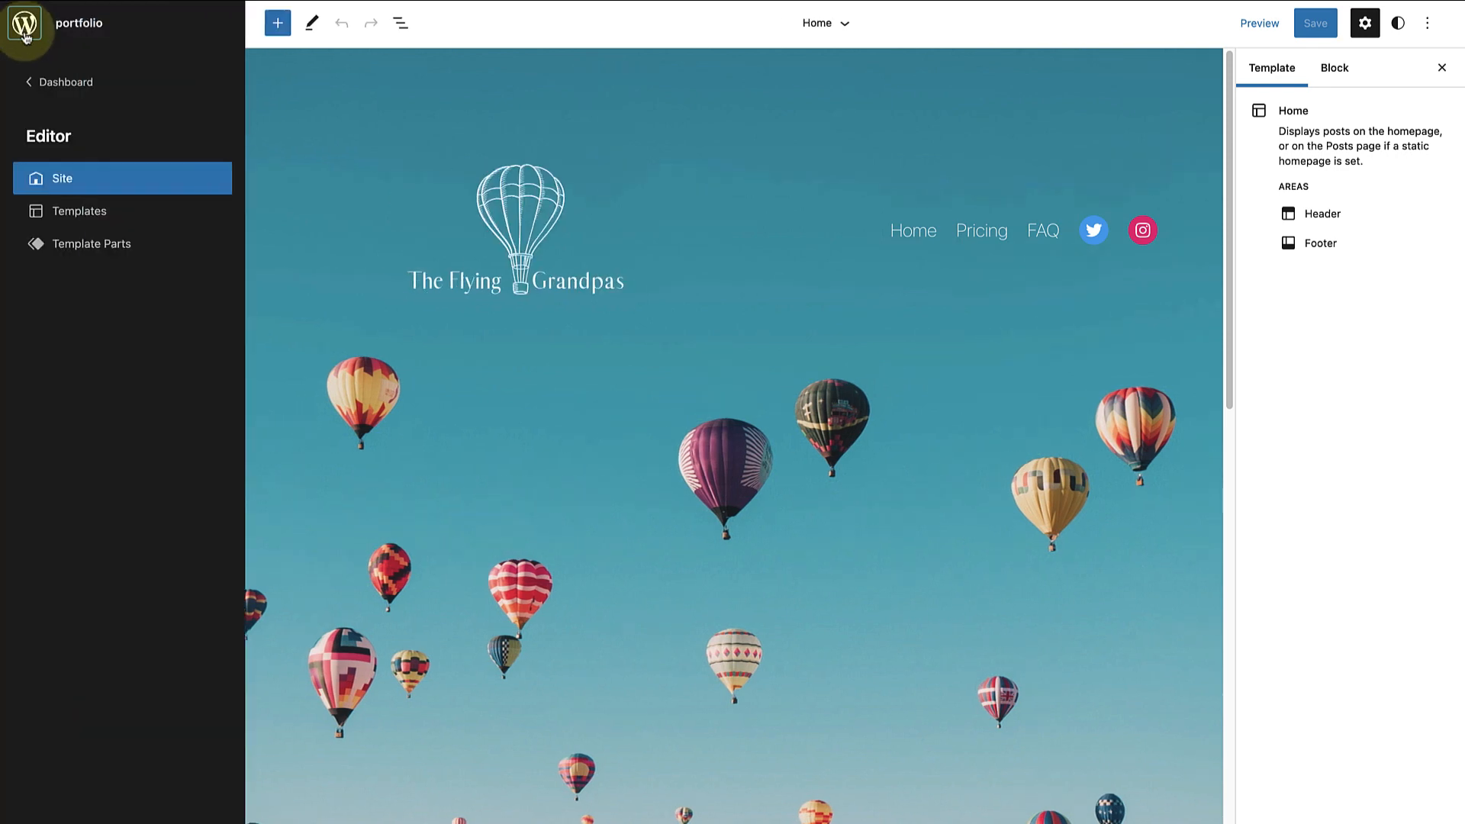
{"action": "mouse_move", "coordinate": [54, 247]}
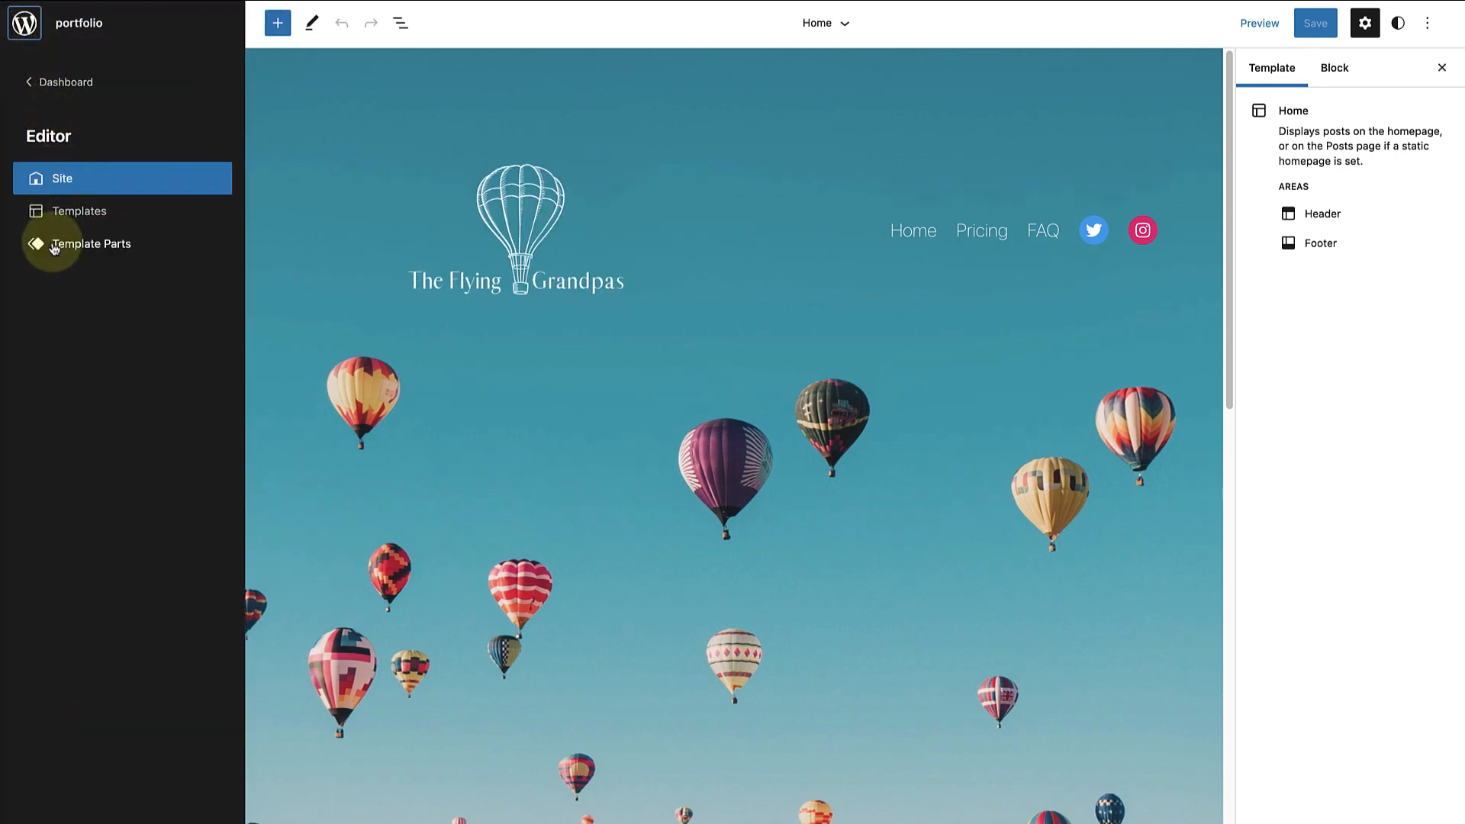
{"action": "left_click", "coordinate": [90, 243]}
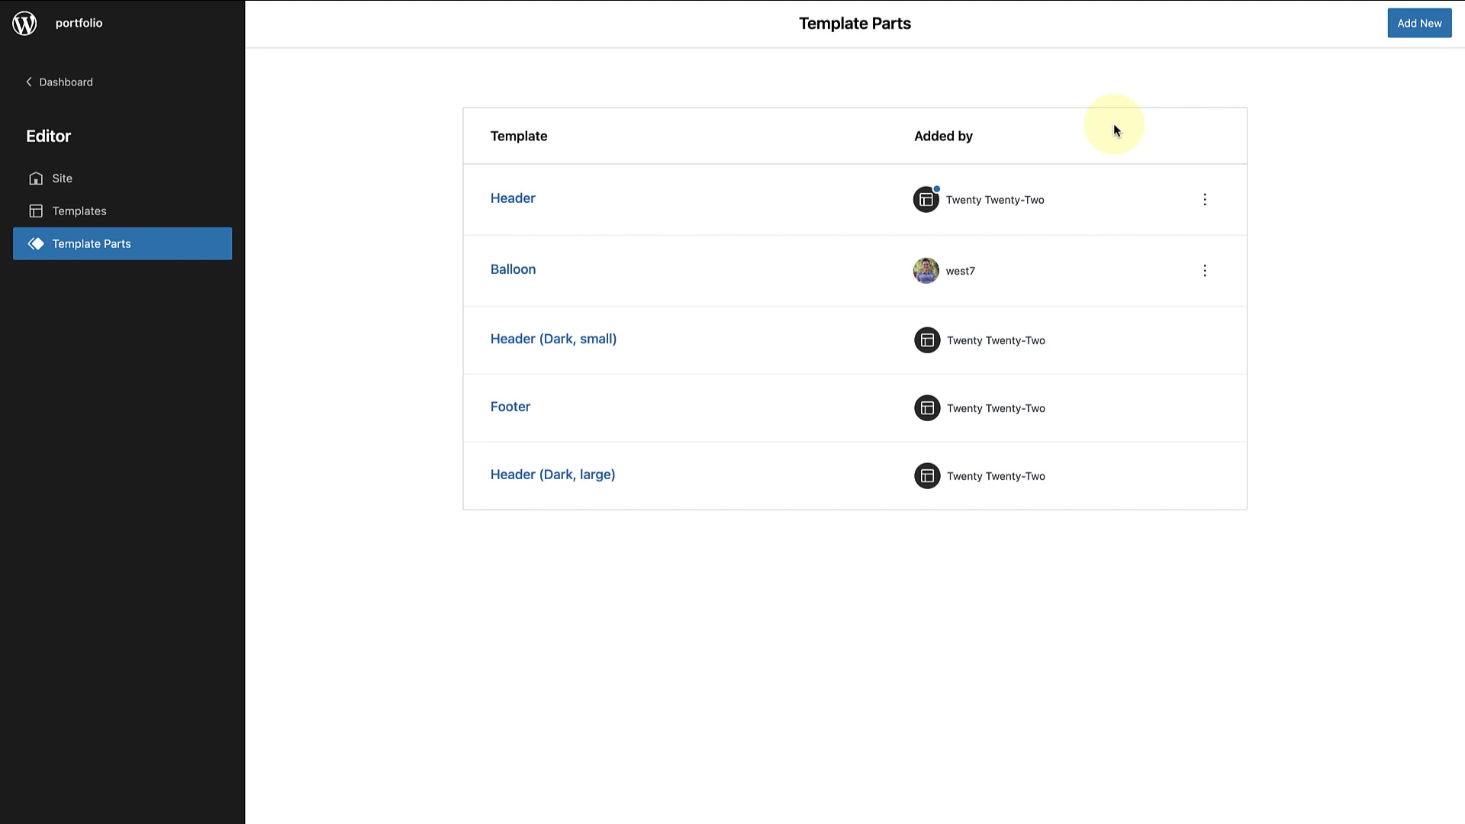
{"action": "left_click", "coordinate": [1418, 23]}
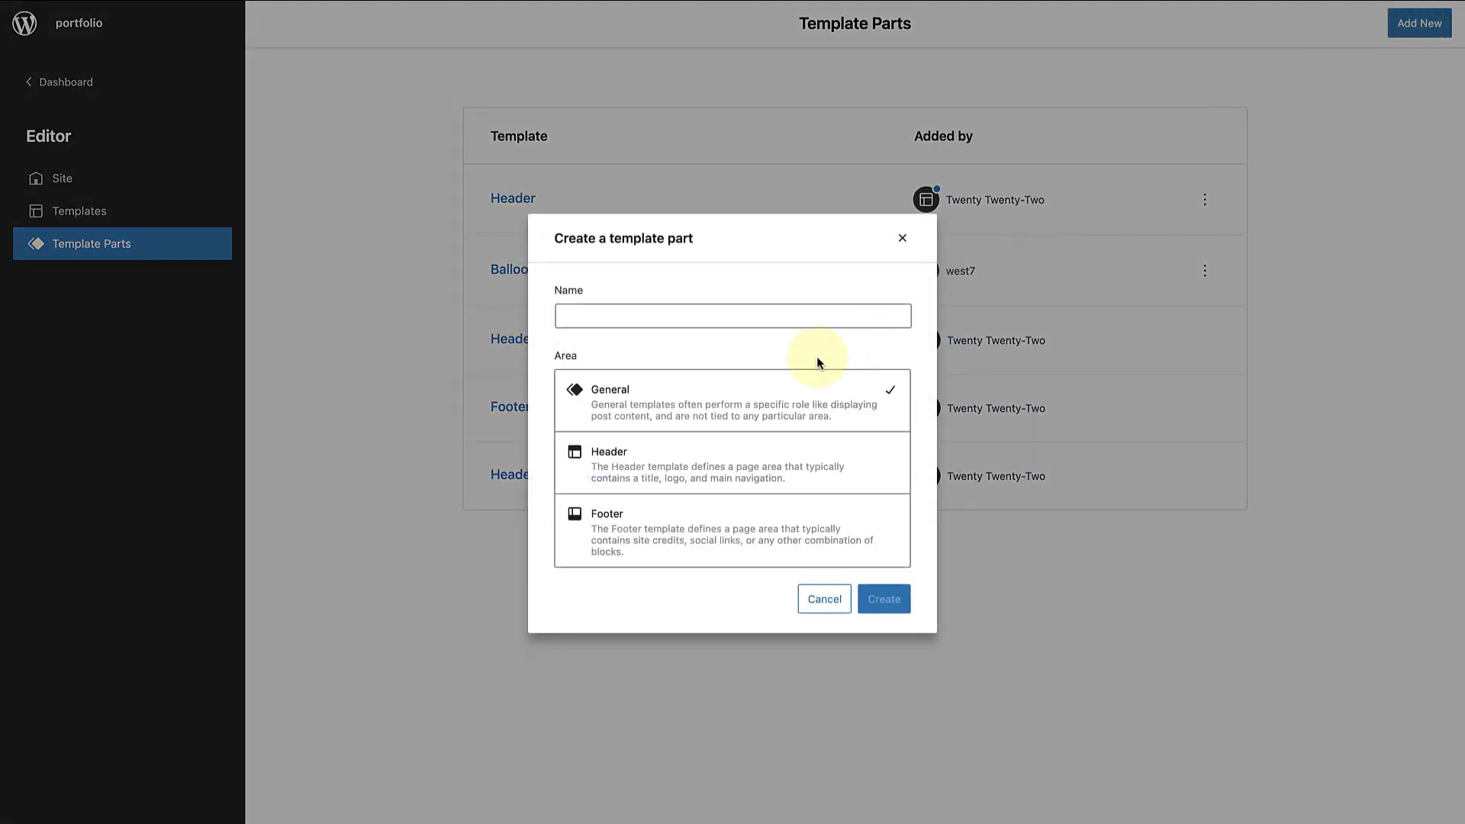
{"action": "left_click", "coordinate": [731, 314]}
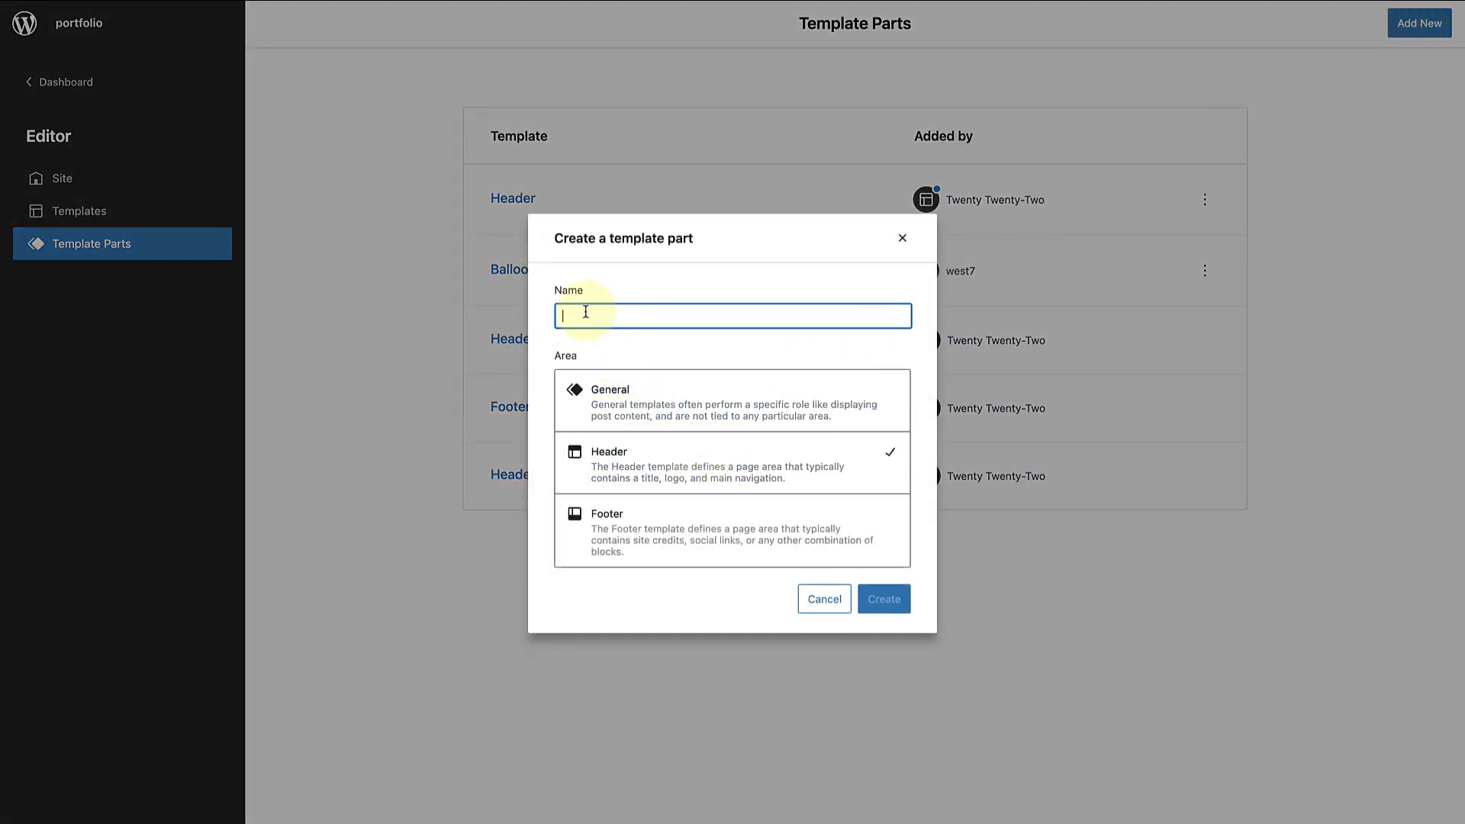
{"action": "type", "text": "Cover Block"}
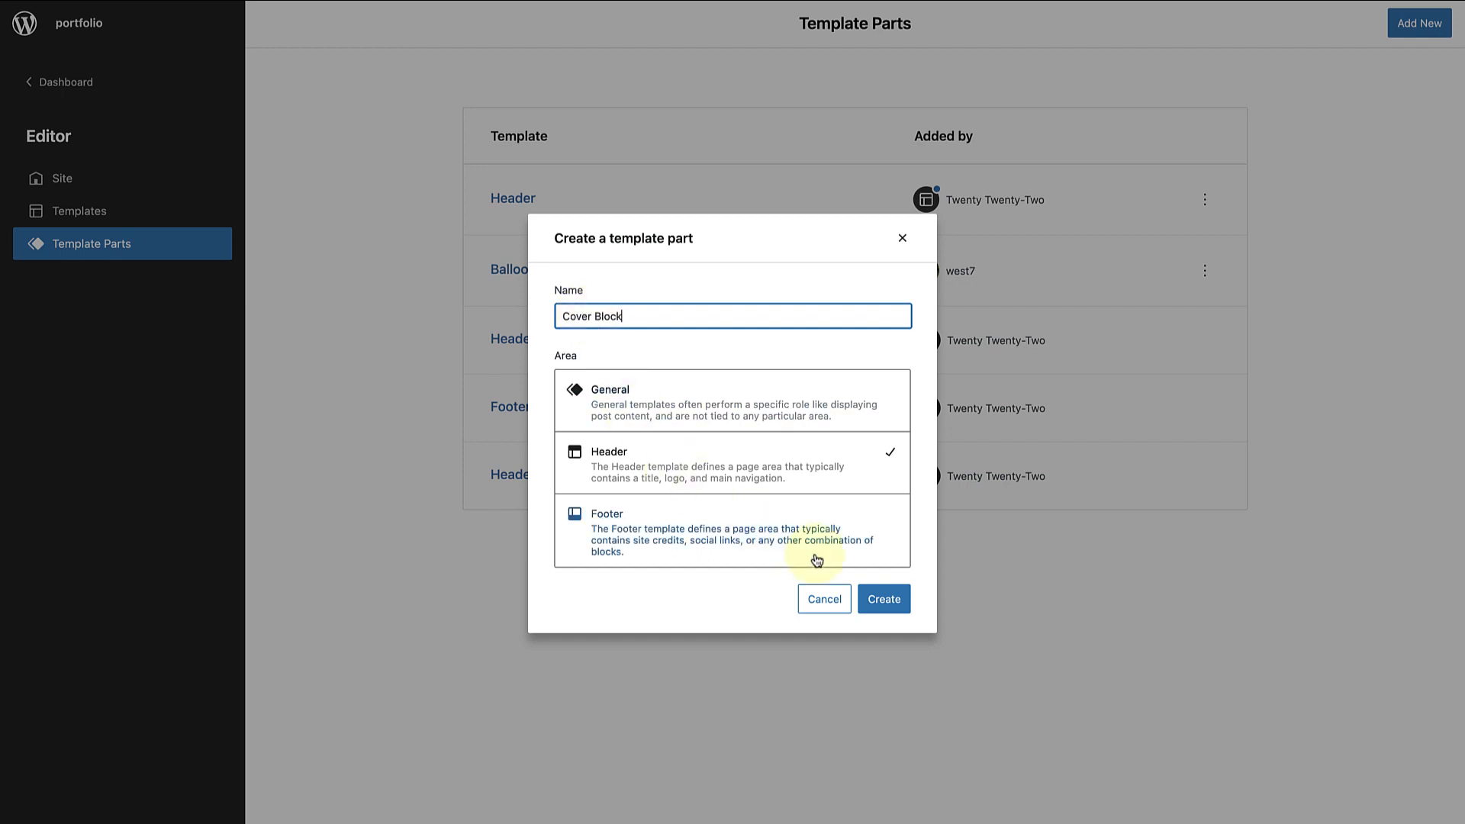
{"action": "left_click", "coordinate": [880, 598]}
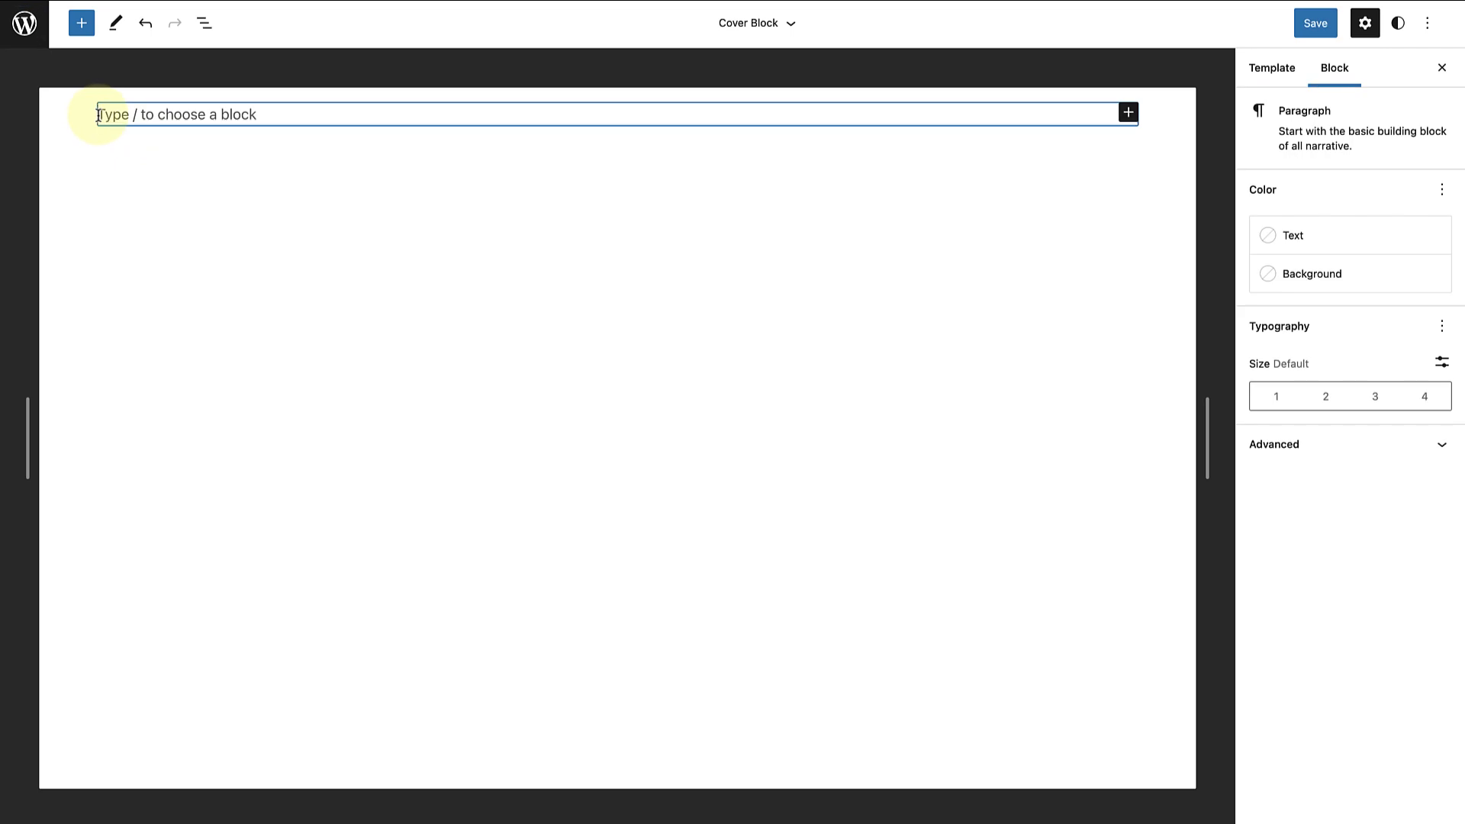
- Insert a full-height Cover using the hot-air-balloon sky photo with overlay opacity lowered to 10
{"action": "type", "text": "/cover"}
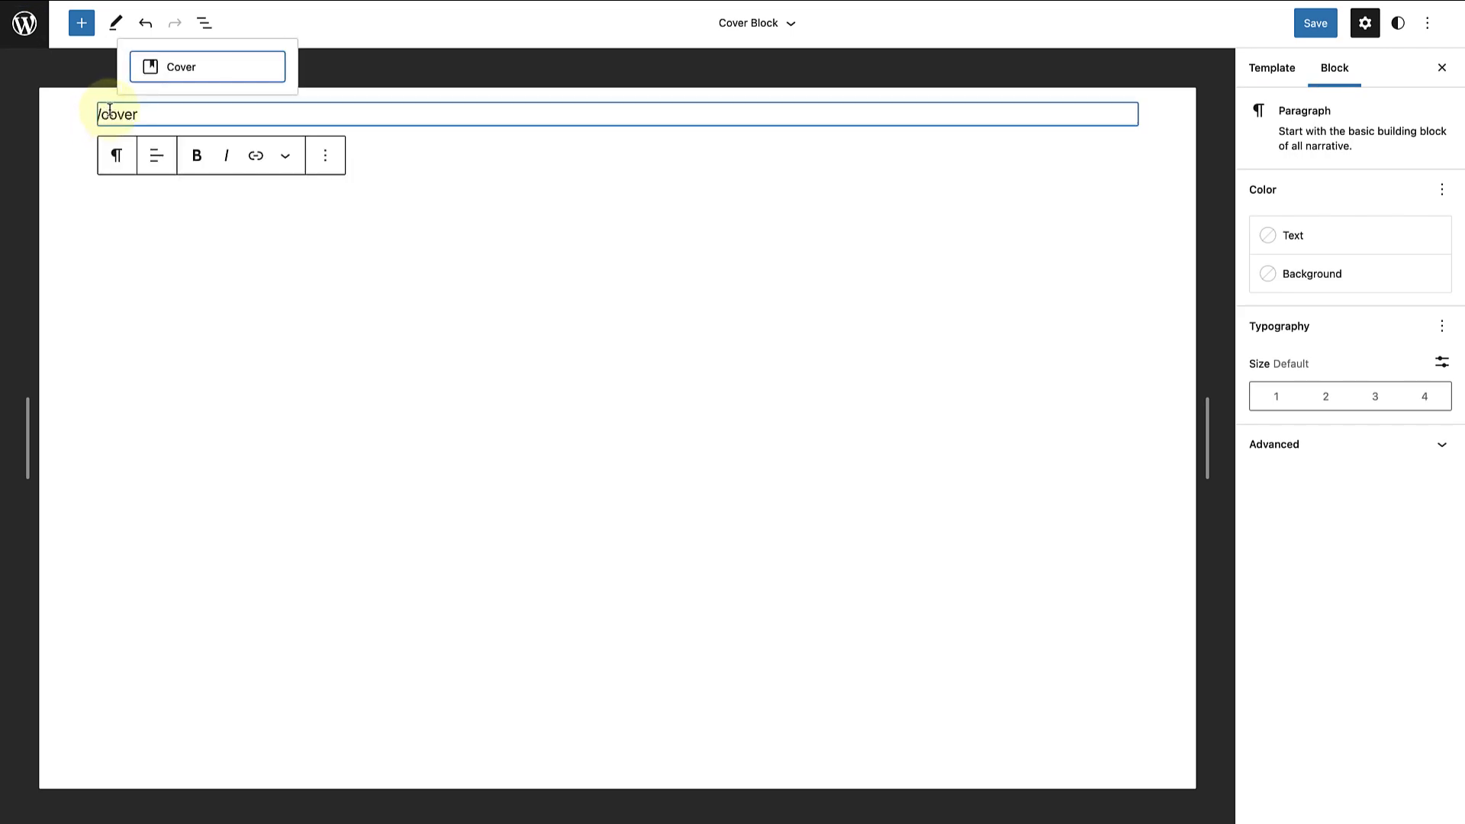
{"action": "left_click", "coordinate": [206, 66]}
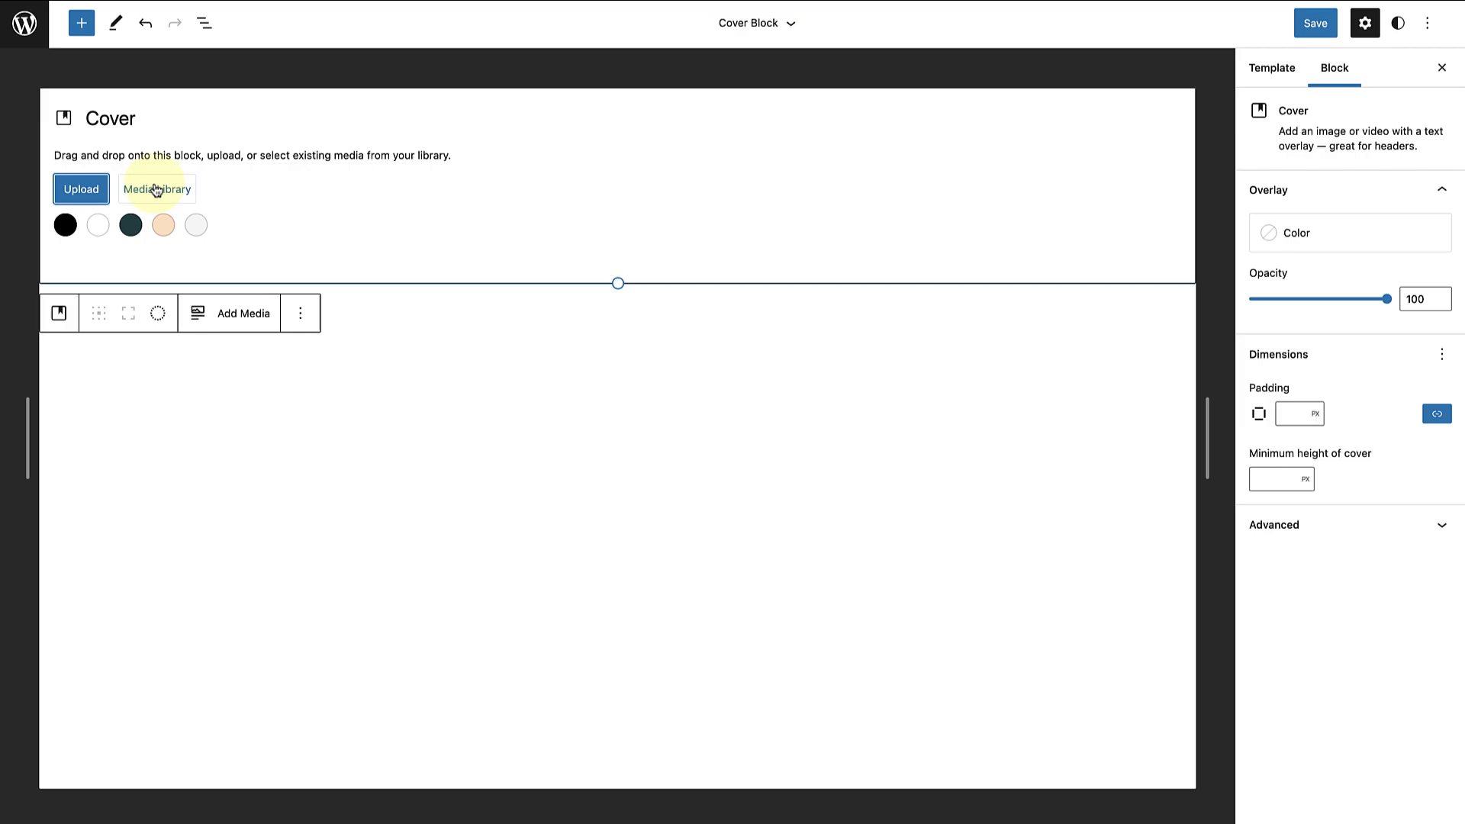
{"action": "left_click", "coordinate": [157, 189]}
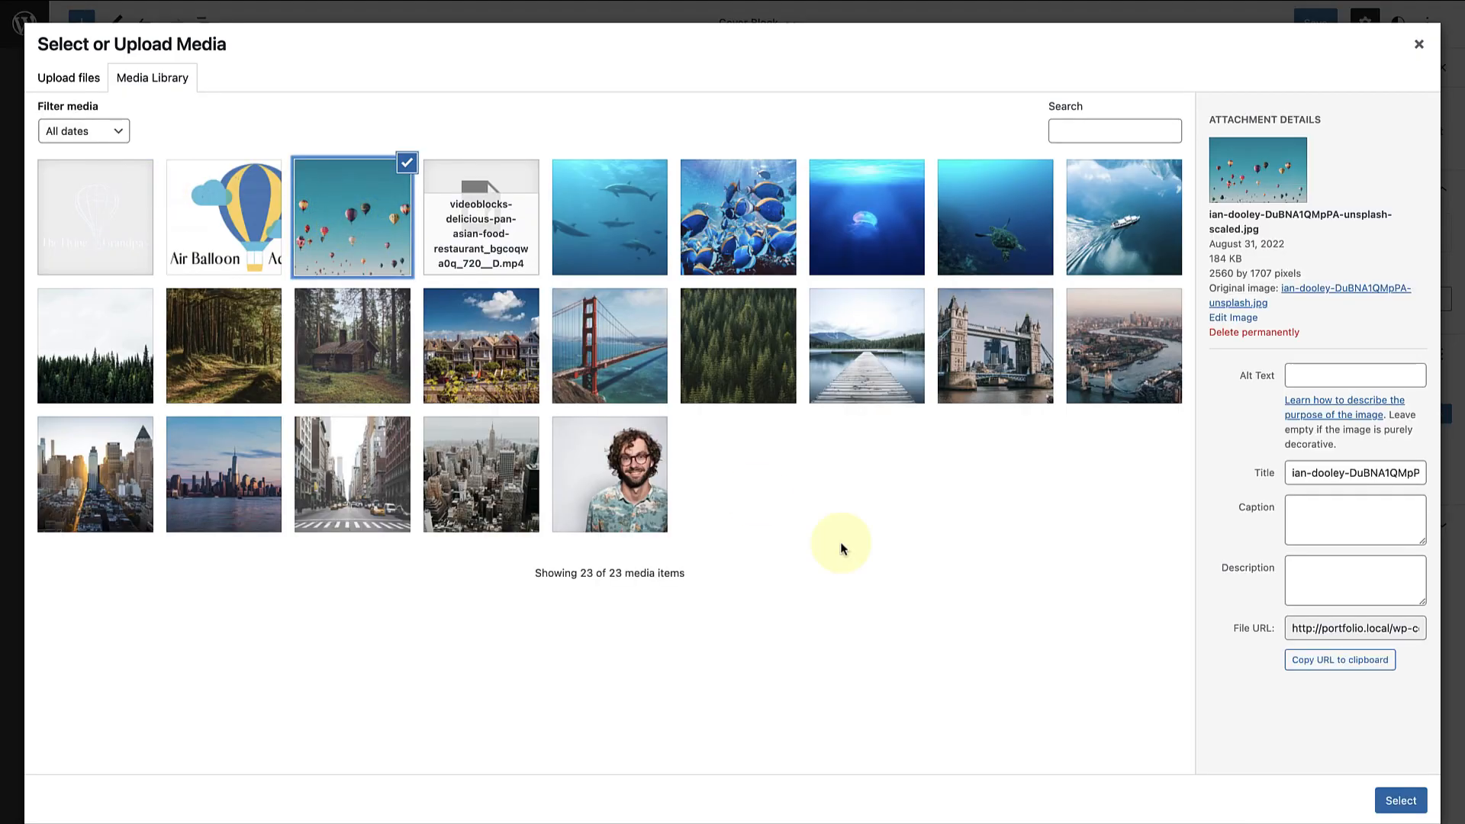
{"action": "left_click", "coordinate": [1399, 801]}
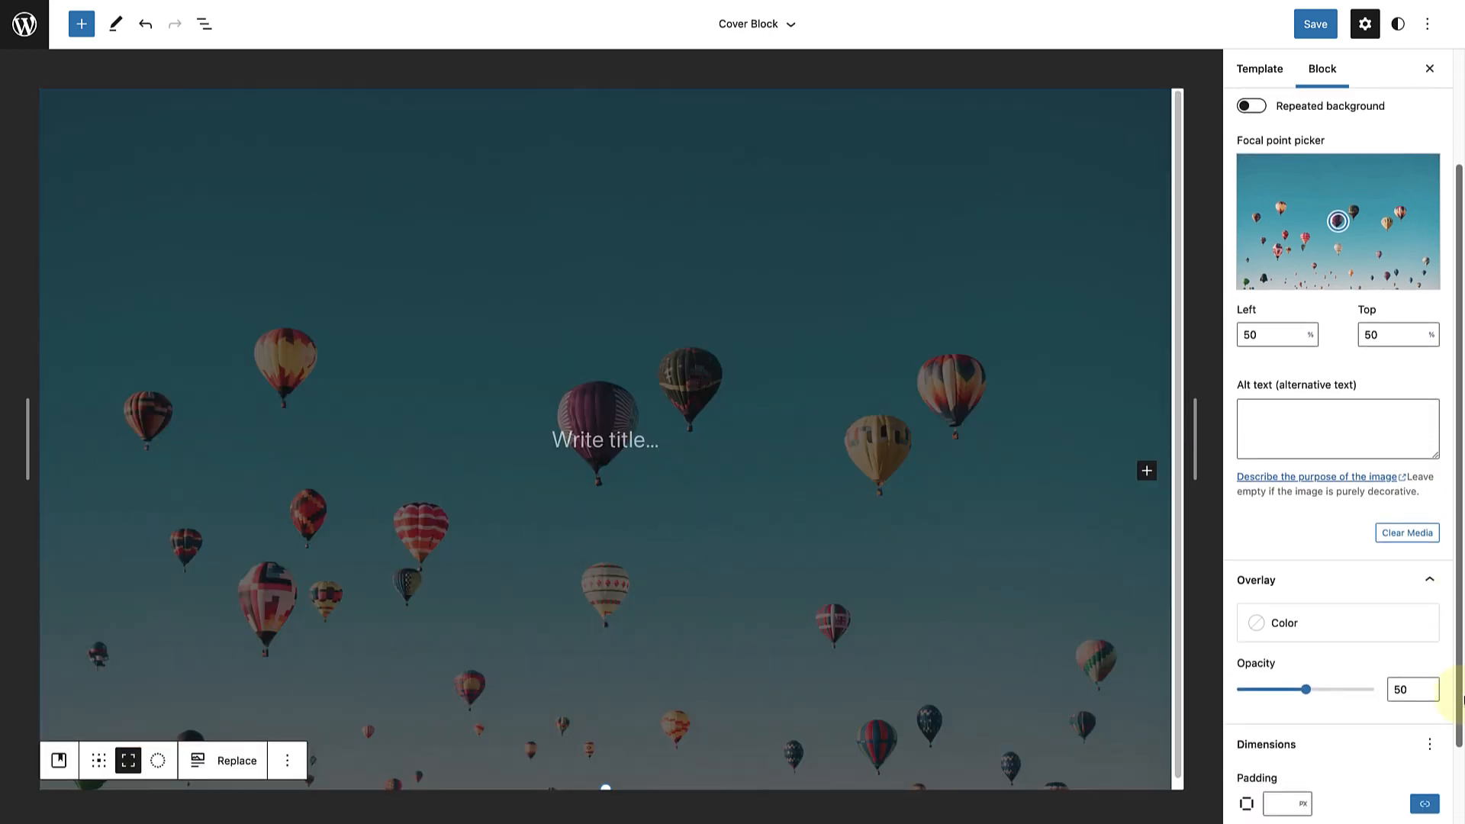
{"action": "left_click_drag", "start_coordinate": [1305, 690], "coordinate": [1246, 584]}
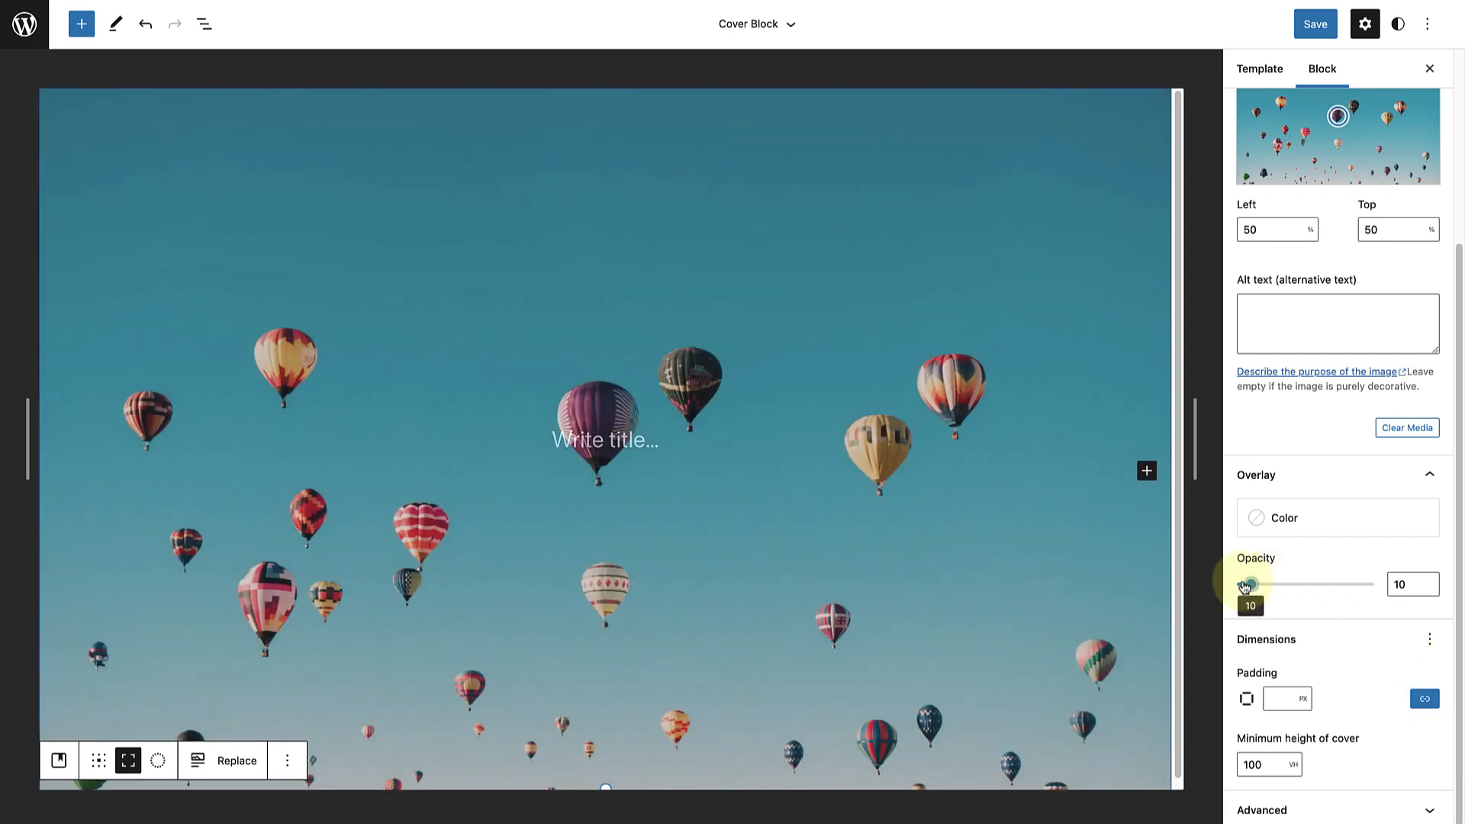
{"action": "left_click", "coordinate": [606, 440]}
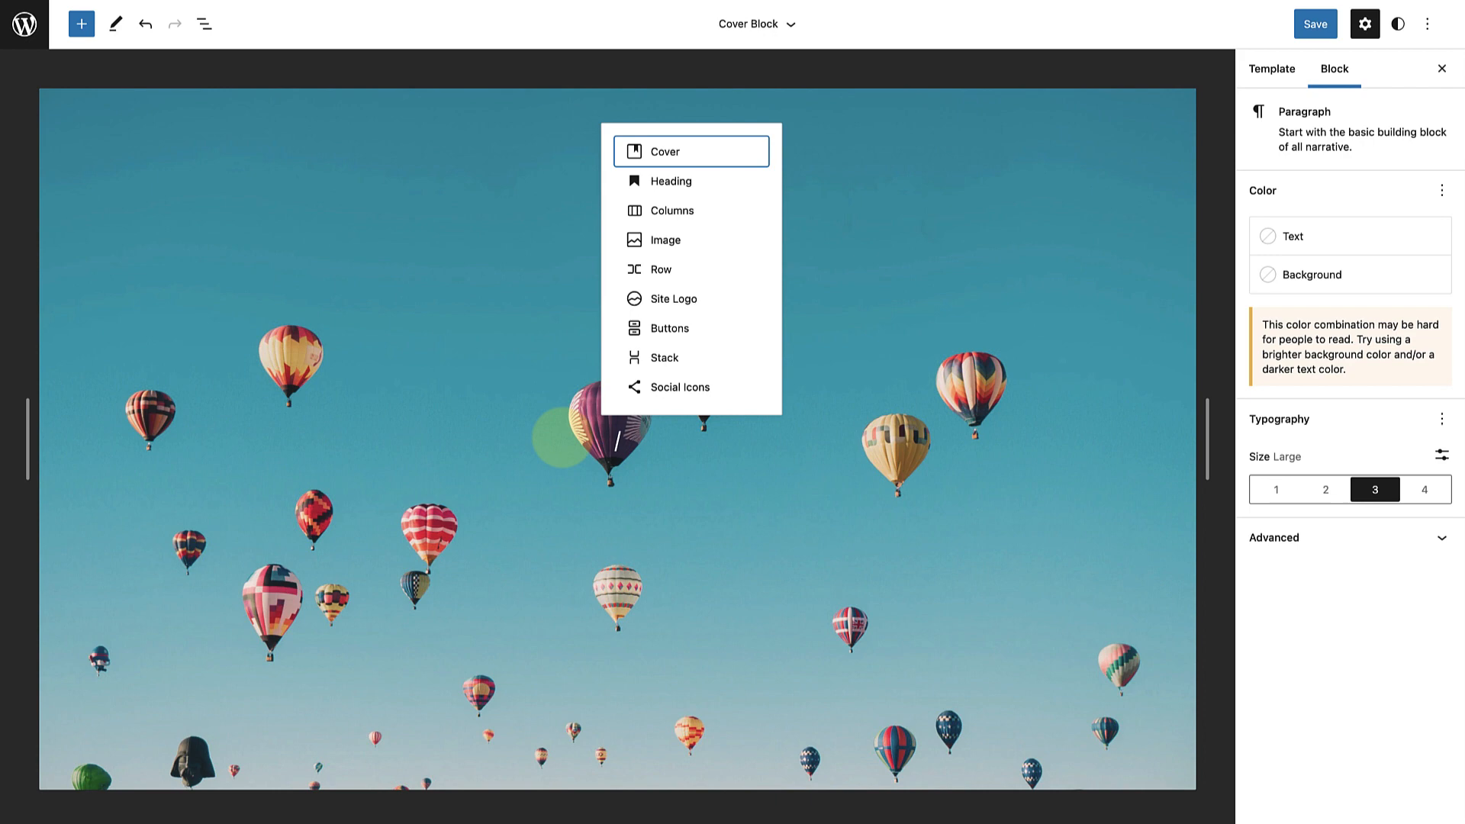
- Add a Site Logo inside the cover and wrap it in a Row block
{"action": "type", "text": "/row"}
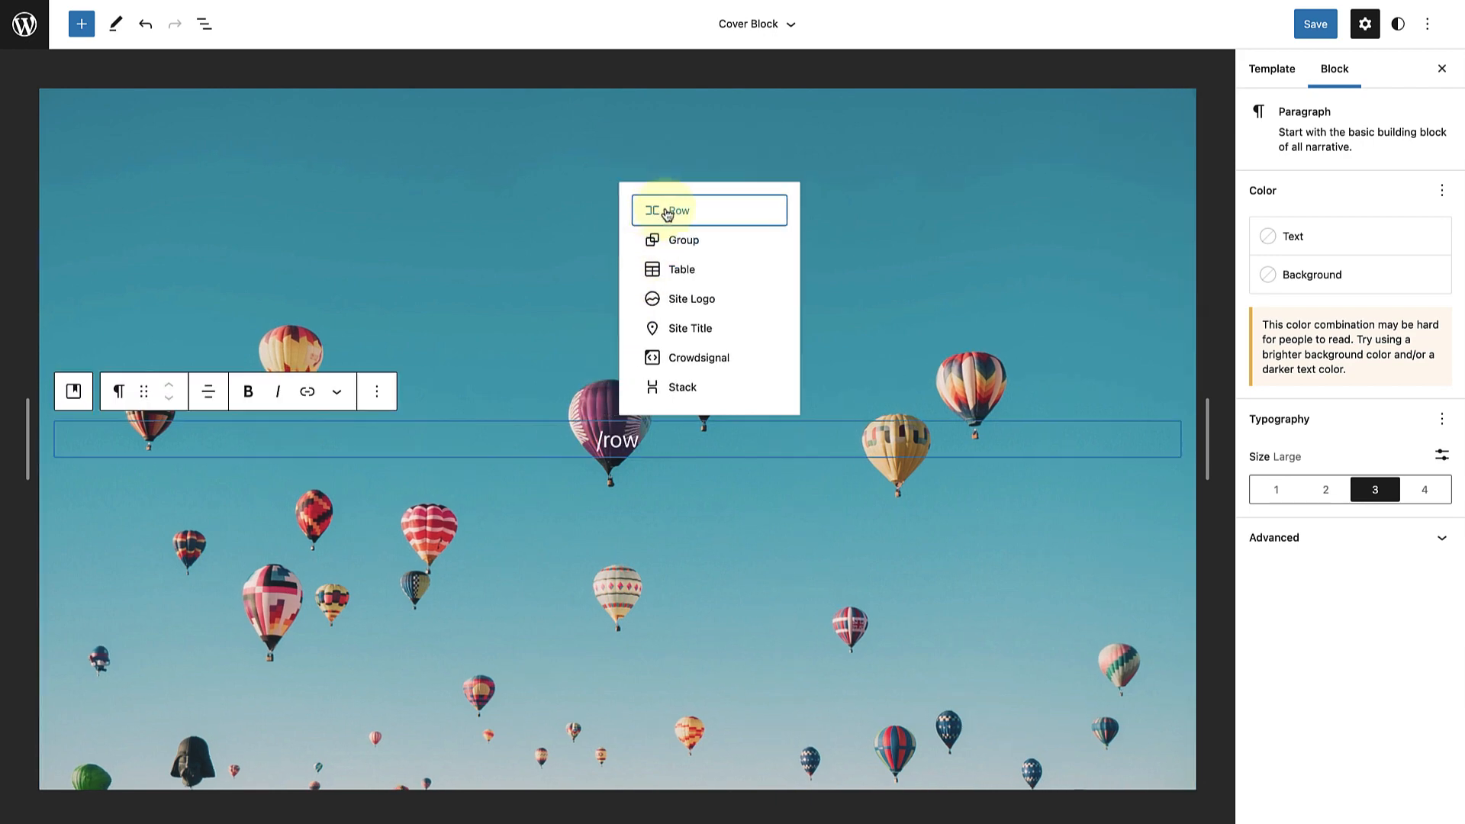
{"action": "left_click", "coordinate": [676, 209]}
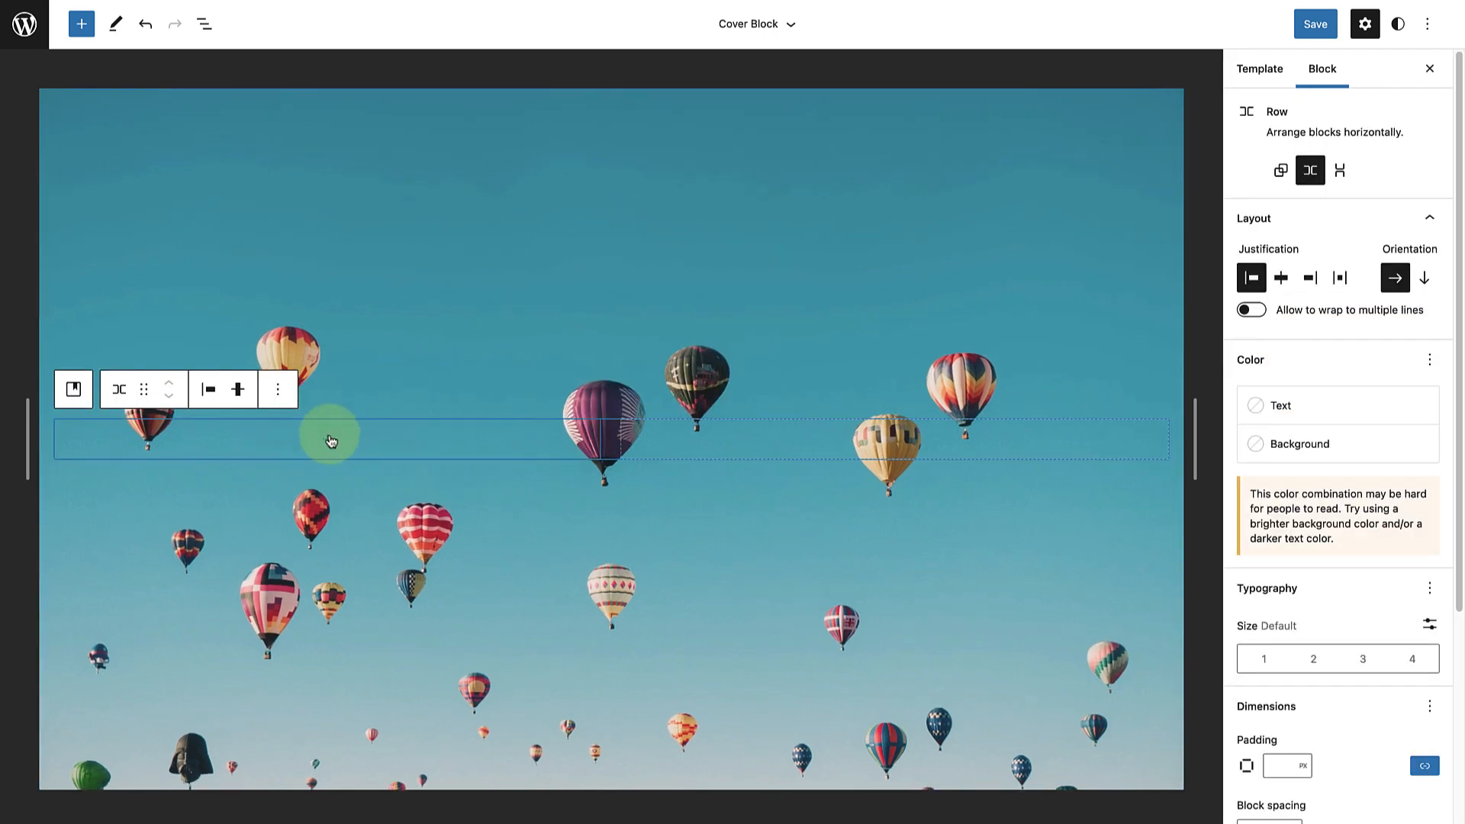
{"action": "left_click", "coordinate": [328, 439]}
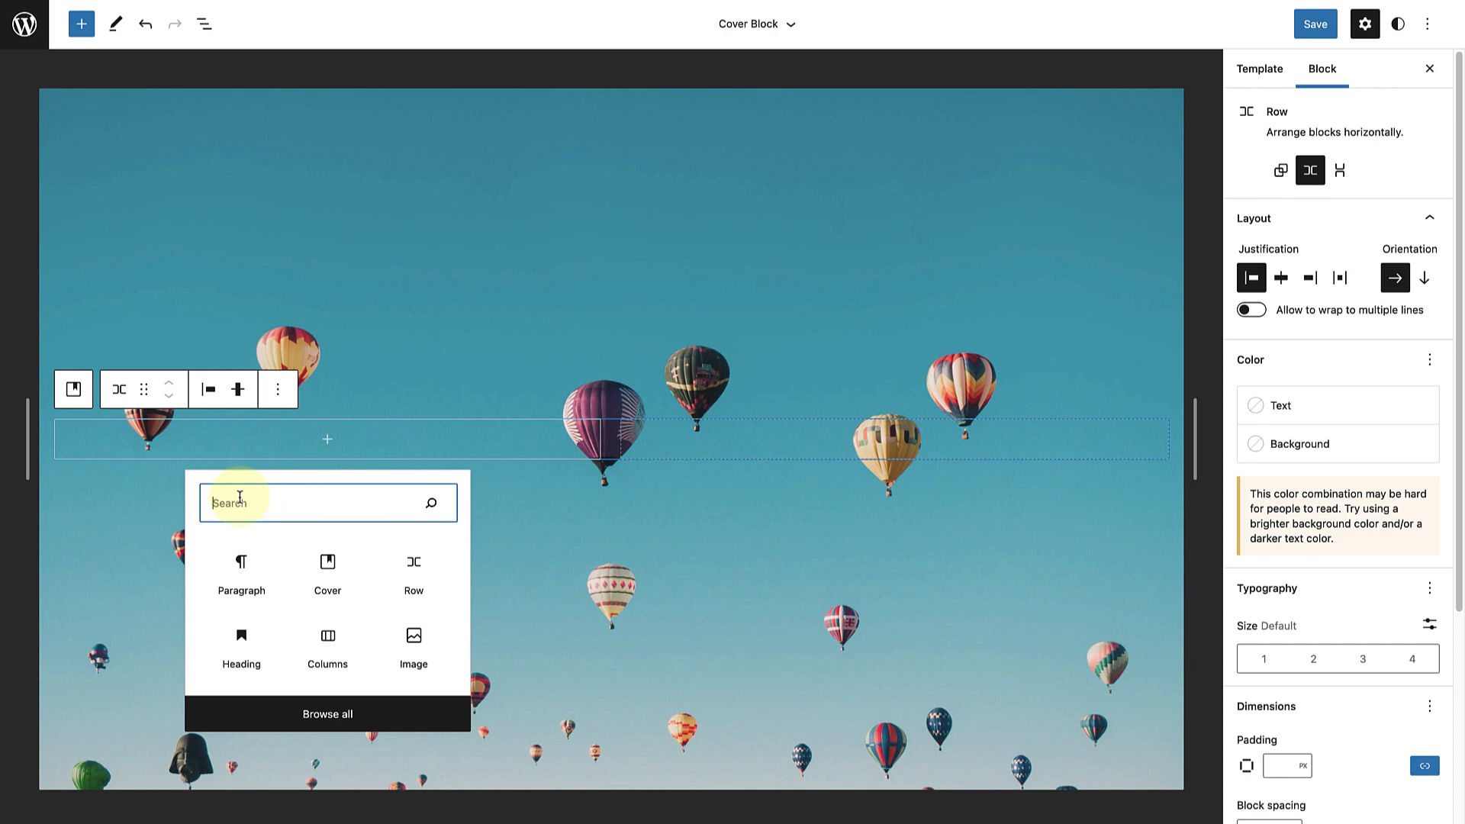
{"action": "type", "text": "logo"}
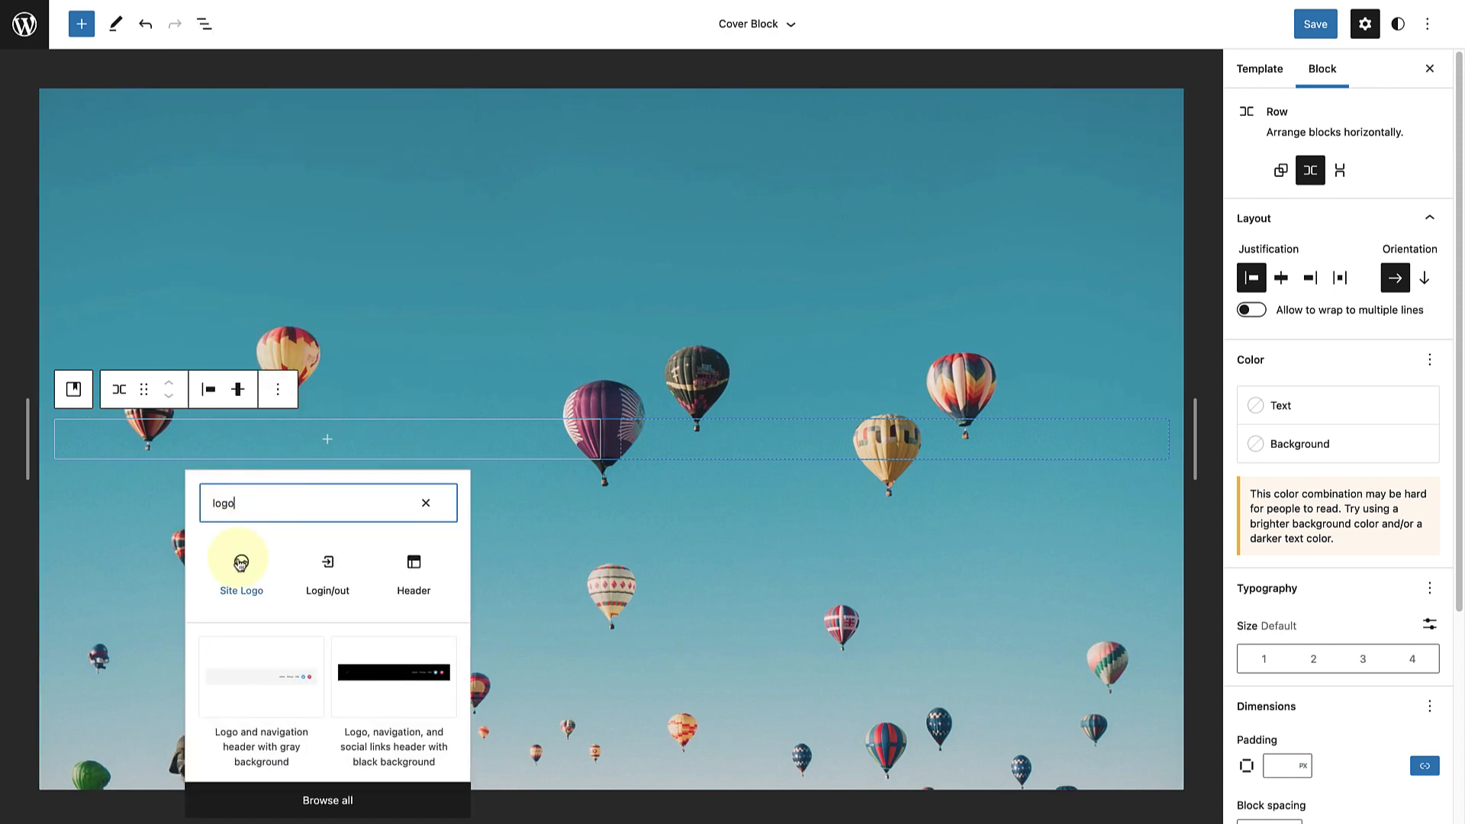
{"action": "left_click", "coordinate": [240, 565]}
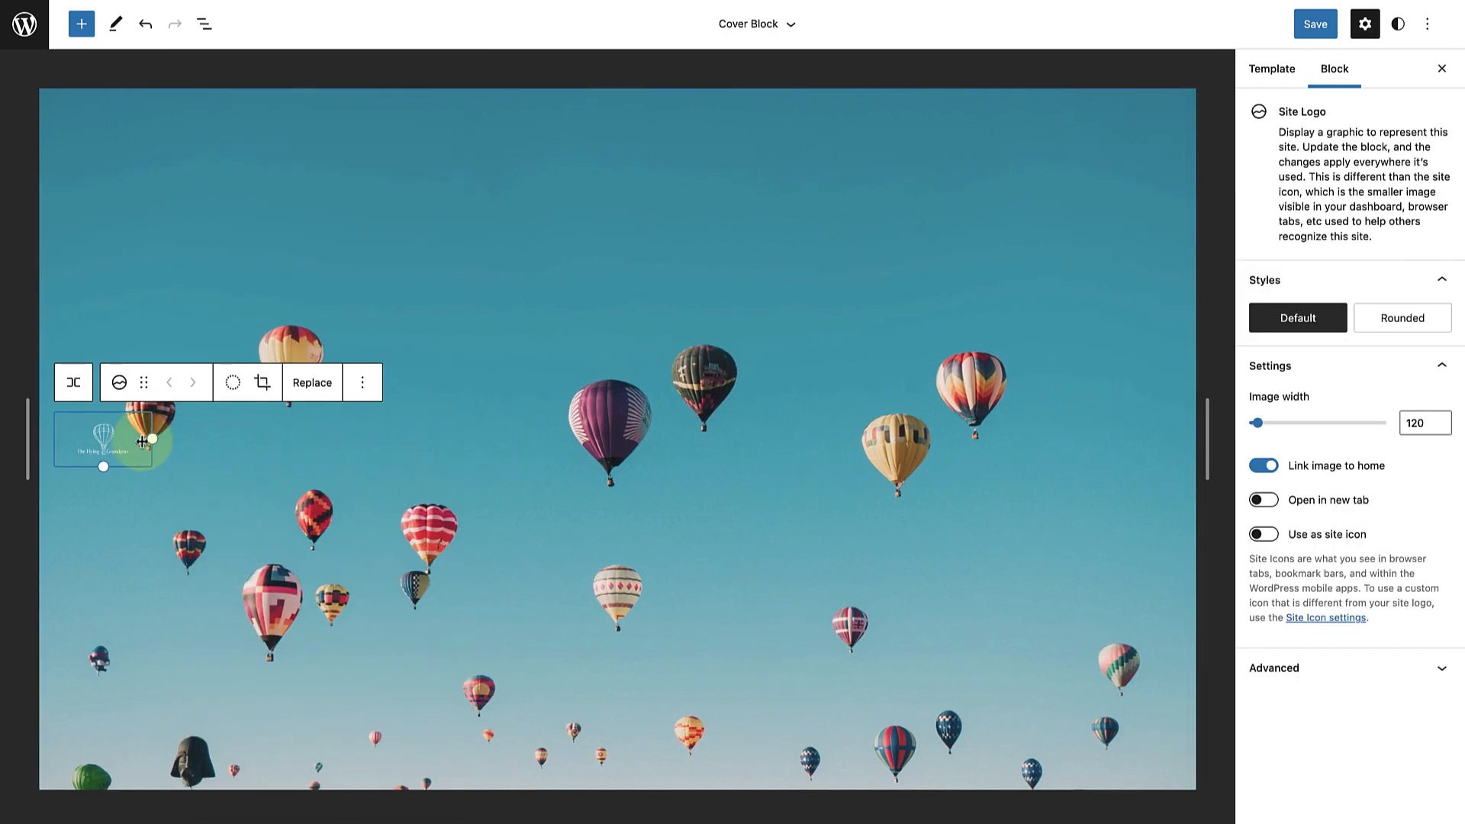
{"action": "left_click", "coordinate": [72, 381]}
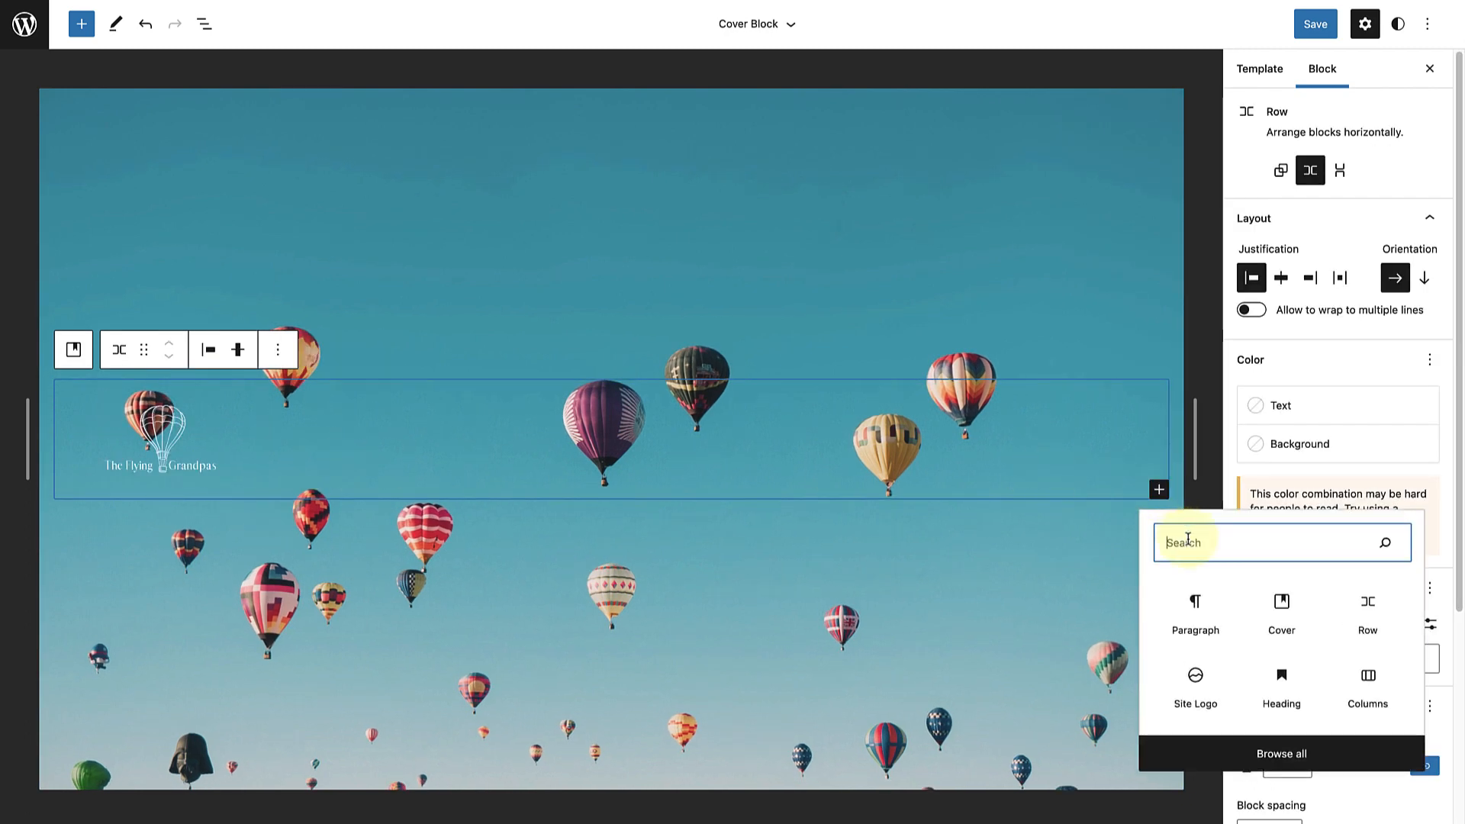
- Add a Navigation block beside the logo in the row and show the List View outline
{"action": "type", "text": "navig"}
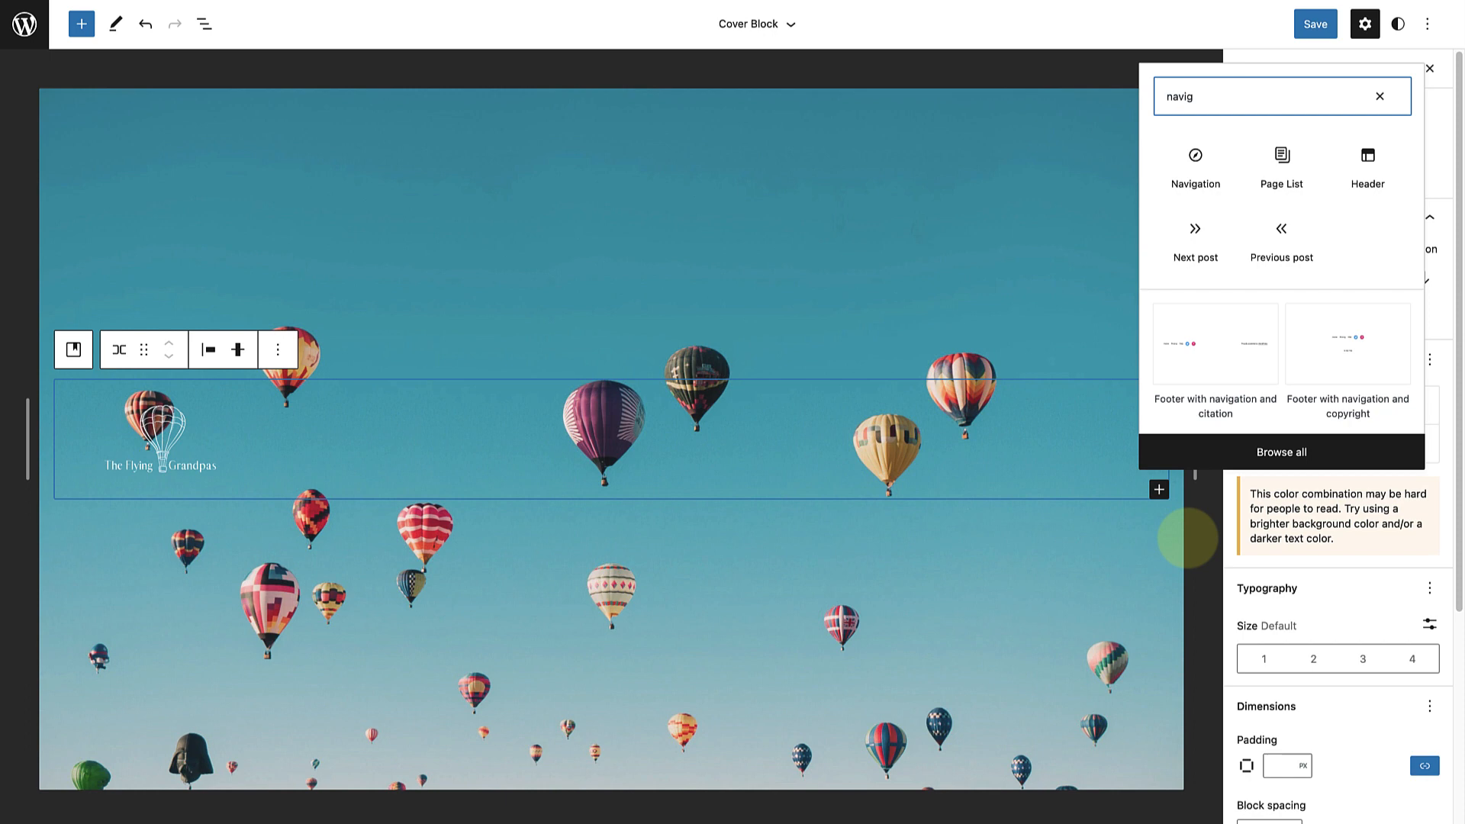
{"action": "left_click", "coordinate": [1193, 155]}
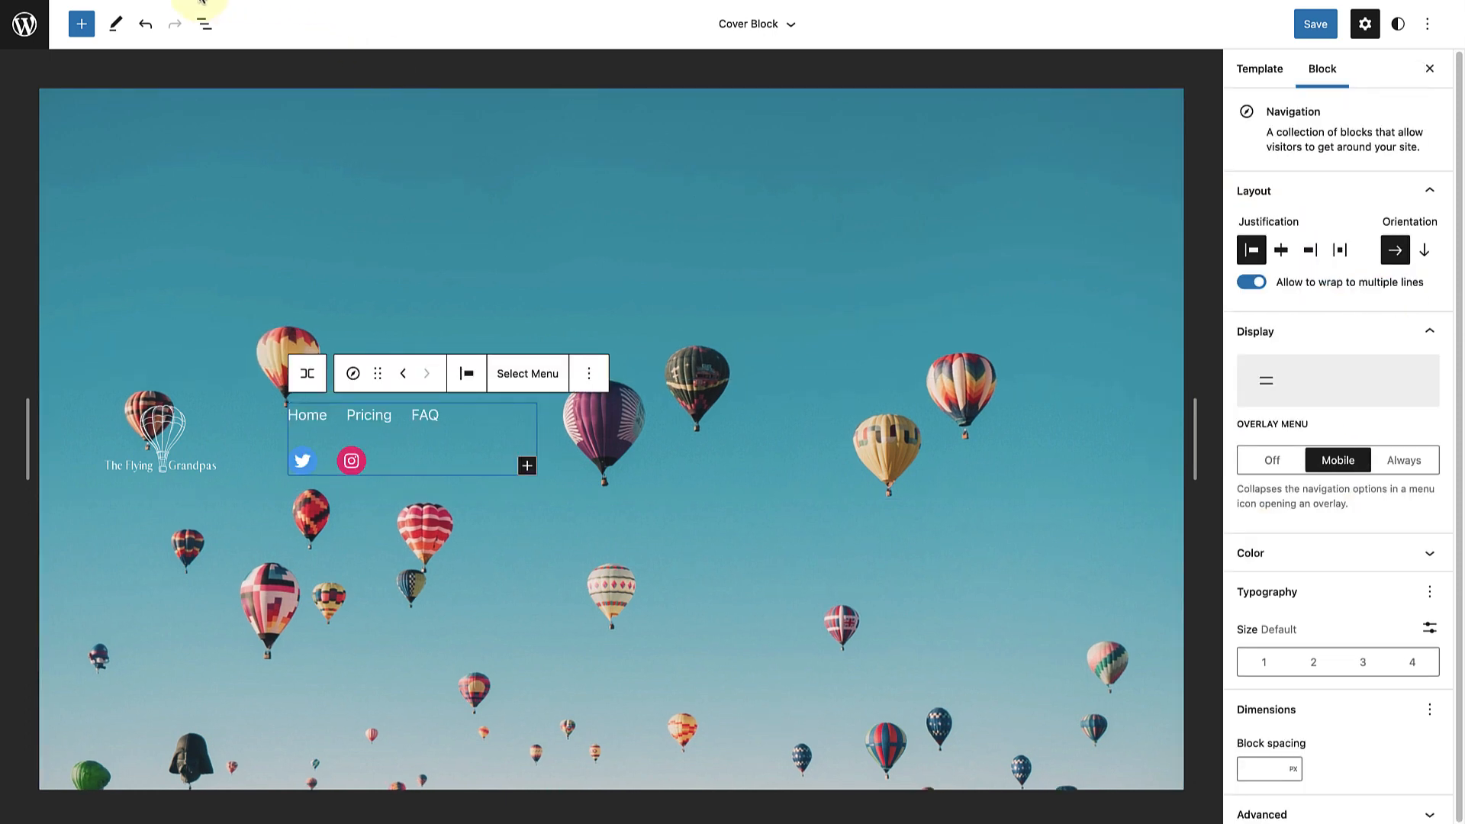
{"action": "left_click", "coordinate": [204, 23]}
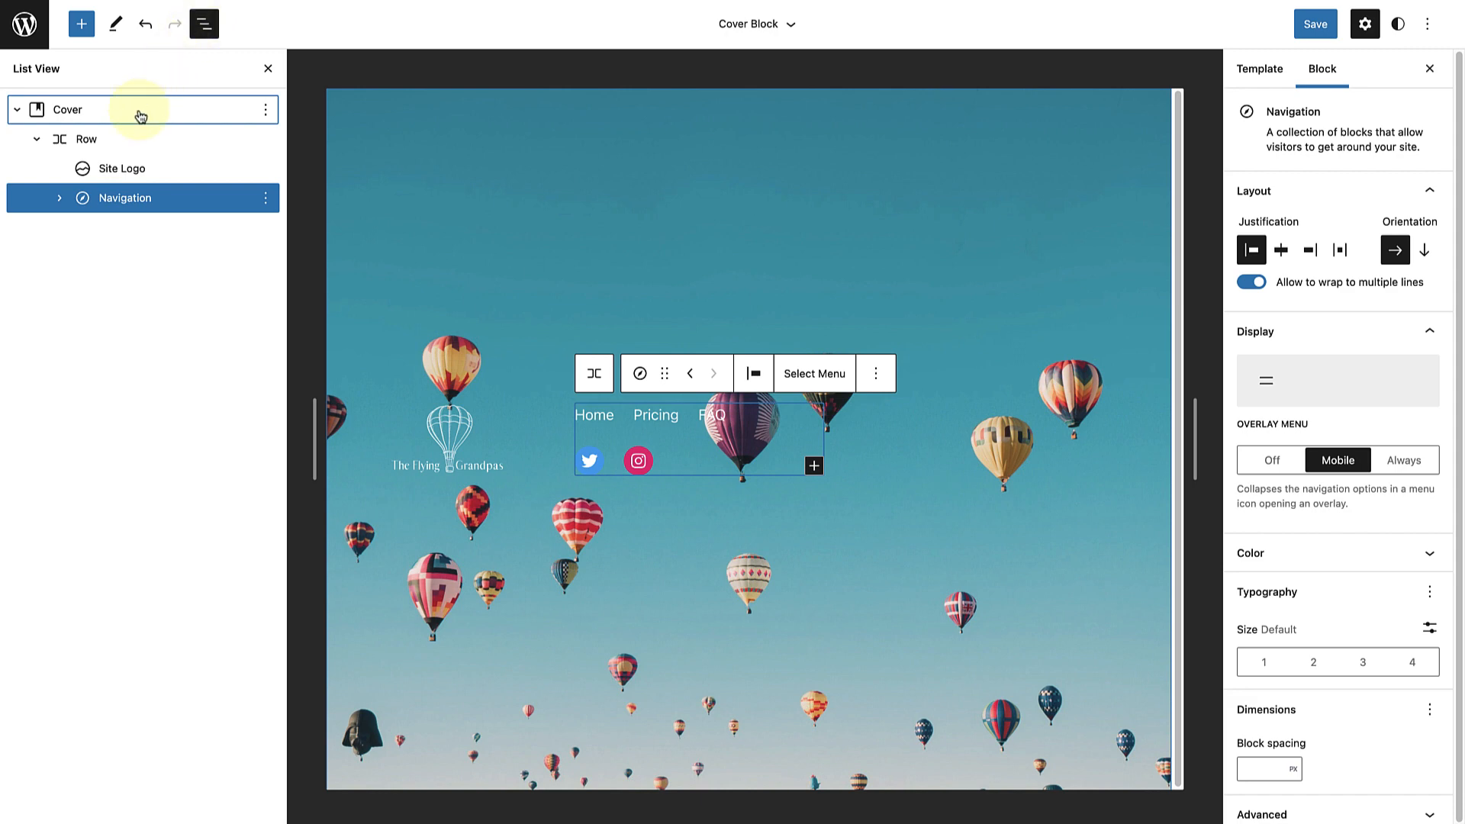
- Set the Row's justification to 'Space between items' so logo and menu sit at opposite ends
{"action": "left_click", "coordinate": [85, 139]}
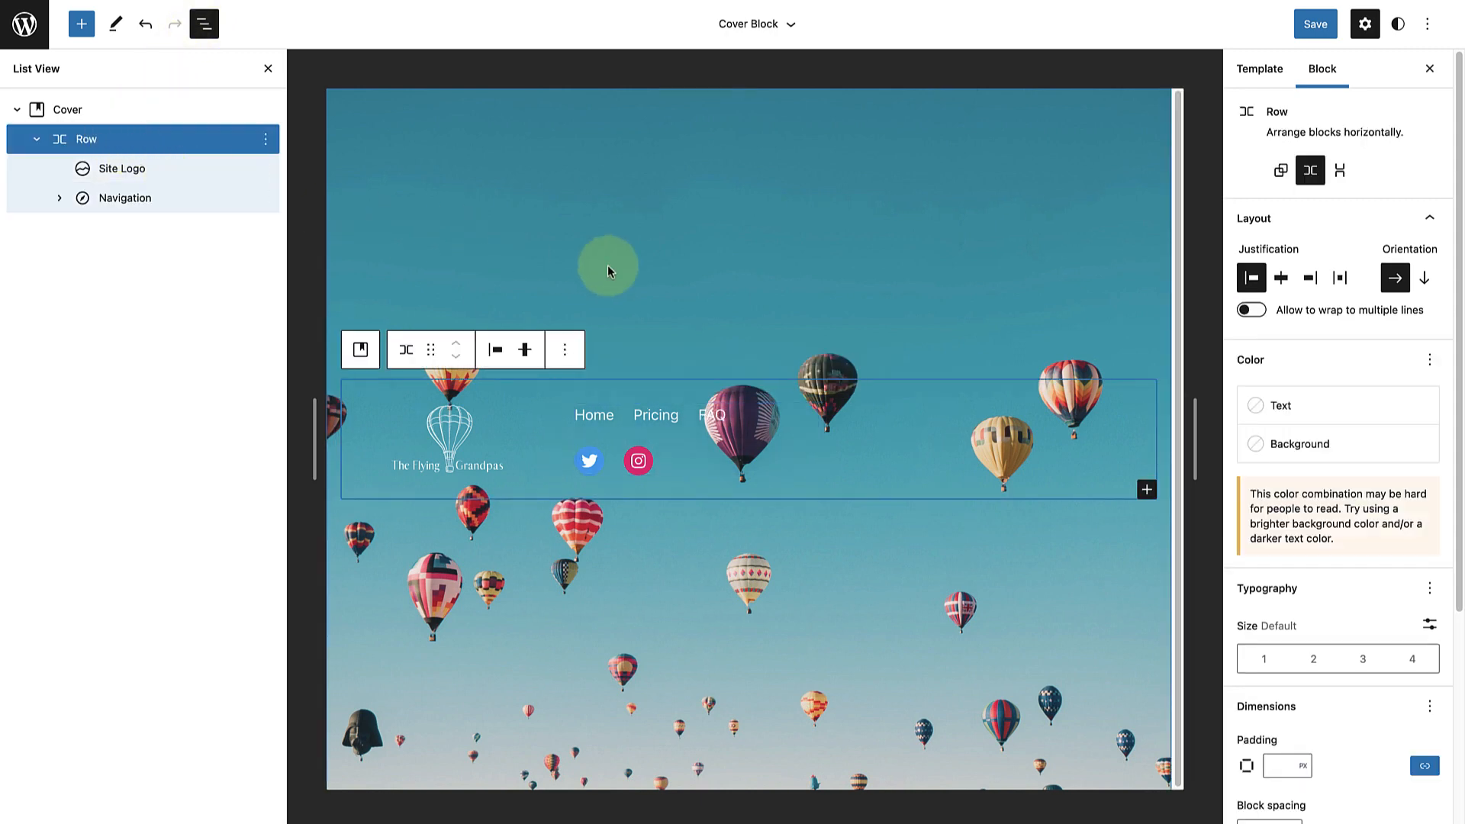
{"action": "mouse_move", "coordinate": [1339, 278]}
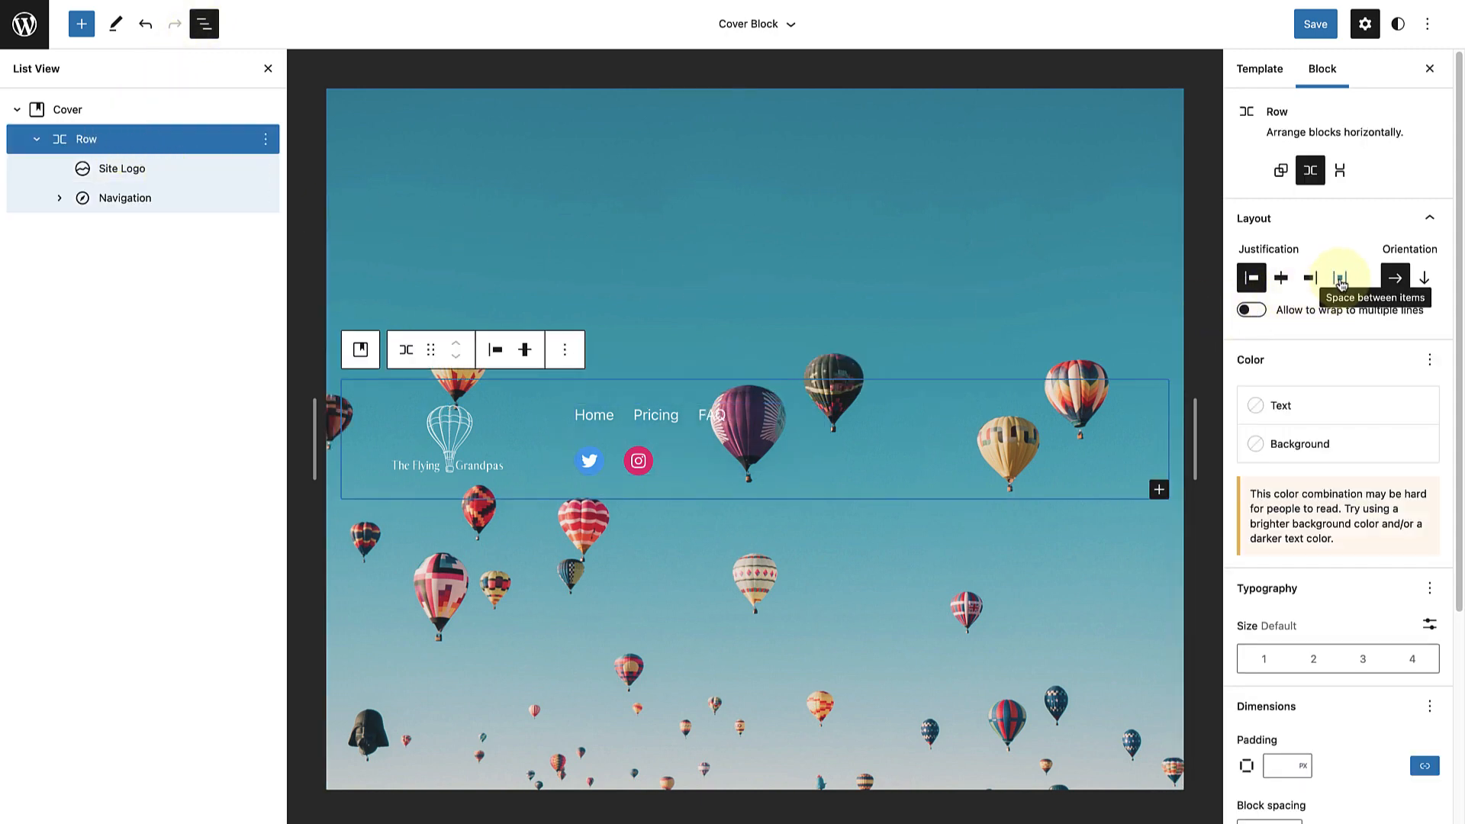
{"action": "left_click", "coordinate": [1338, 278]}
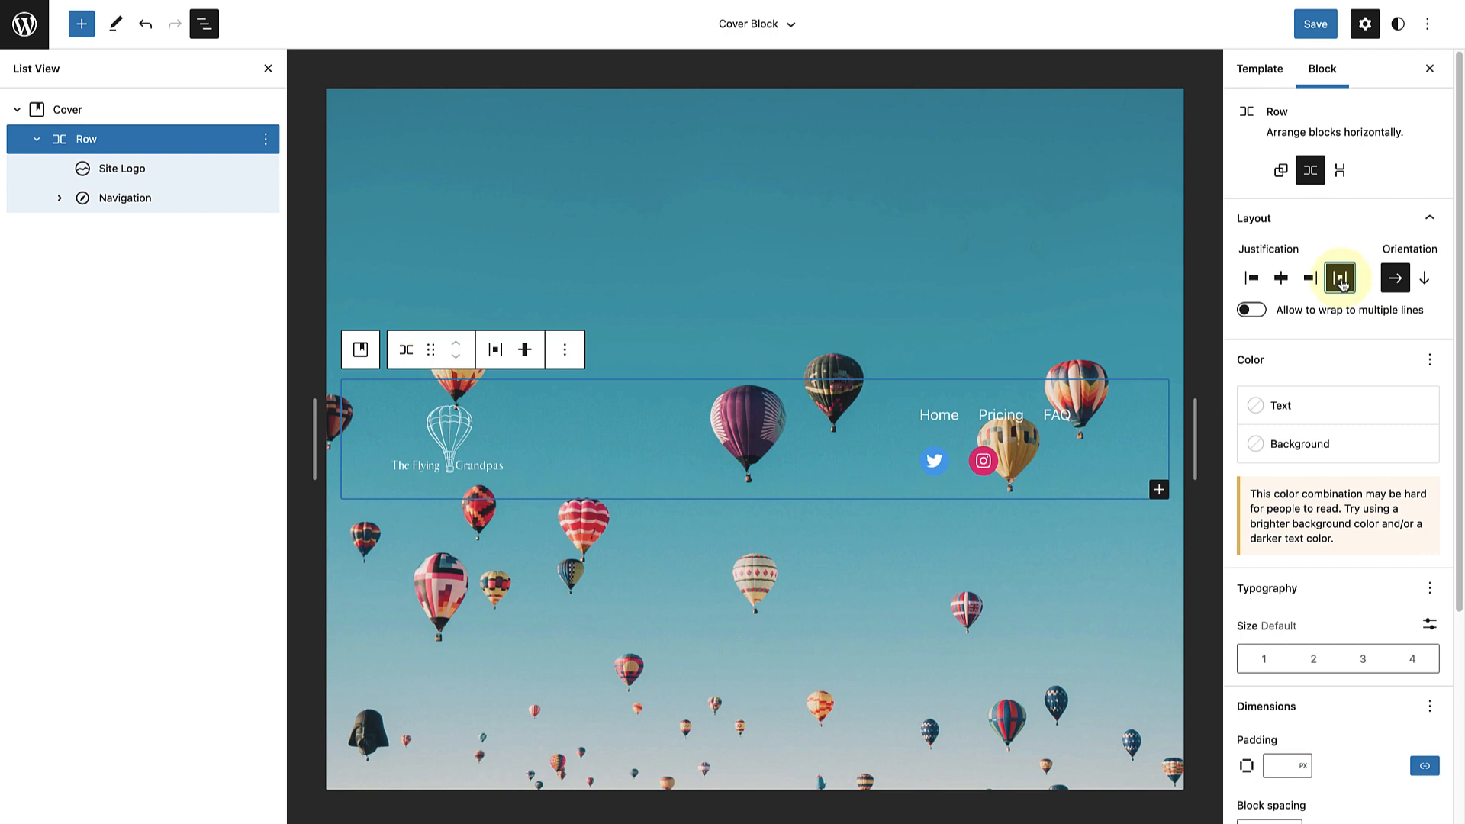
{"action": "left_click", "coordinate": [1339, 278]}
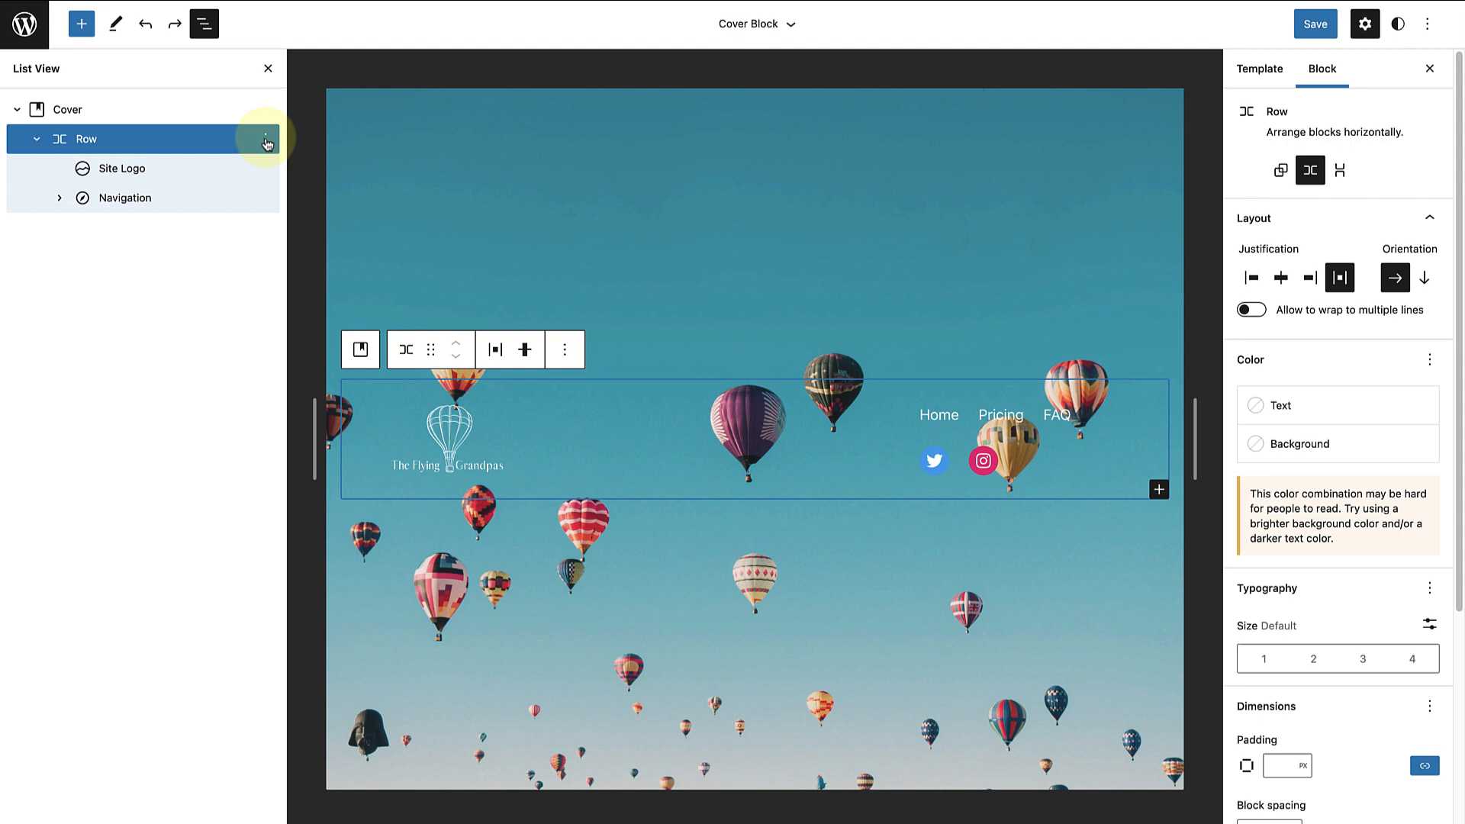
{"action": "left_click", "coordinate": [266, 139]}
{"action": "type", "text": "/spacer"}
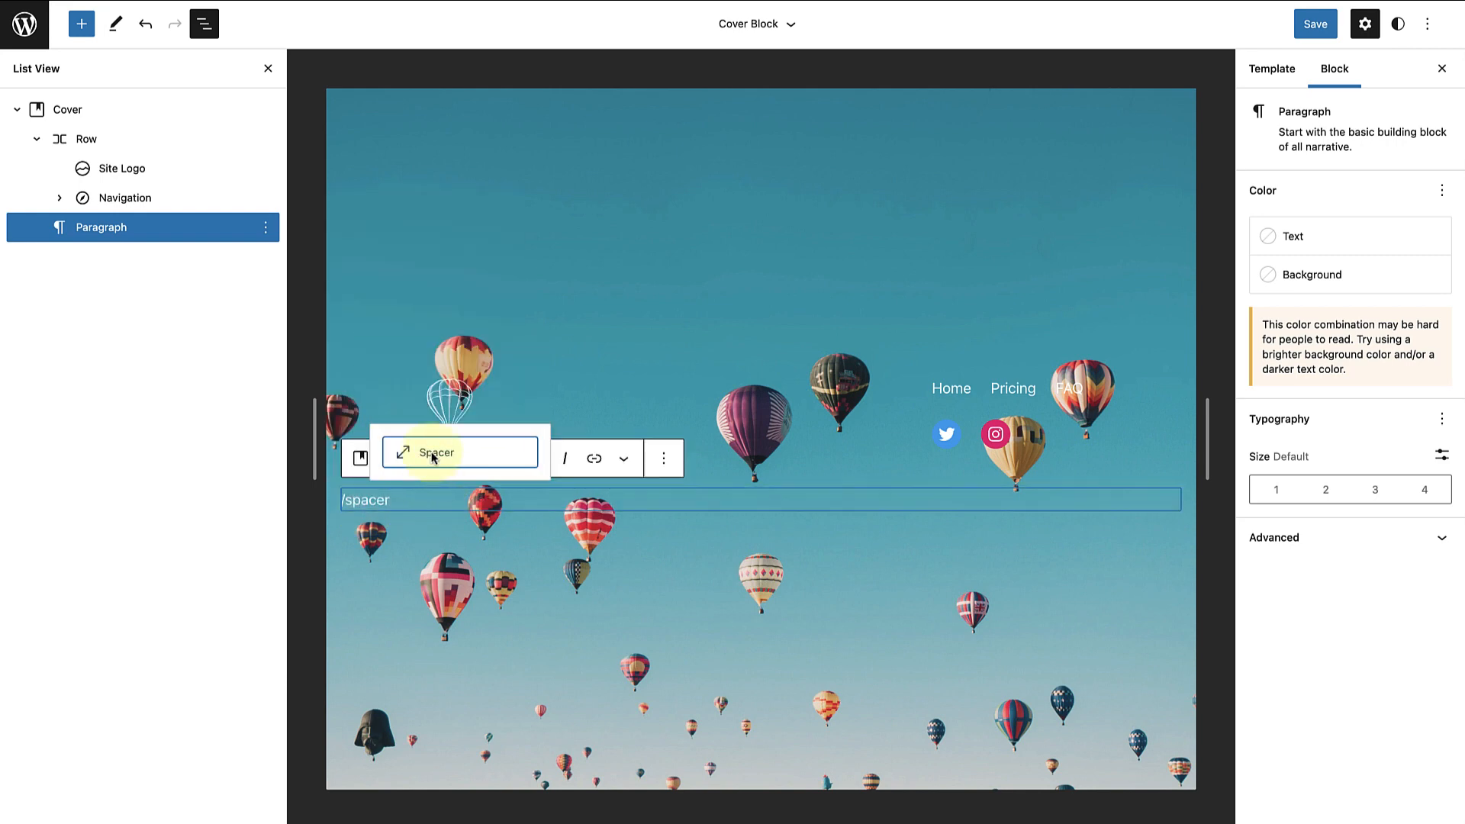
- Add a Spacer below the header row and stretch it to about 609 px tall
{"action": "left_click", "coordinate": [434, 454]}
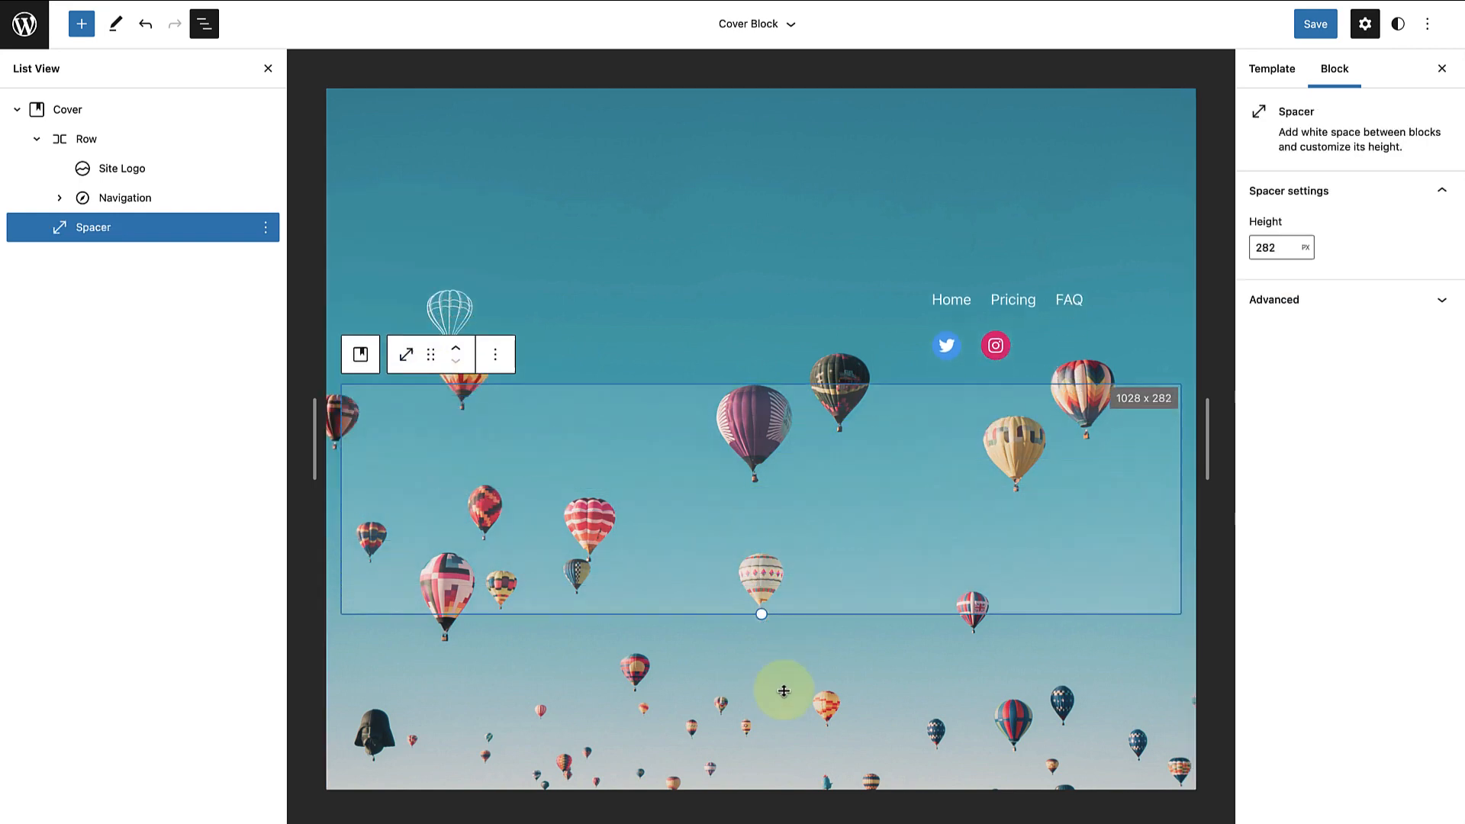
{"action": "left_click_drag", "start_coordinate": [760, 614], "coordinate": [760, 669]}
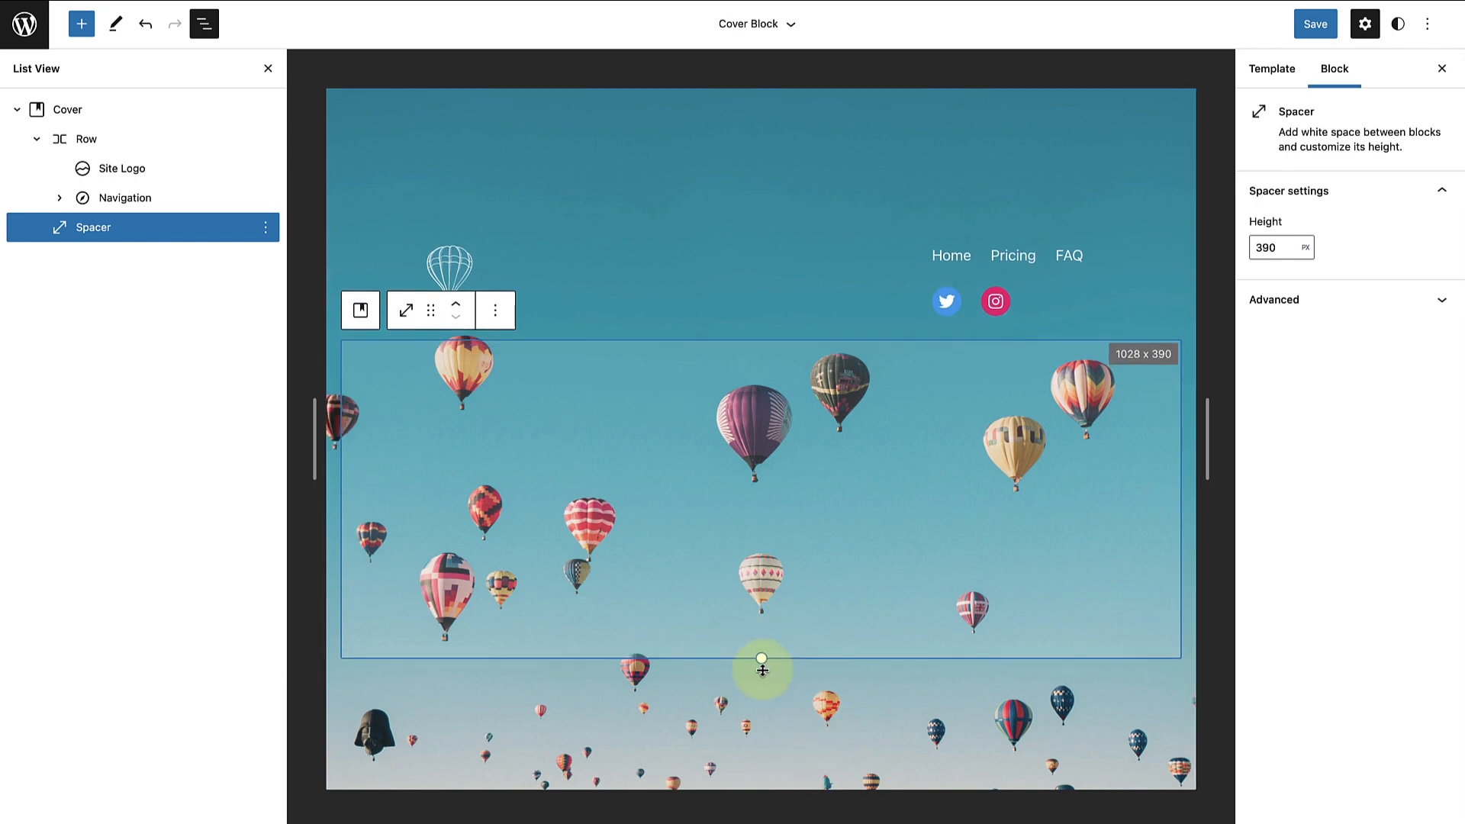
{"action": "left_click_drag", "start_coordinate": [762, 669], "coordinate": [762, 746]}
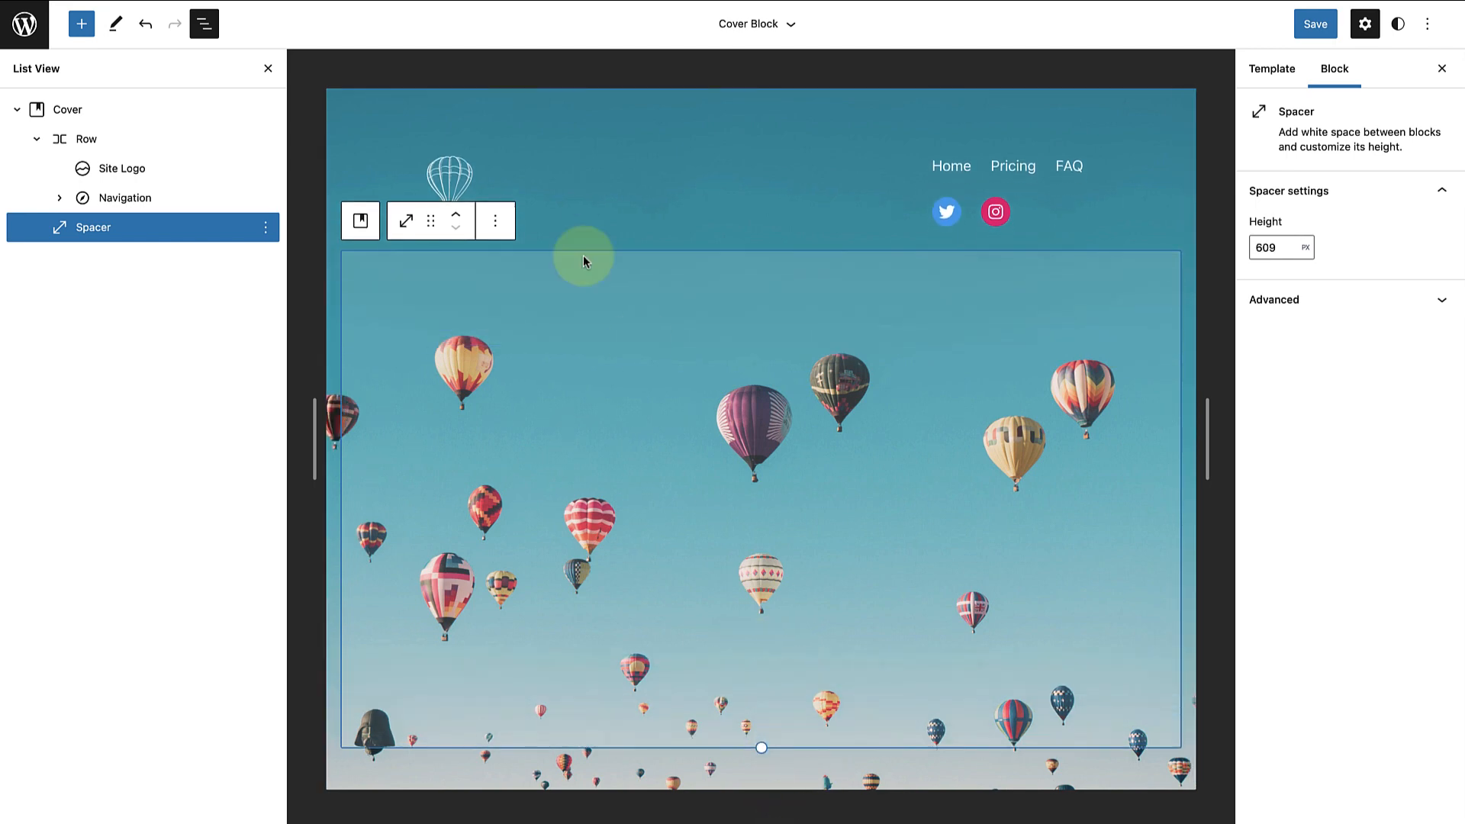
{"action": "left_click", "coordinate": [448, 177]}
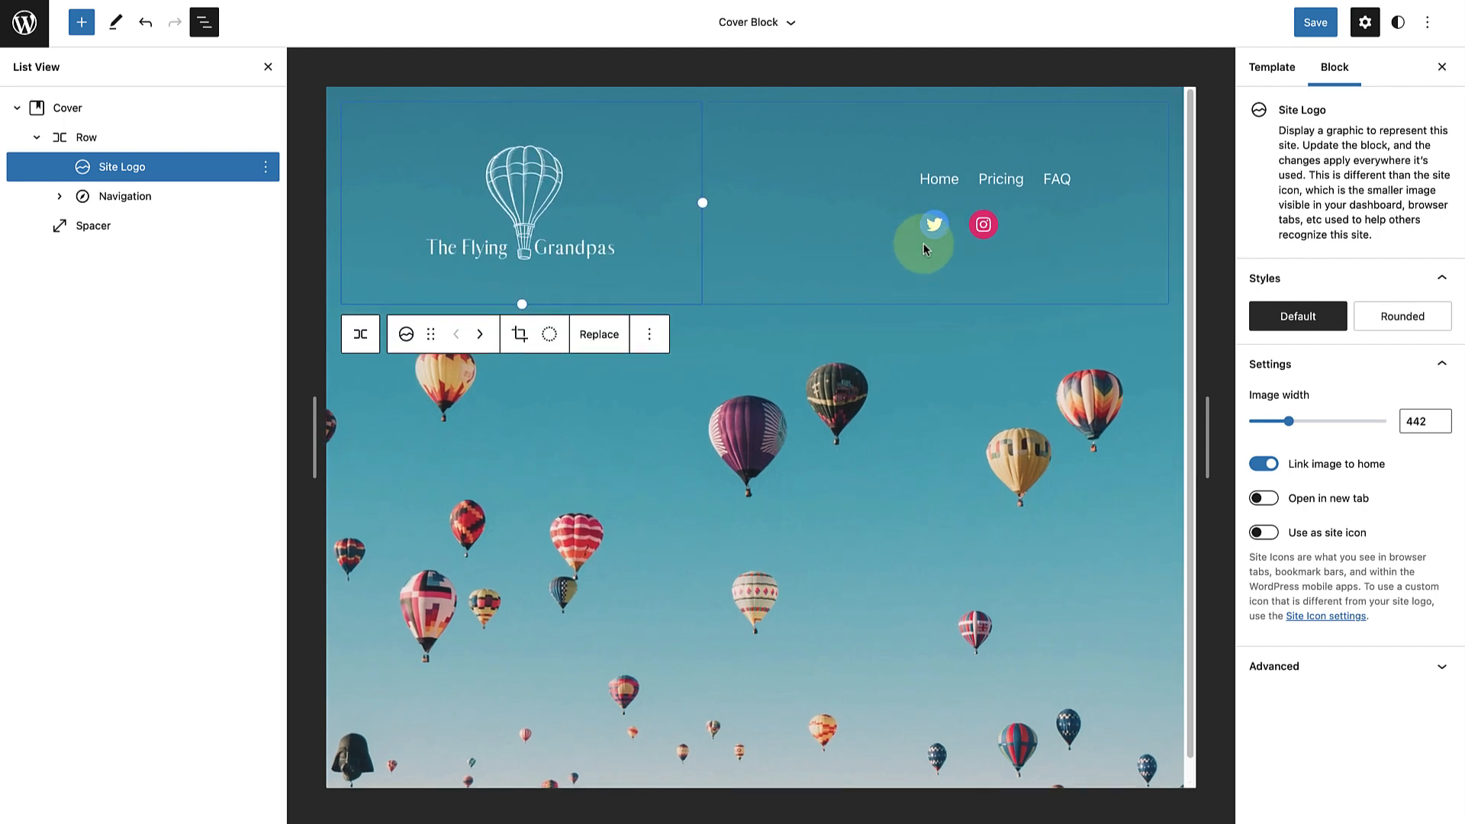
- Turn off 'Allow to wrap to multiple lines' on the Navigation block so items stay on one line
{"action": "left_click", "coordinate": [122, 197]}
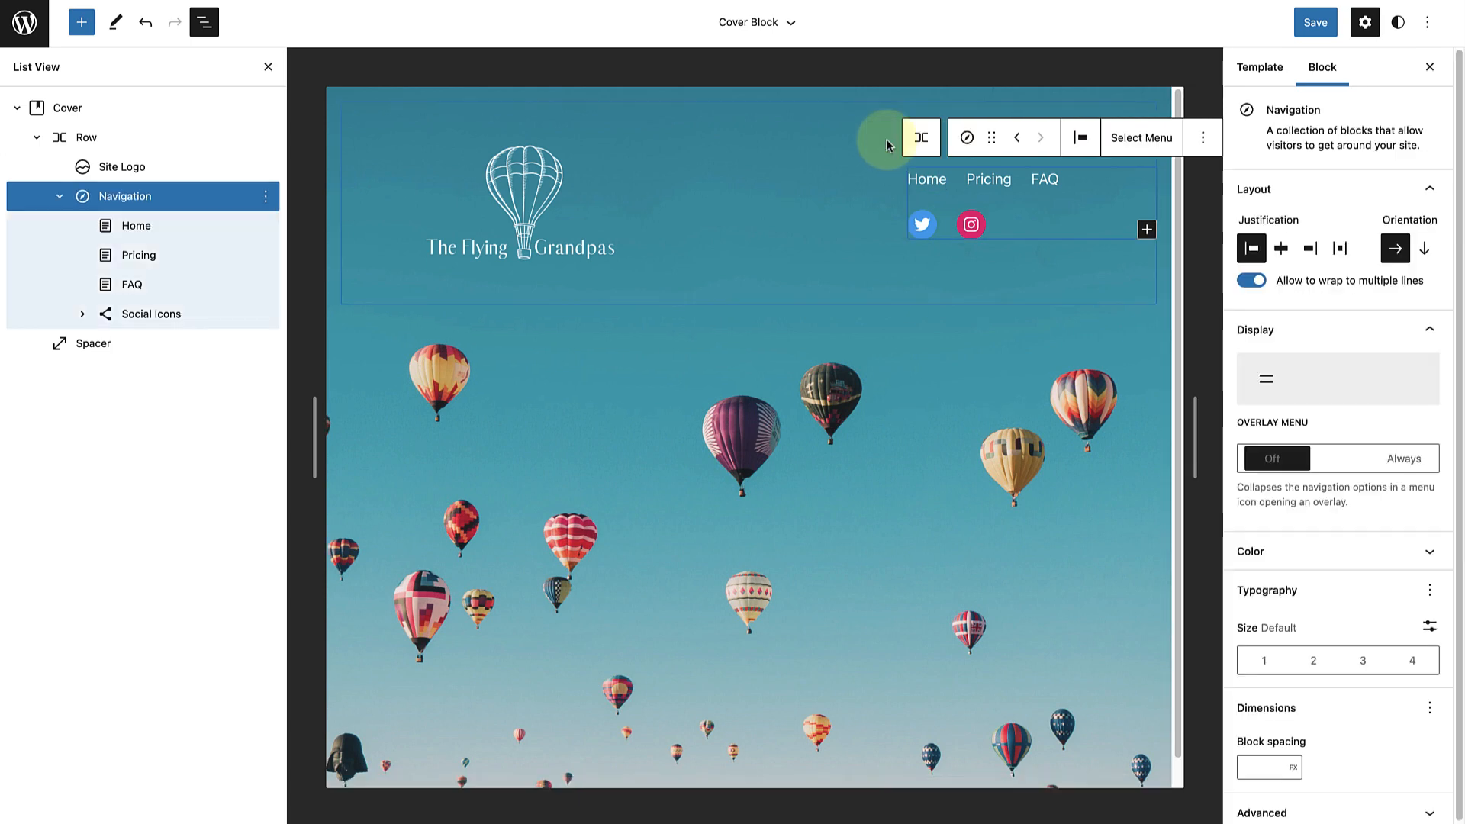
{"action": "left_click", "coordinate": [1337, 456]}
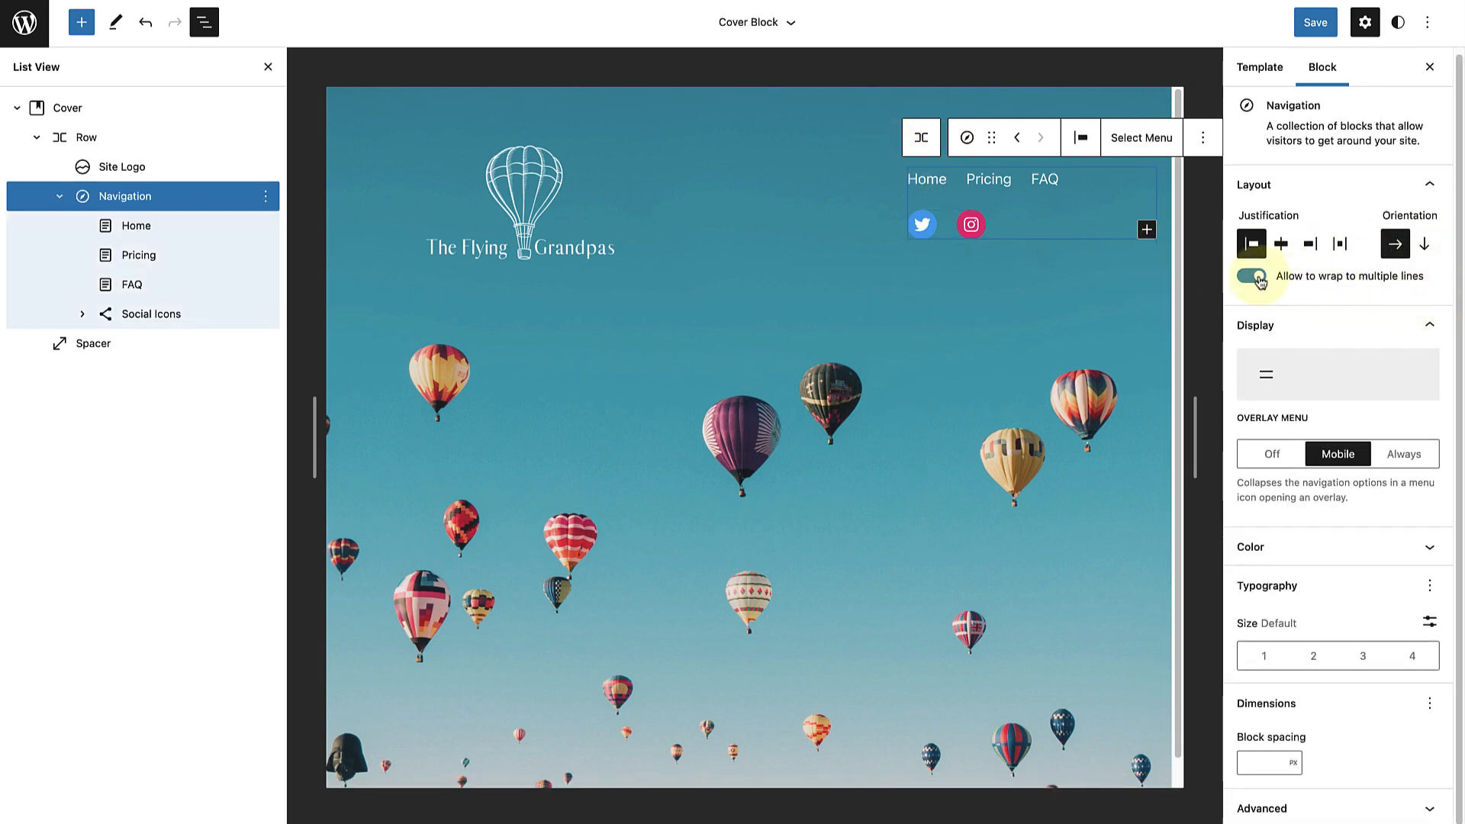
{"action": "left_click", "coordinate": [1250, 276]}
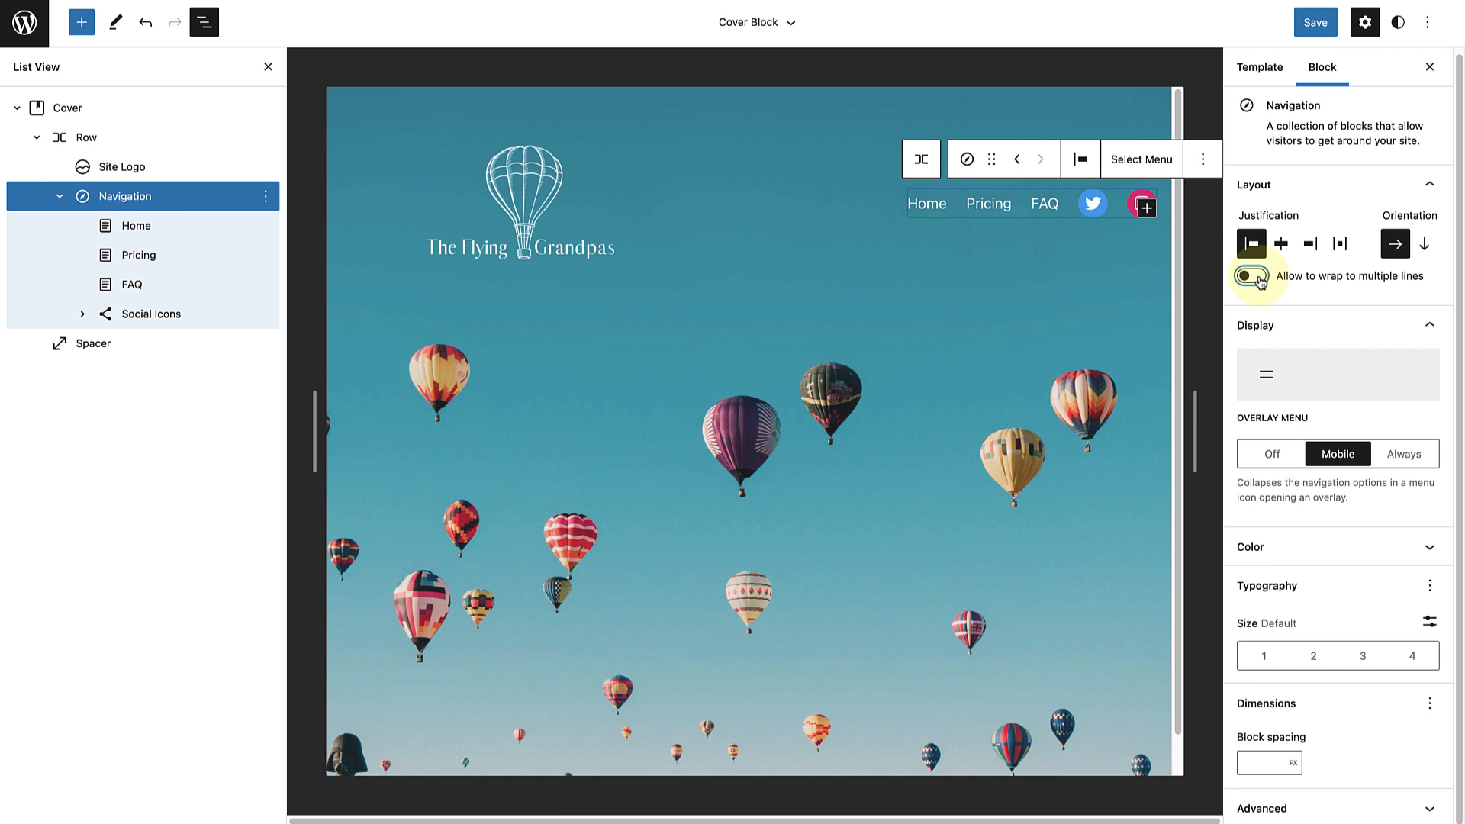
{"action": "left_click", "coordinate": [1250, 275]}
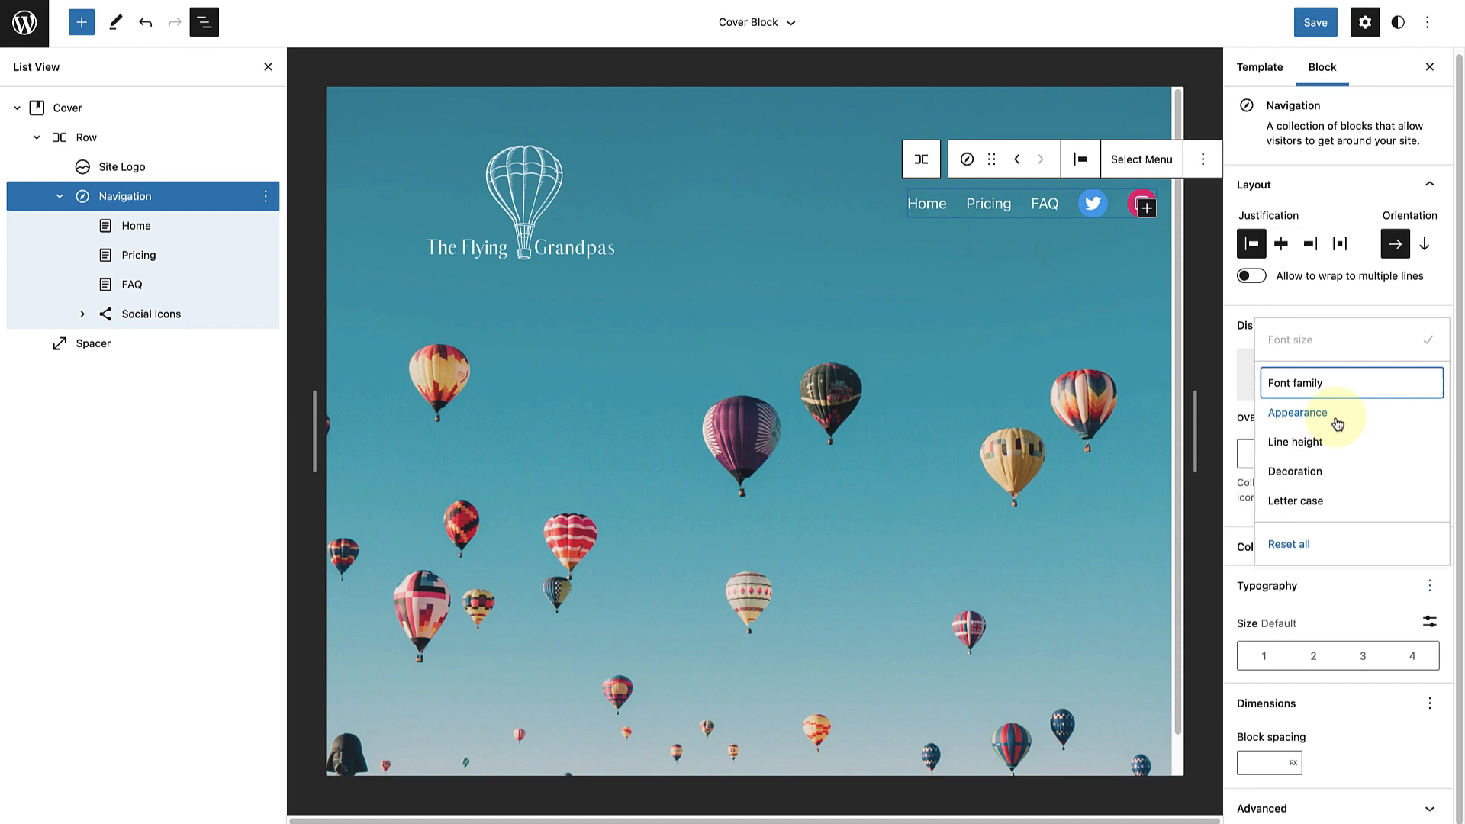
- Give the navigation Extra Light appearance at a custom 30 px size and hide the settings sidebar
{"action": "left_click", "coordinate": [1297, 412]}
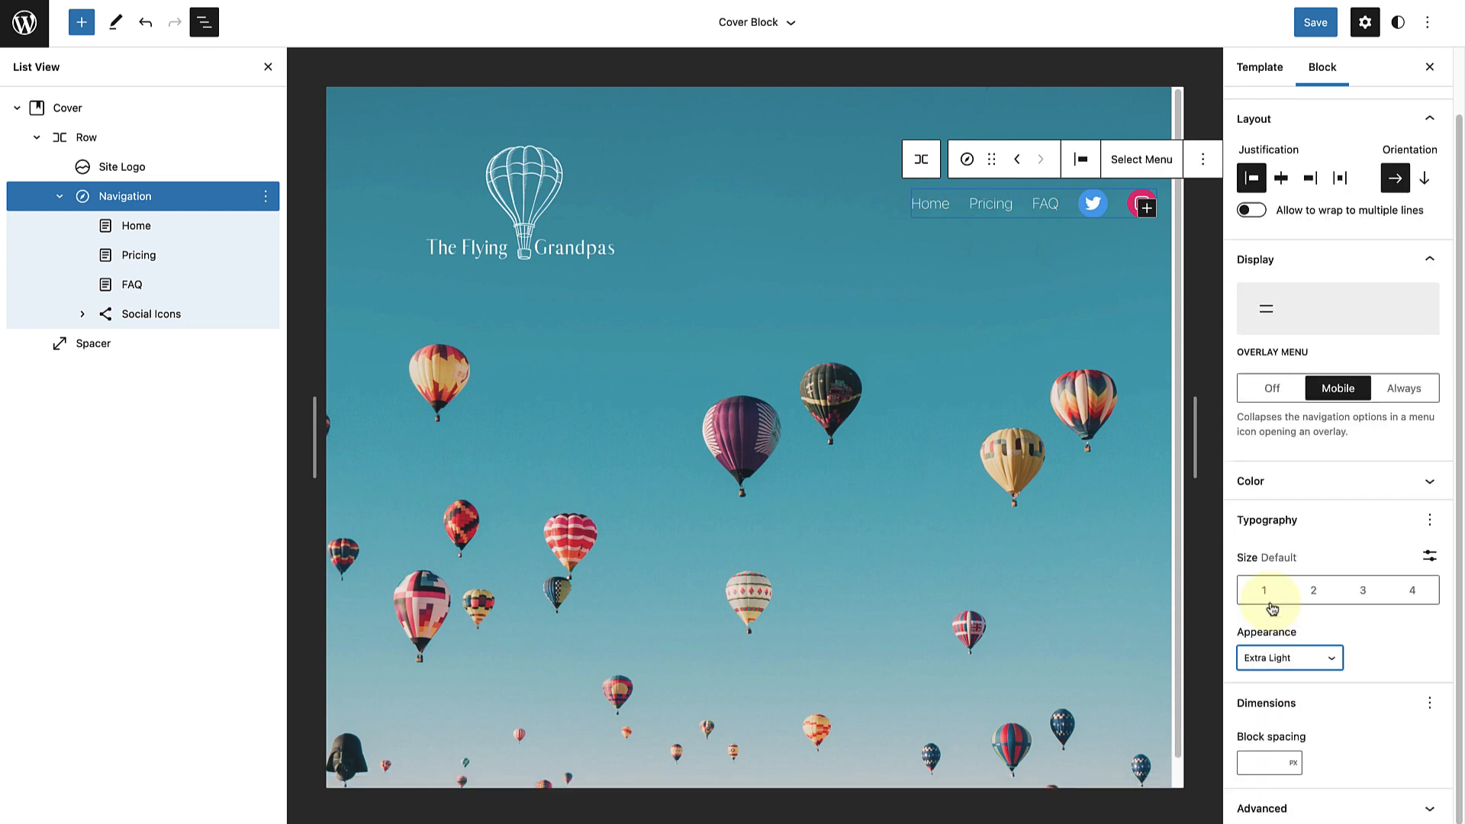
{"action": "left_click", "coordinate": [1430, 556]}
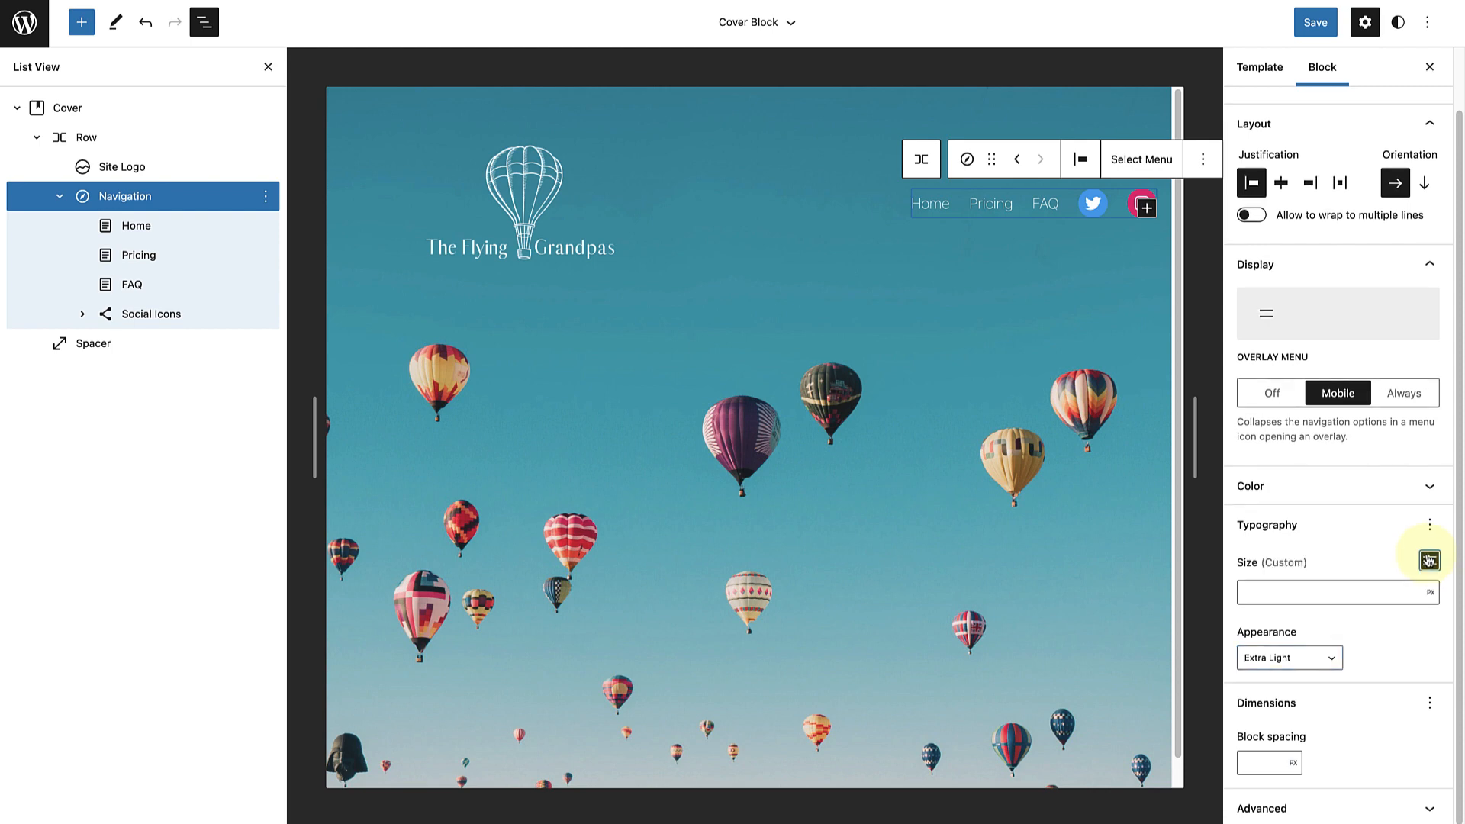
{"action": "type", "text": "30"}
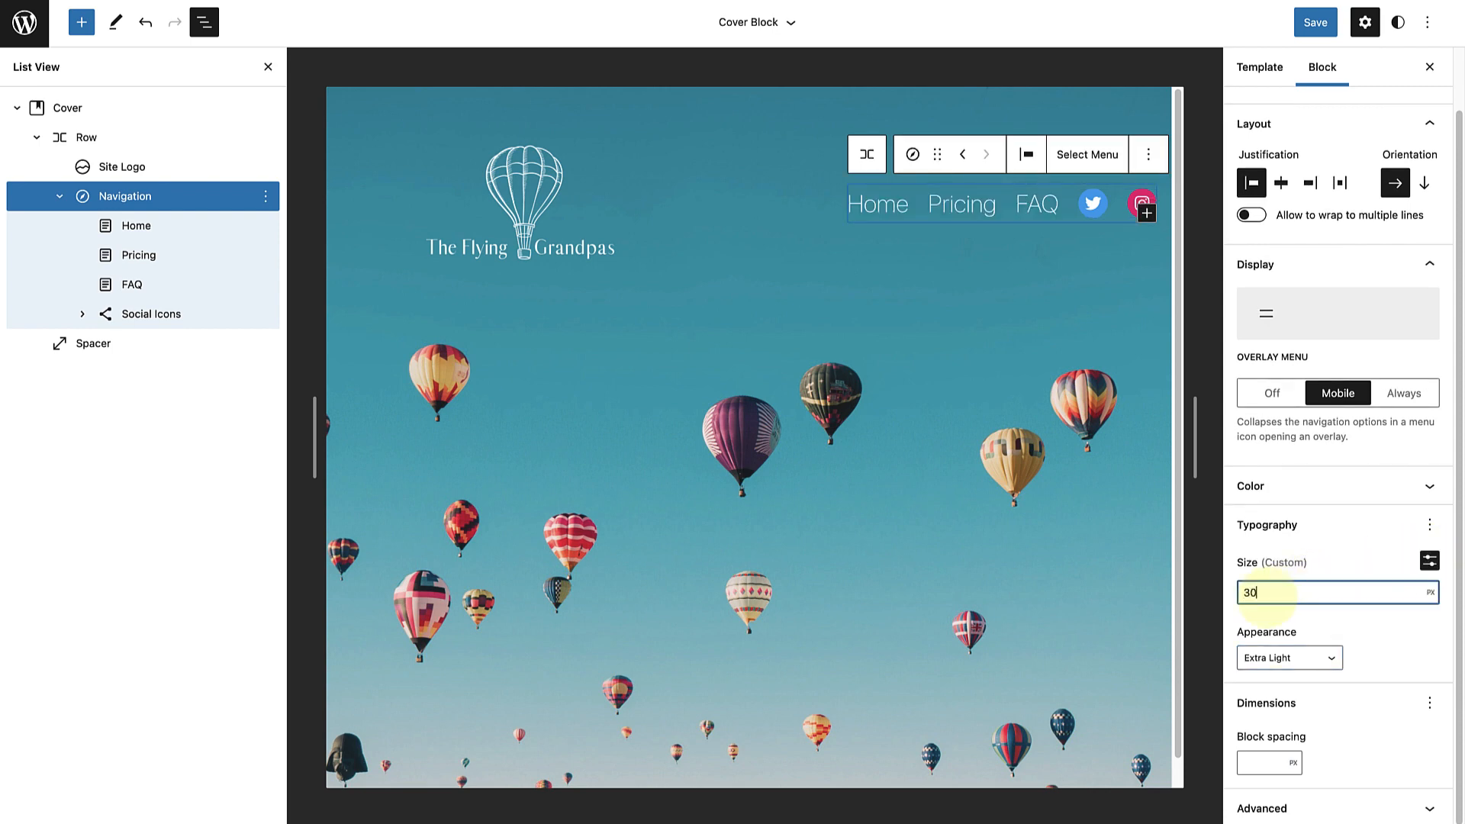
{"action": "left_click", "coordinate": [1249, 215]}
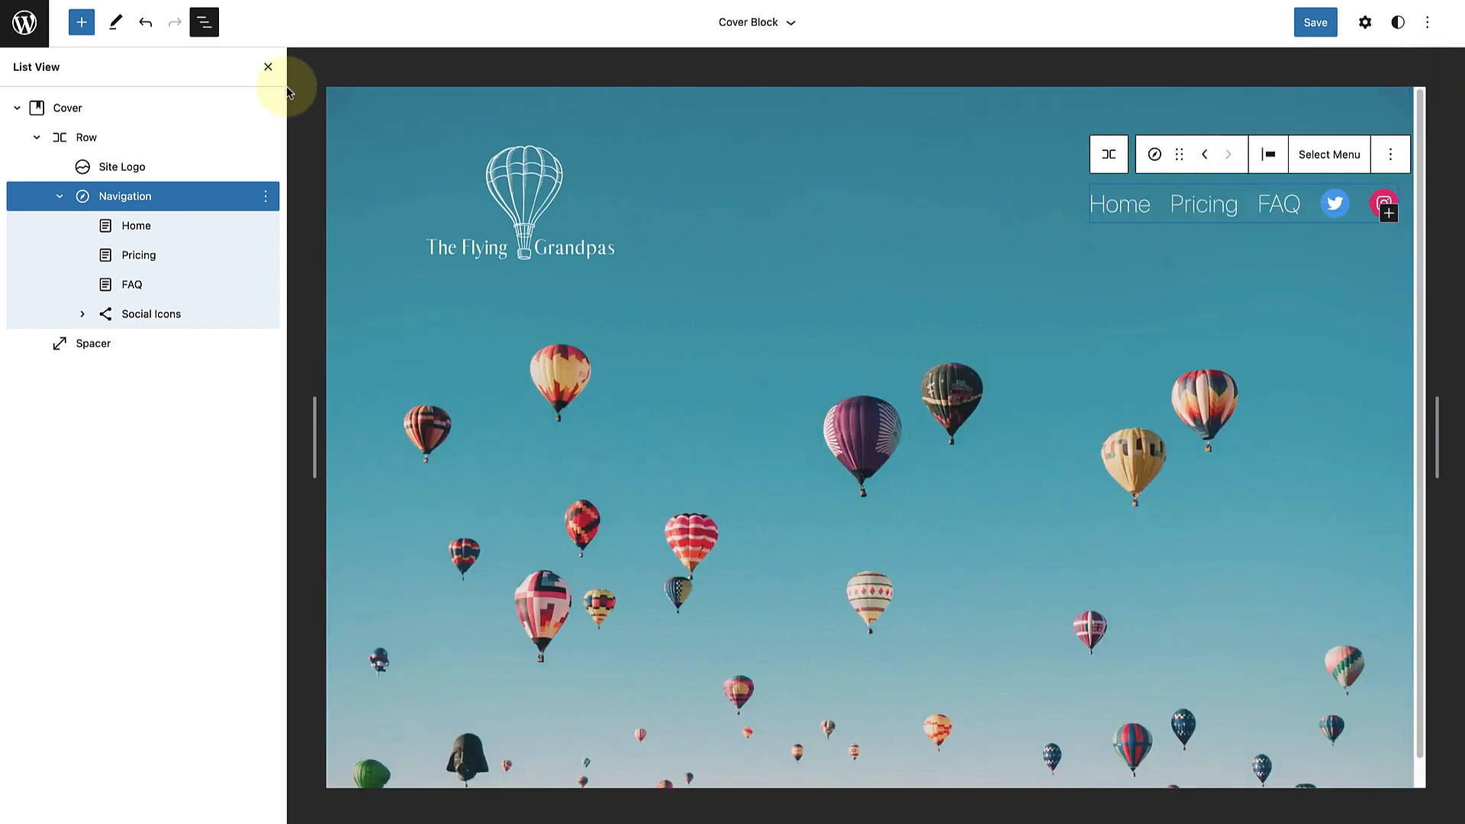
- Close the List View so only the balloon cover with logo and navigation shows
{"action": "left_click", "coordinate": [267, 66]}
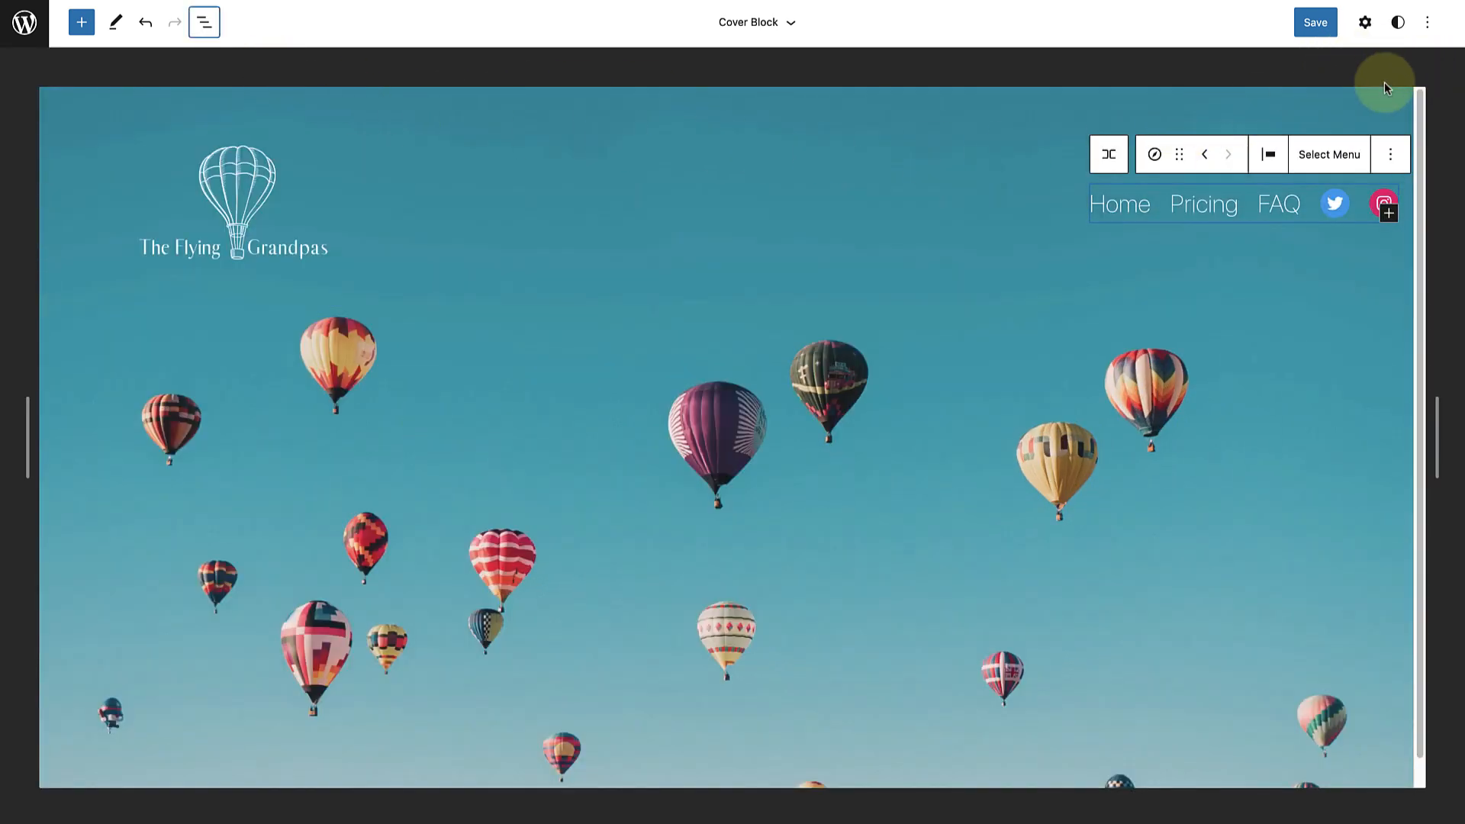